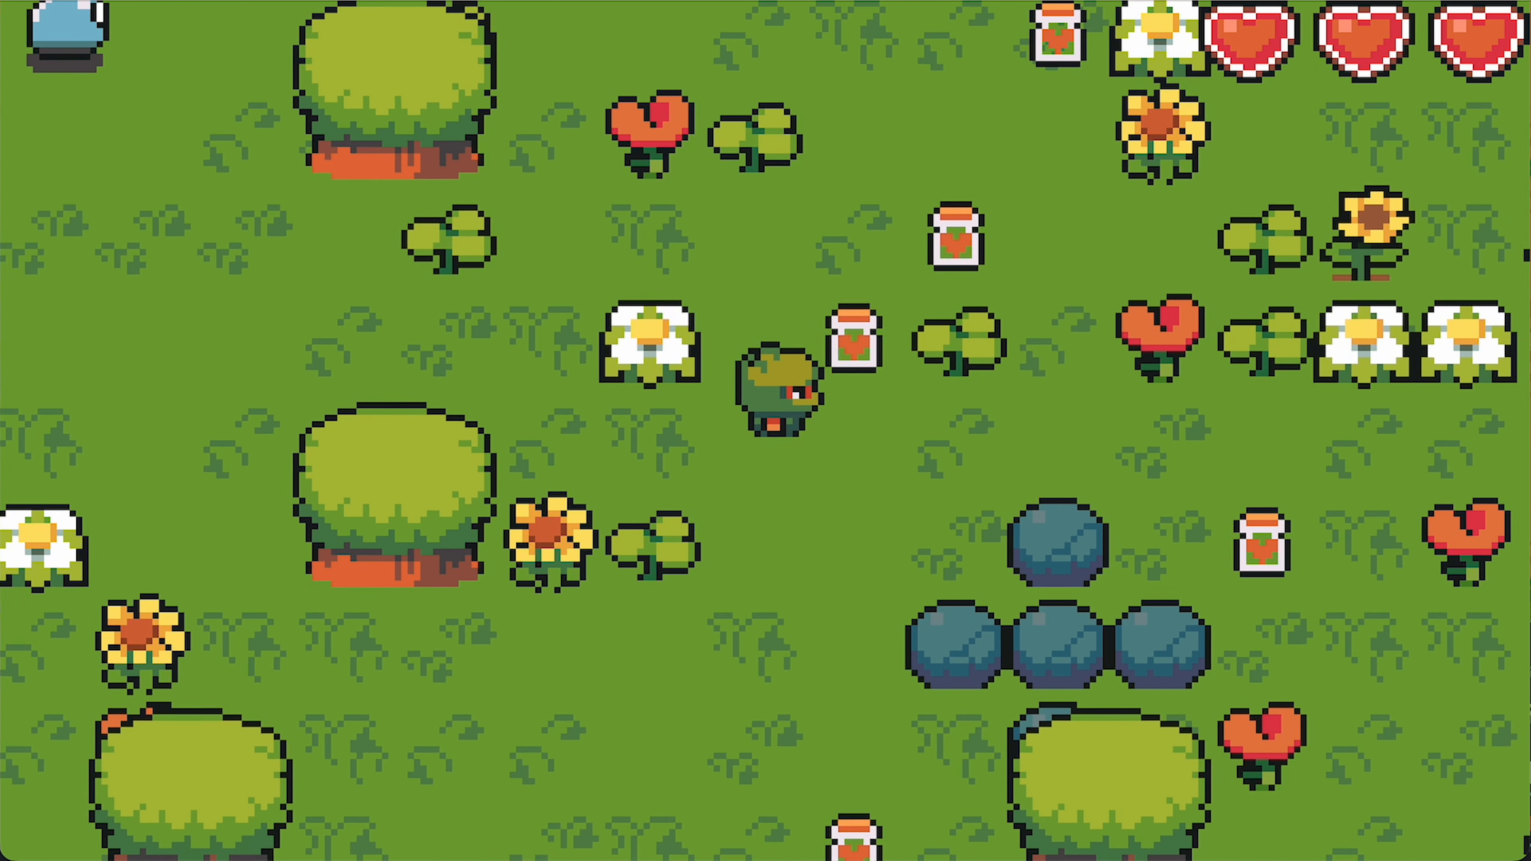
Scroll the view while returning to the world.tscn editor after stopping the game.
{"action": "scroll", "scroll_direction": "up", "scroll_amount": 3}
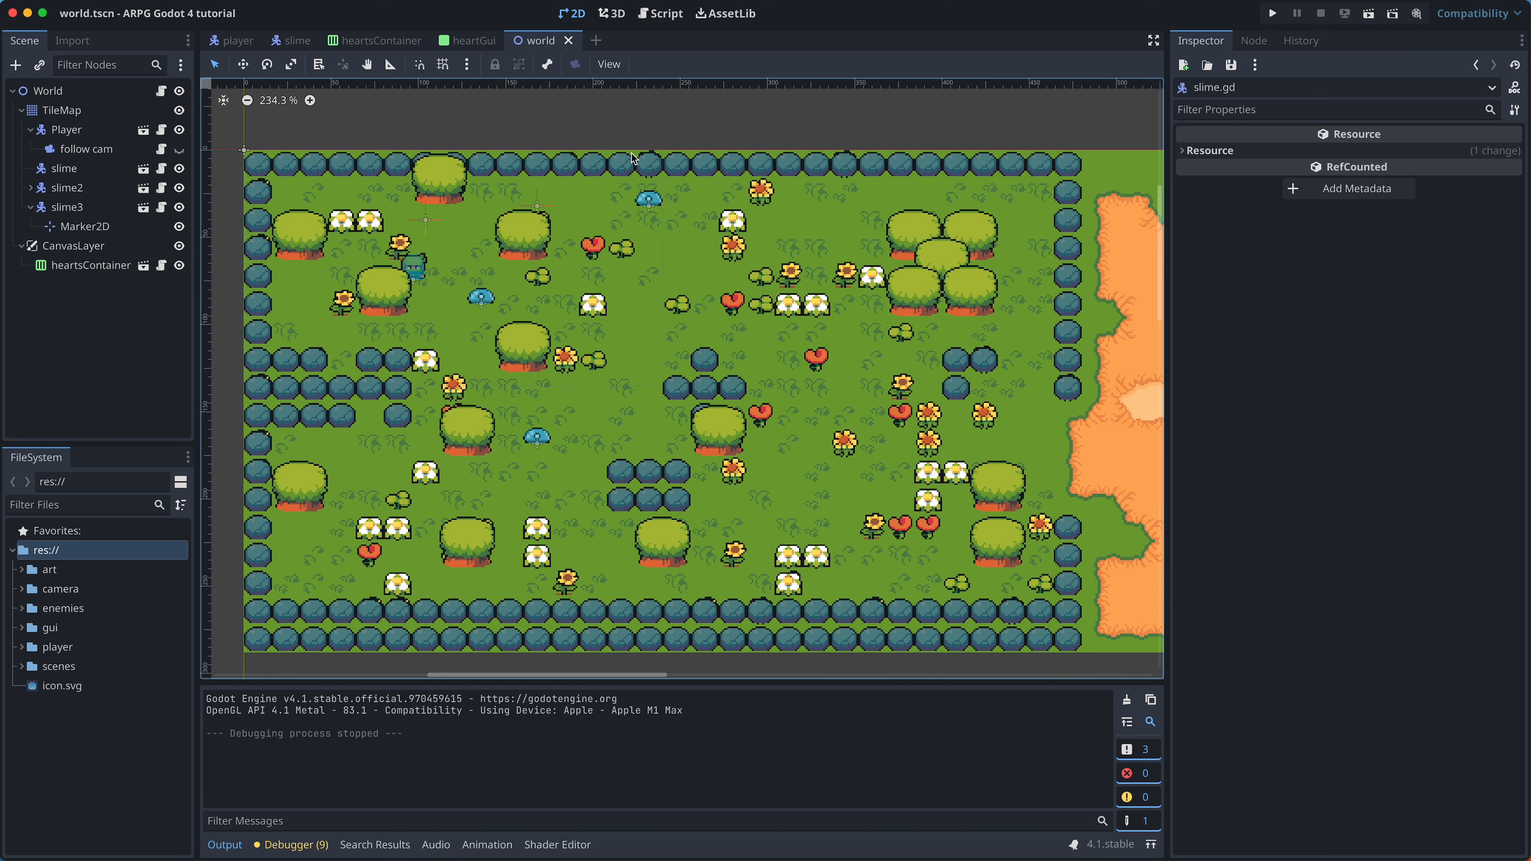
{"action": "left_click", "coordinate": [667, 12]}
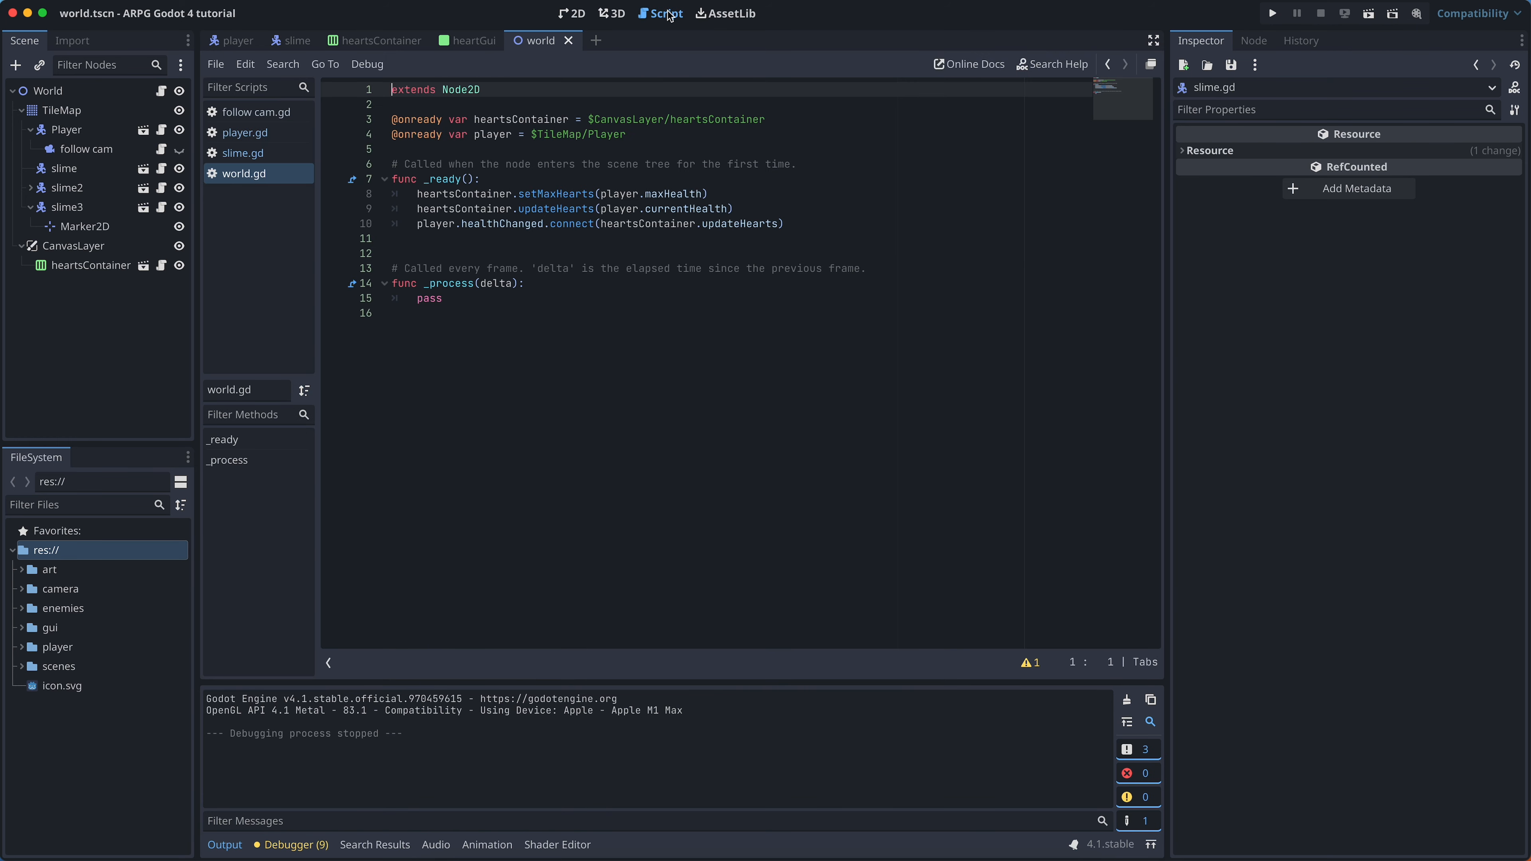
{"action": "left_click", "coordinate": [247, 132]}
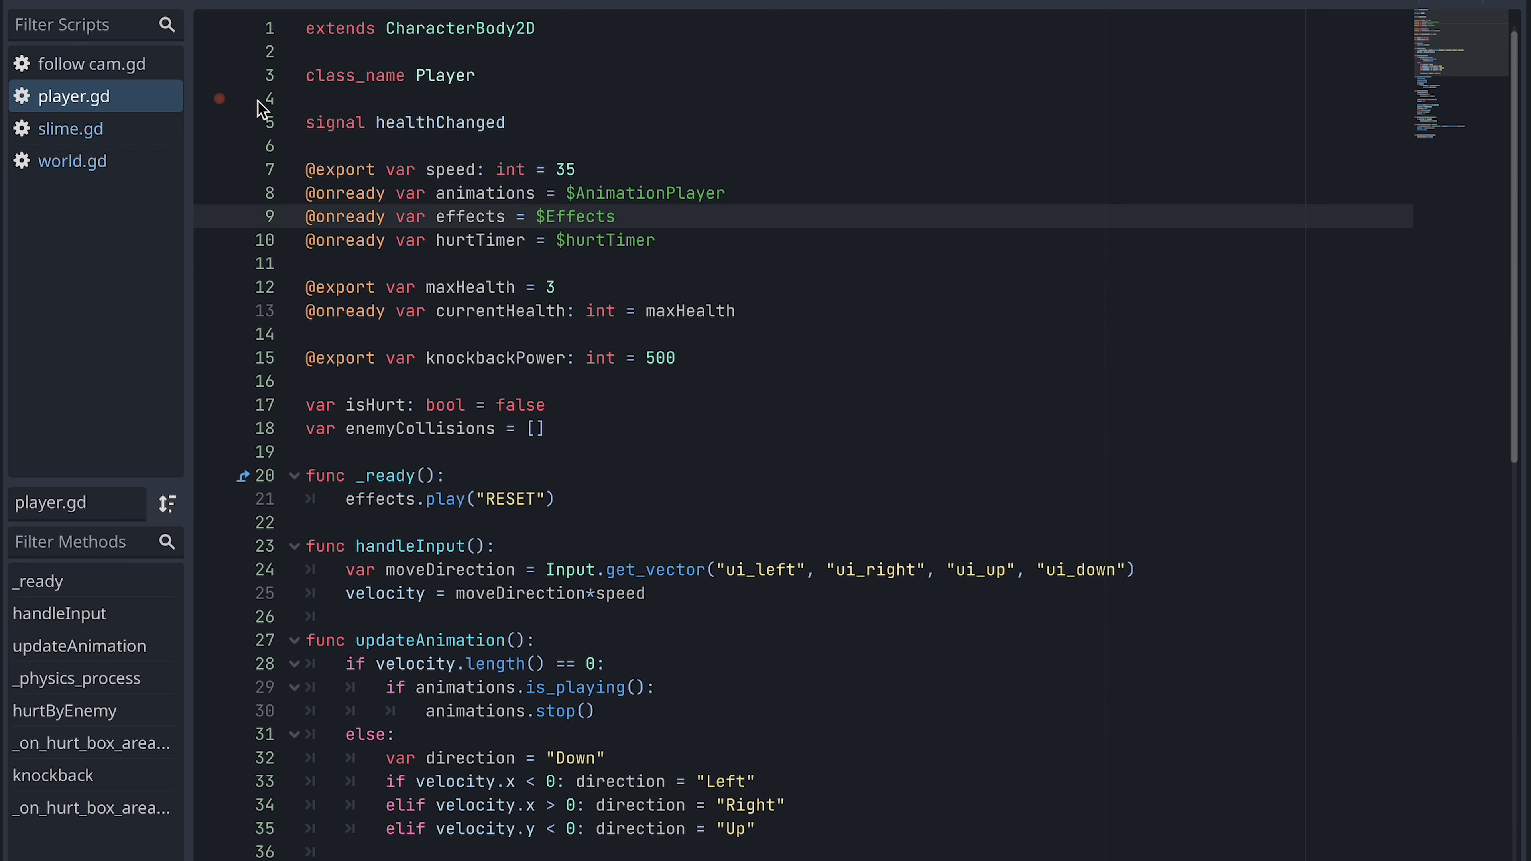
{"action": "left_click", "coordinate": [618, 216]}
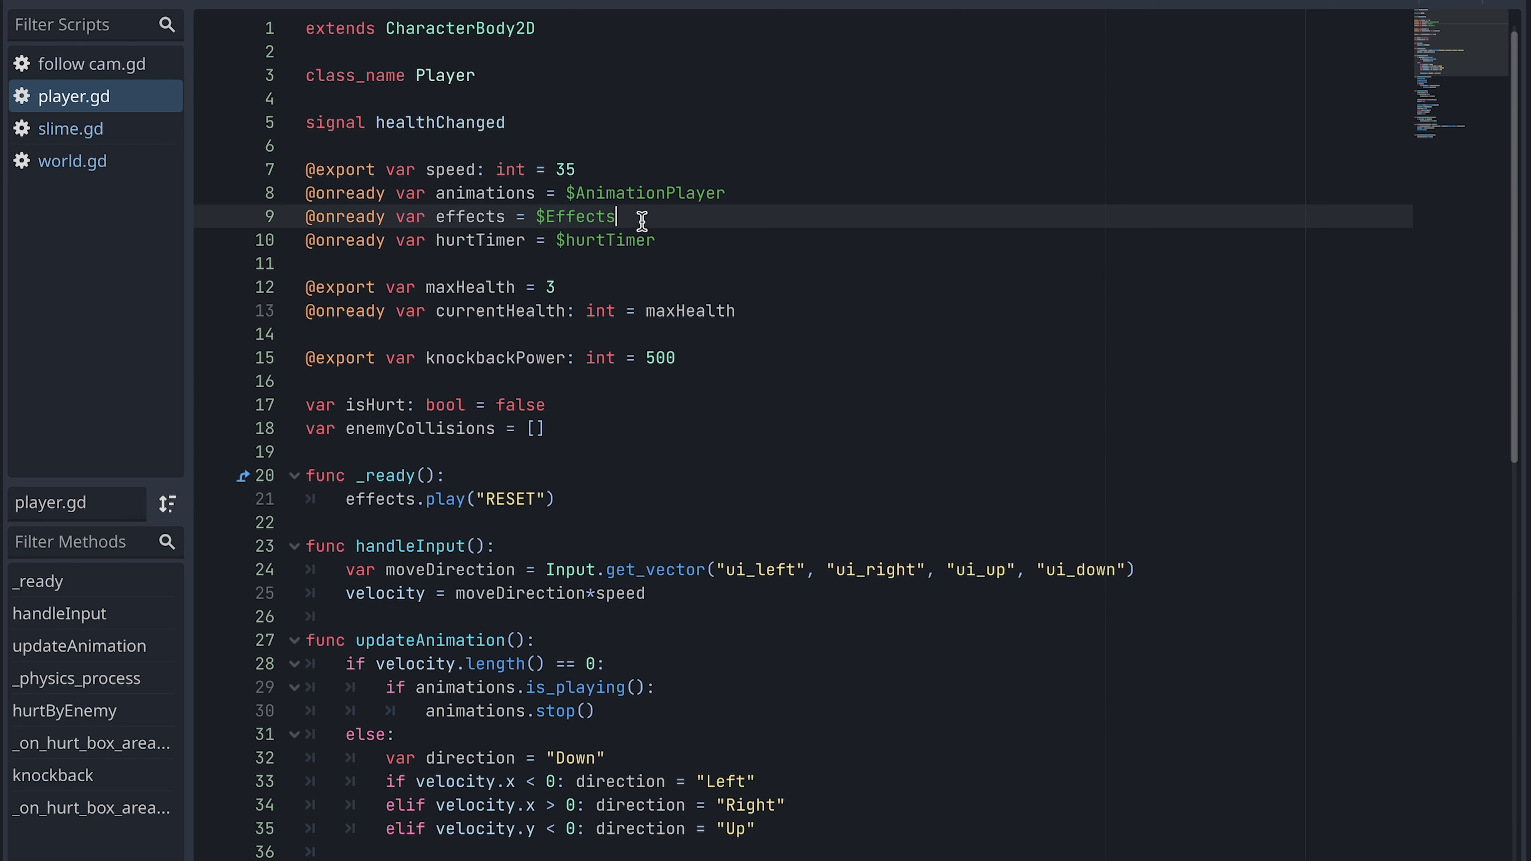
{"action": "type", "text": "@onready var hurtBox ="}
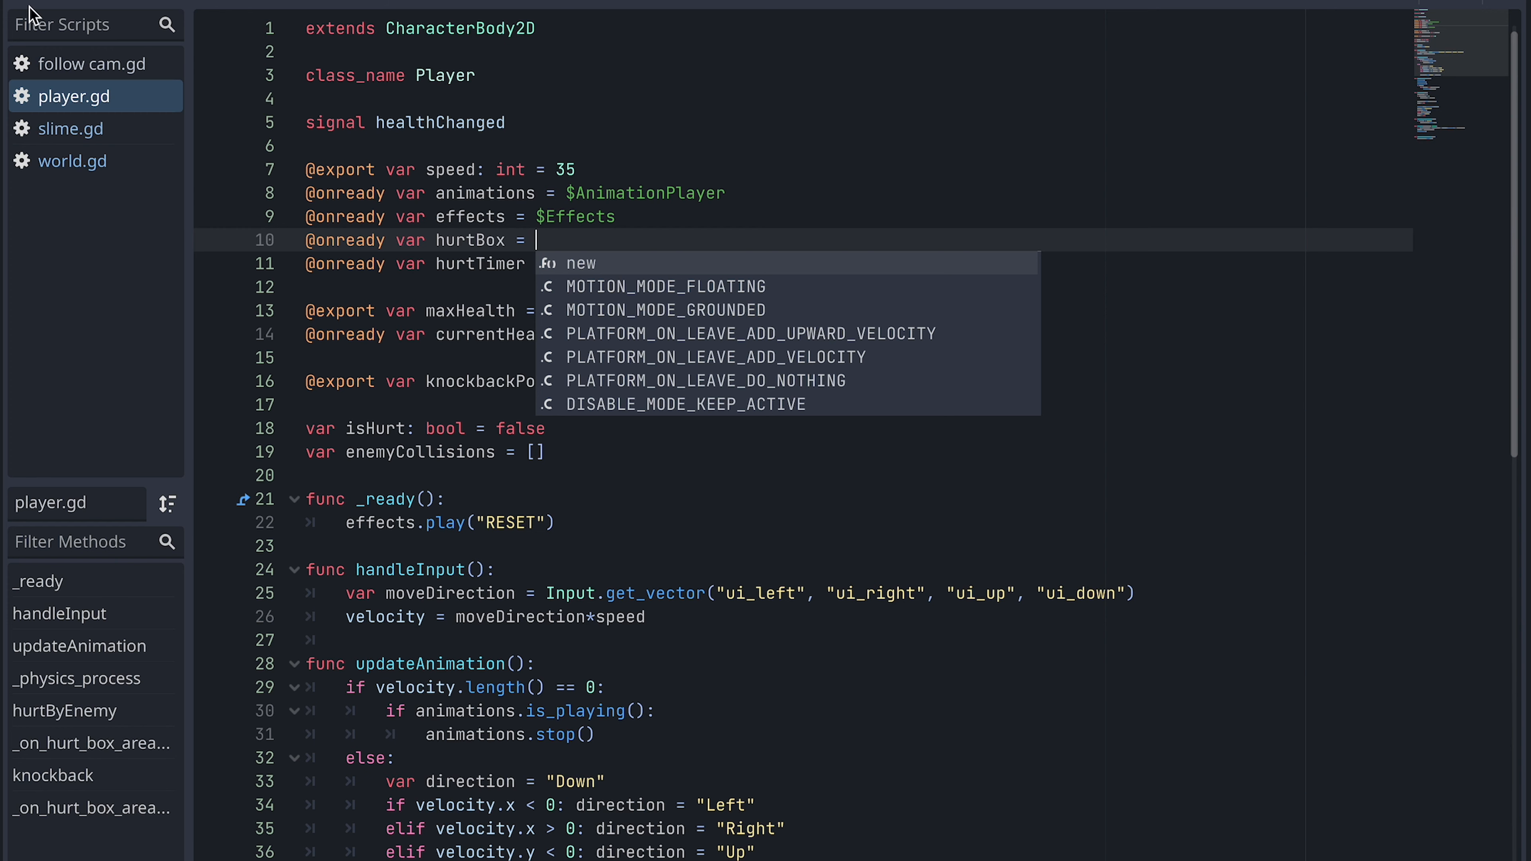
{"action": "type", "text": "$hurtBox"}
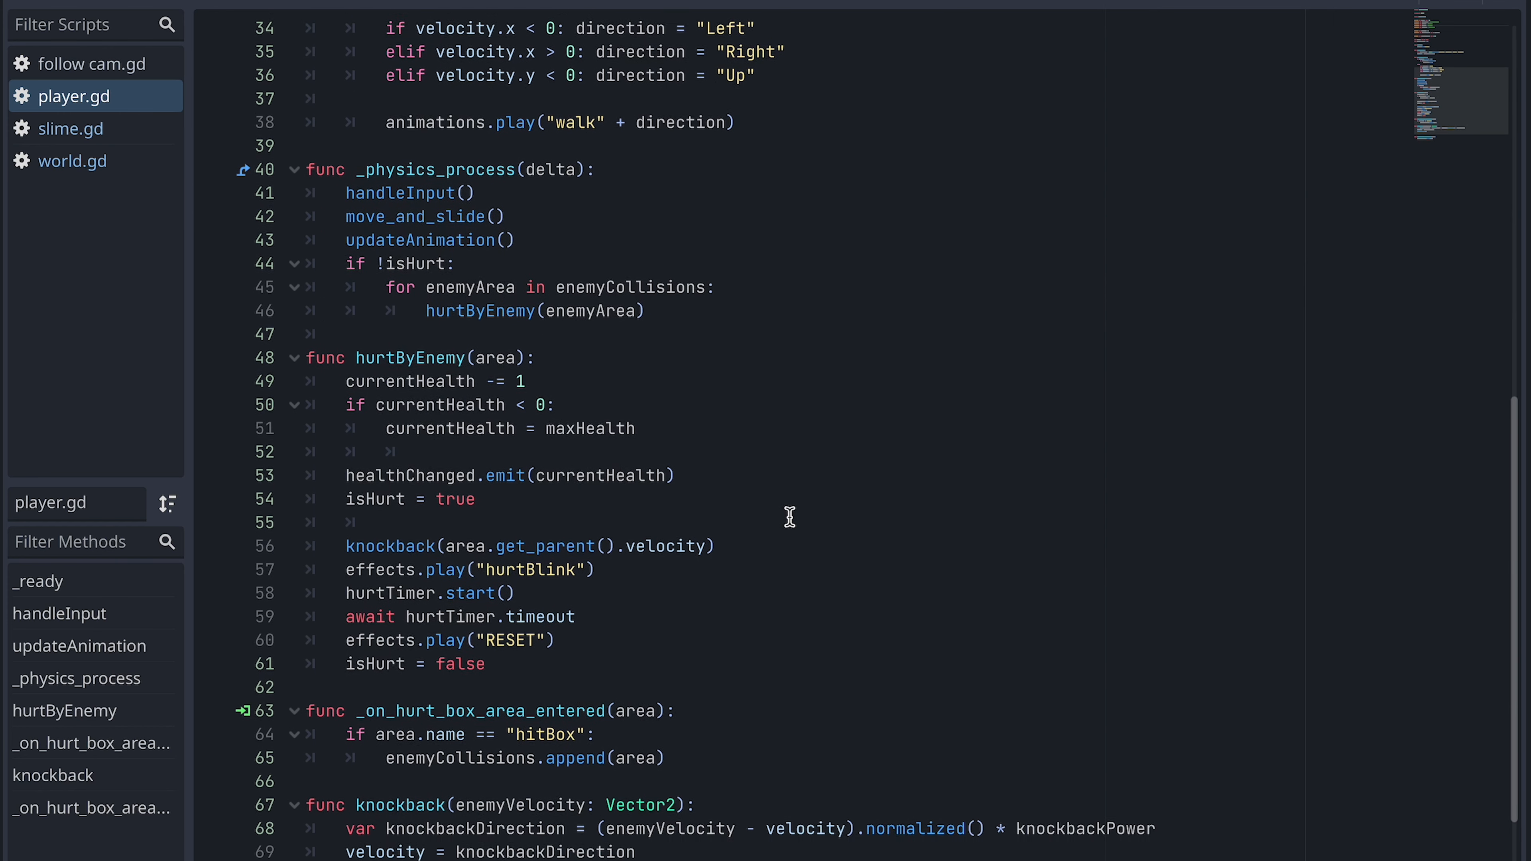
Change the loop to iterate over hurtBox.get_overlapping_areas() instead of enemyCollisions.
{"action": "double_click", "coordinate": [672, 275]}
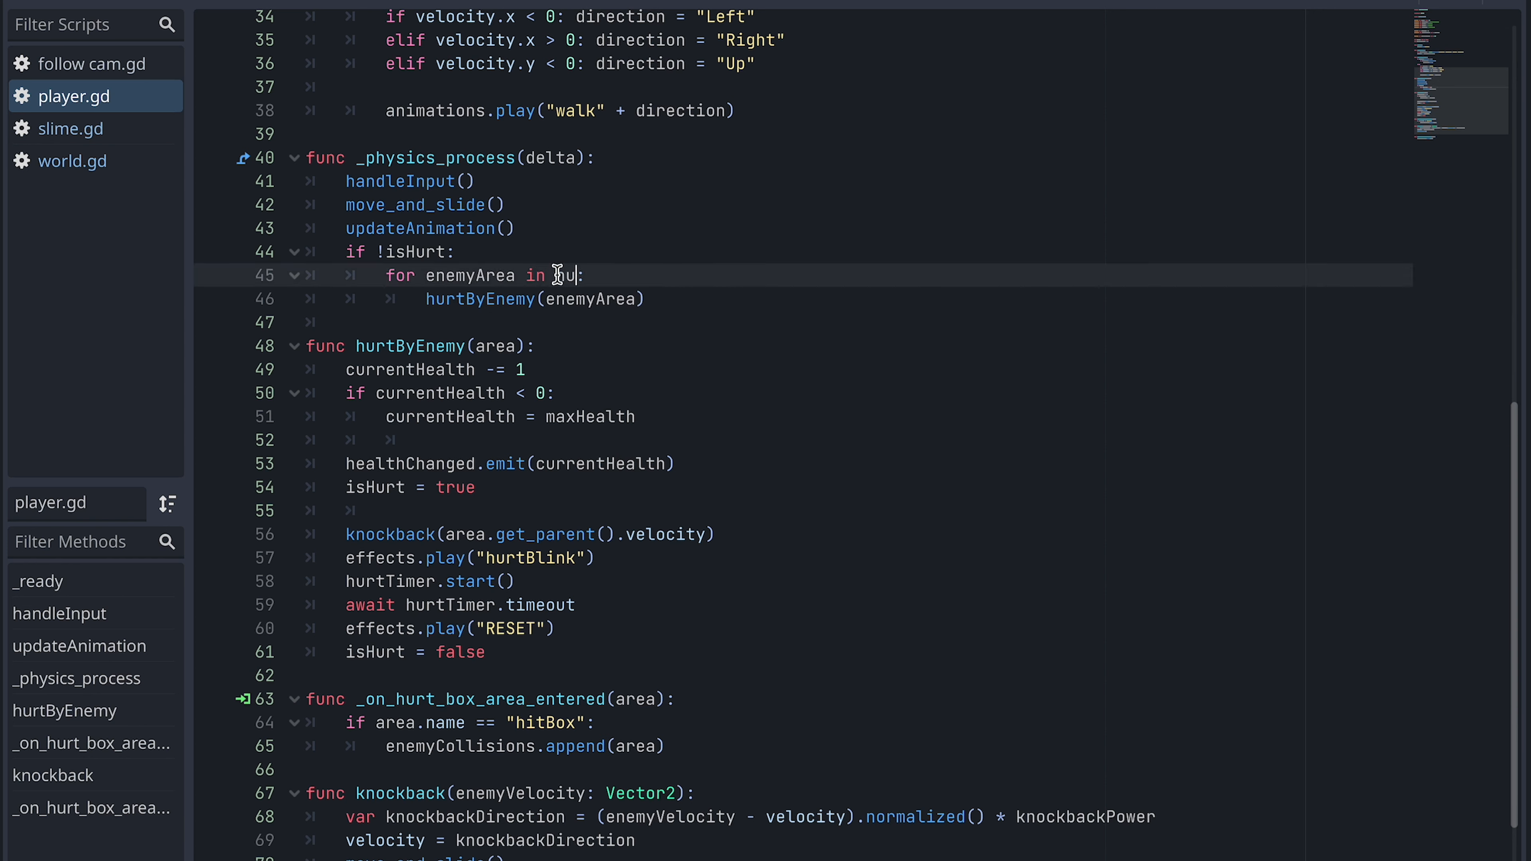
{"action": "type", "text": "hurtBox"}
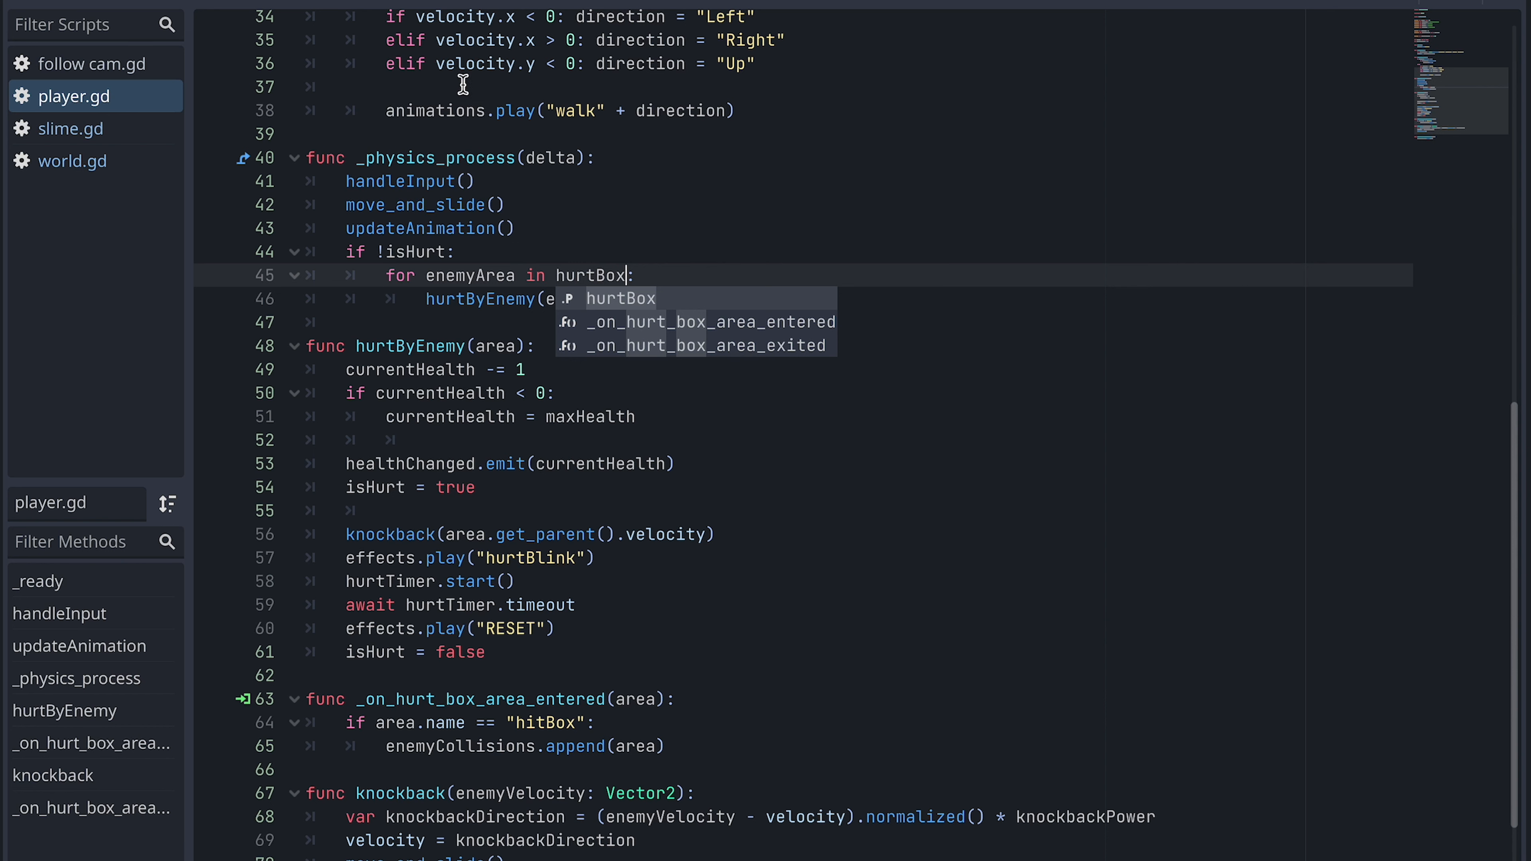
{"action": "type", "text": ".get"}
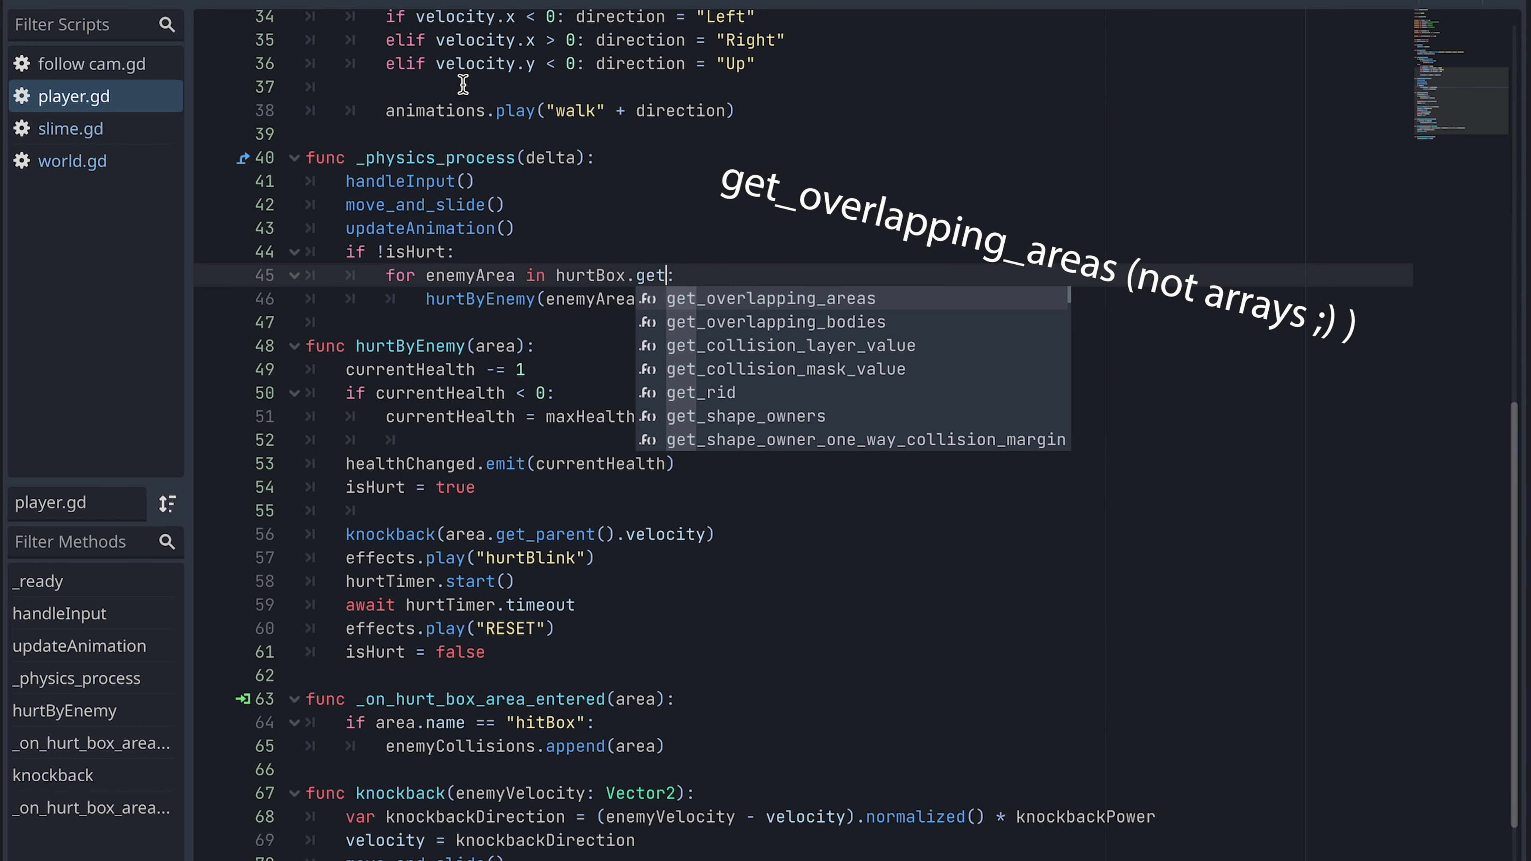
{"action": "type", "text": "overla"}
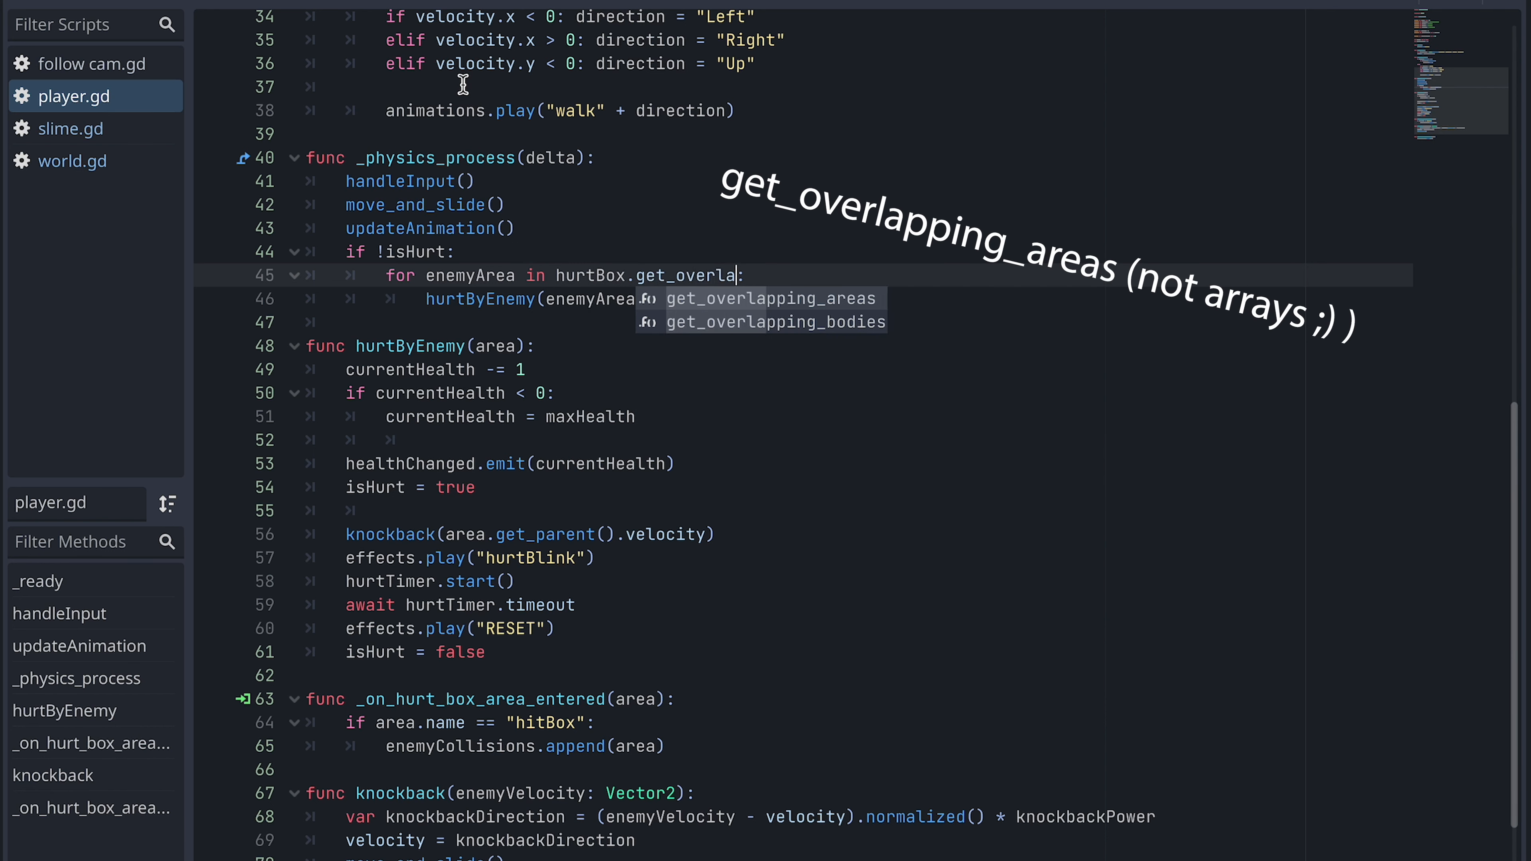
{"action": "left_click", "coordinate": [767, 298]}
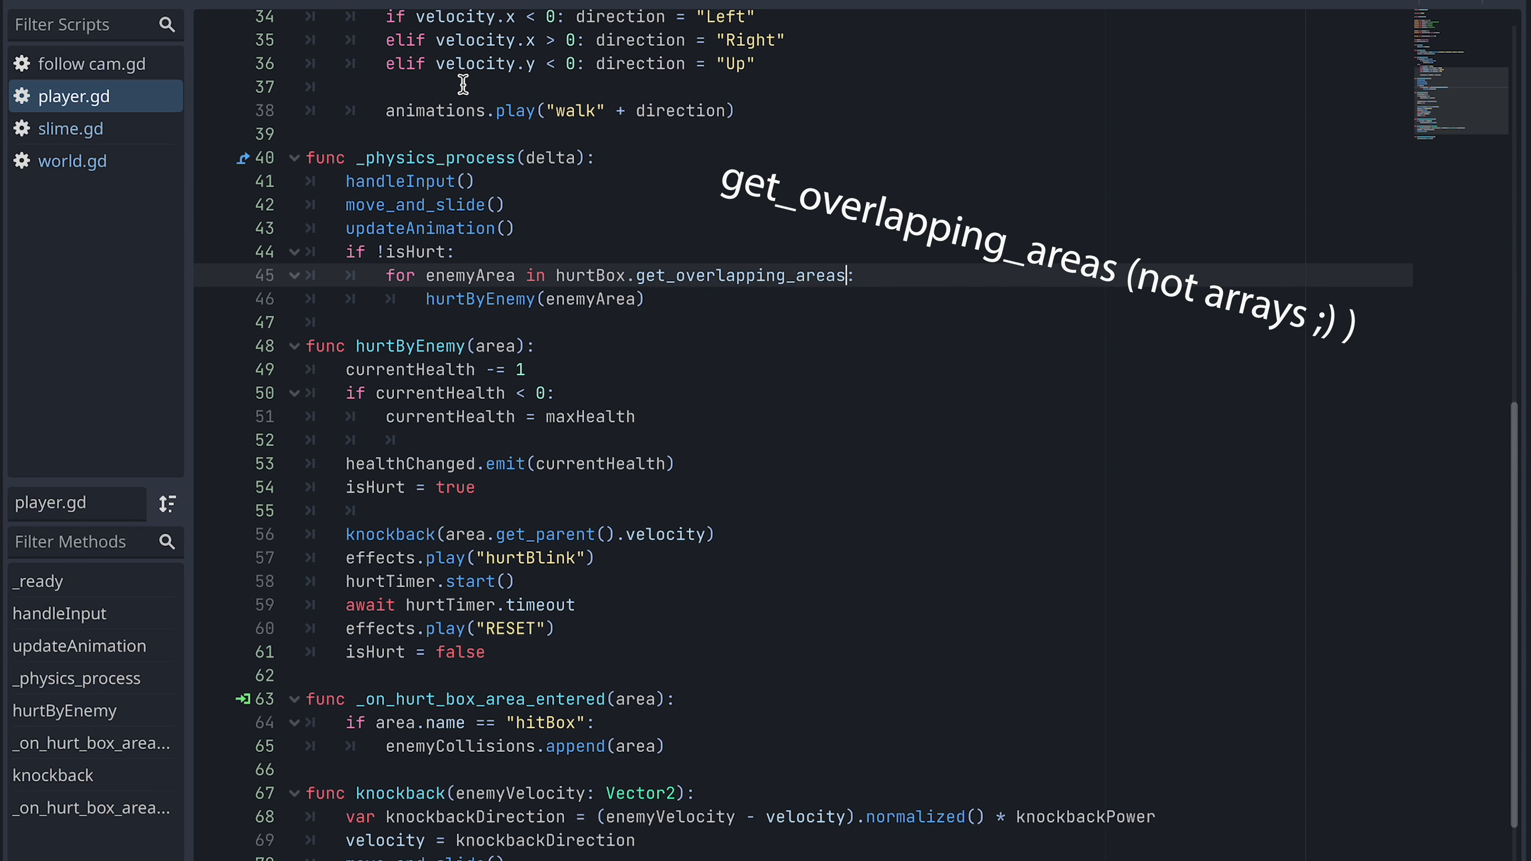
{"action": "type", "text": "()"}
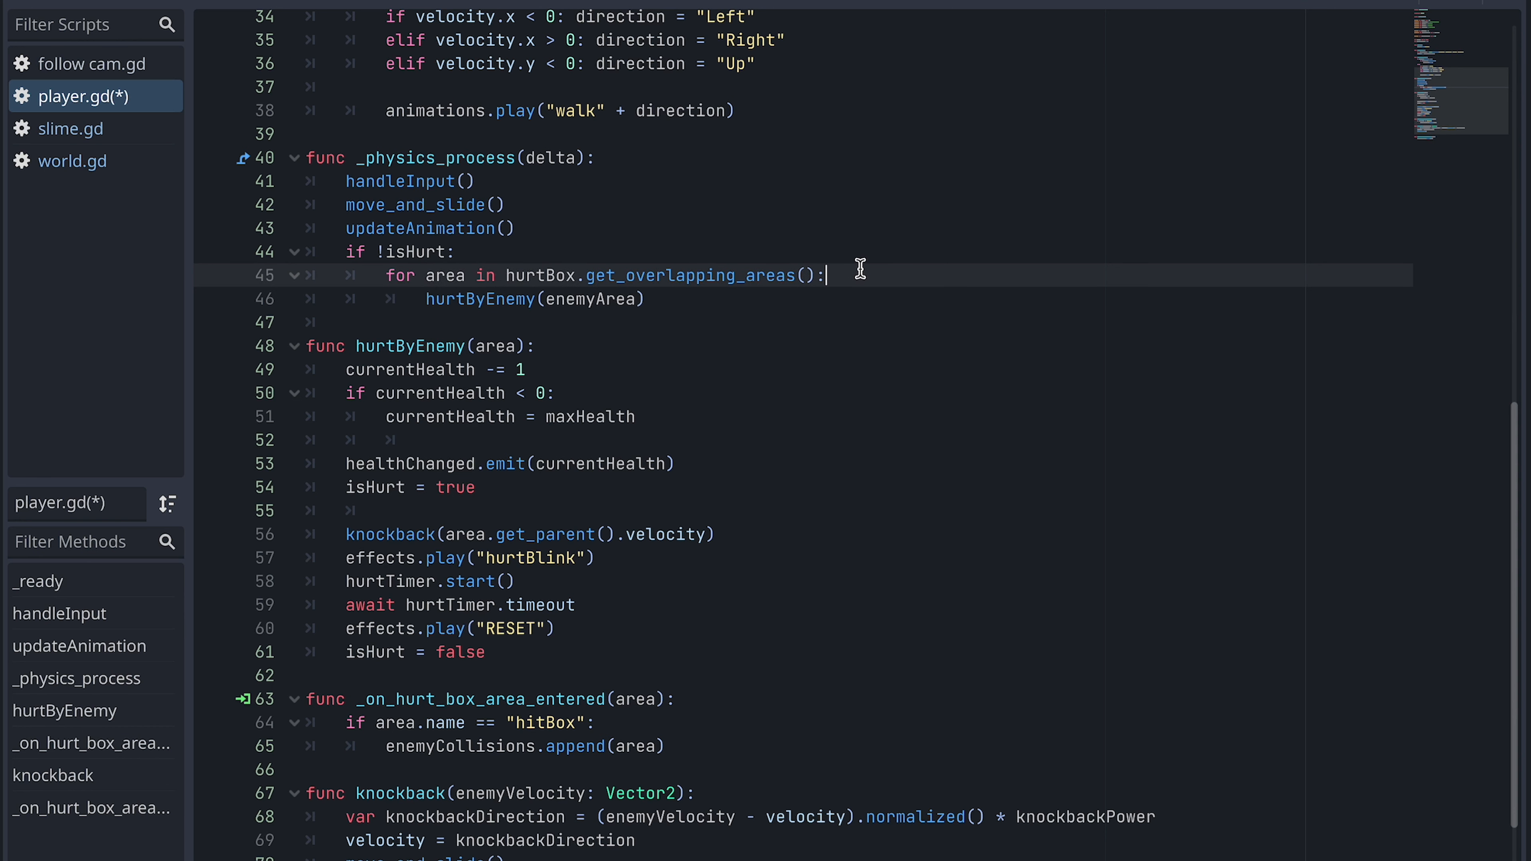
Guard hurtByEnemy with 'if area.name == "hitBox":' inside the loop.
{"action": "type", "text": "if"}
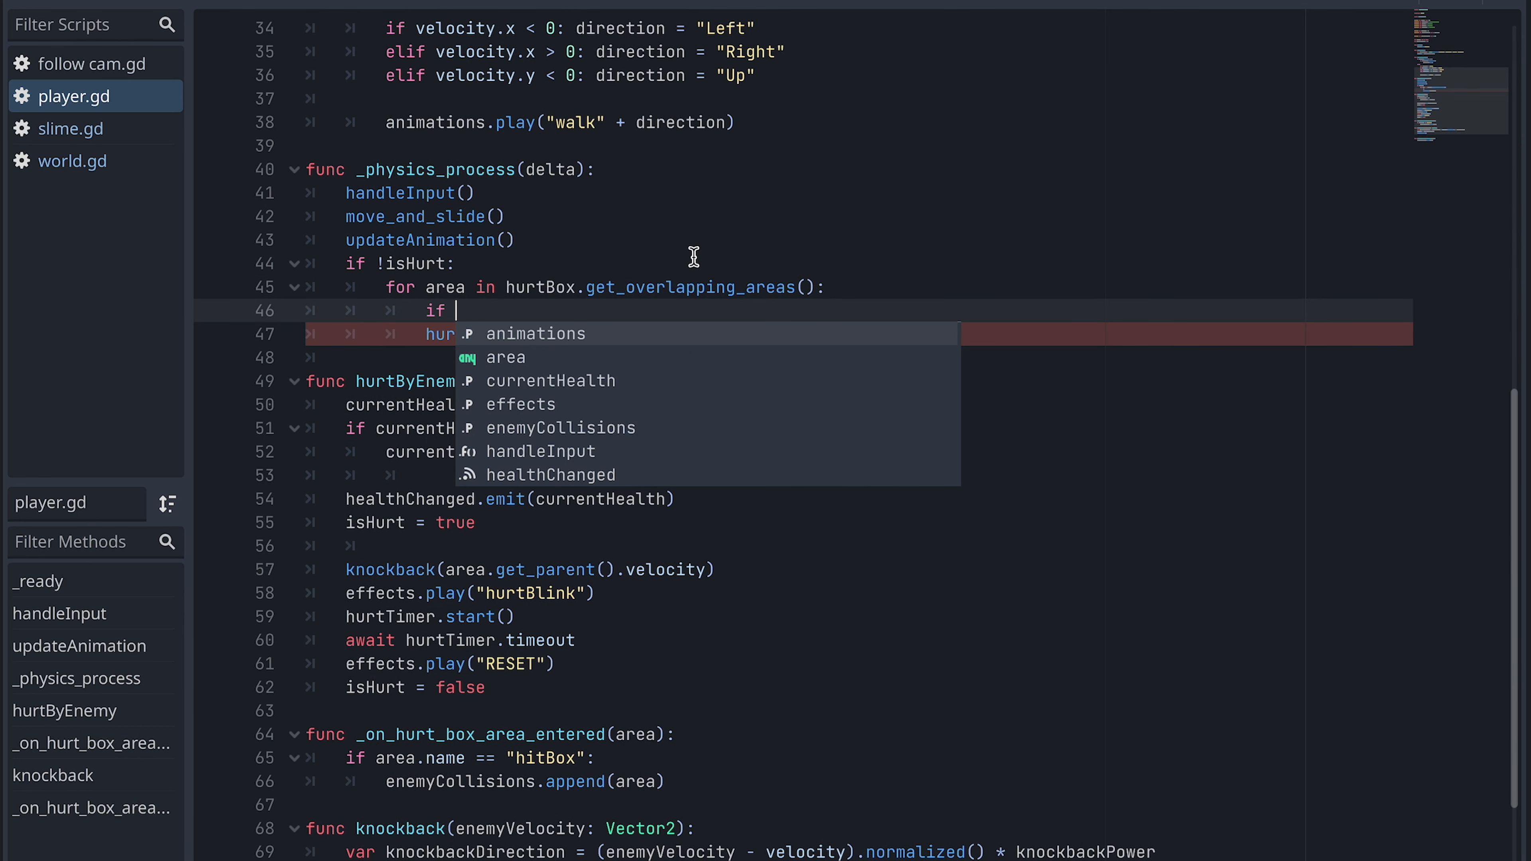
{"action": "type", "text": "area.name =="}
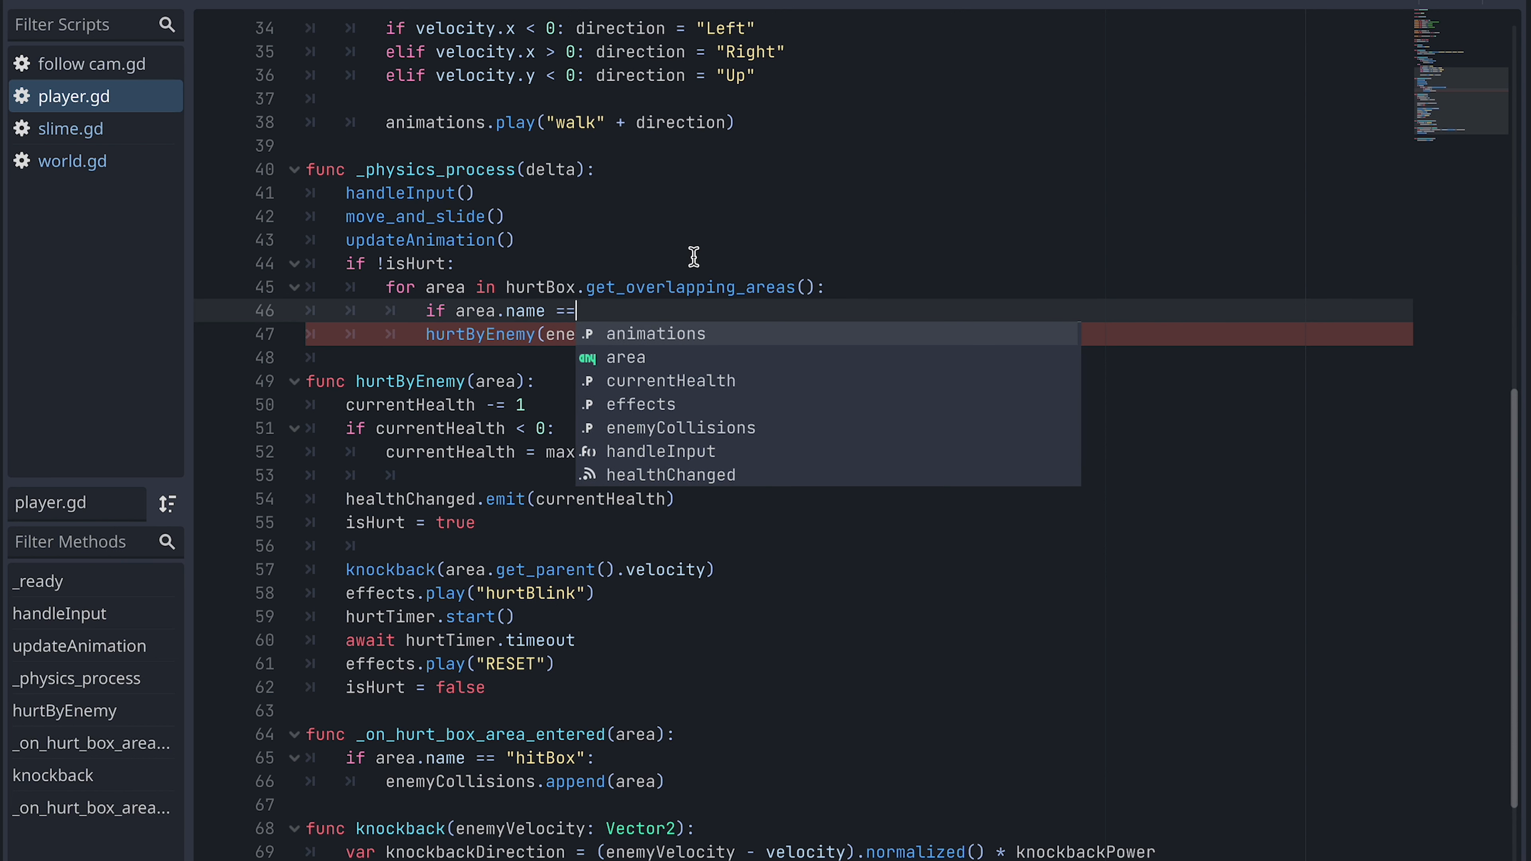
{"action": "type", "text": "\"hitBox\""}
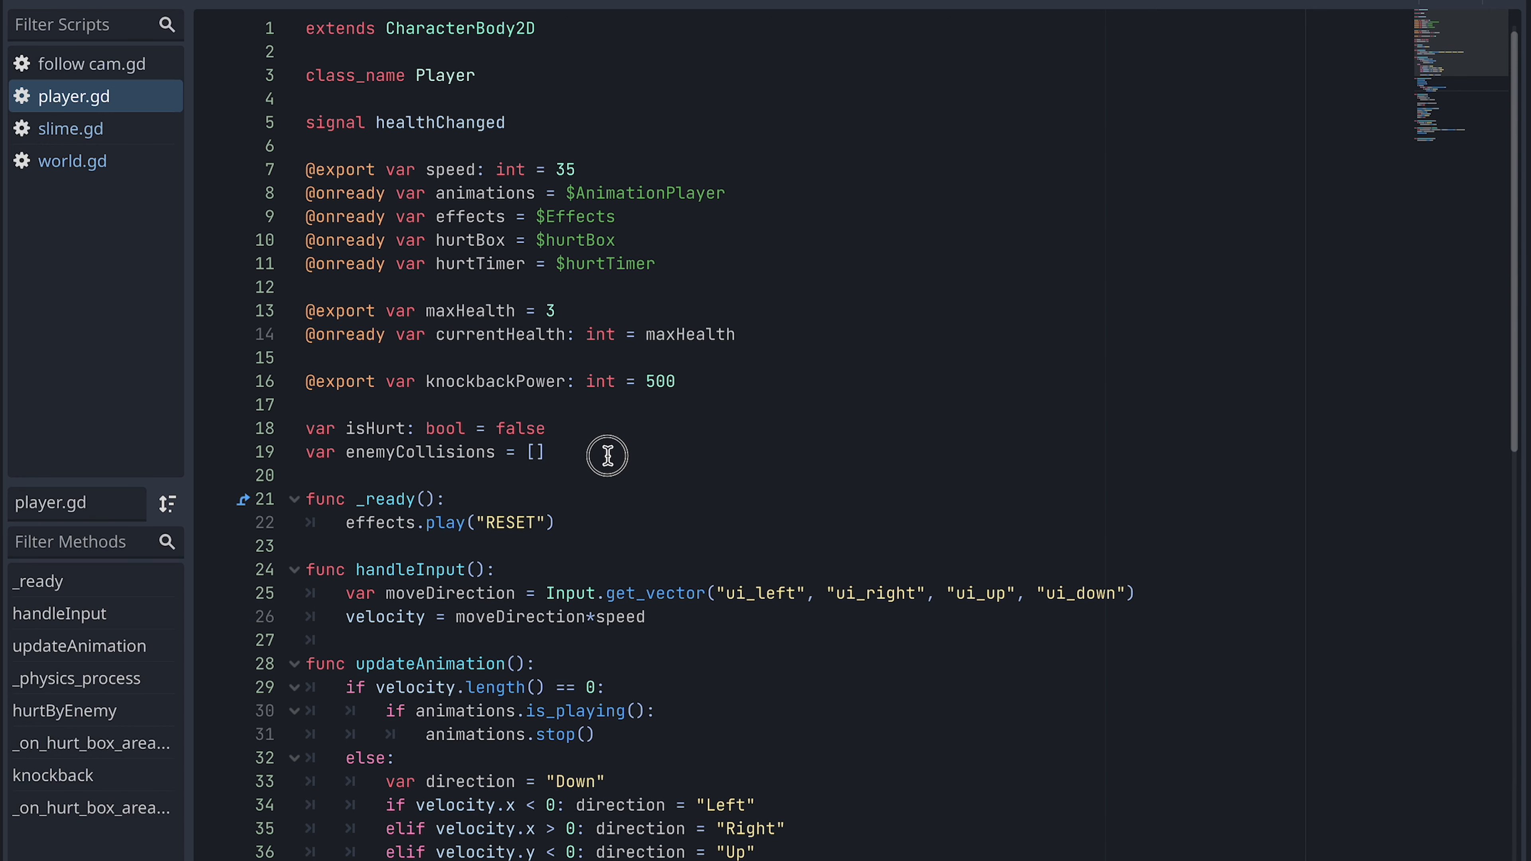
Reduce _on_hurt_box_area_entered and _exited to just 'pass' each.
{"action": "scroll", "scroll_direction": "down", "scroll_amount": 3}
{"action": "type", "text": "enemyCollisions.erase(area"}
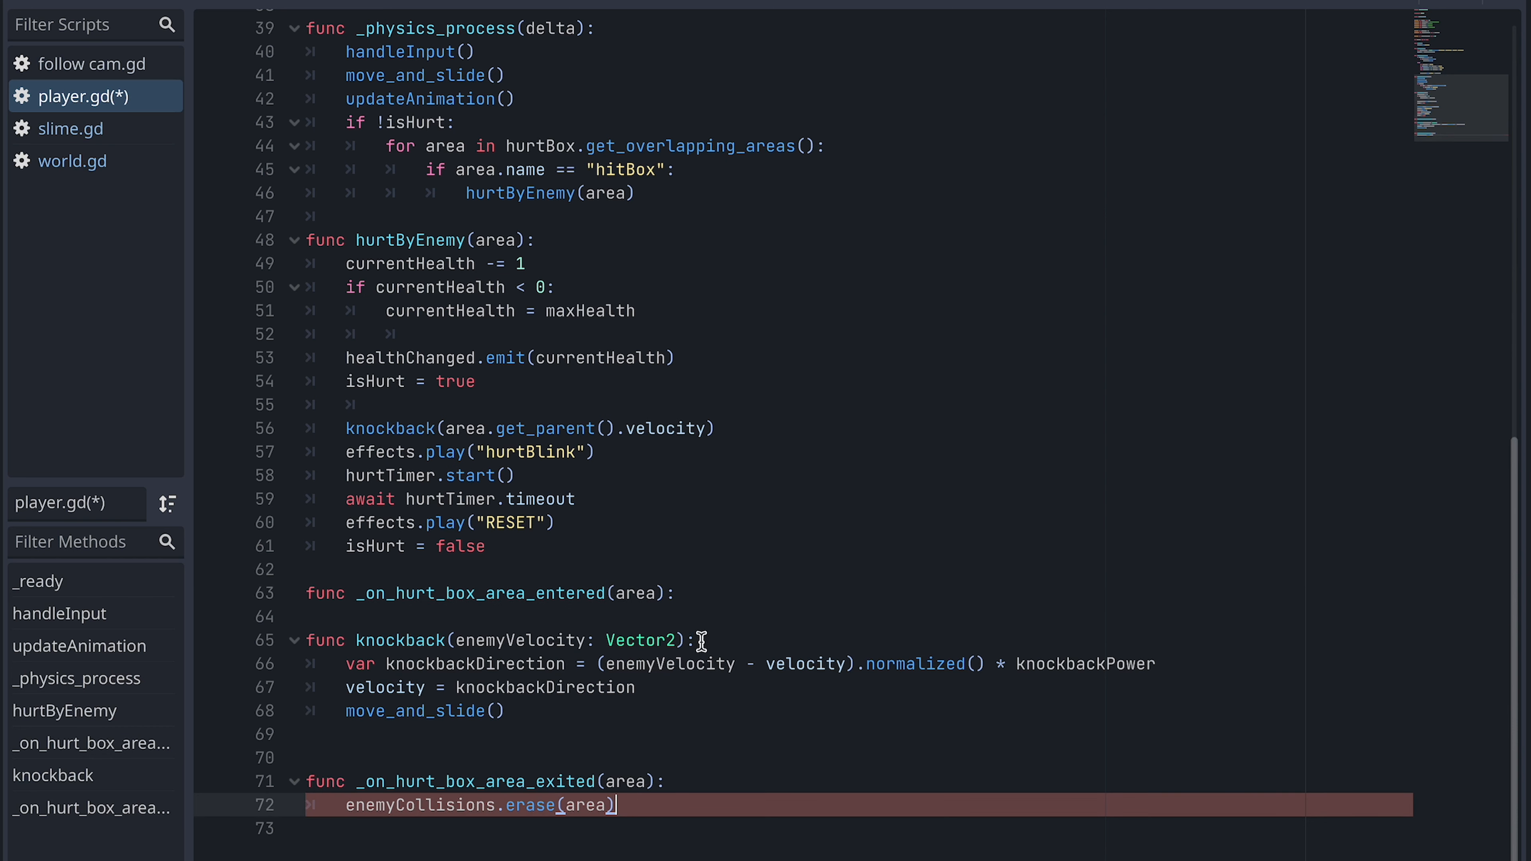
{"action": "type", "text": "pass"}
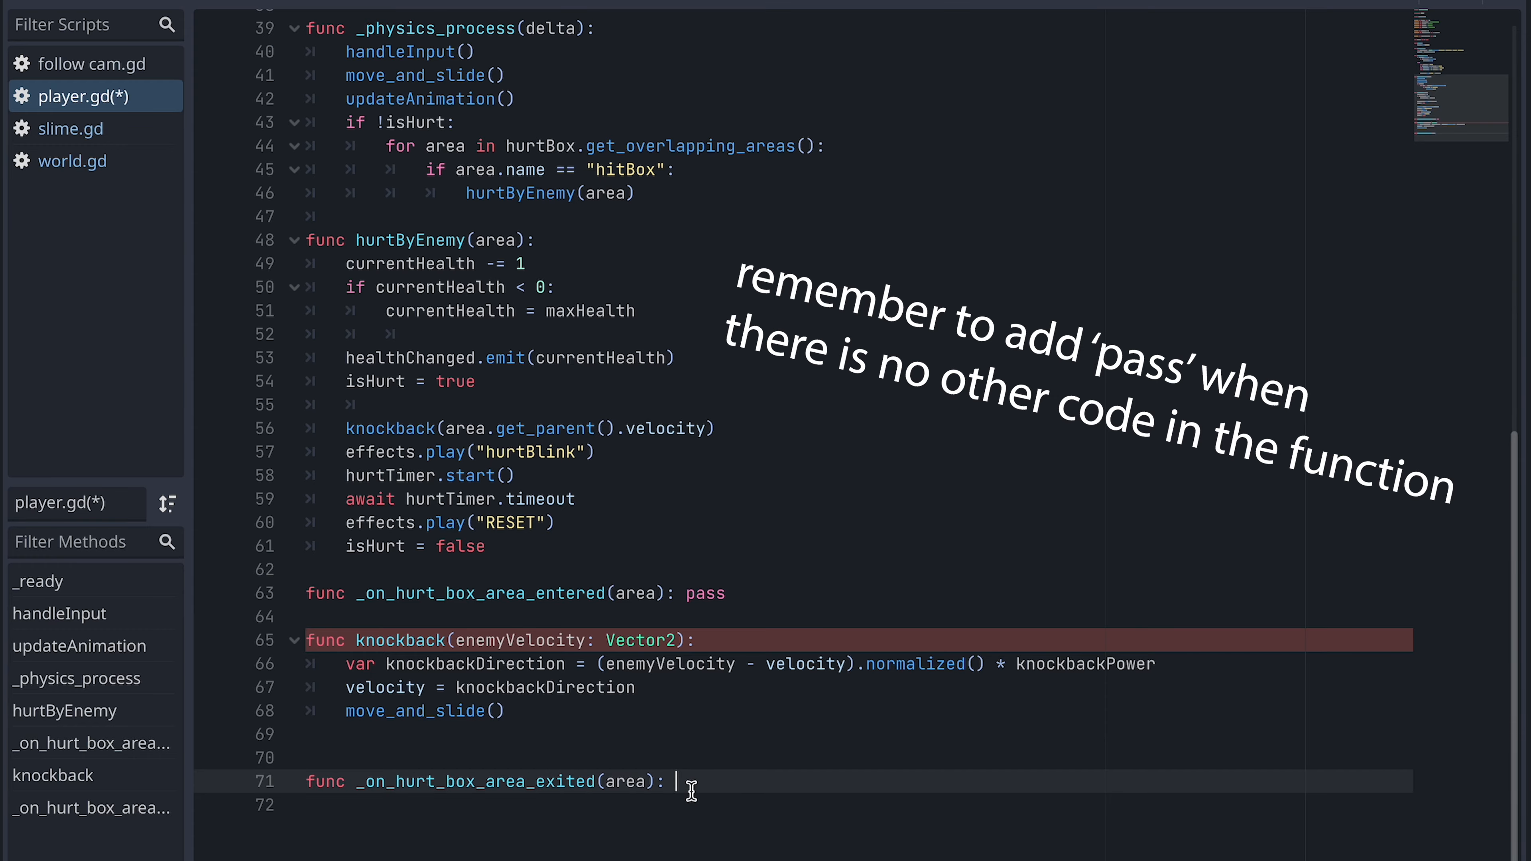
{"action": "type", "text": "pass"}
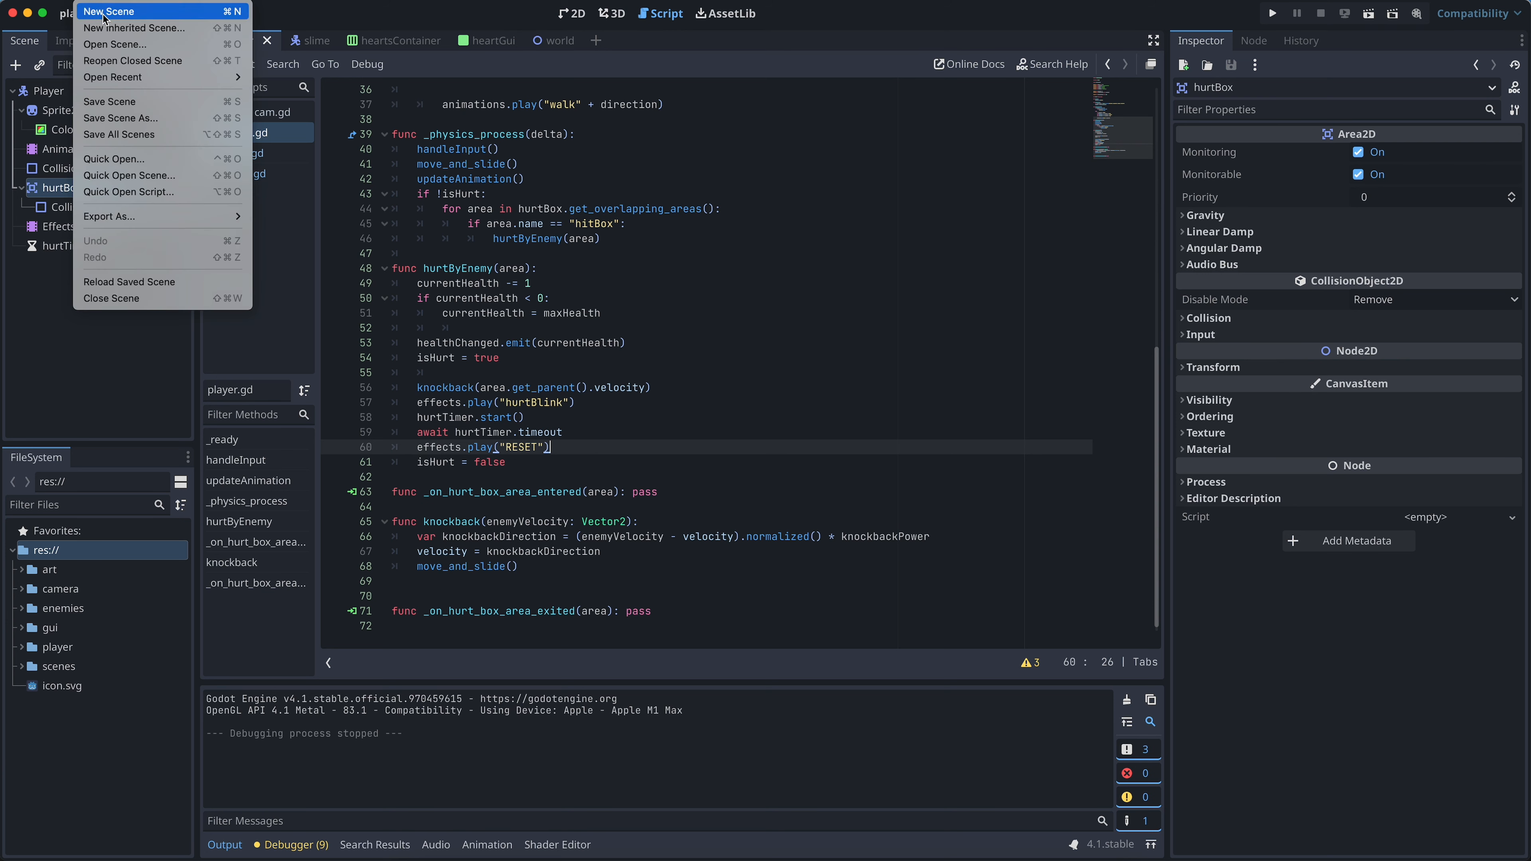
Create a new scene with an Area2D as its root node.
{"action": "left_click", "coordinate": [109, 11]}
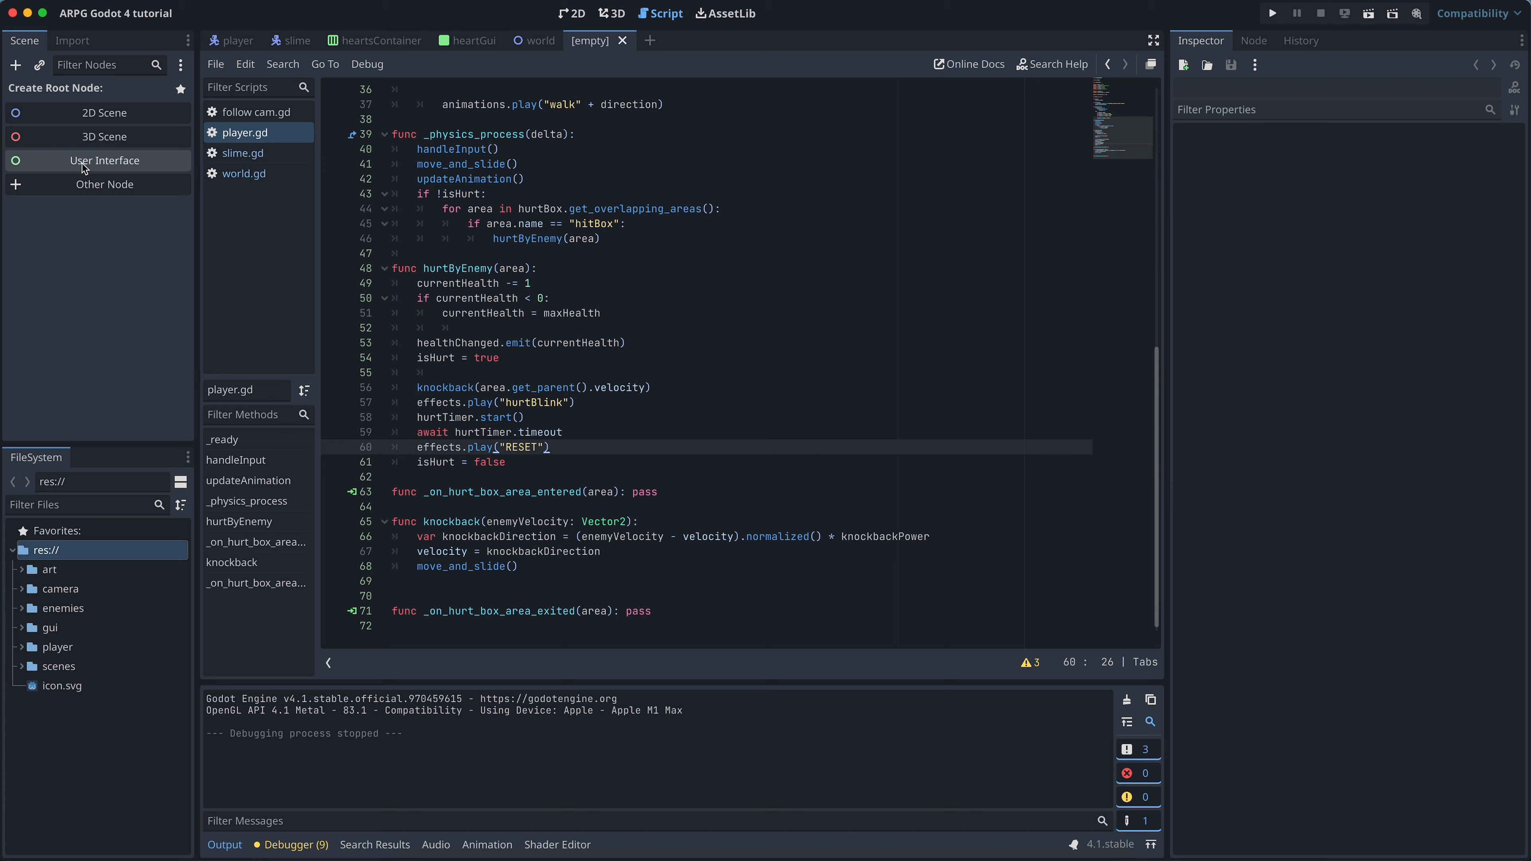
{"action": "left_click", "coordinate": [104, 184]}
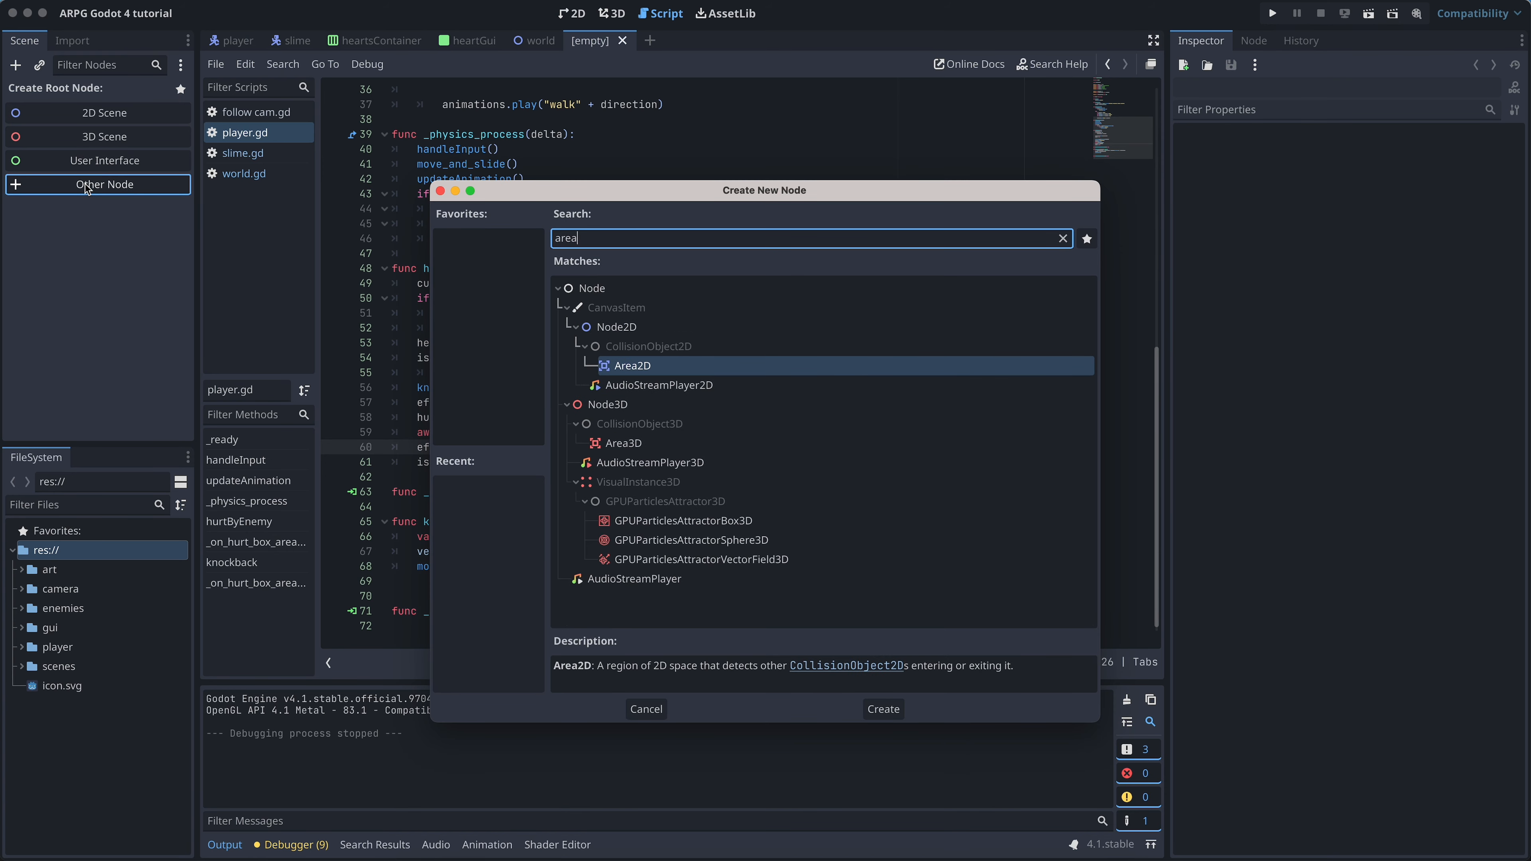
{"action": "left_click", "coordinate": [880, 708]}
{"action": "type", "text": "collisionsh"}
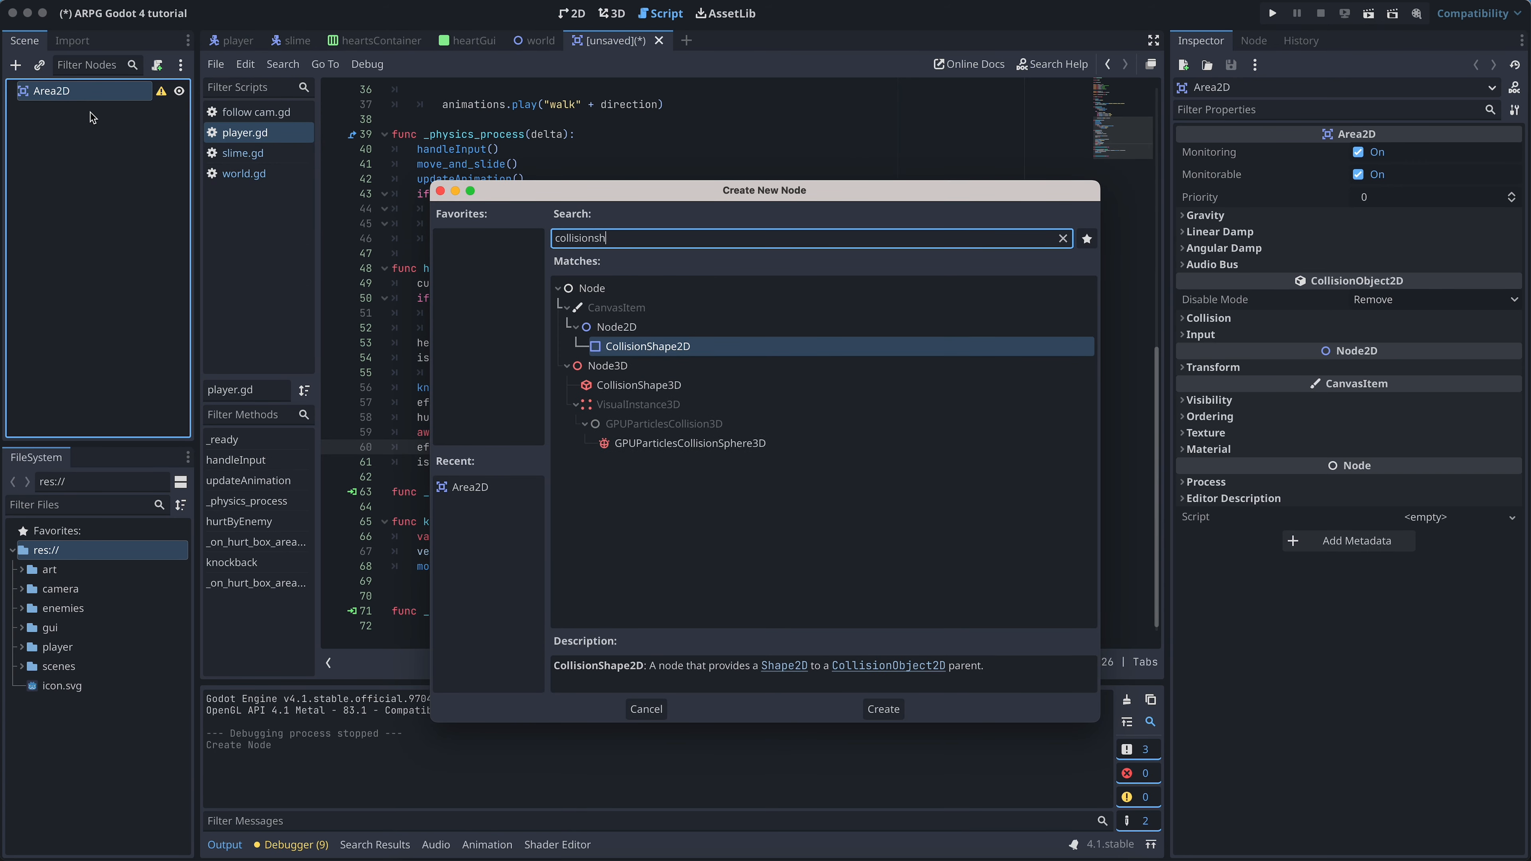
Add a CollisionShape2D with a new shape and a Sprite2D under the Area2D.
{"action": "left_click", "coordinate": [880, 709]}
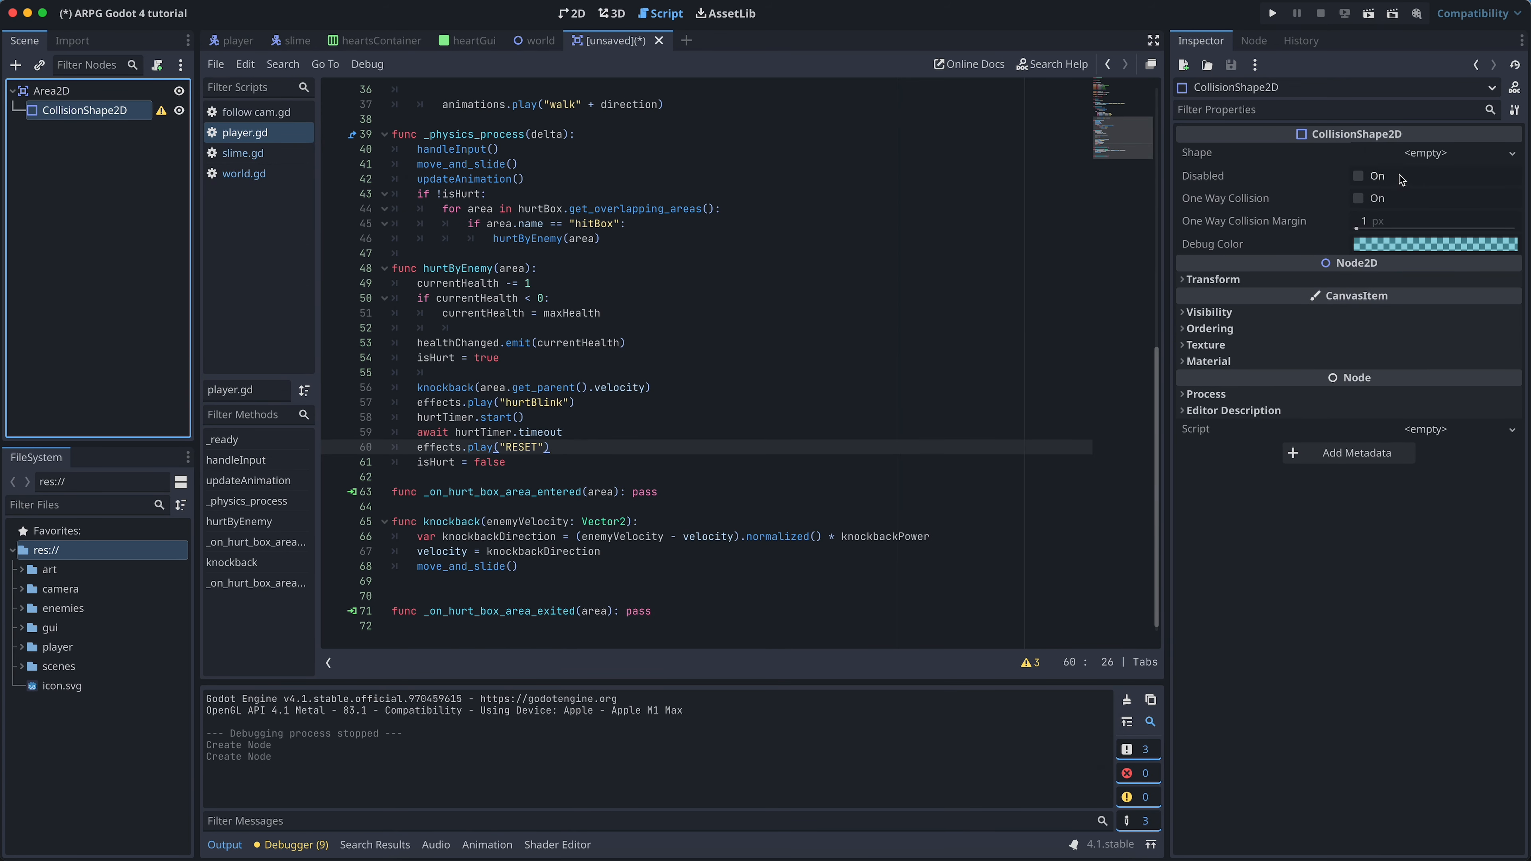
{"action": "left_click", "coordinate": [1425, 153]}
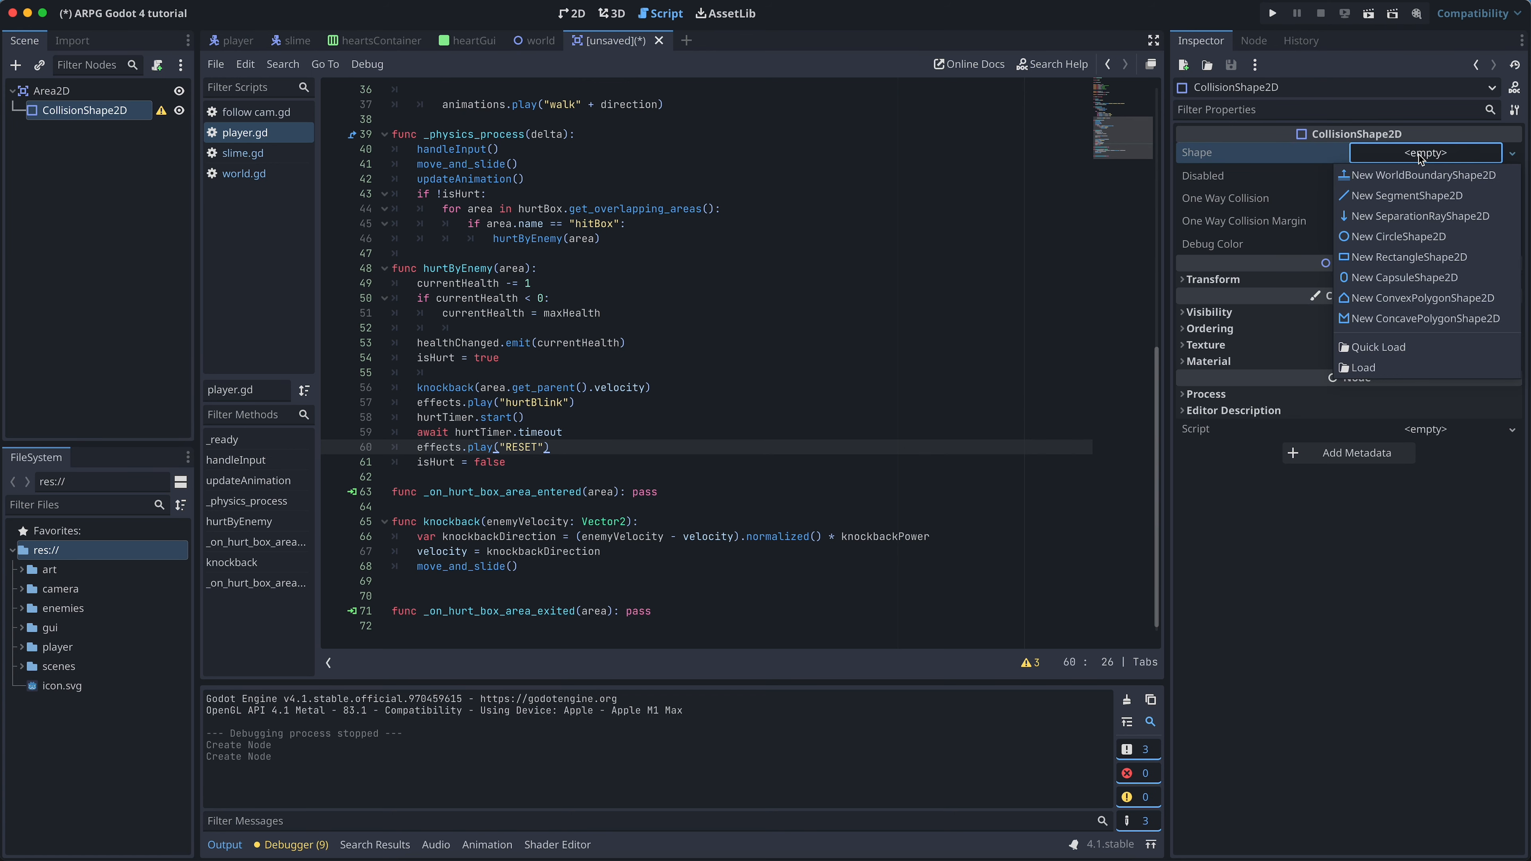
{"action": "left_click", "coordinate": [1408, 257]}
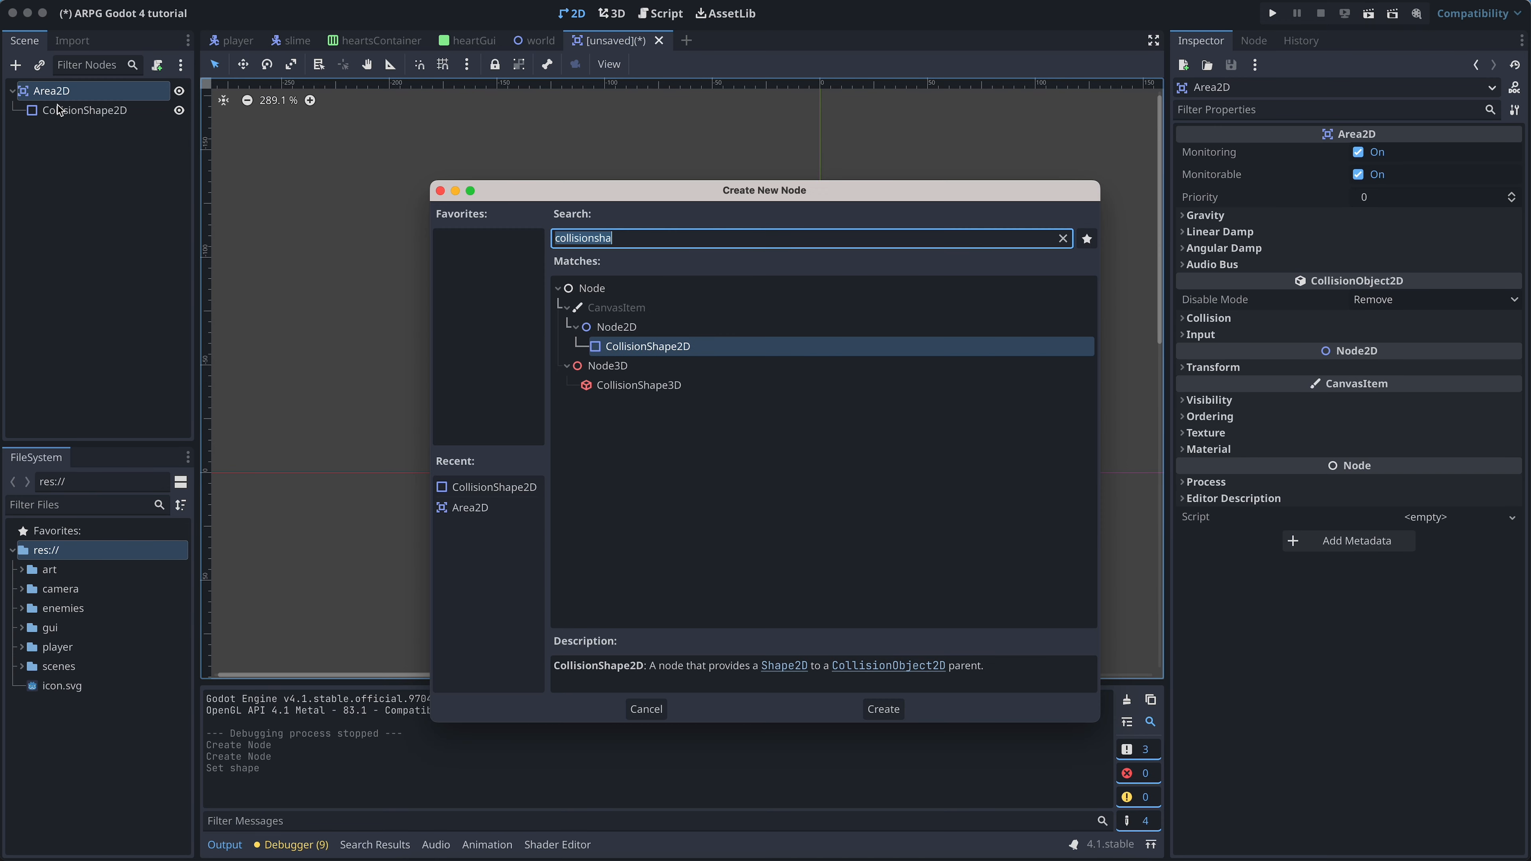
{"action": "type", "text": "sprit"}
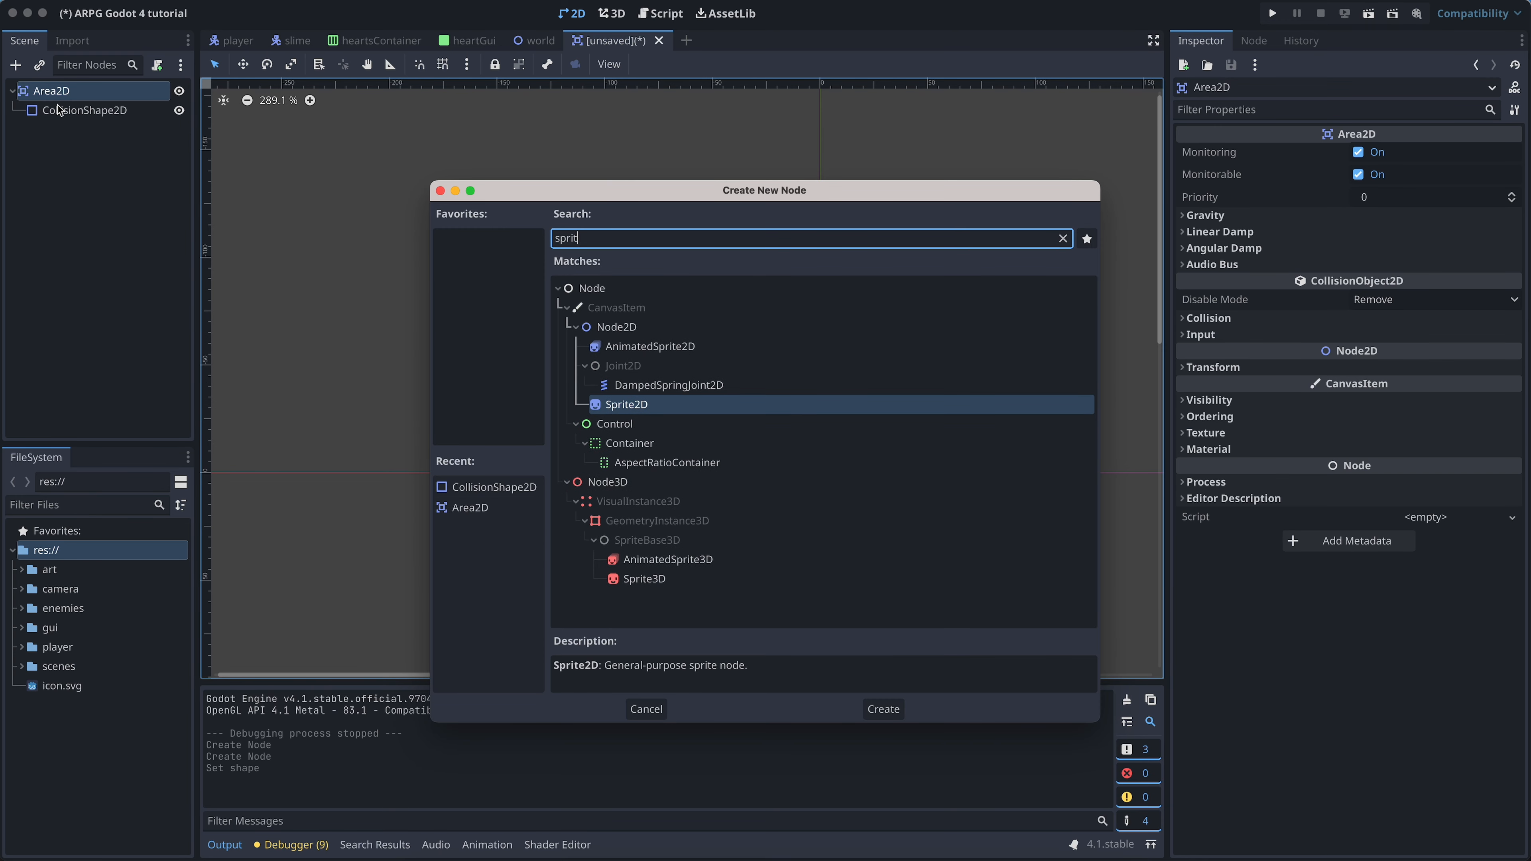
{"action": "left_click", "coordinate": [882, 709]}
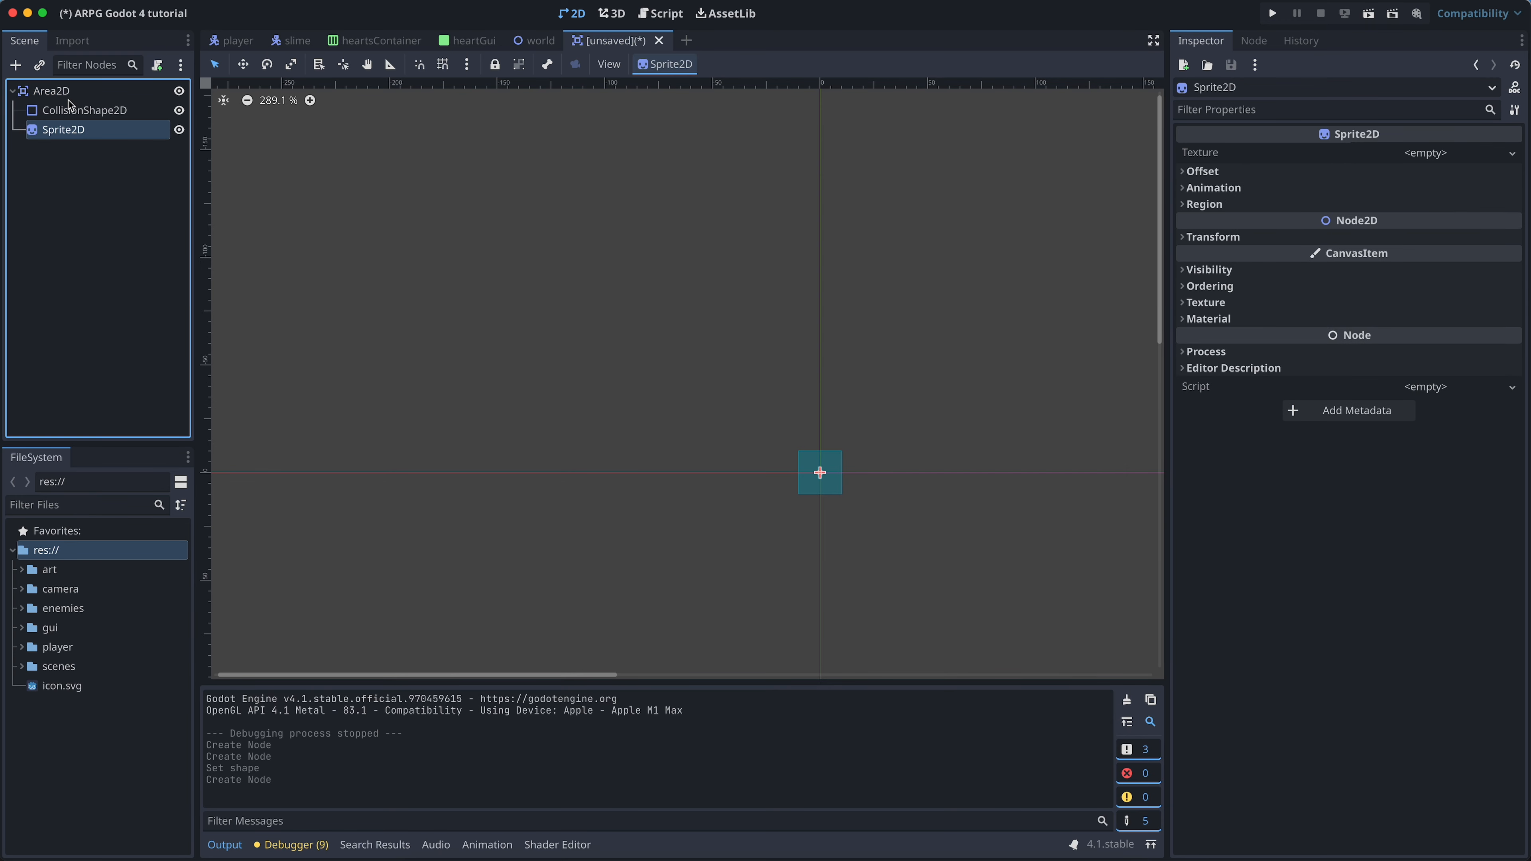
Rename the root to Collectable and attach a new Collectable.gd script.
{"action": "double_click", "coordinate": [51, 91]}
{"action": "type", "text": "Collectable"}
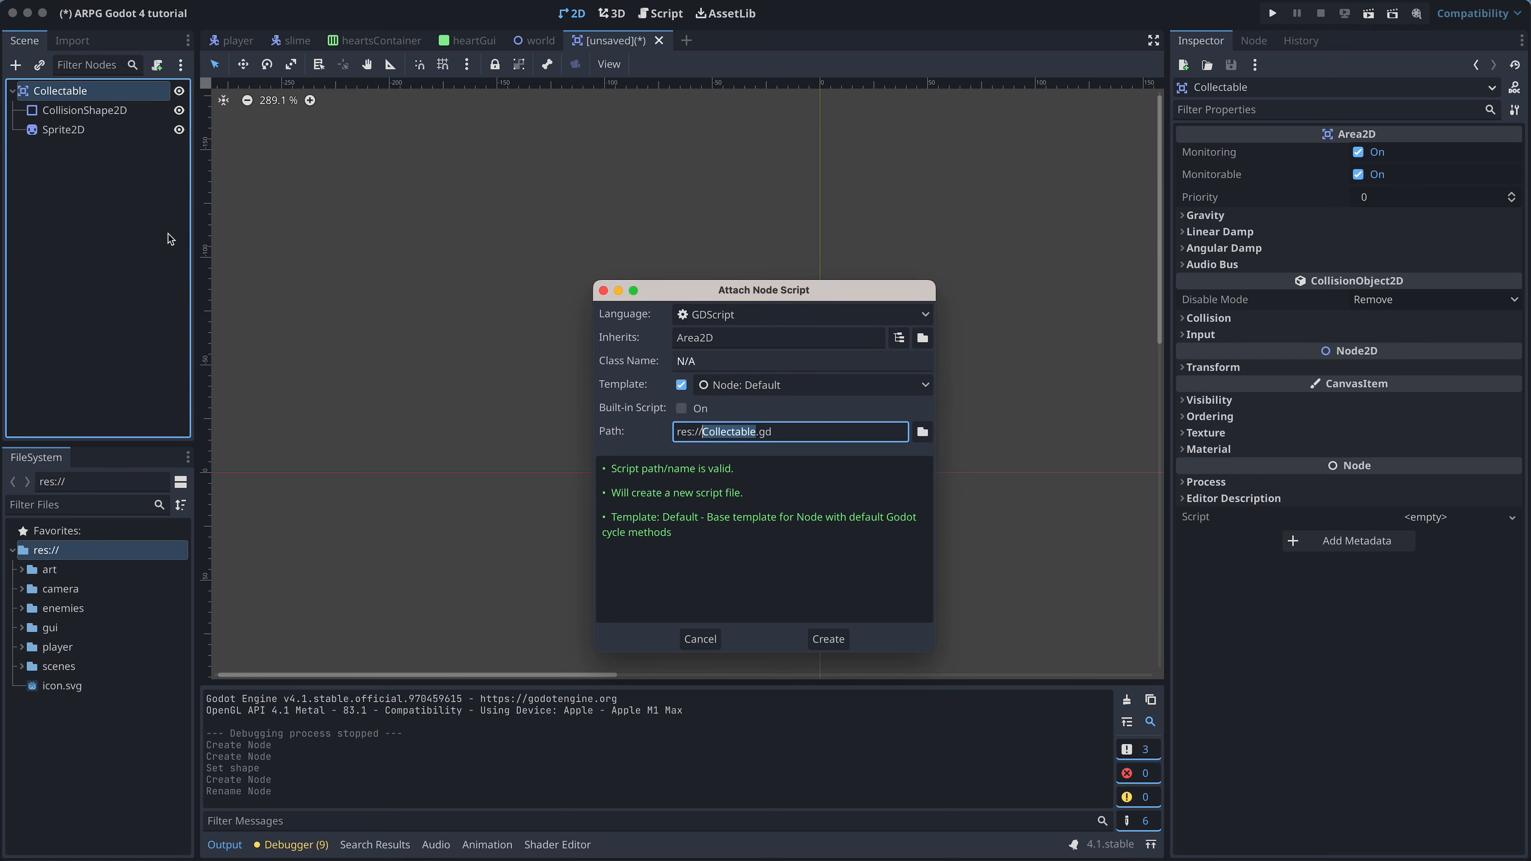
{"action": "left_click", "coordinate": [921, 431]}
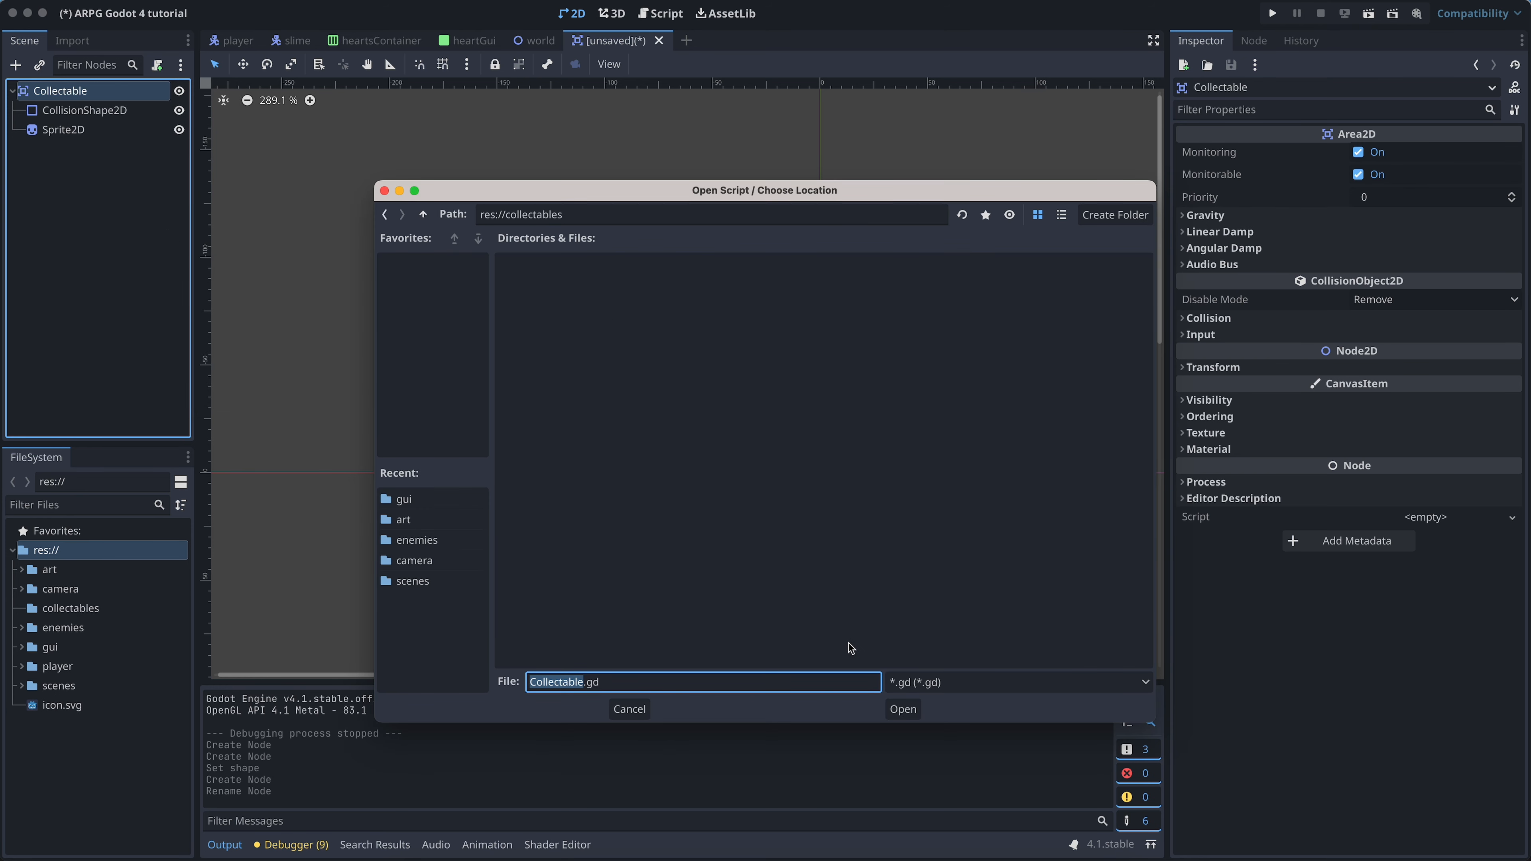
{"action": "left_click", "coordinate": [901, 709]}
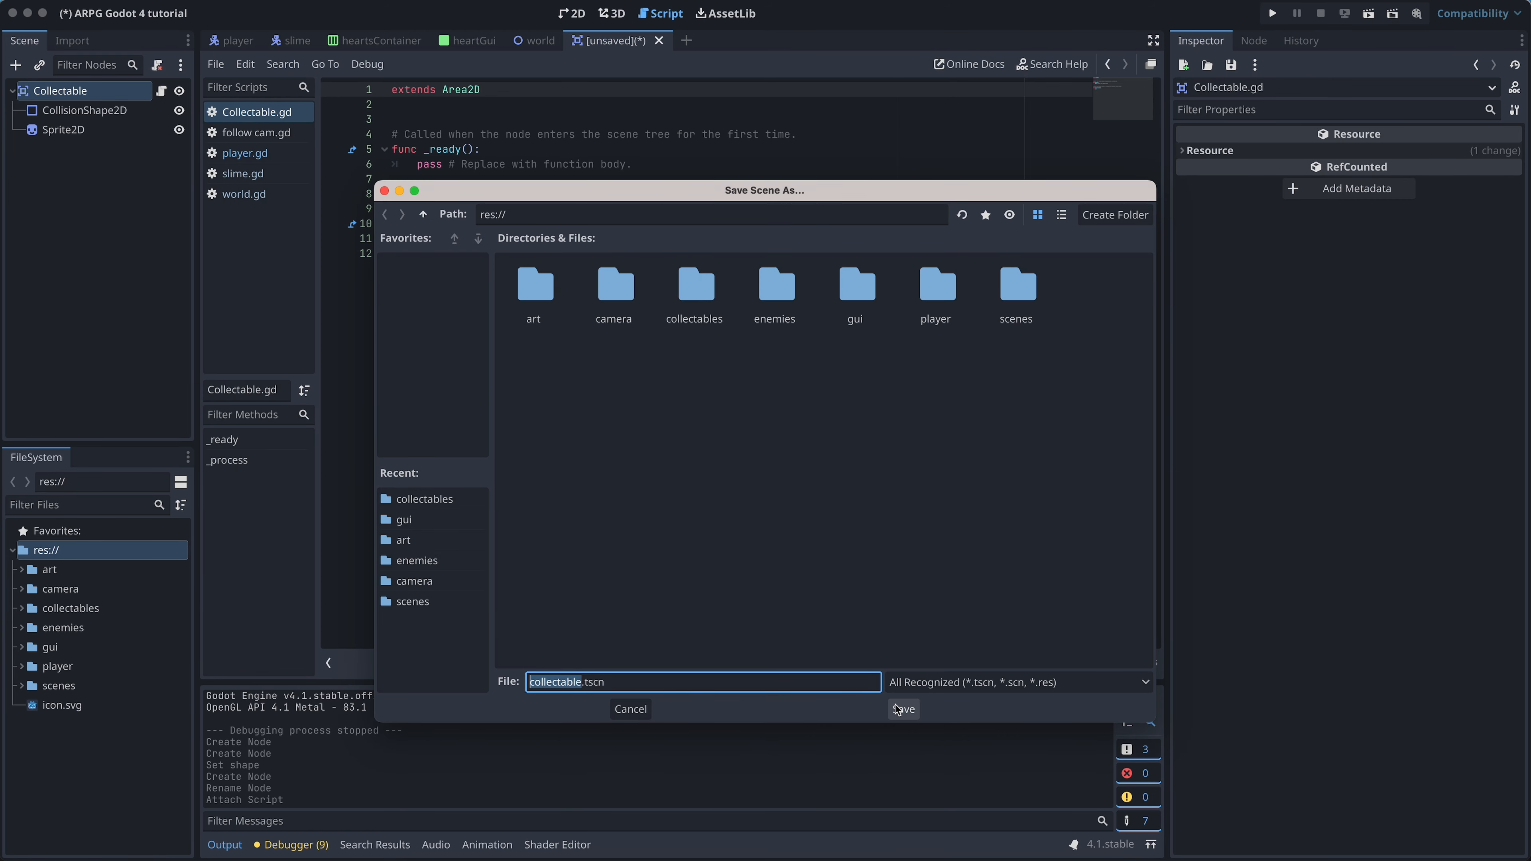
Save the scene as collectable.tscn in the collectables folder.
{"action": "double_click", "coordinate": [694, 291]}
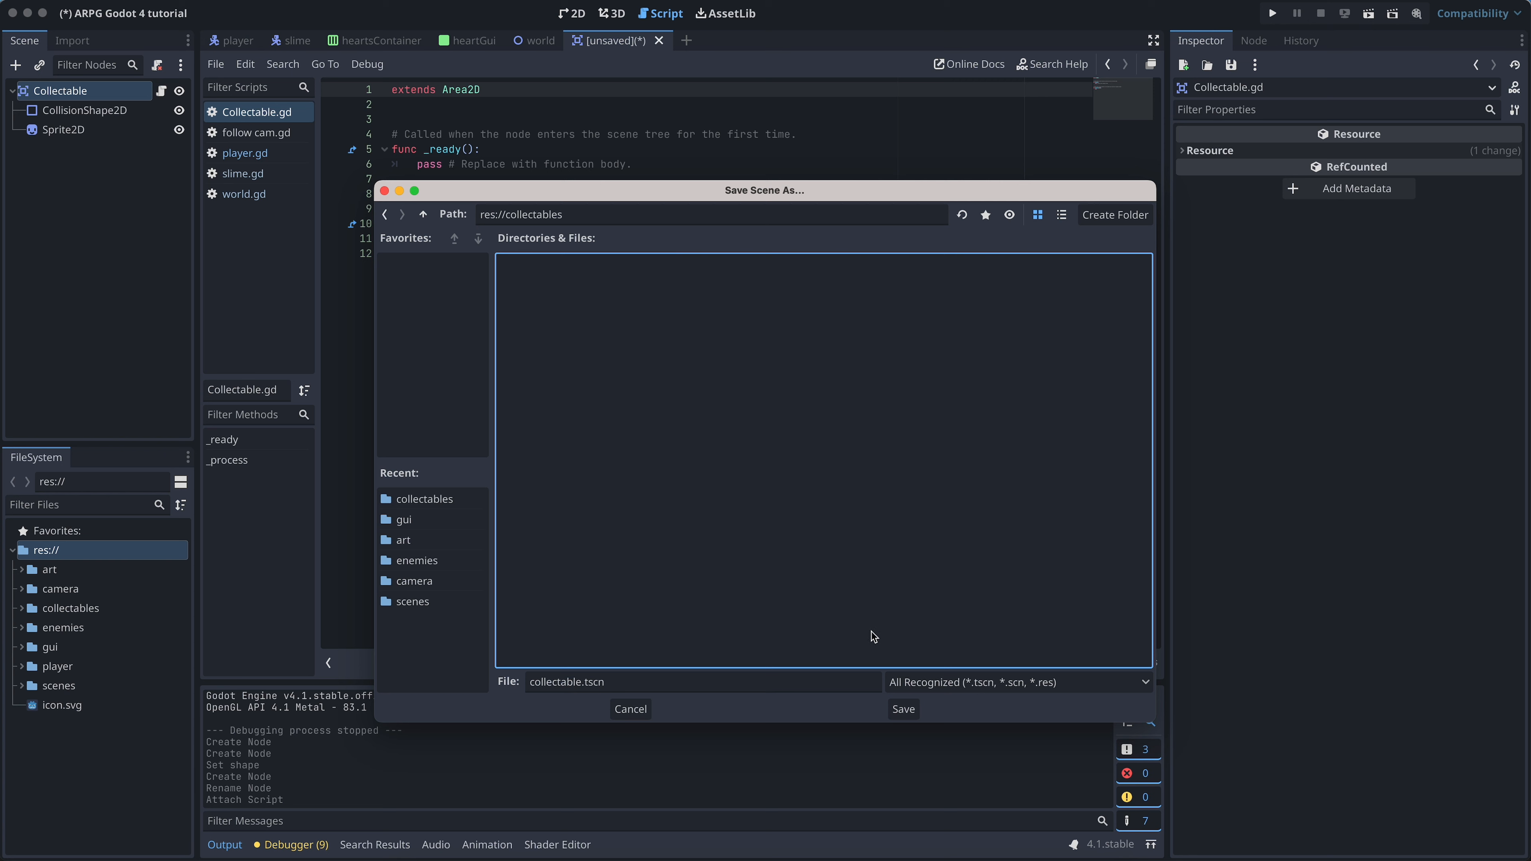
{"action": "left_click", "coordinate": [901, 708]}
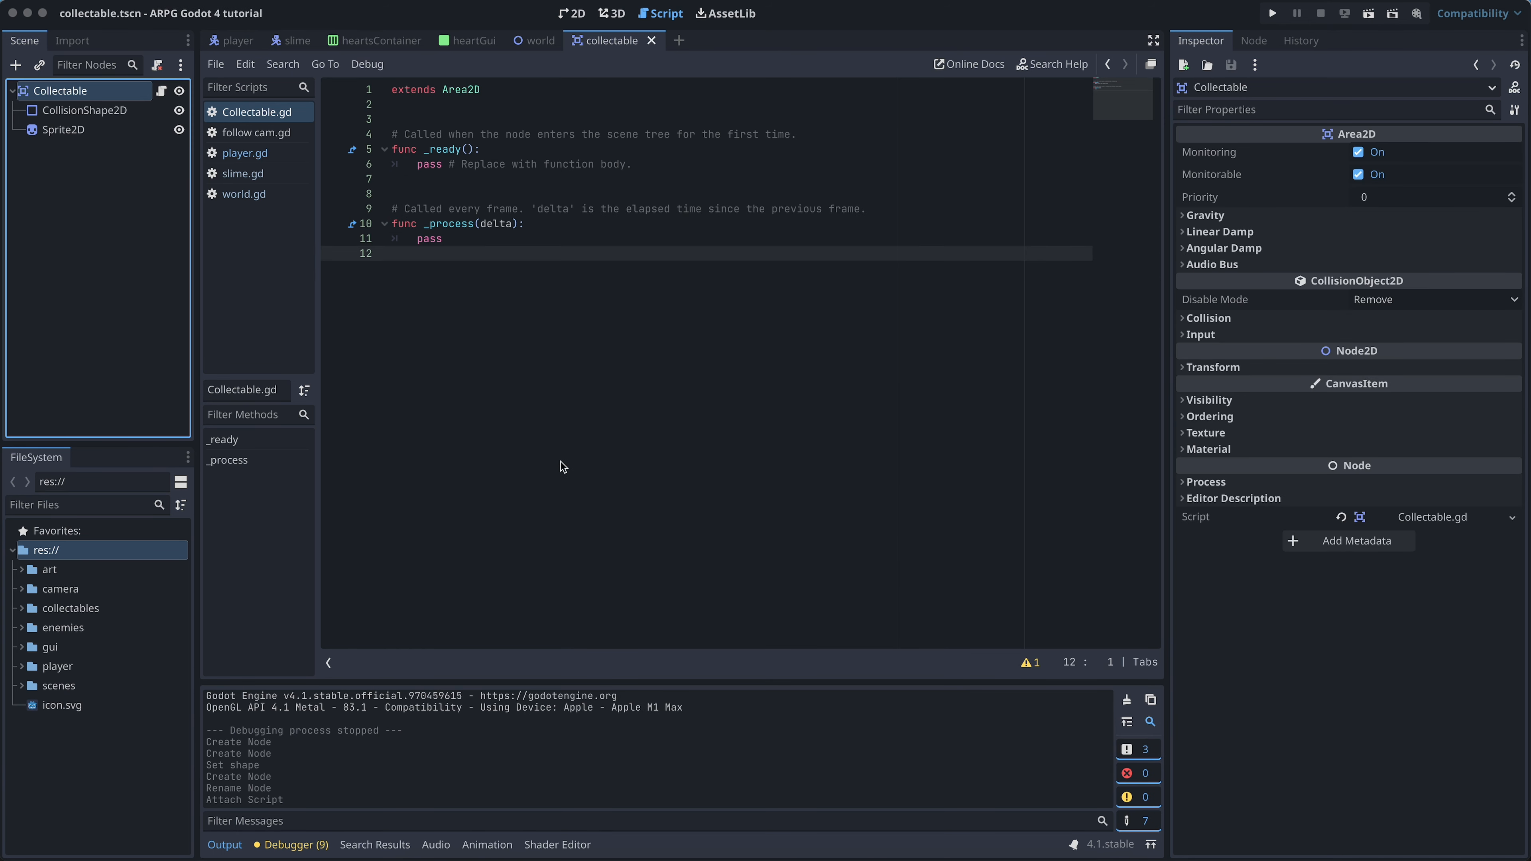
{"action": "mouse_move", "coordinate": [586, 441]}
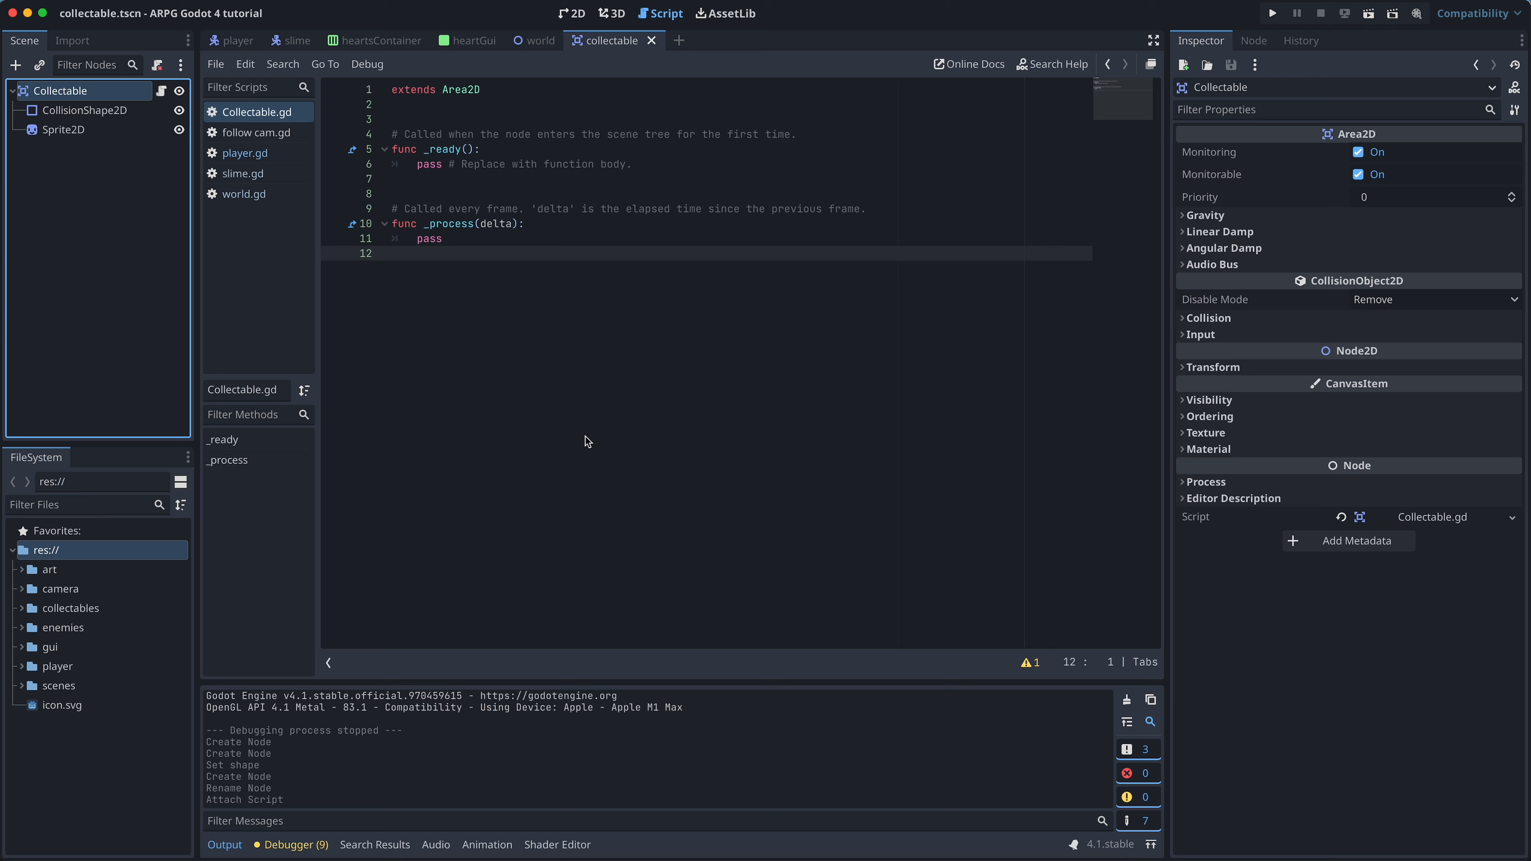
{"action": "mouse_move", "coordinate": [571, 413]}
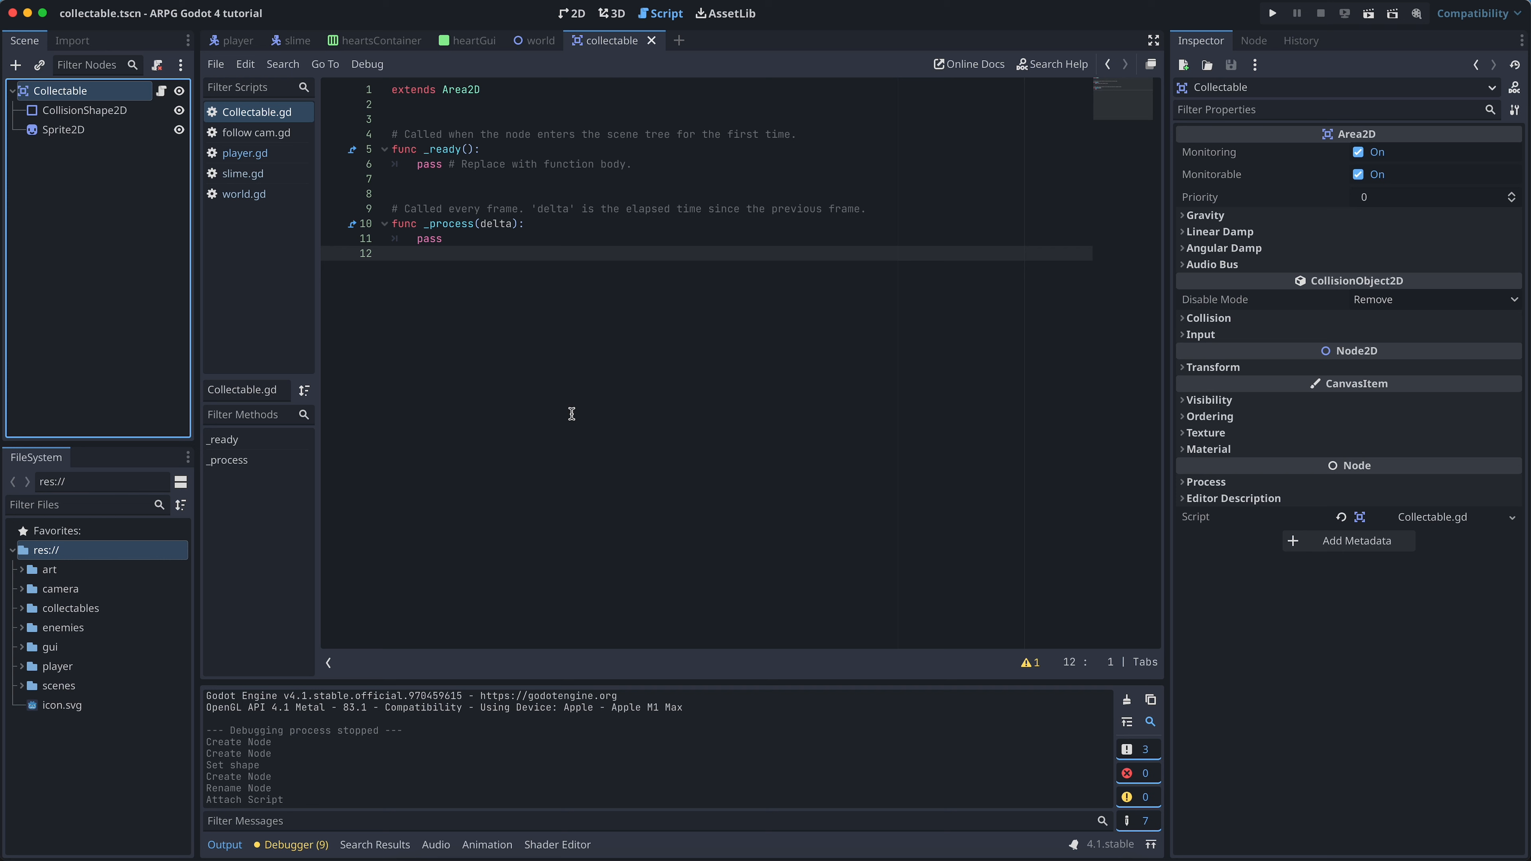
{"action": "mouse_move", "coordinate": [91, 124]}
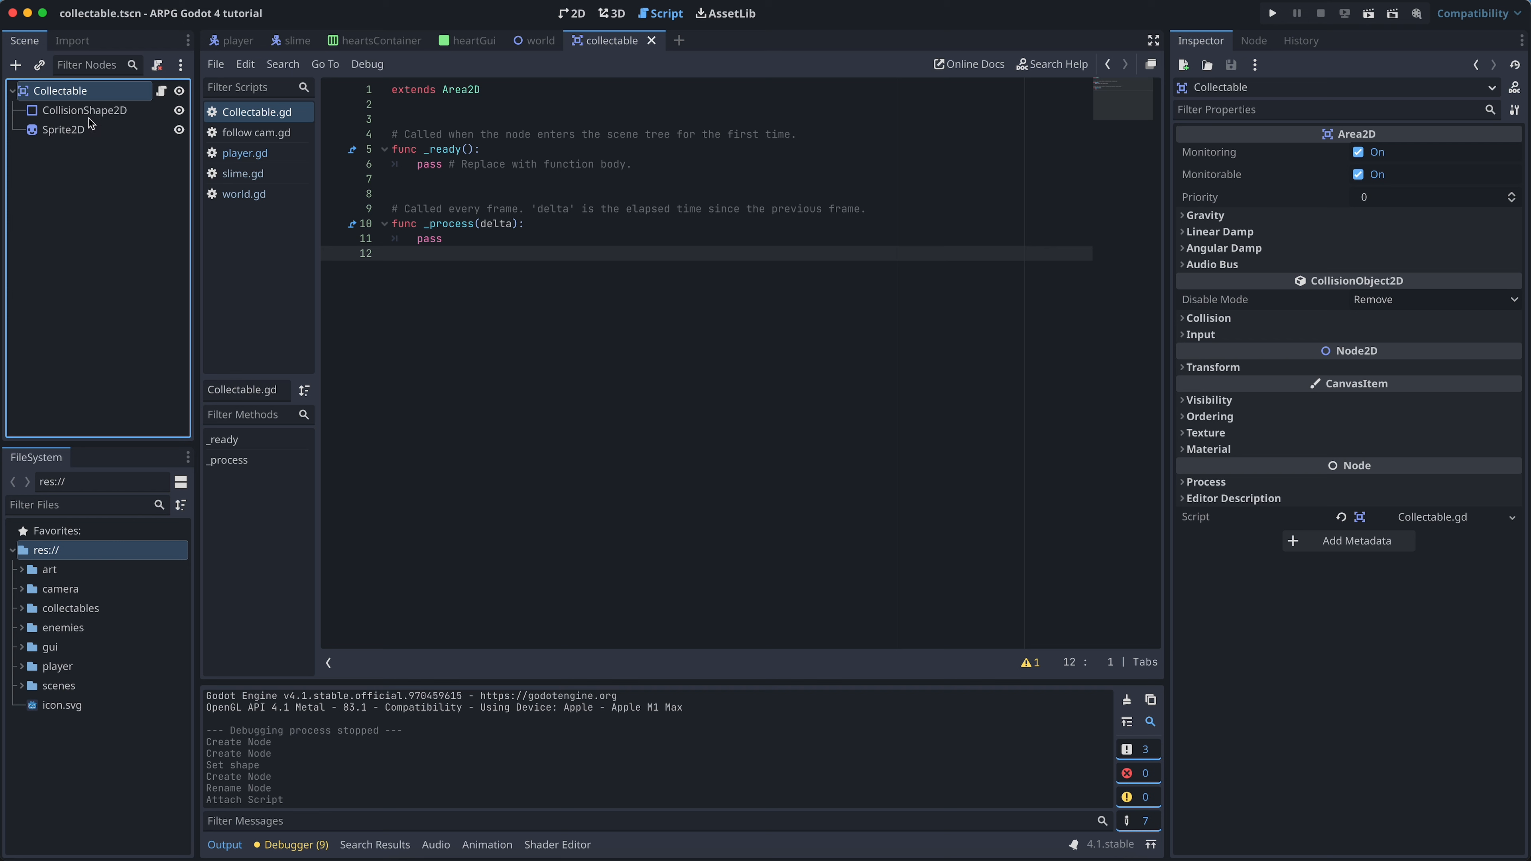
Set the CollisionShape2D rectangle shape Local to Scene and save the scene.
{"action": "left_click", "coordinate": [85, 109]}
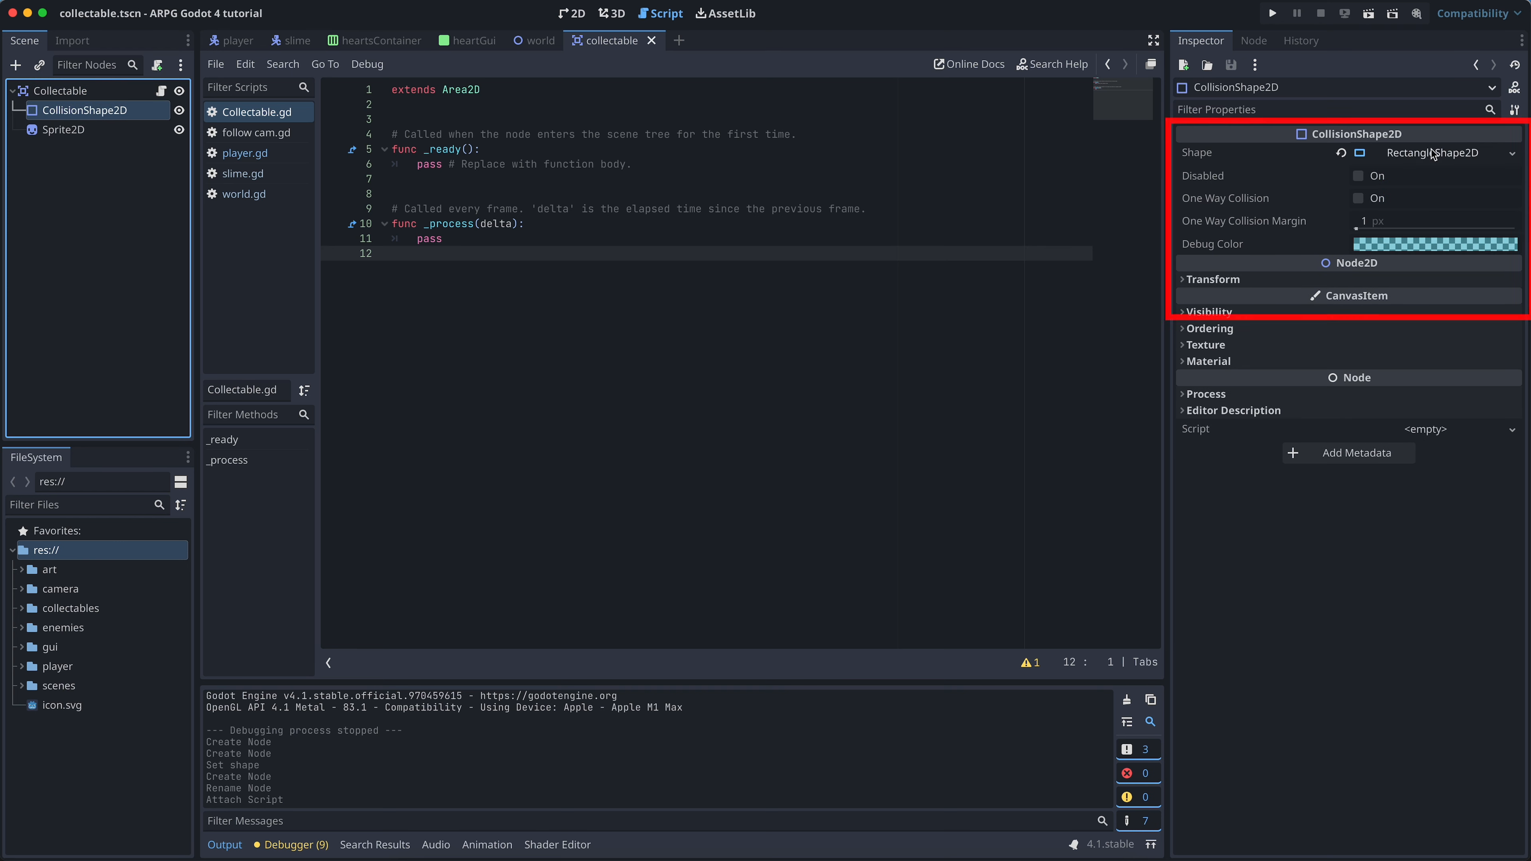
{"action": "left_click", "coordinate": [1426, 152]}
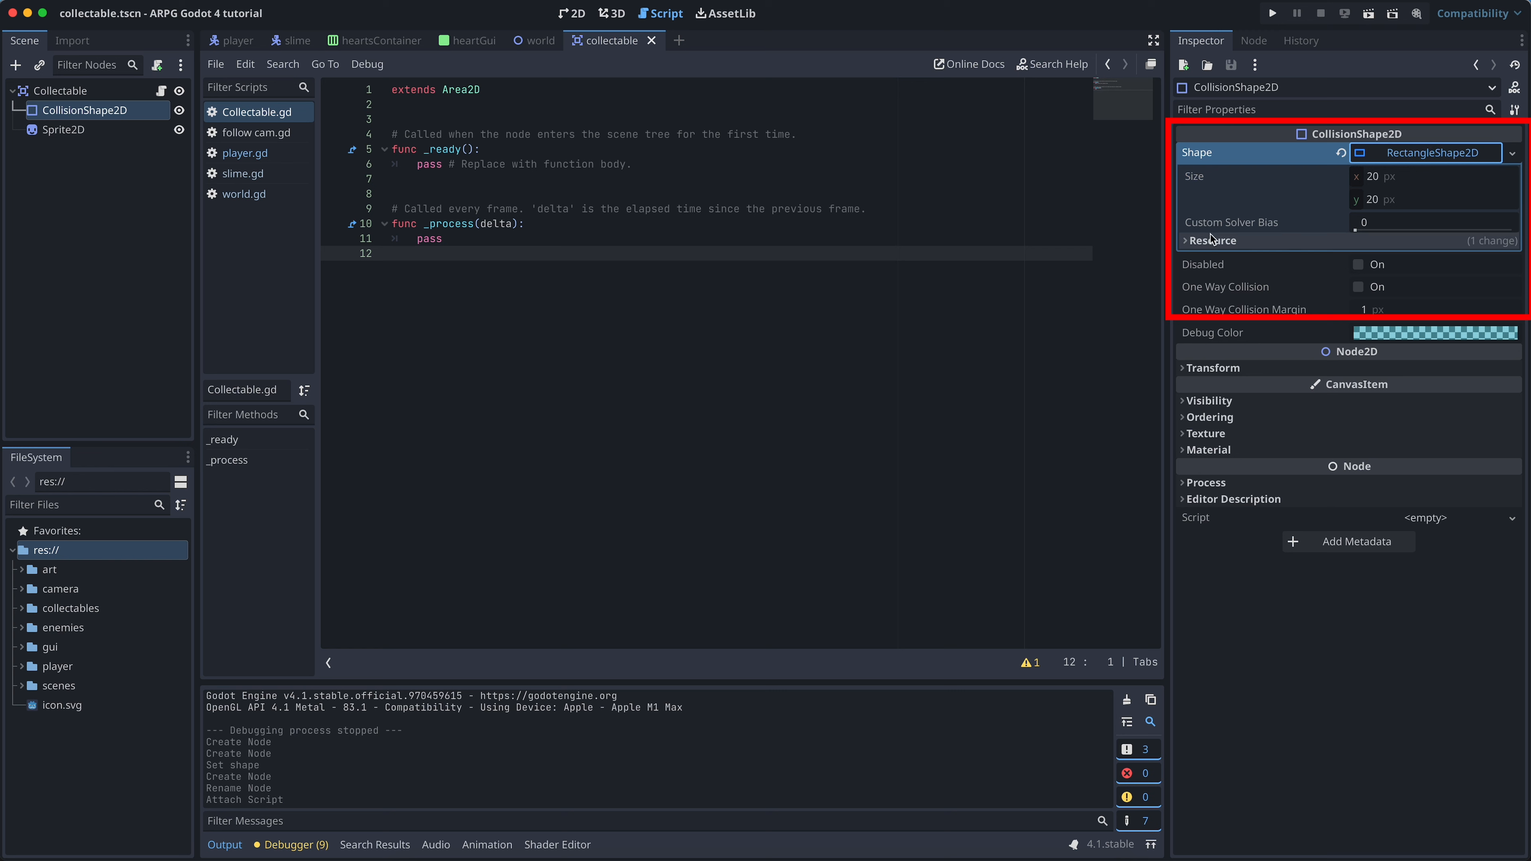
{"action": "left_click", "coordinate": [1198, 240]}
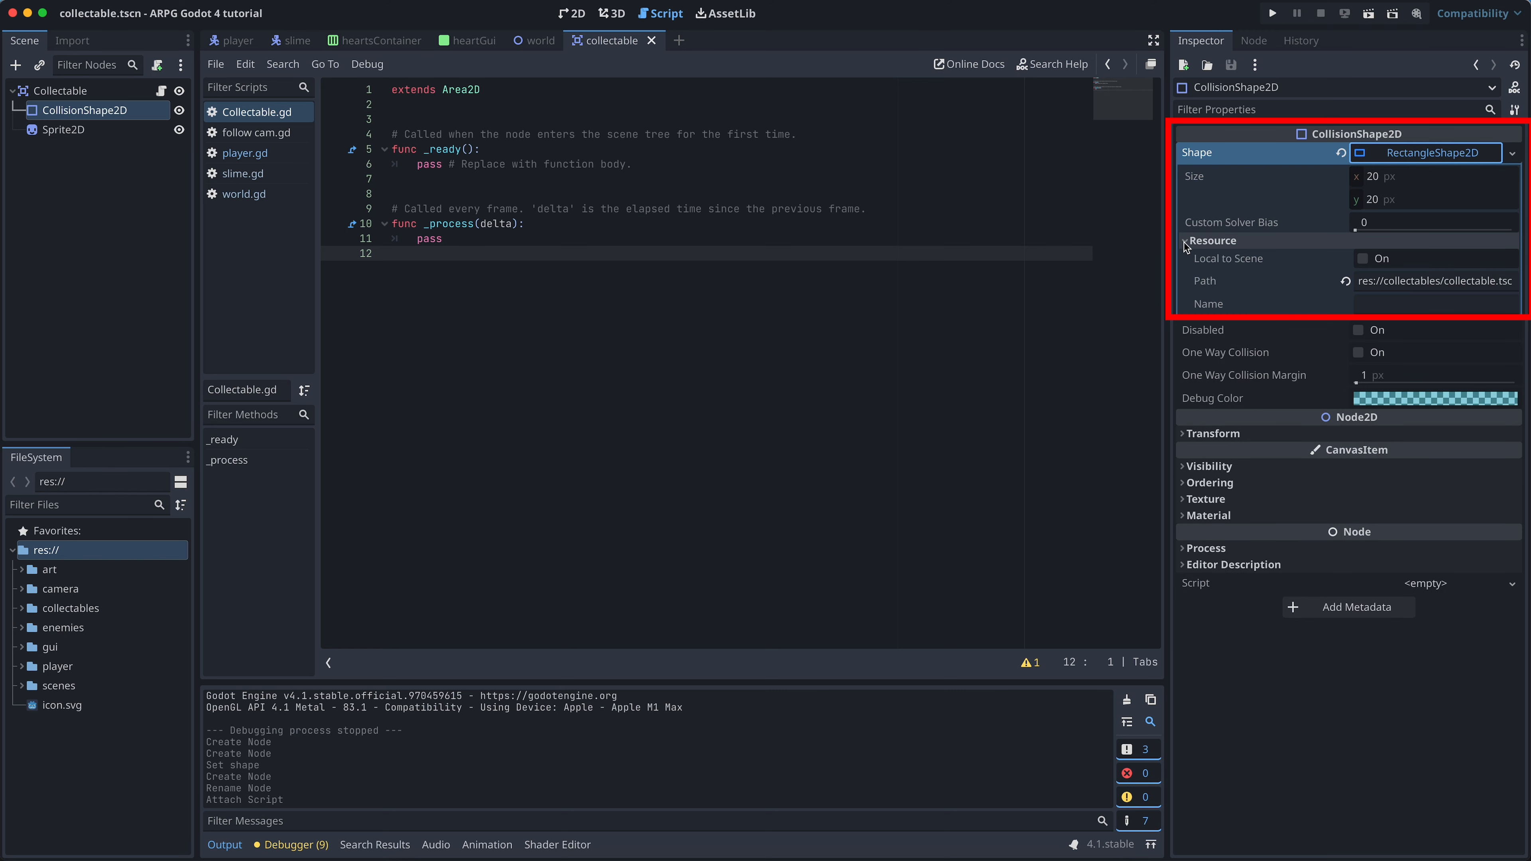
{"action": "left_click", "coordinate": [1358, 258]}
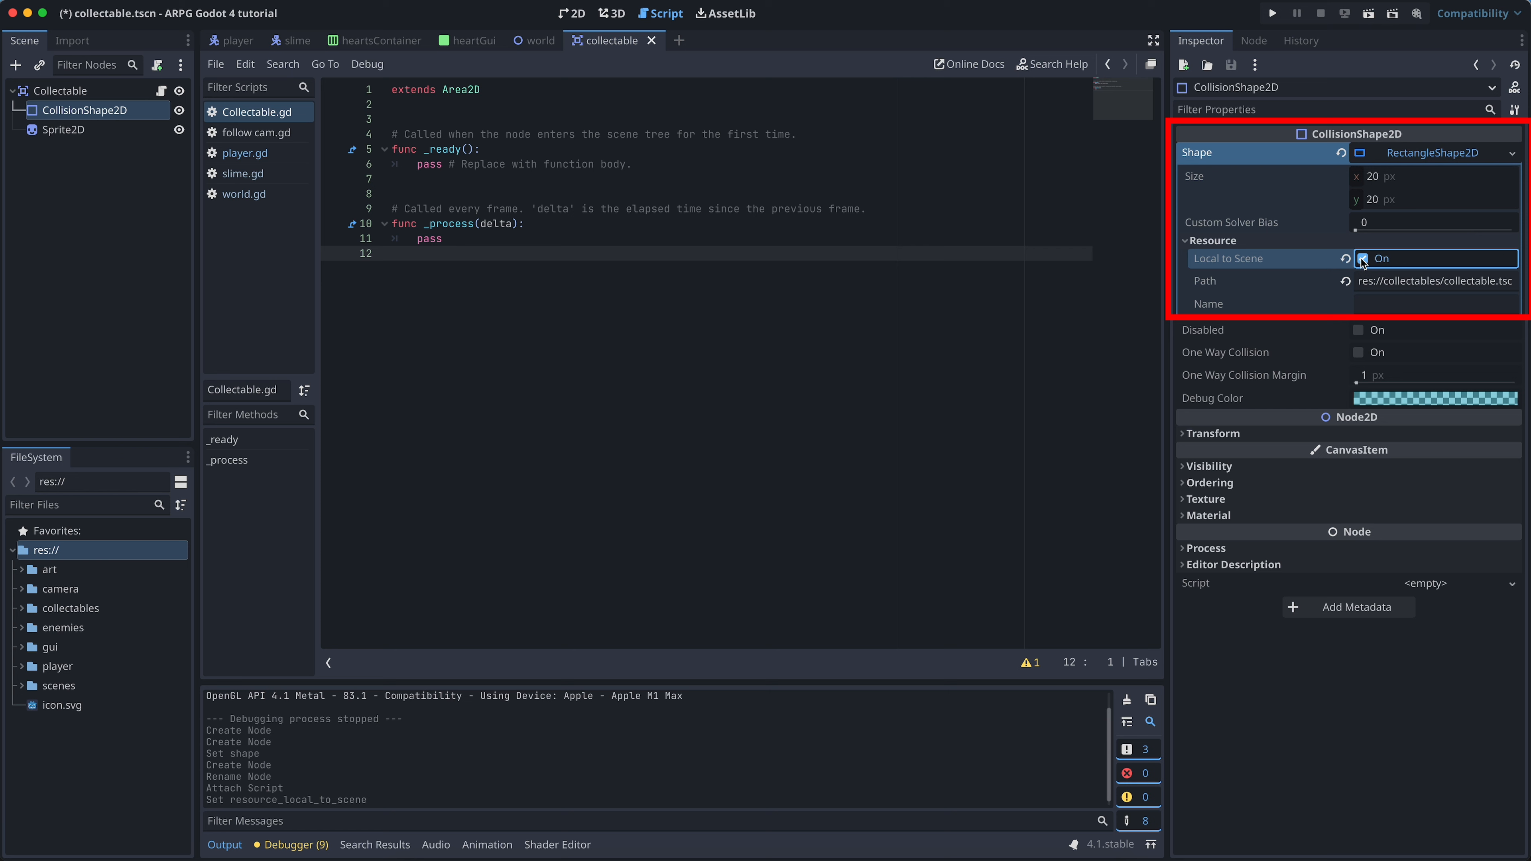
{"action": "key", "text": "cmd+s"}
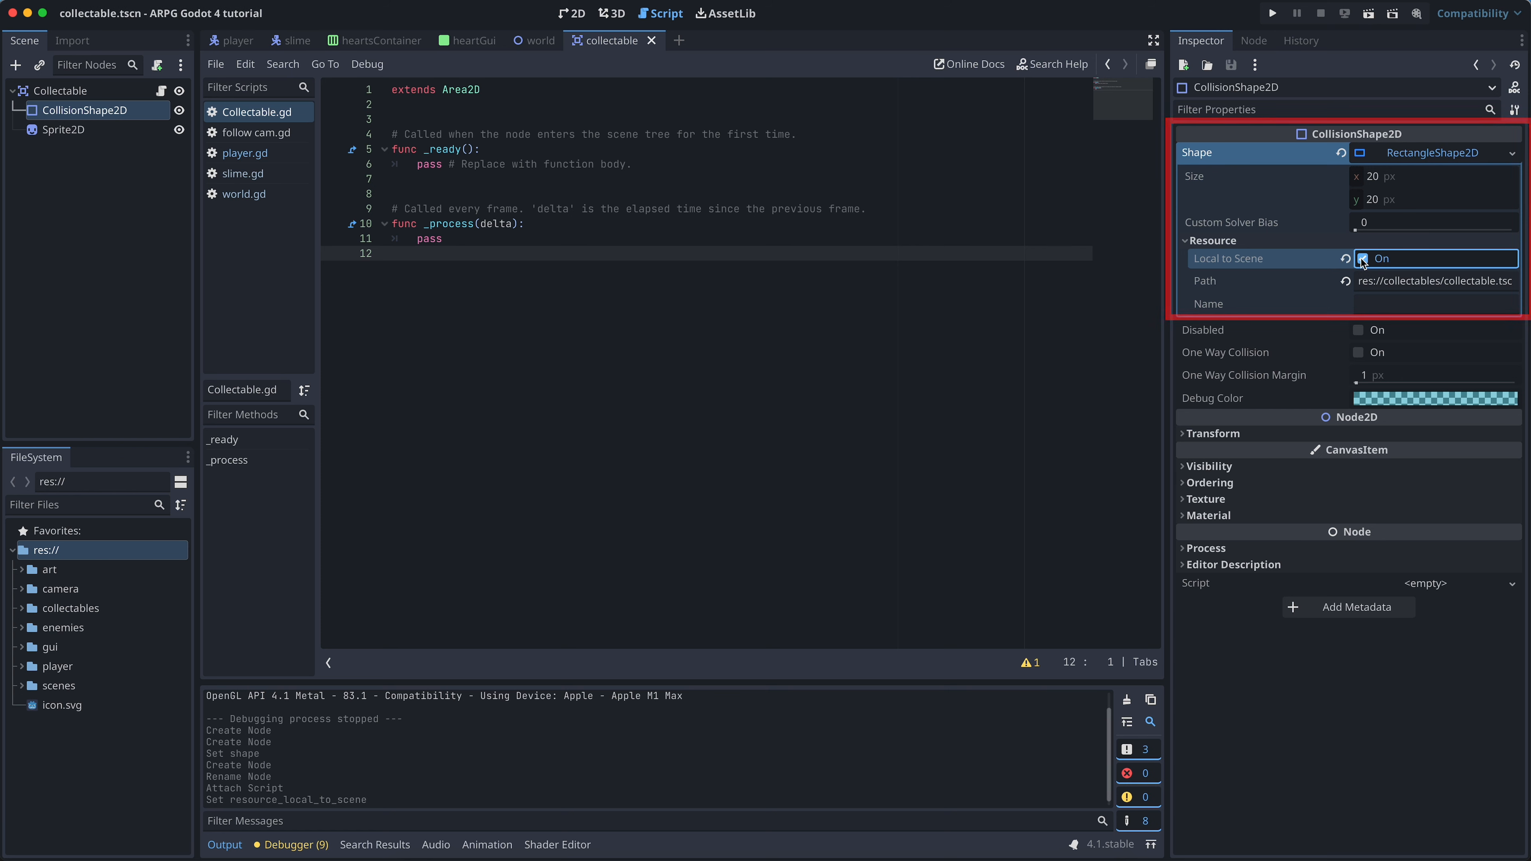
{"action": "left_click", "coordinate": [1358, 258]}
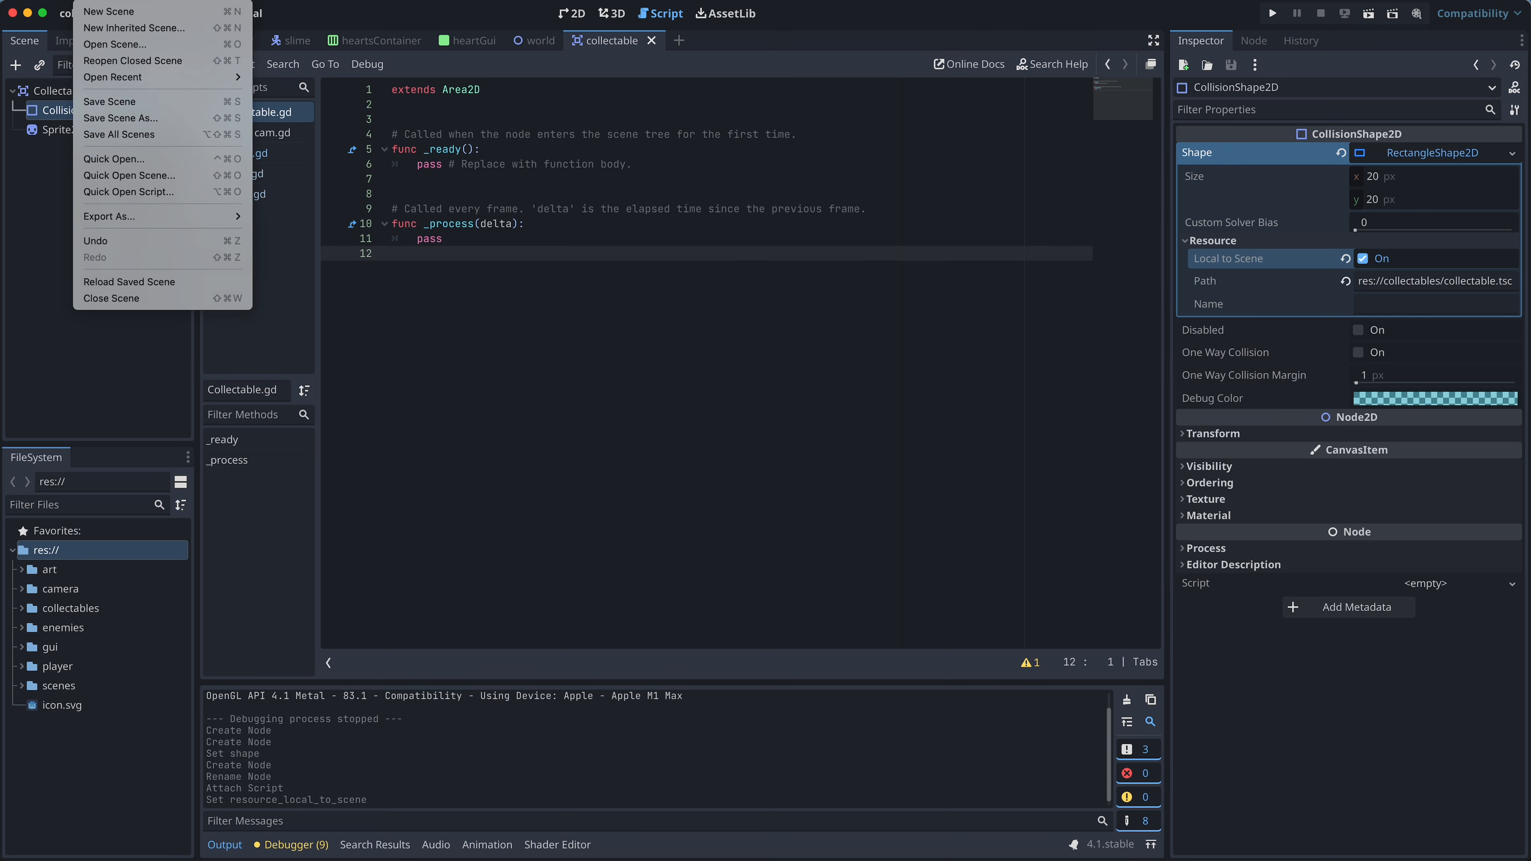
{"action": "mouse_move", "coordinate": [133, 27]}
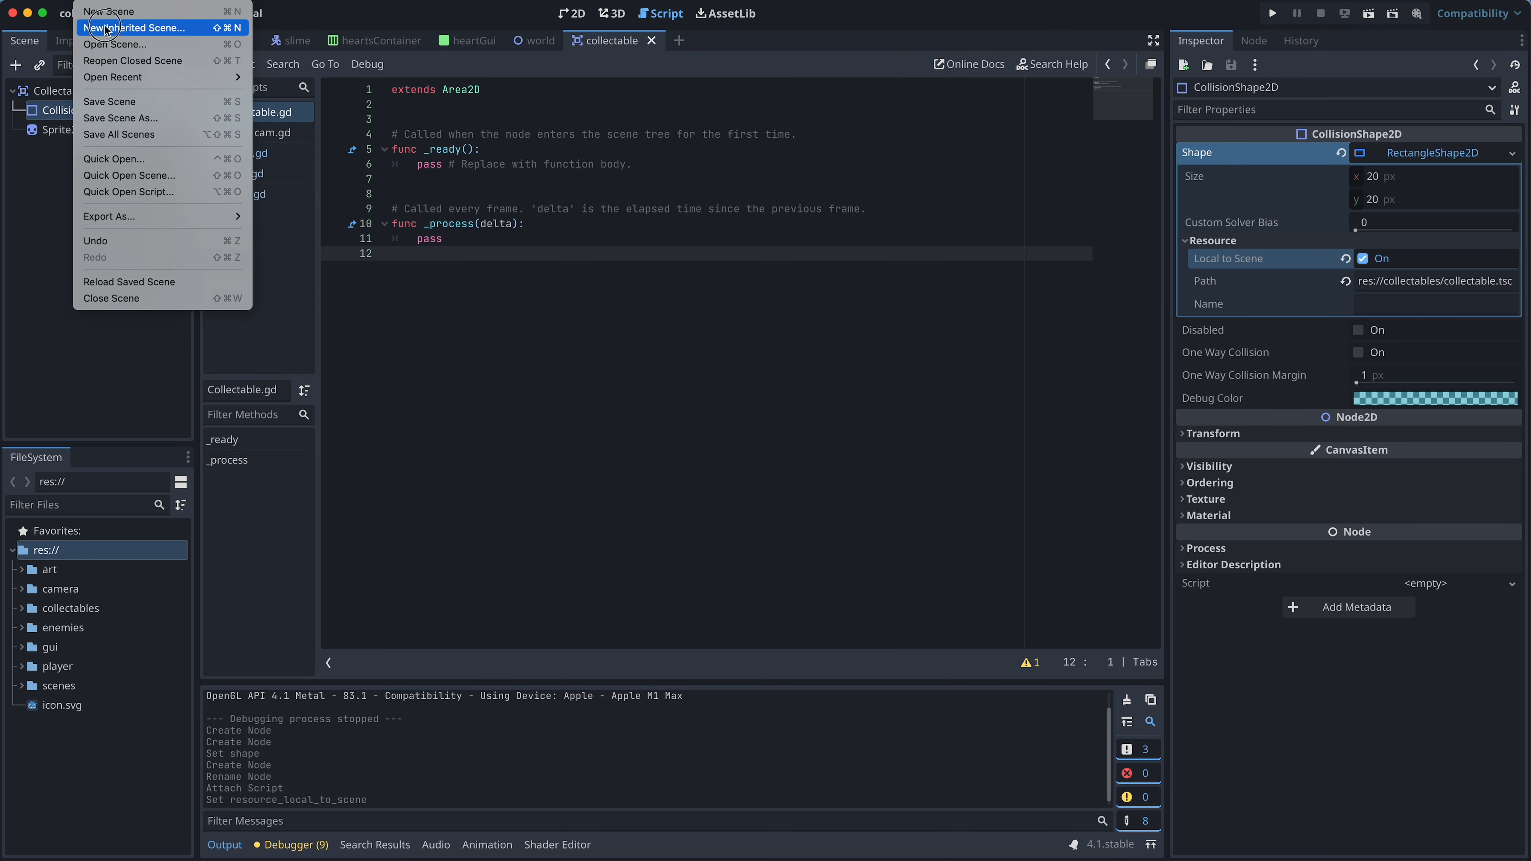
Start a new inherited scene from collectable.tscn.
{"action": "left_click", "coordinate": [137, 28]}
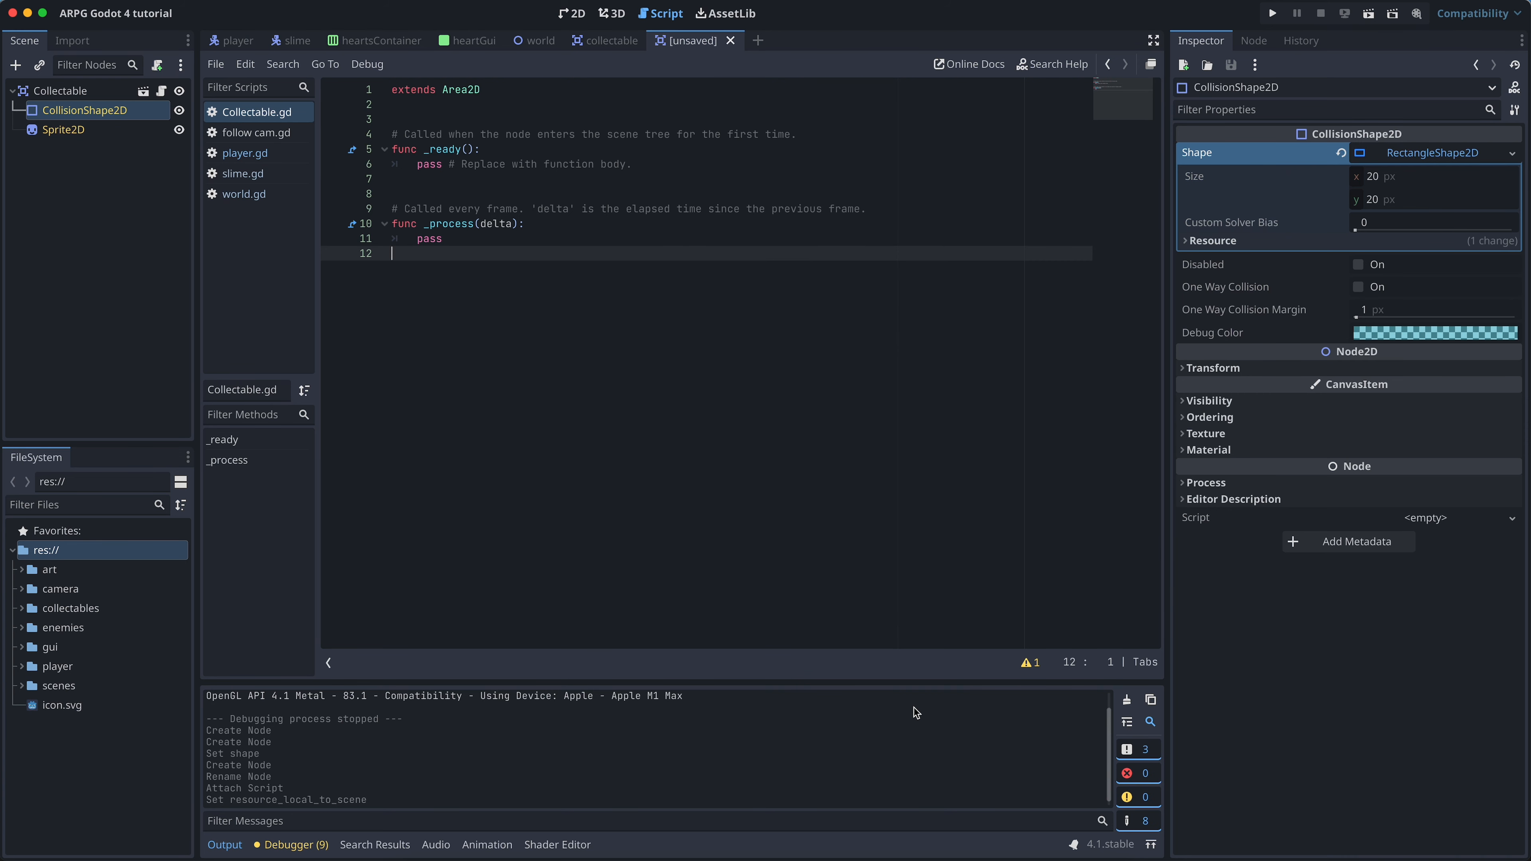
{"action": "mouse_move", "coordinate": [674, 483]}
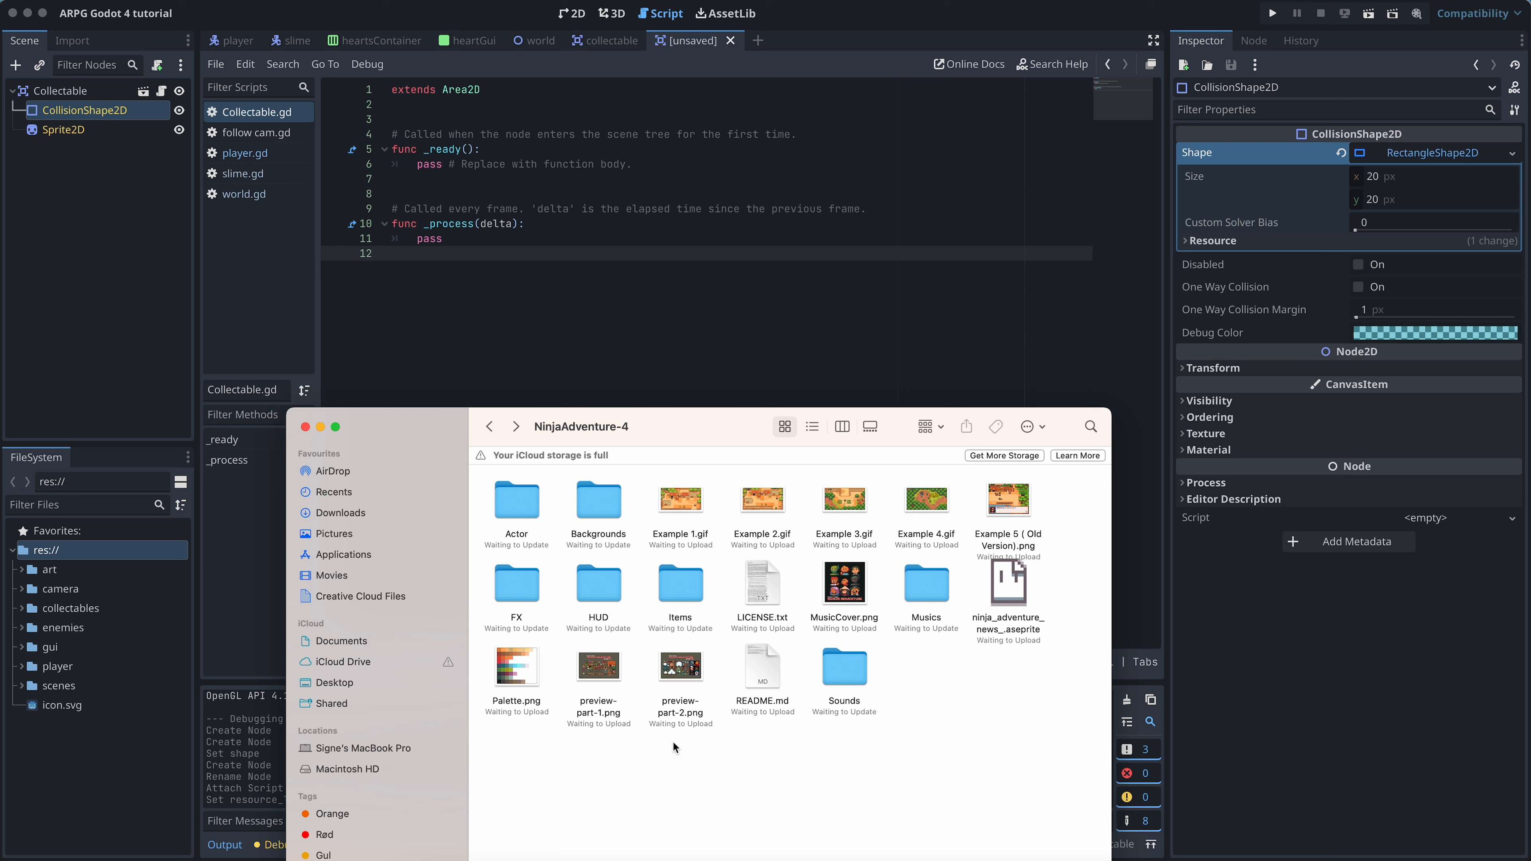
{"action": "mouse_move", "coordinate": [675, 747]}
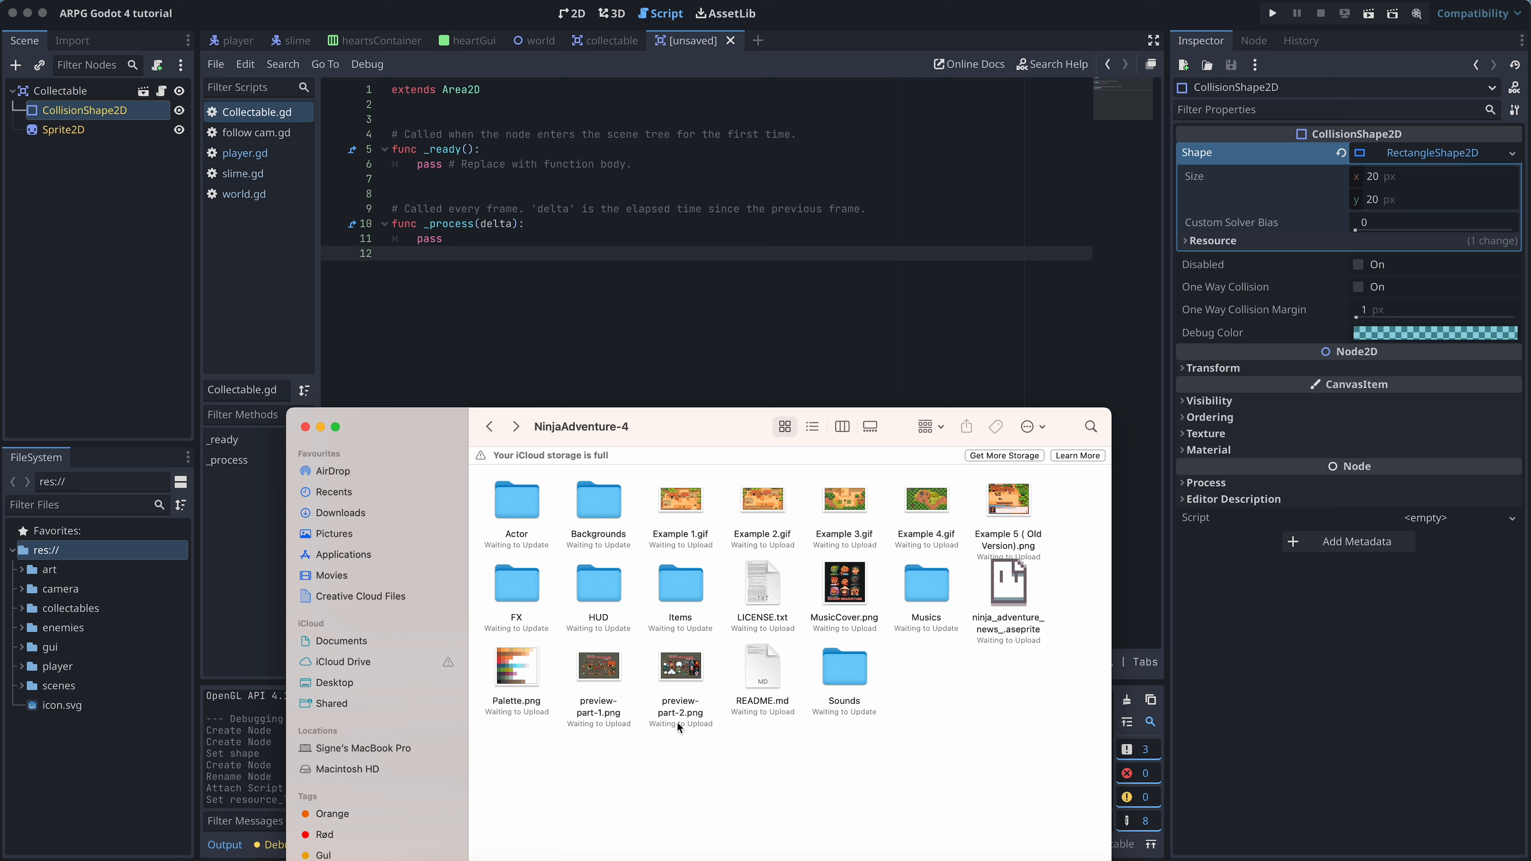
From Finder's Potion folder, drag LifePot.png into the Godot FileSystem dock.
{"action": "double_click", "coordinate": [680, 583]}
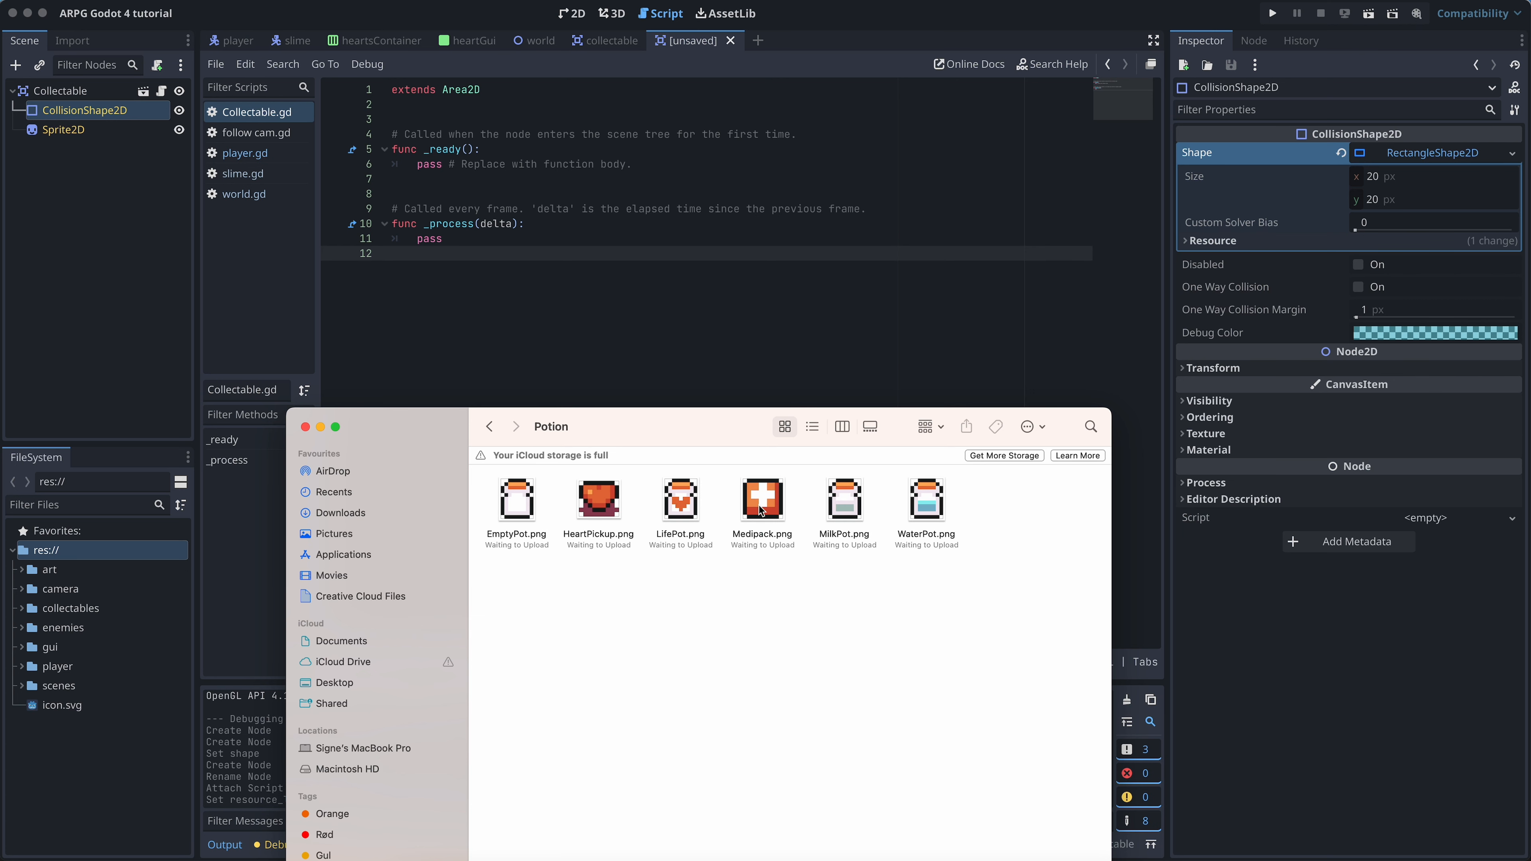
{"action": "left_click", "coordinate": [679, 497]}
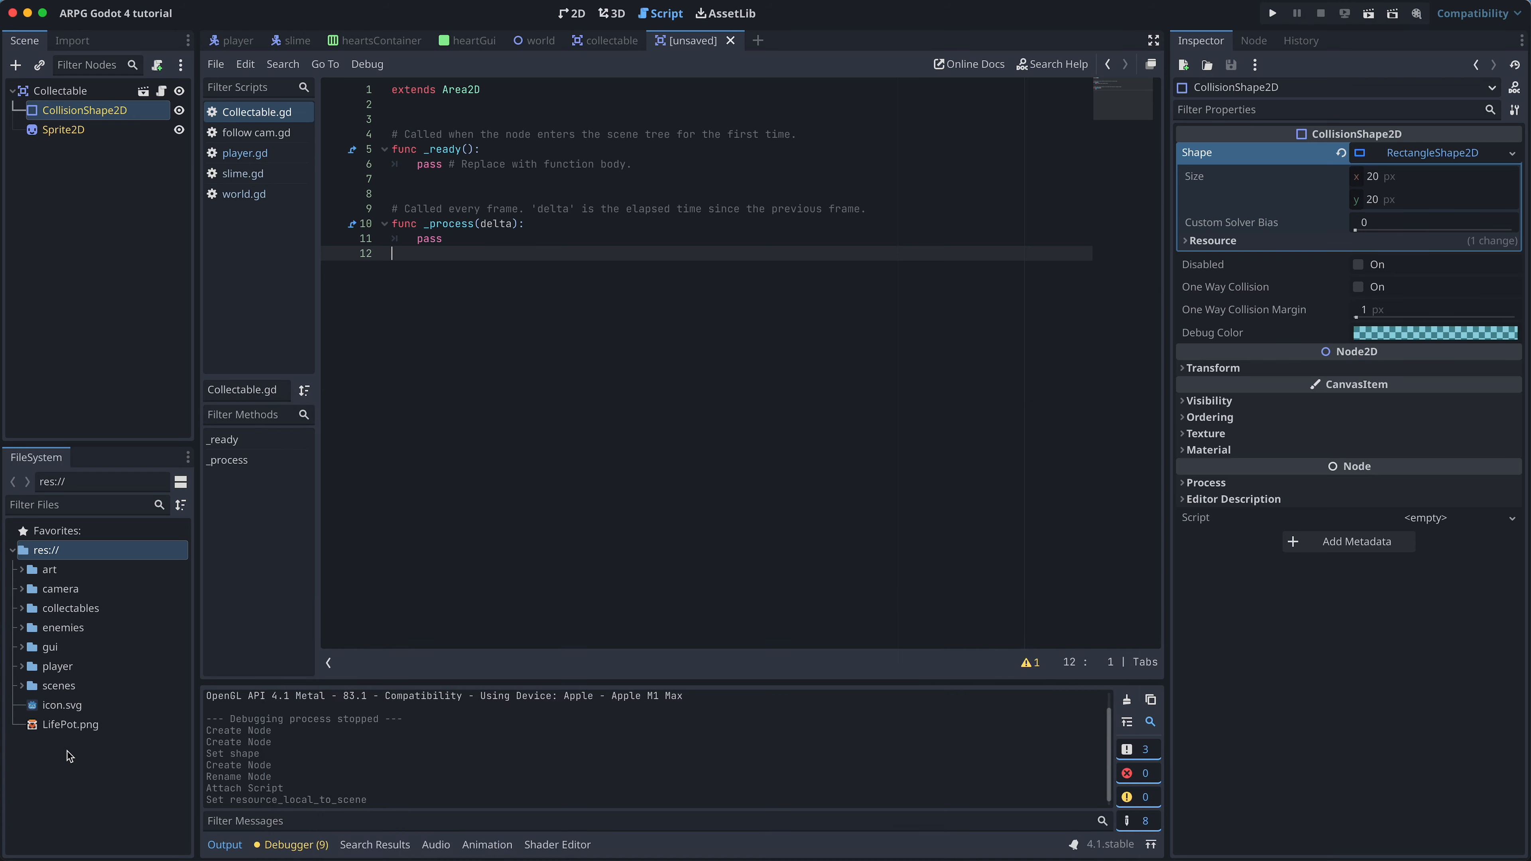
Move LifePot.png into the art folder and use it as the Sprite2D texture.
{"action": "left_click", "coordinate": [50, 570]}
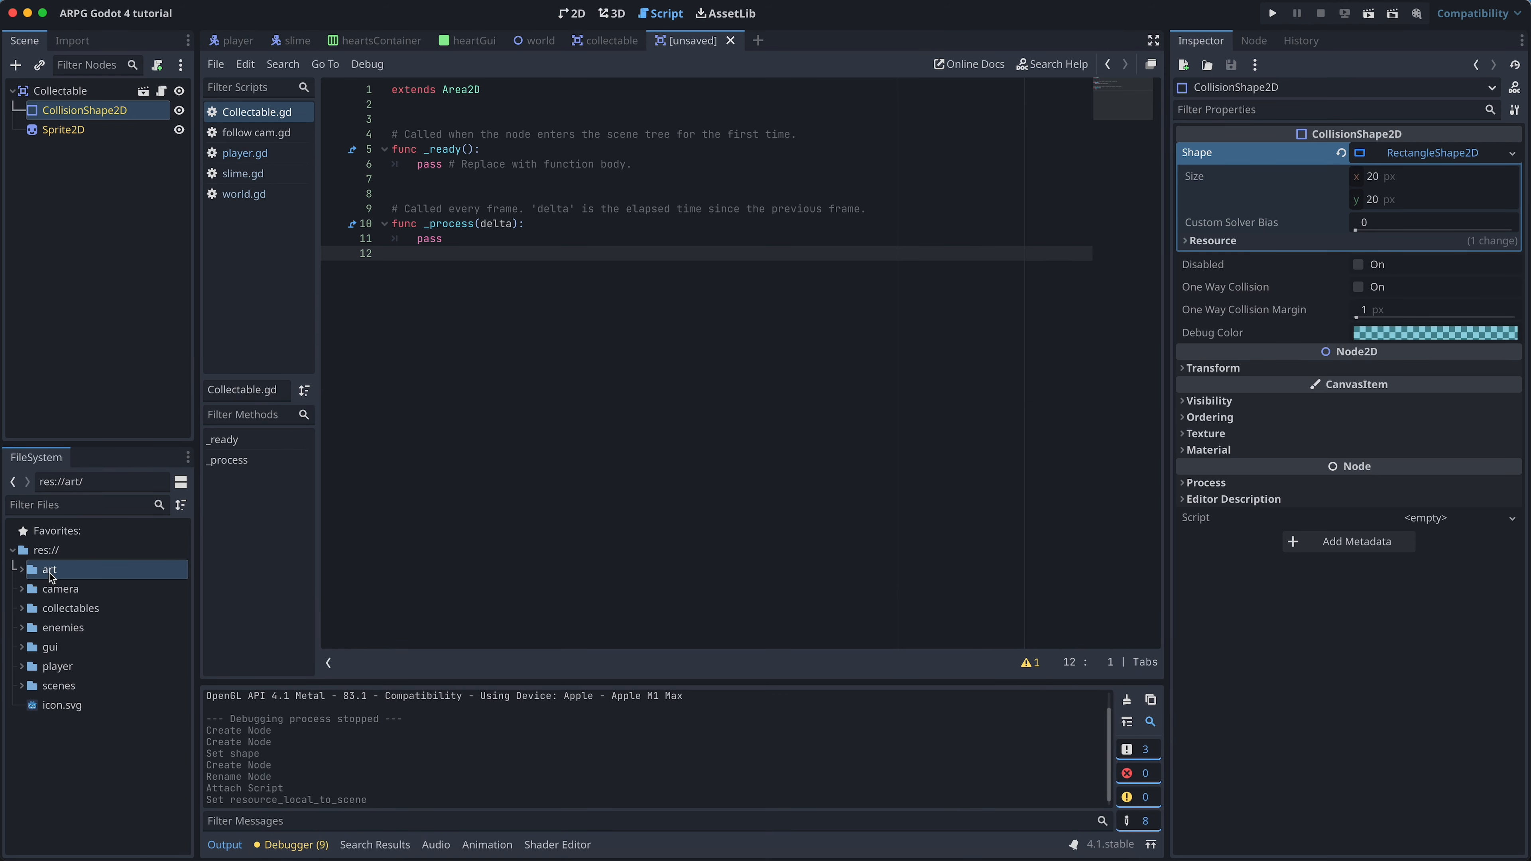
{"action": "left_click", "coordinate": [49, 569]}
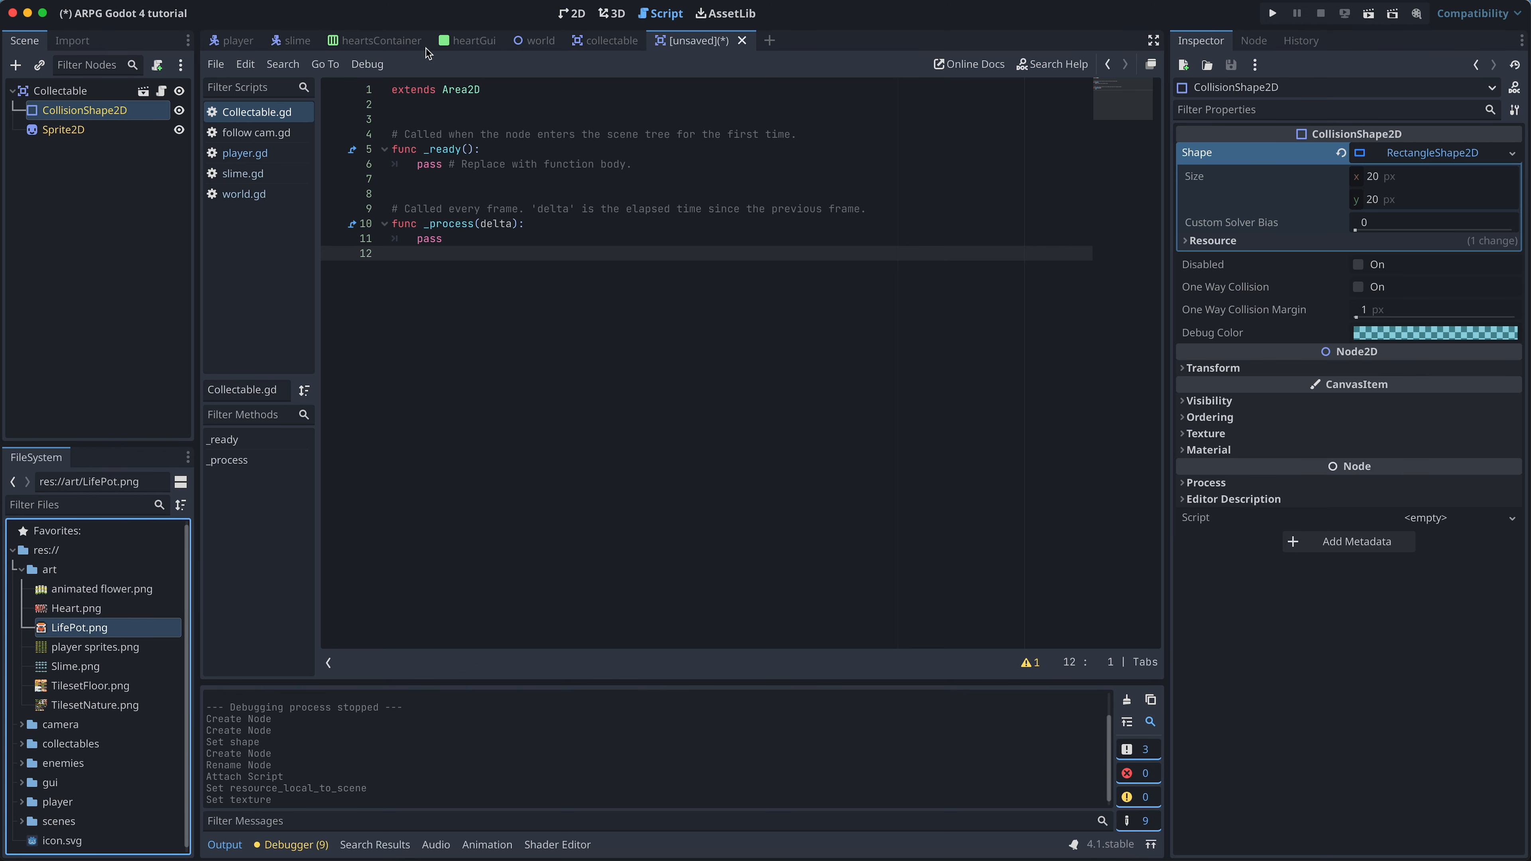
{"action": "left_click", "coordinate": [570, 12]}
{"action": "type", "text": "Lifepot"}
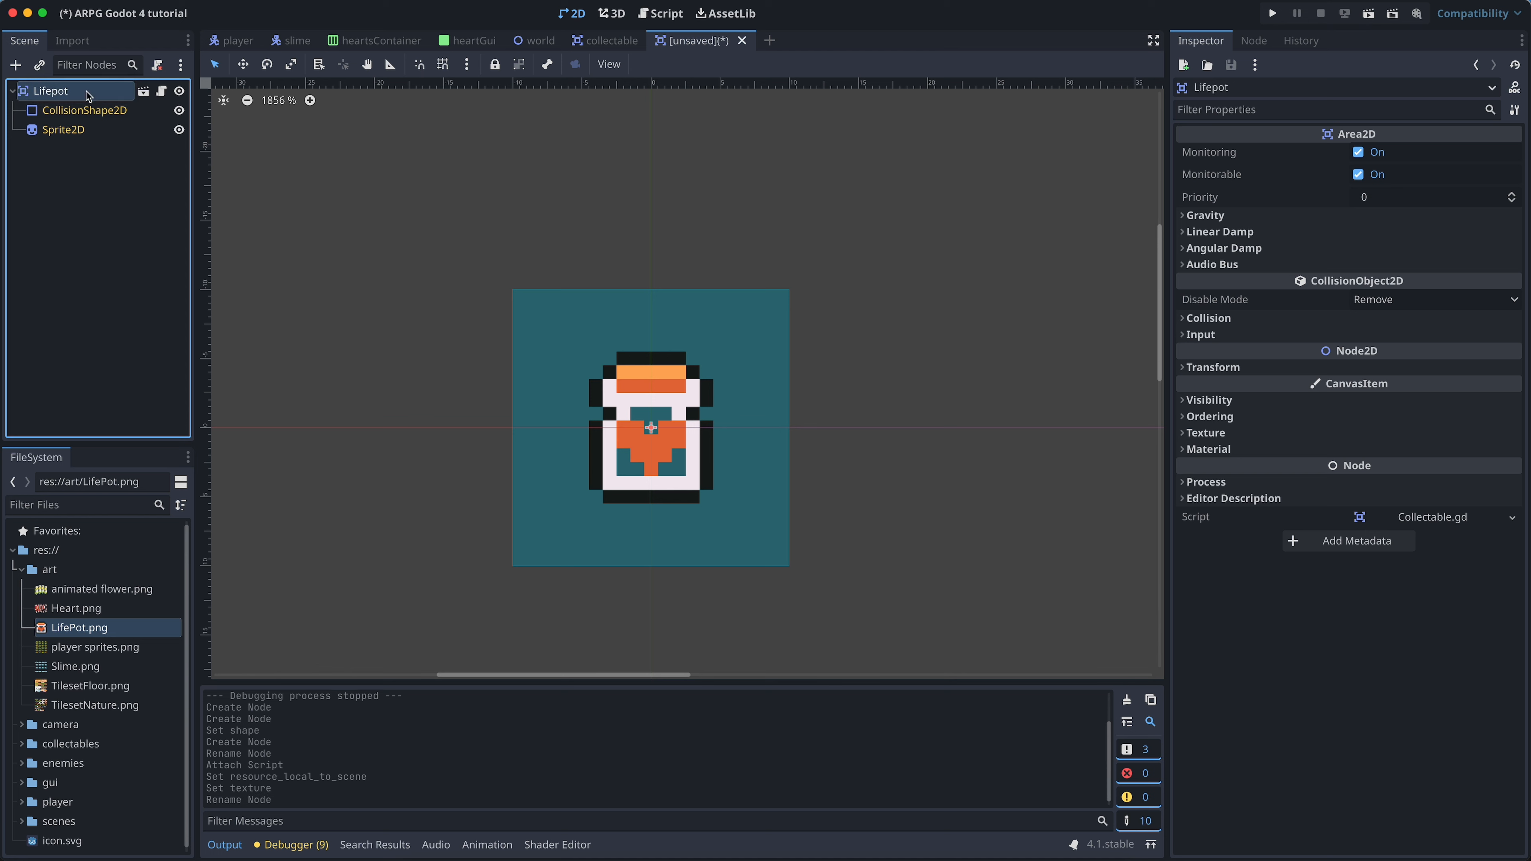
Shrink the collision shape to fit the potion, save as lifepot.tscn, and reopen world.
{"action": "left_click", "coordinate": [86, 109]}
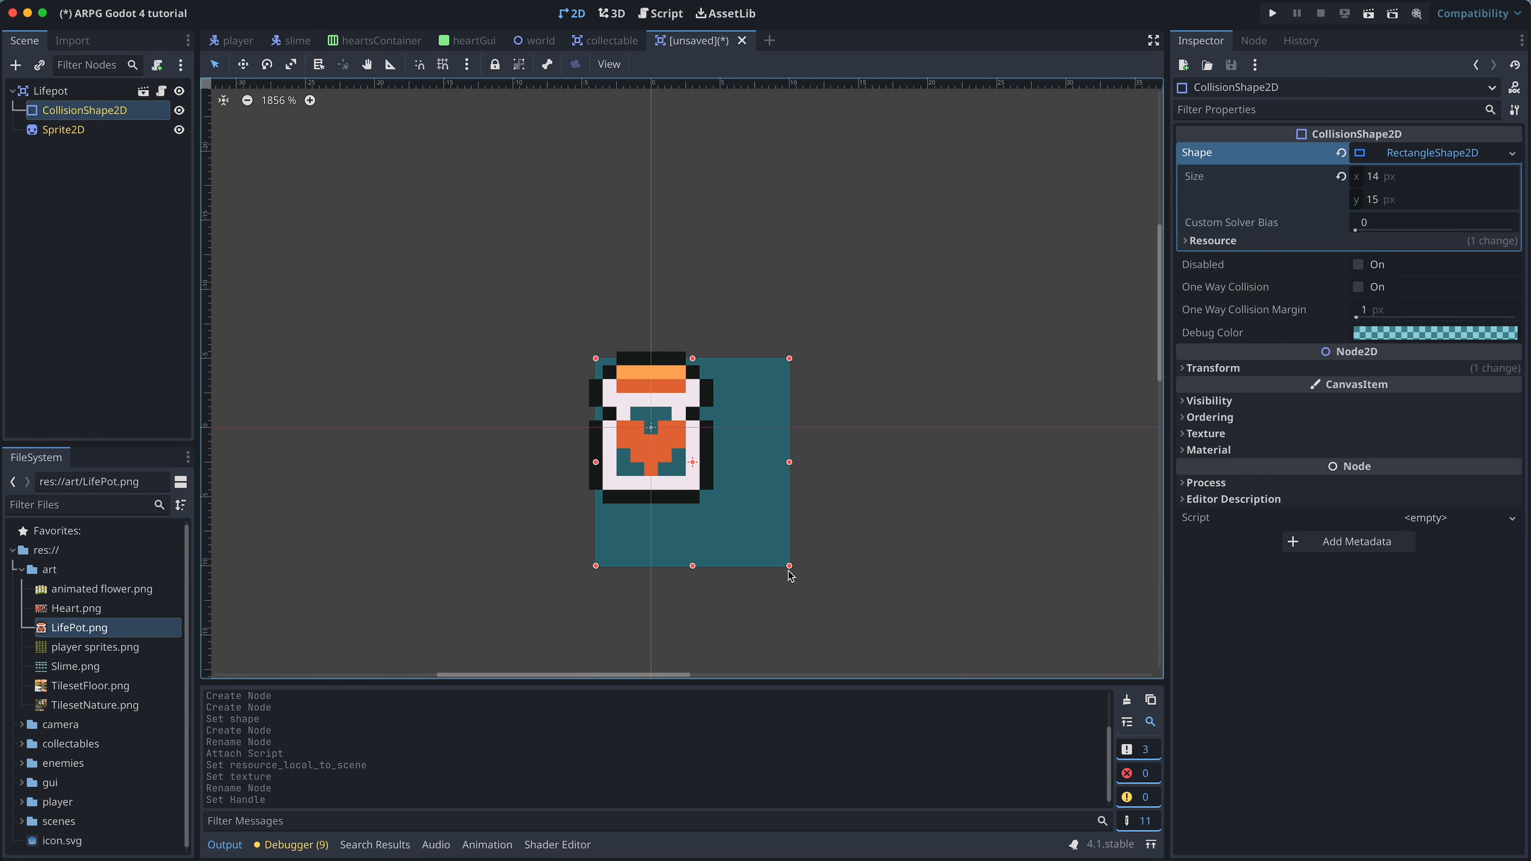
{"action": "left_click_drag", "start_coordinate": [789, 566], "coordinate": [705, 496]}
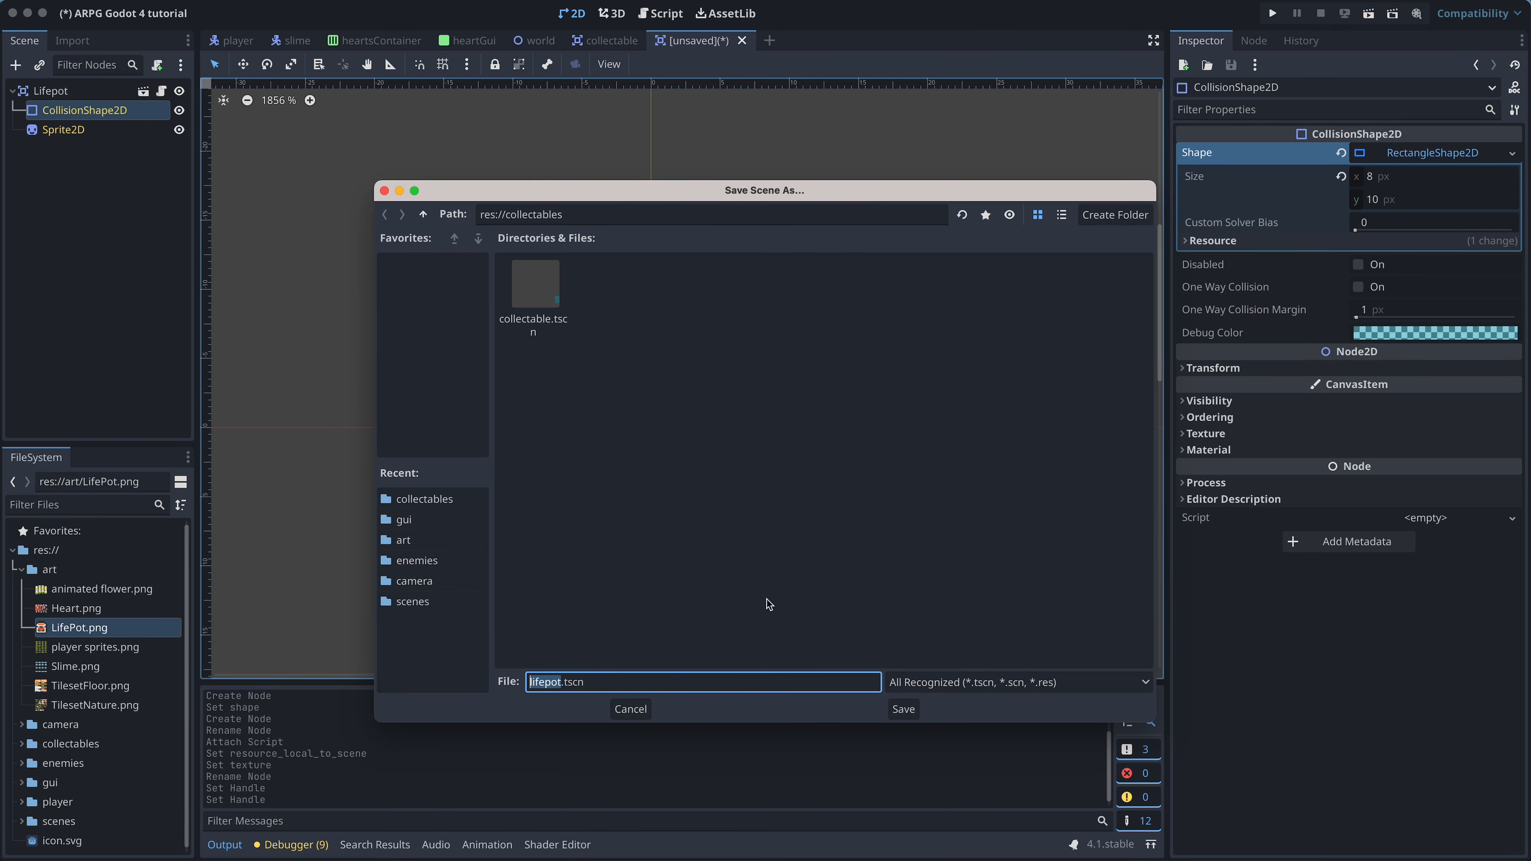
{"action": "left_click", "coordinate": [901, 709]}
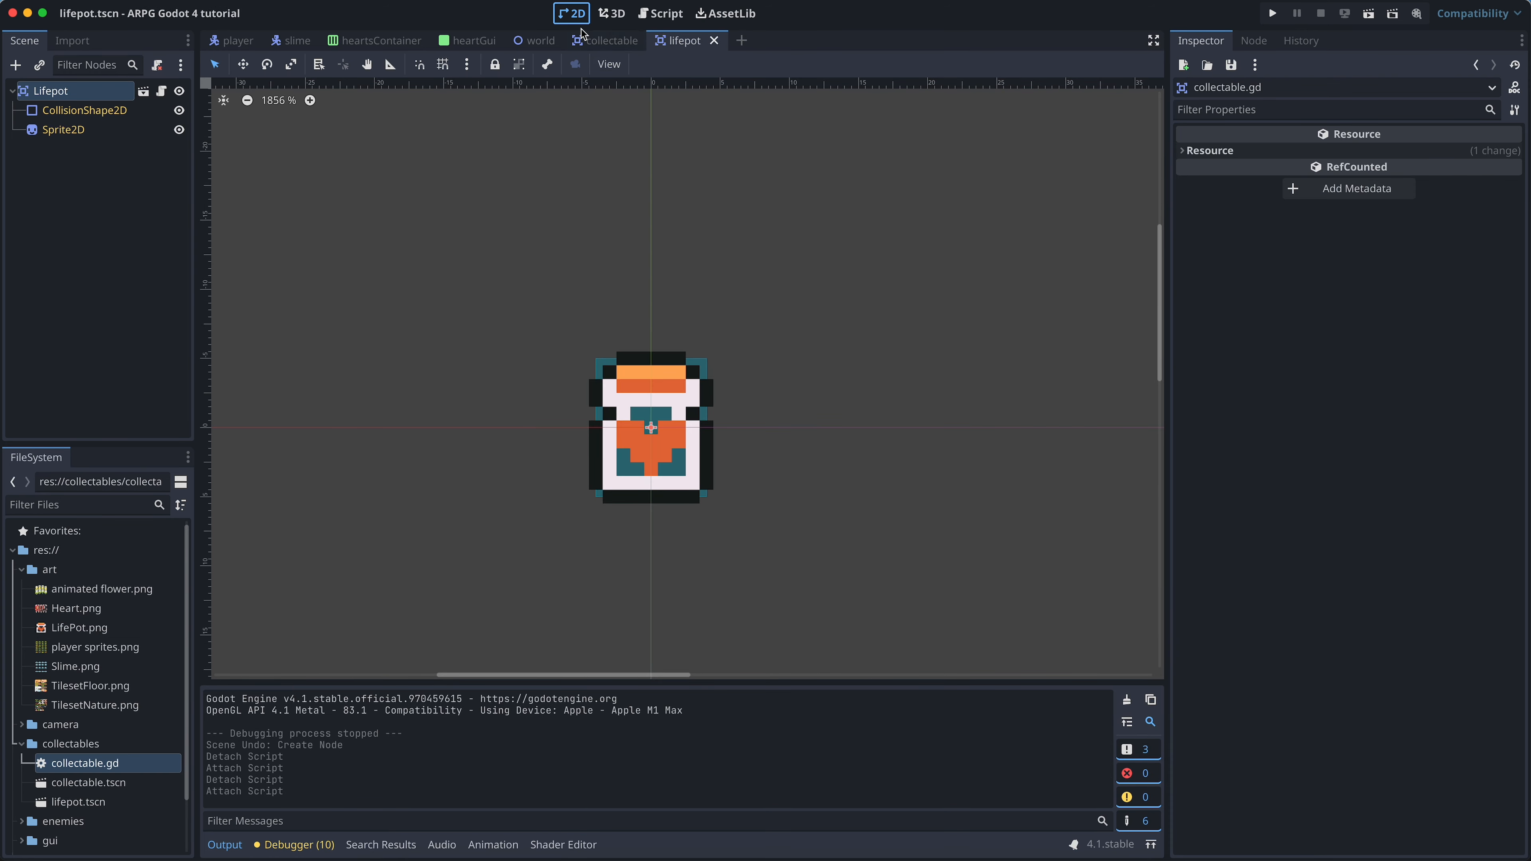
{"action": "left_click", "coordinate": [536, 40]}
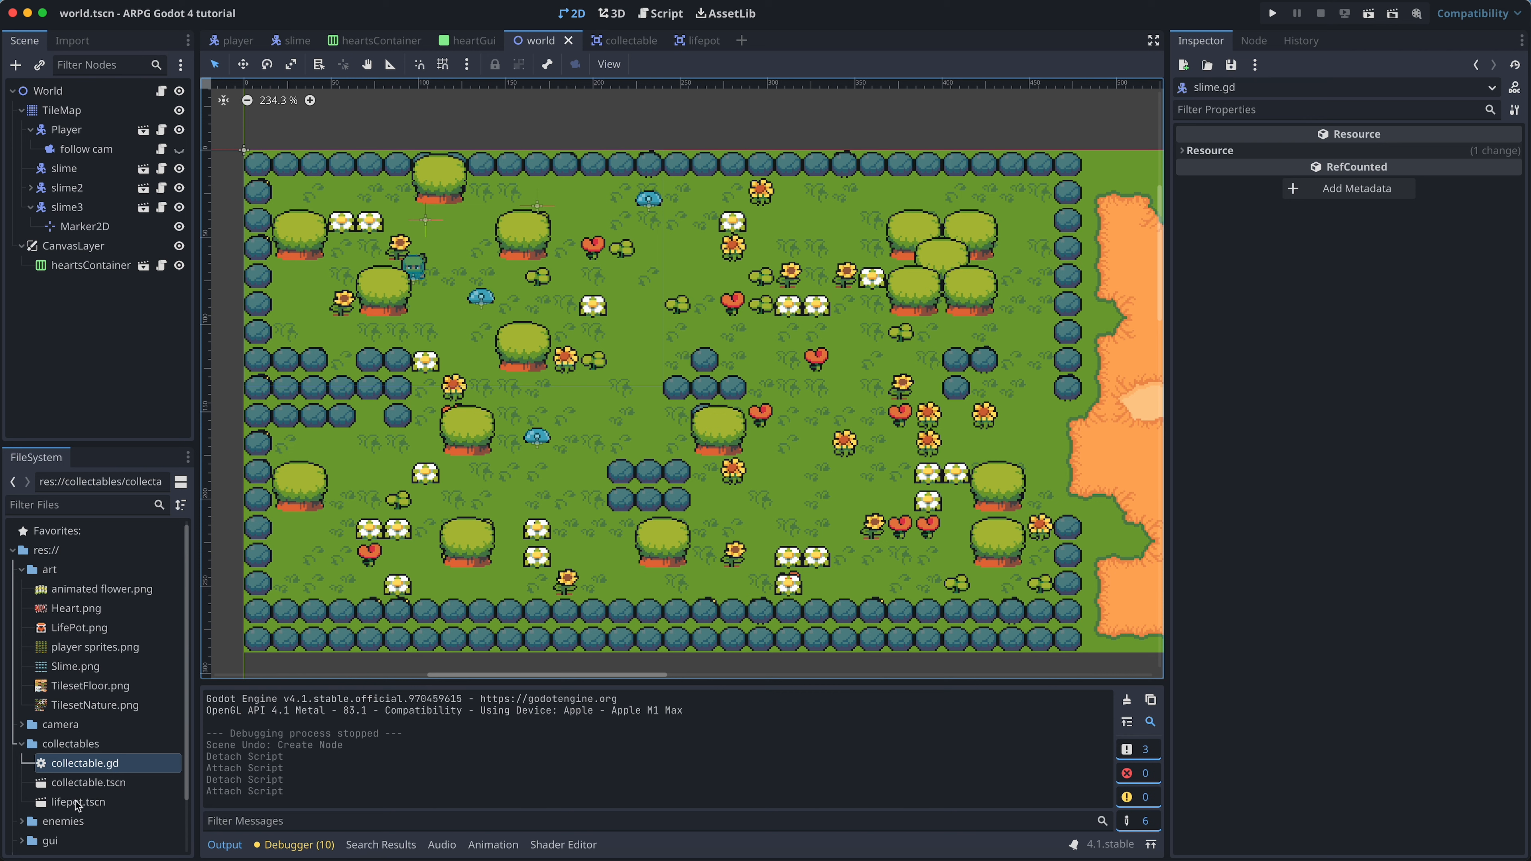
Drop a Lifepot instance near the level's upper left, then cut it back out of the world.
{"action": "left_click_drag", "start_coordinate": [77, 801], "coordinate": [449, 314]}
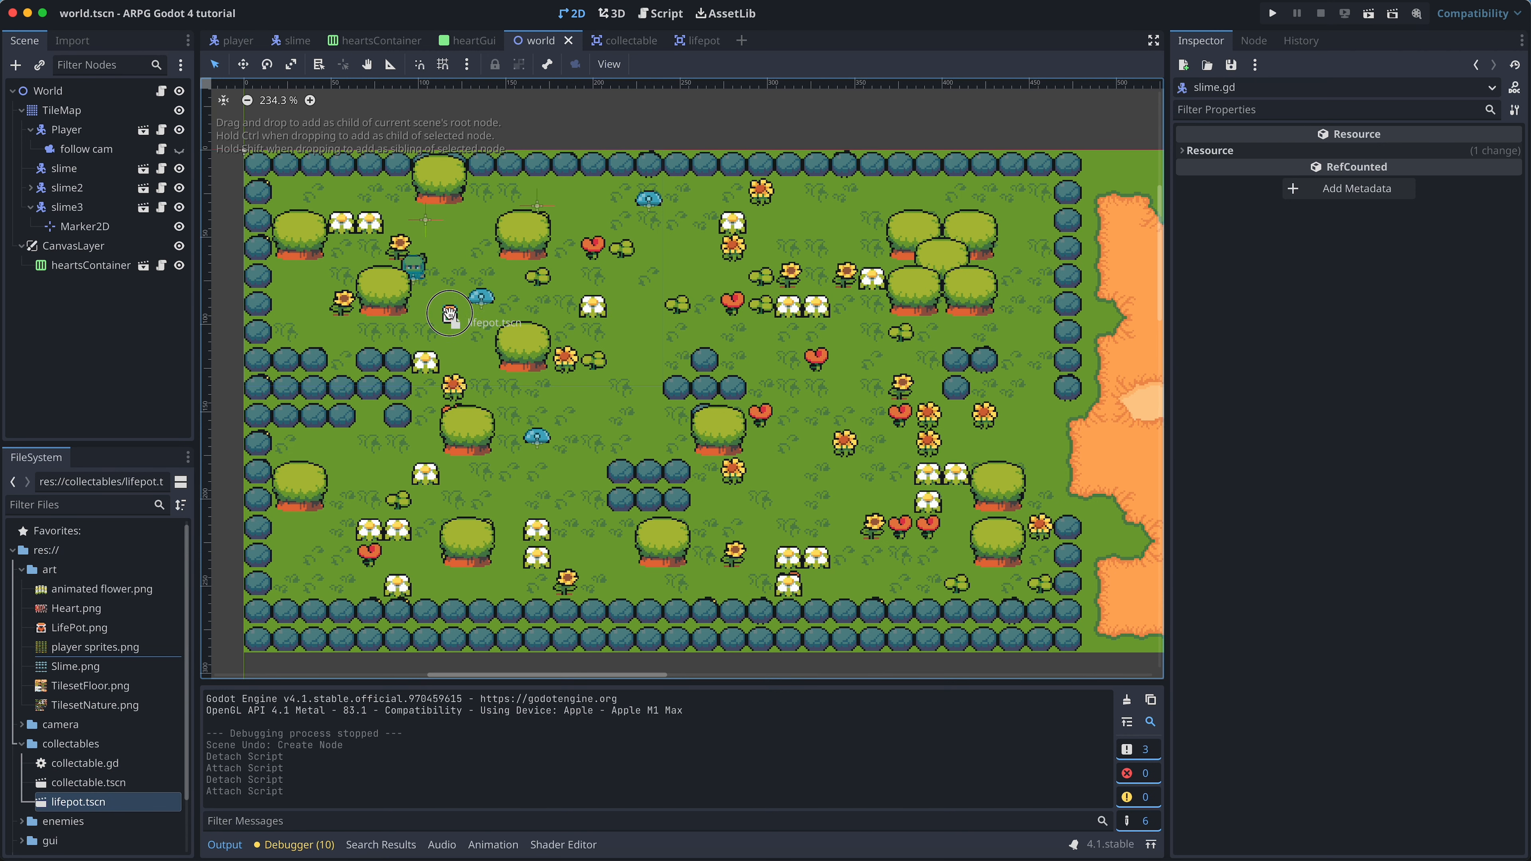
{"action": "left_click_drag", "start_coordinate": [77, 801], "coordinate": [451, 317]}
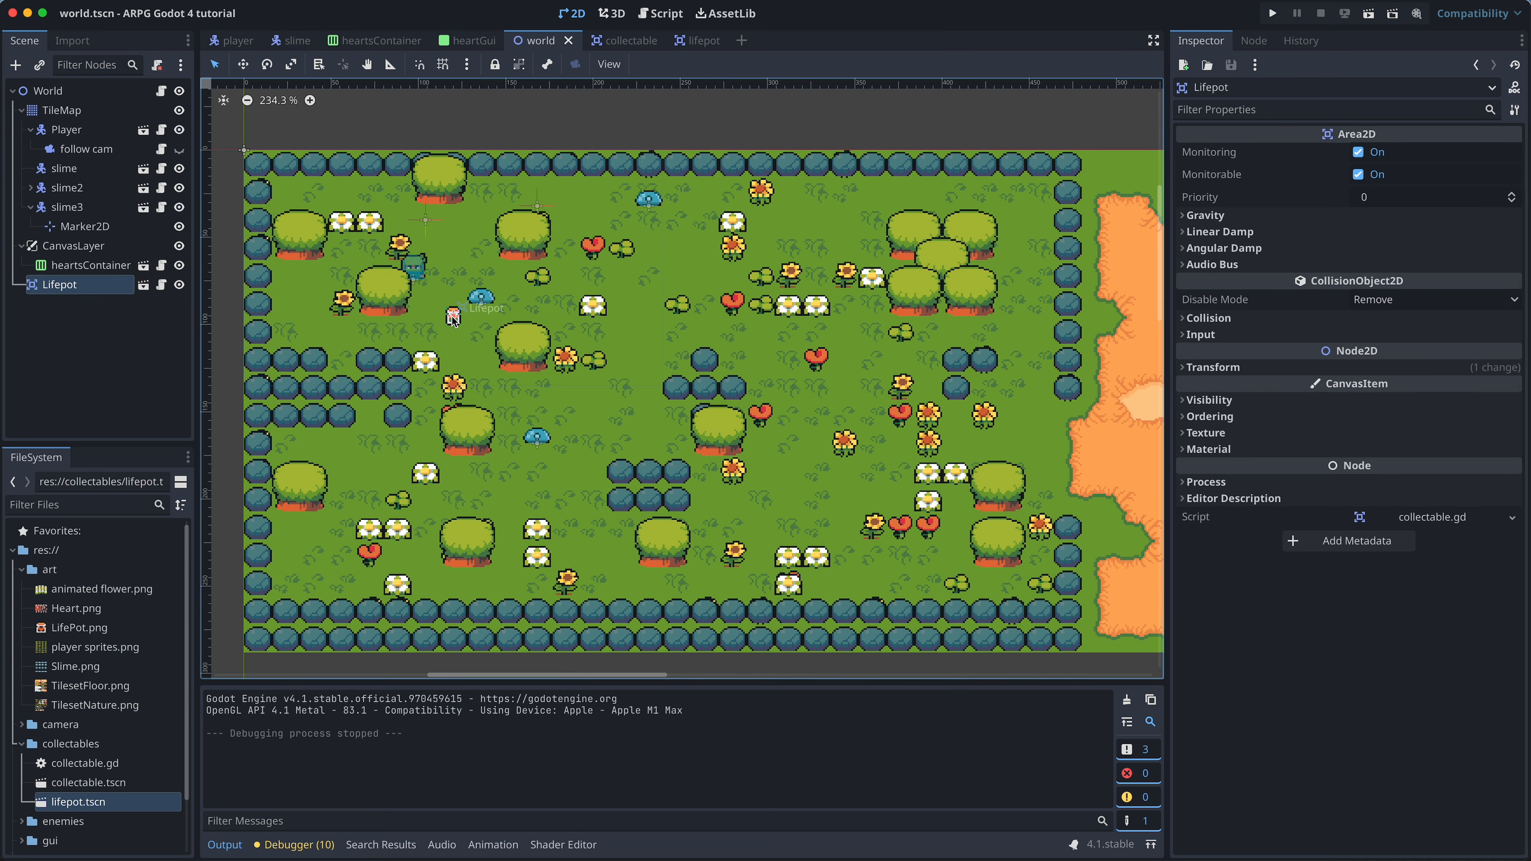
{"action": "right_click", "coordinate": [60, 284]}
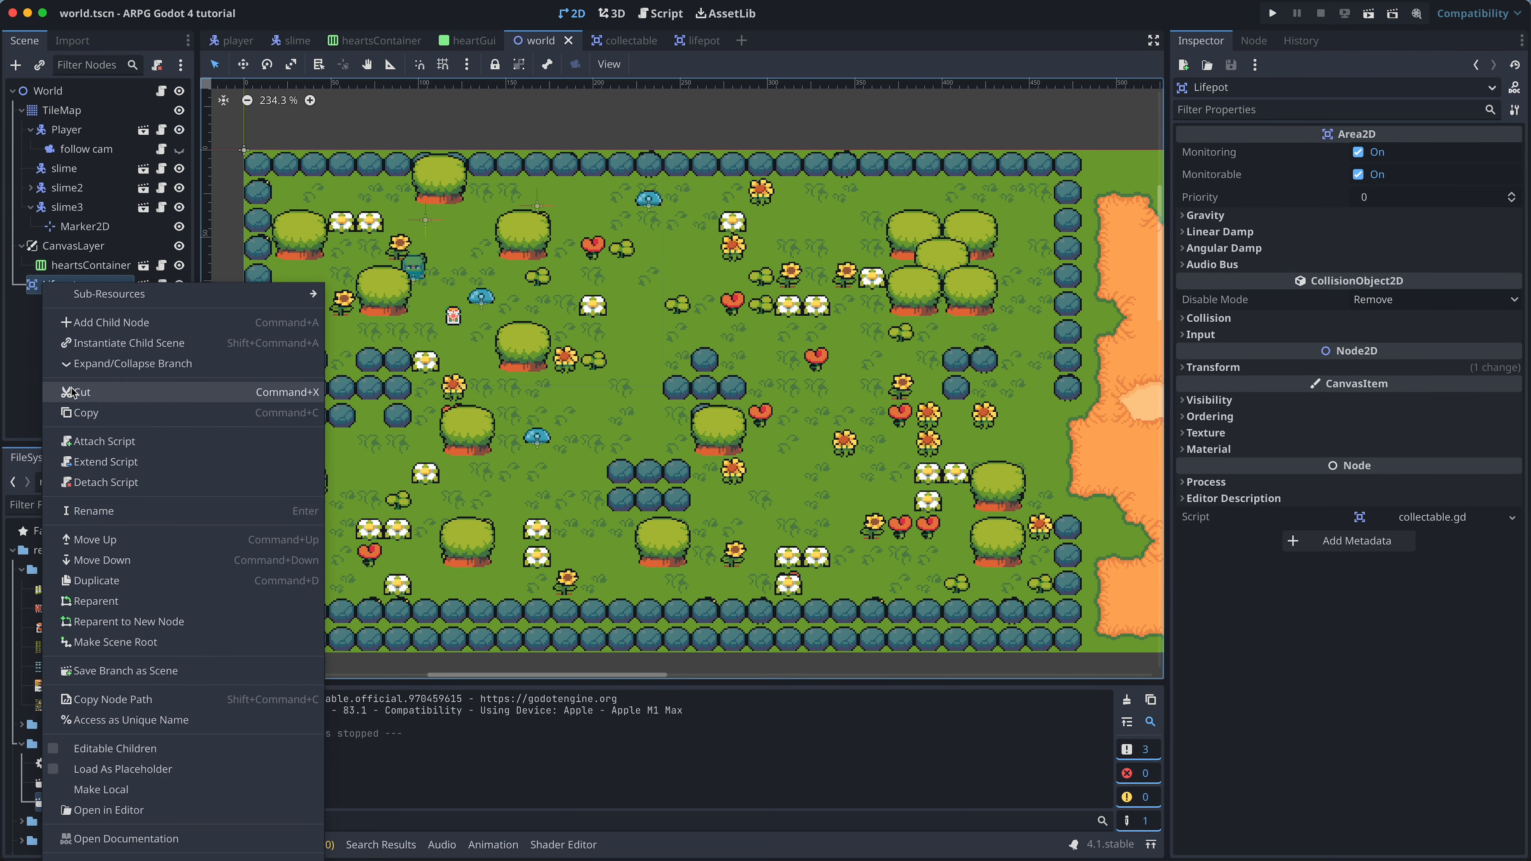
{"action": "left_click", "coordinate": [82, 392]}
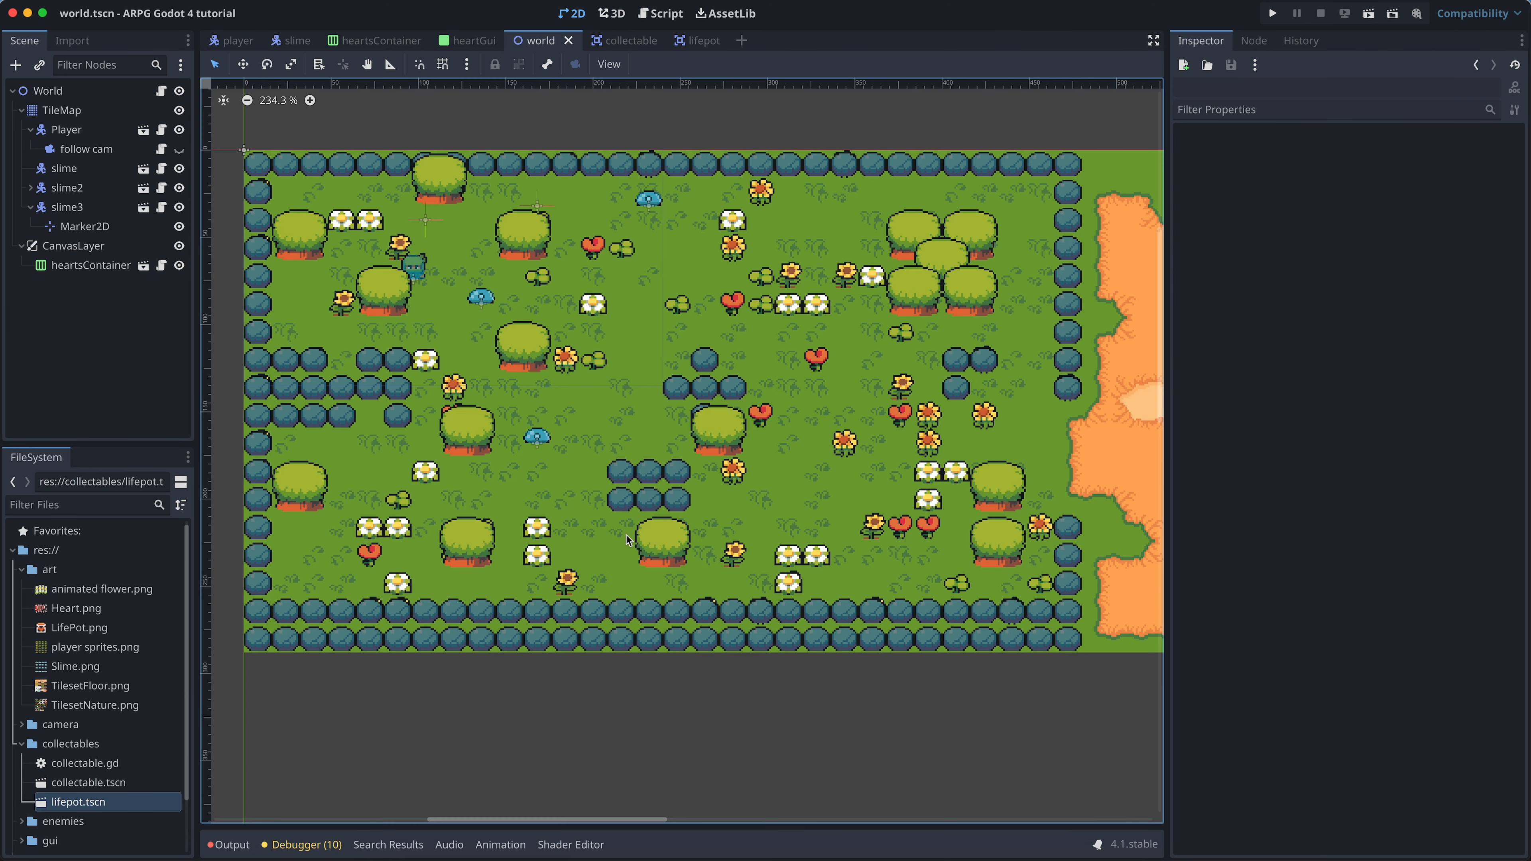
Add a Scene Collection source named Collectables to the TileMap's tile set, holding lifepot.tscn.
{"action": "left_click", "coordinate": [61, 109]}
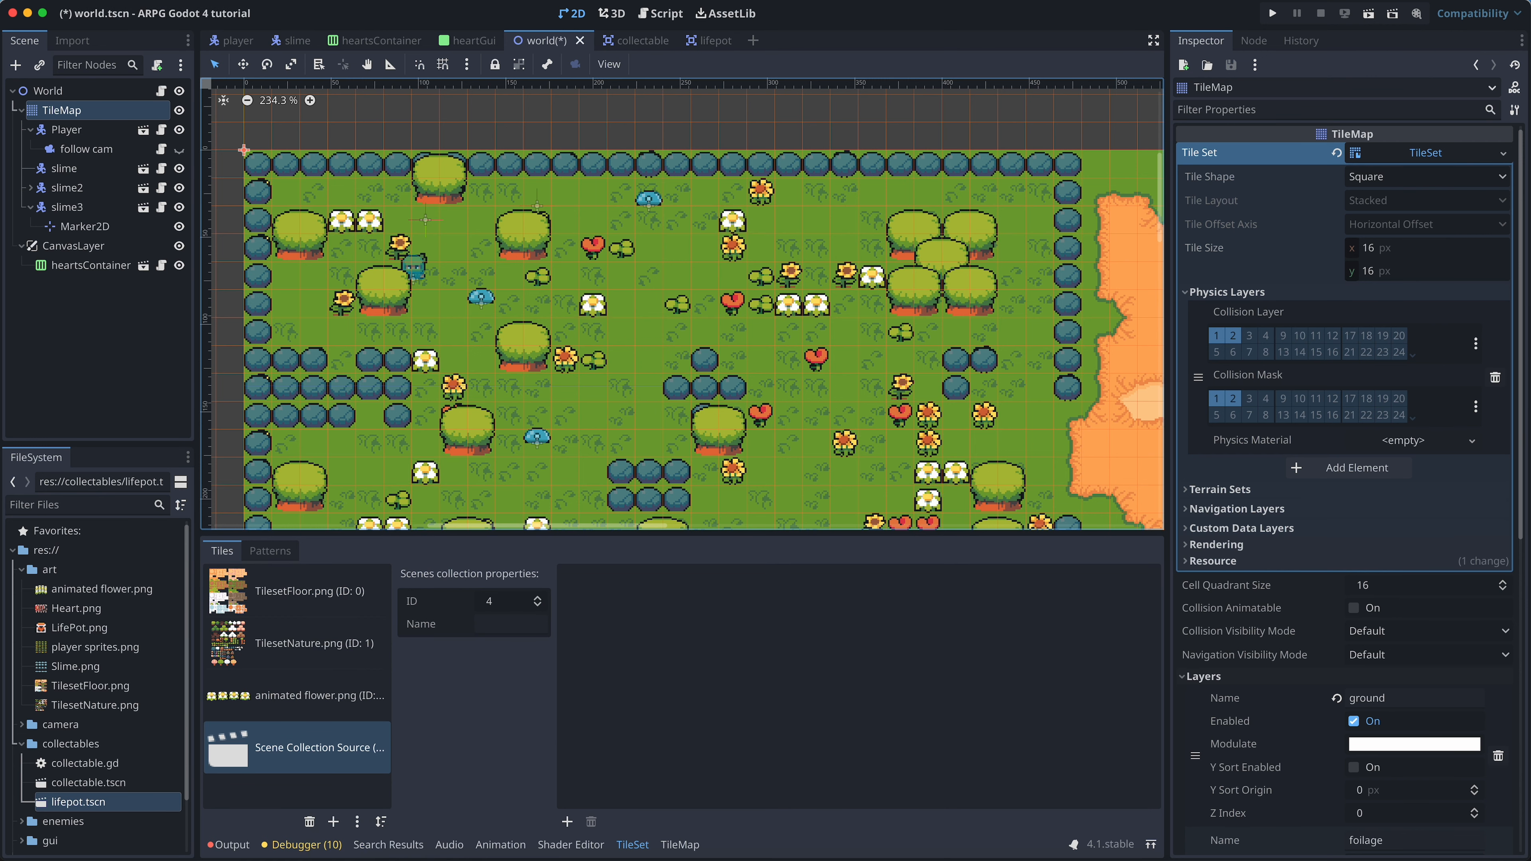
{"action": "type", "text": "Coll"}
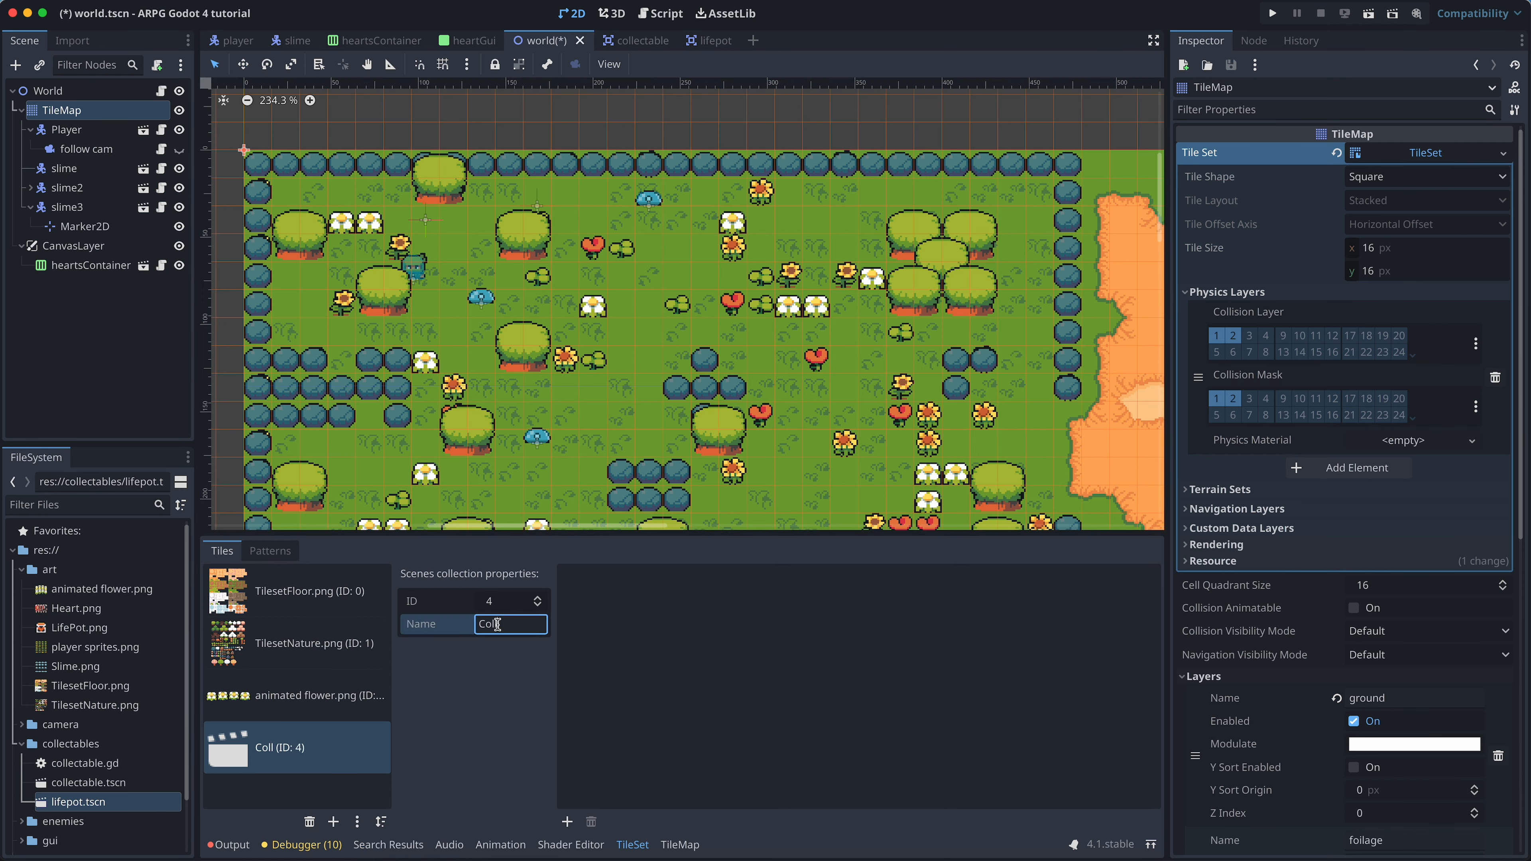
{"action": "type", "text": "ectables"}
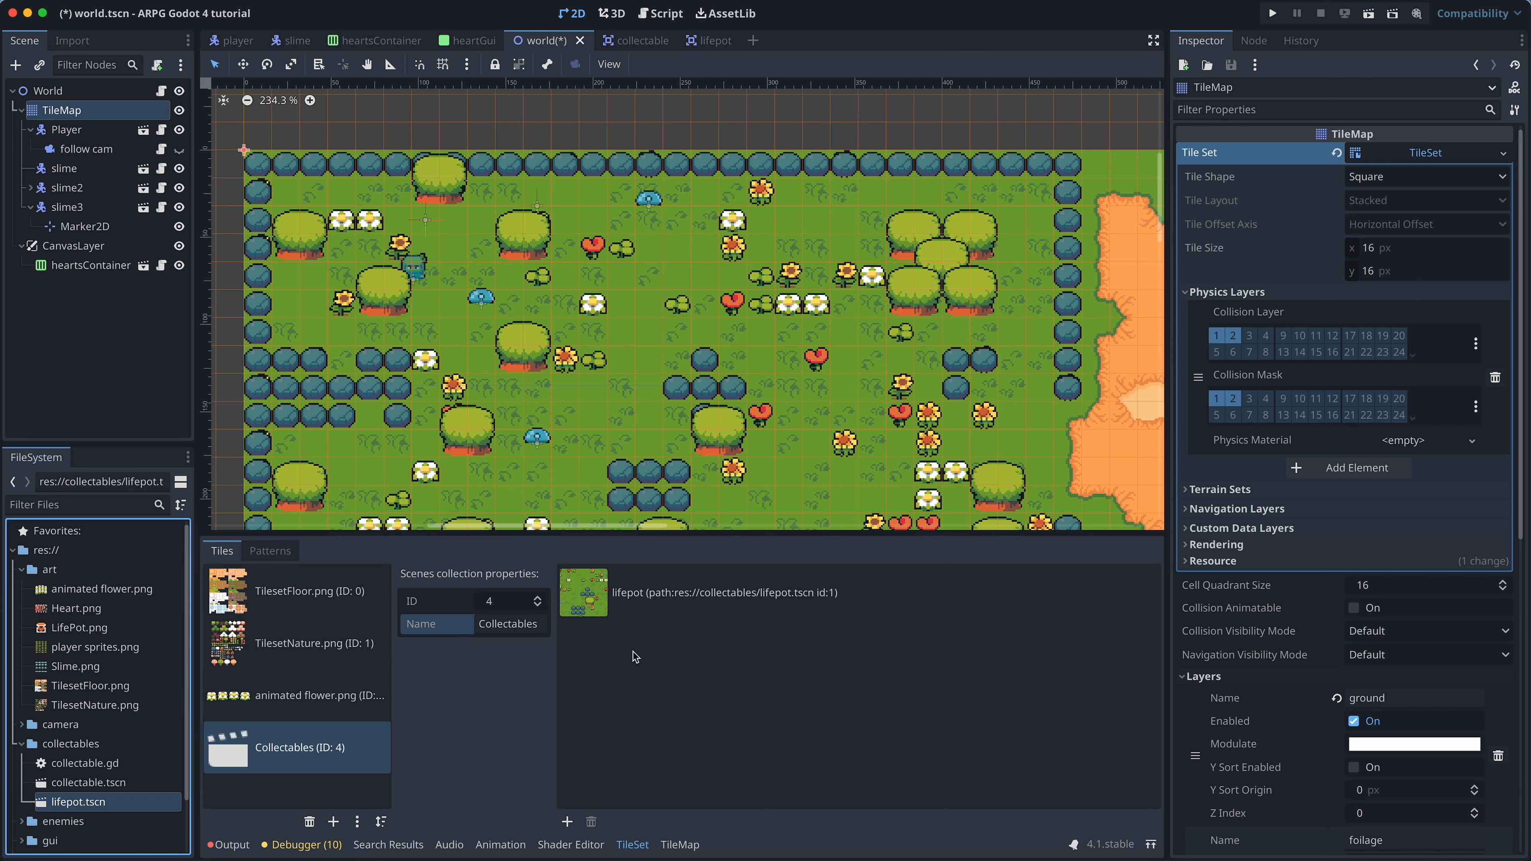
{"action": "mouse_move", "coordinate": [688, 641]}
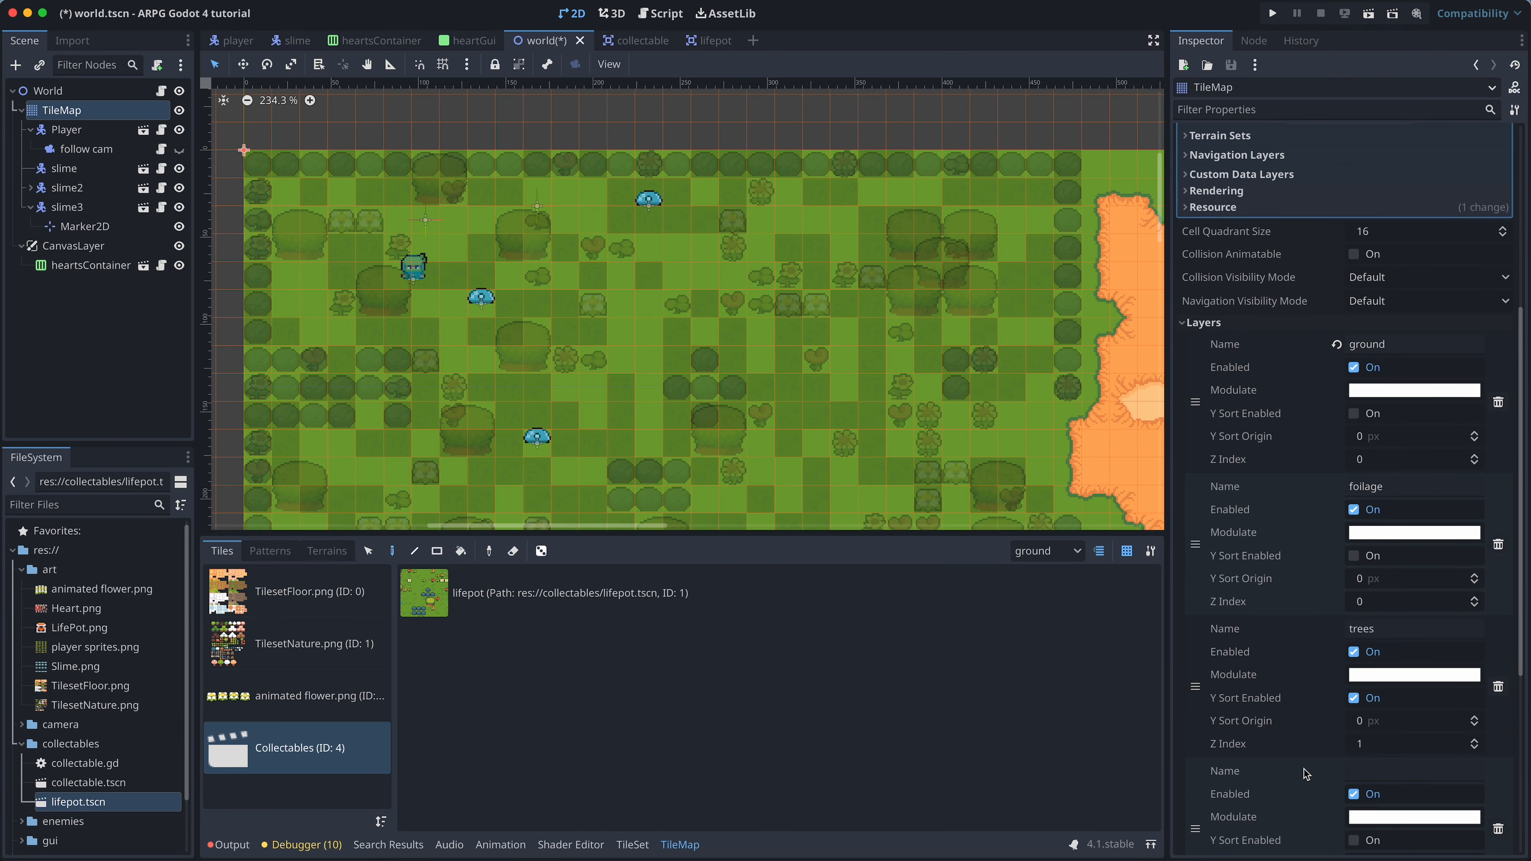
Add a TileMap layer named collectables and paint lifepot scene tiles onto the map.
{"action": "type", "text": "collectables"}
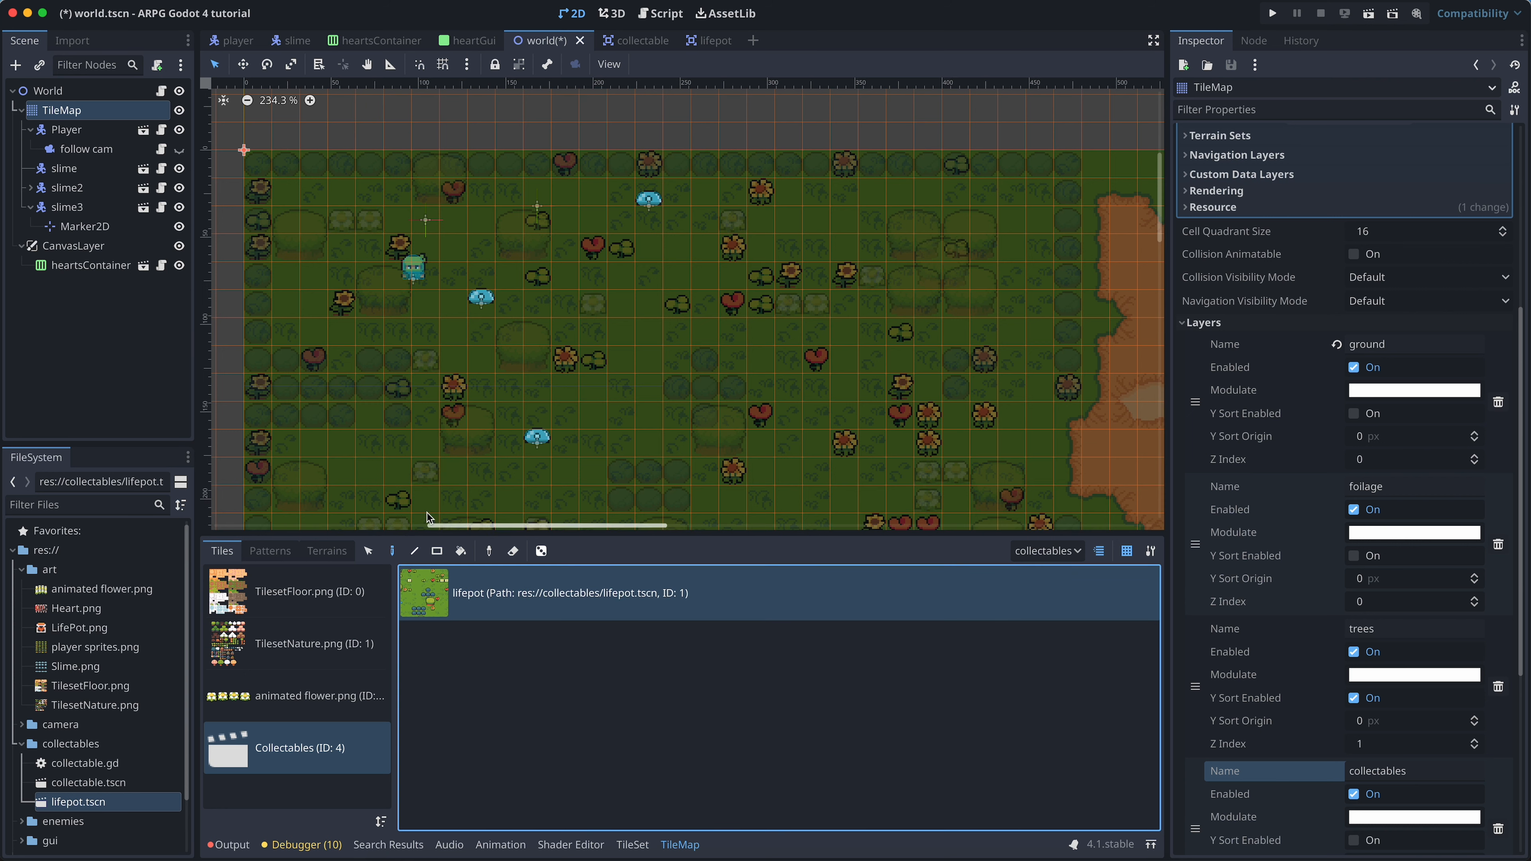
{"action": "left_click", "coordinate": [452, 333]}
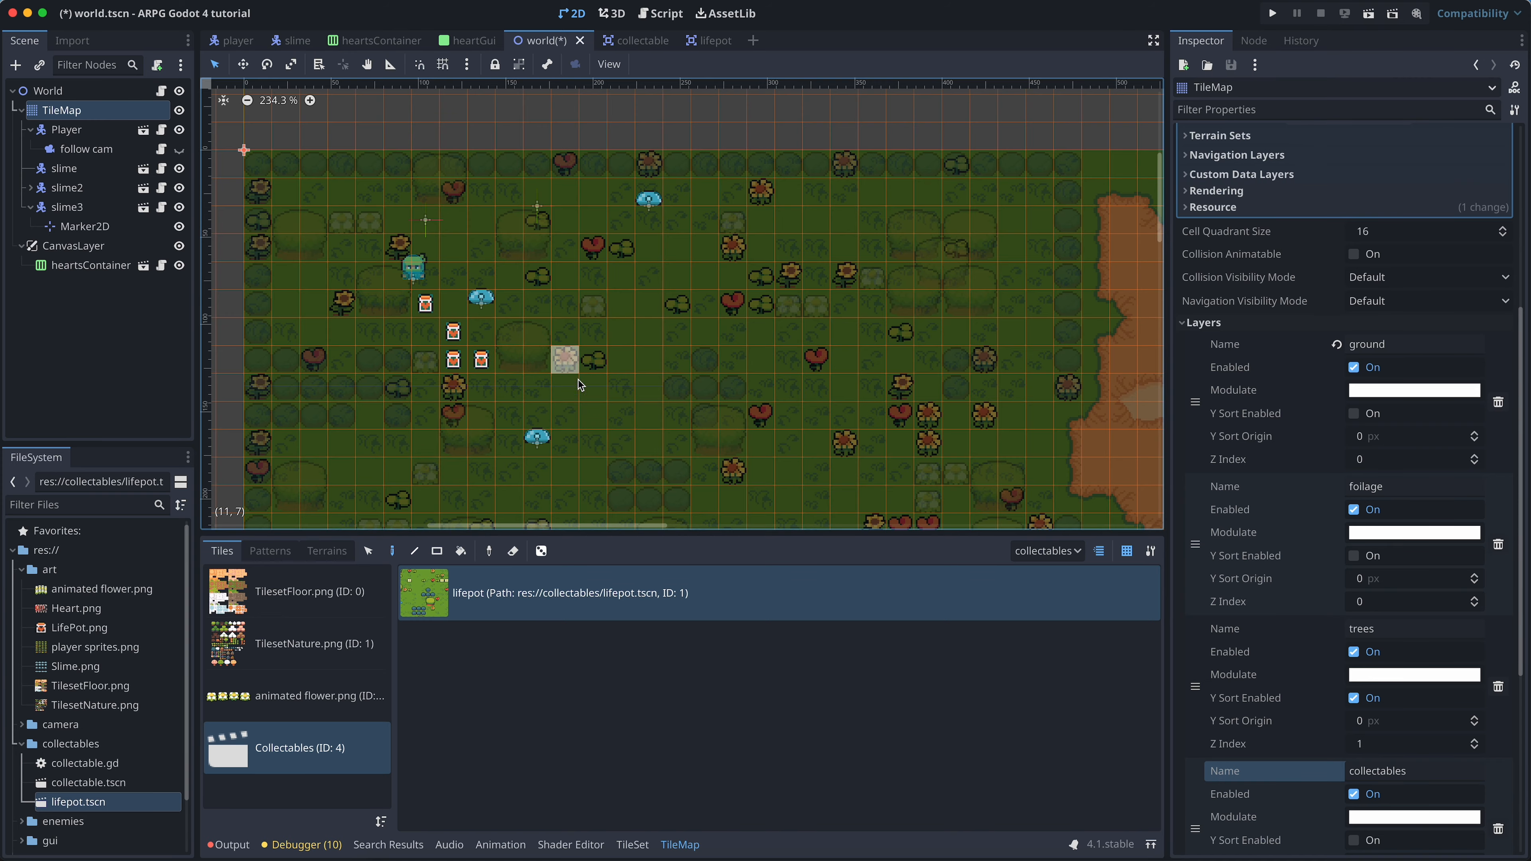
{"action": "left_click", "coordinate": [1270, 13]}
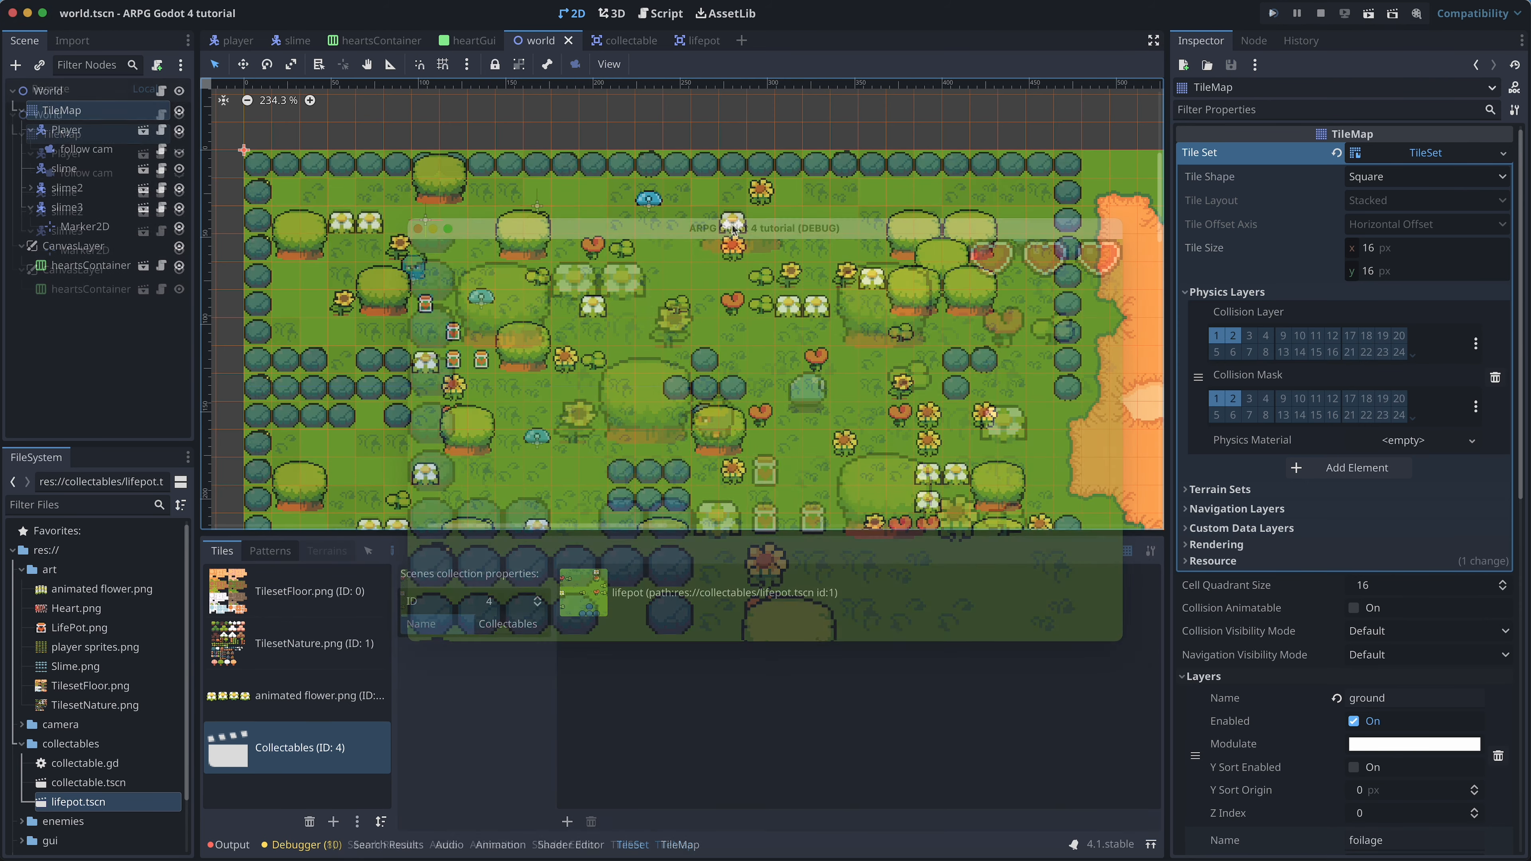
Give collectable.gd a func collect() that calls queue_free().
{"action": "left_click", "coordinate": [666, 13]}
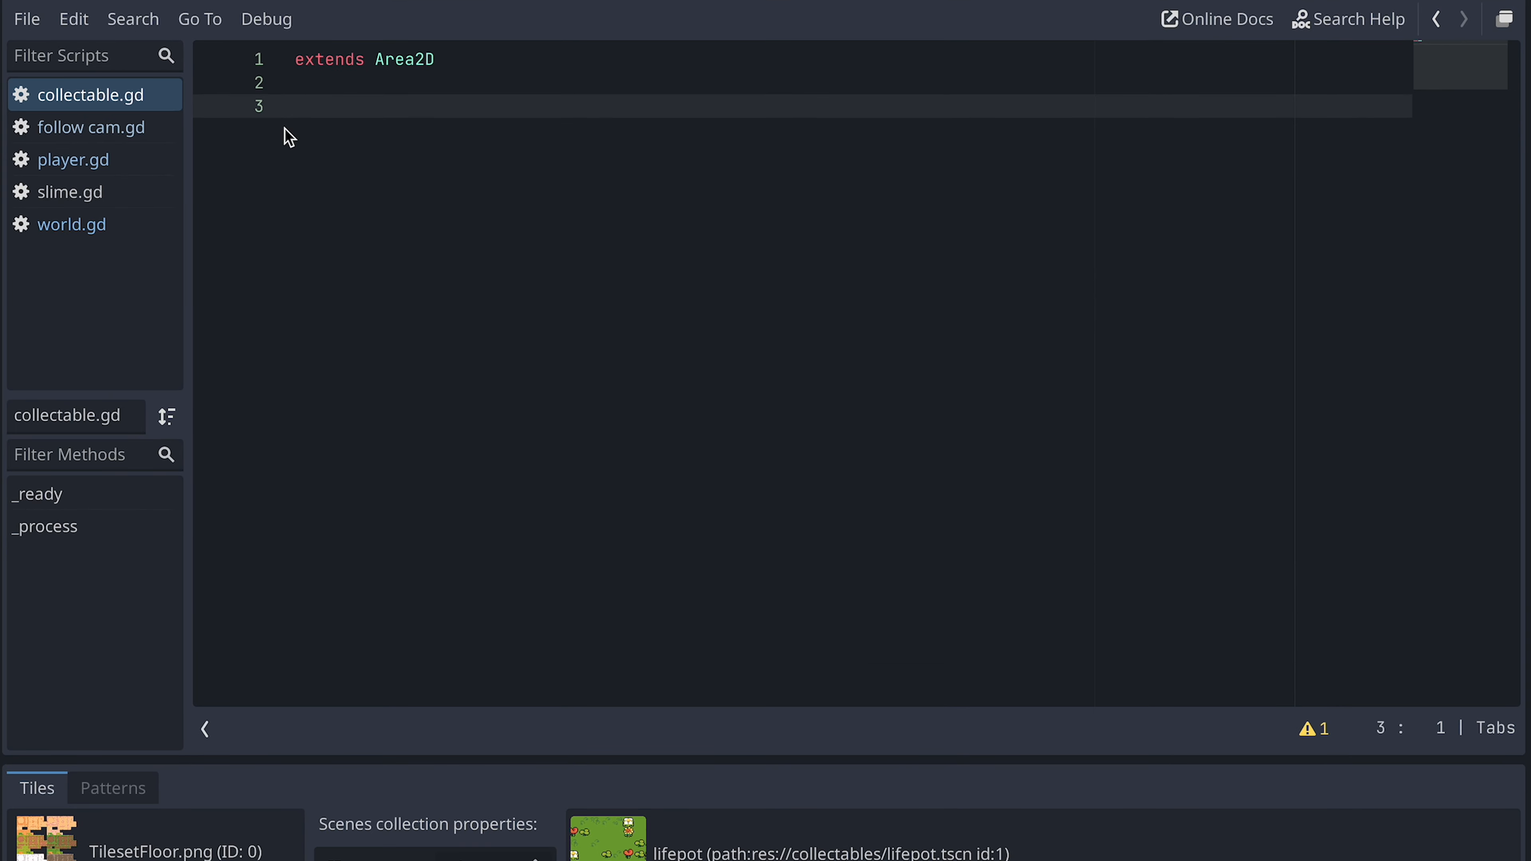
{"action": "type", "text": "func collec"}
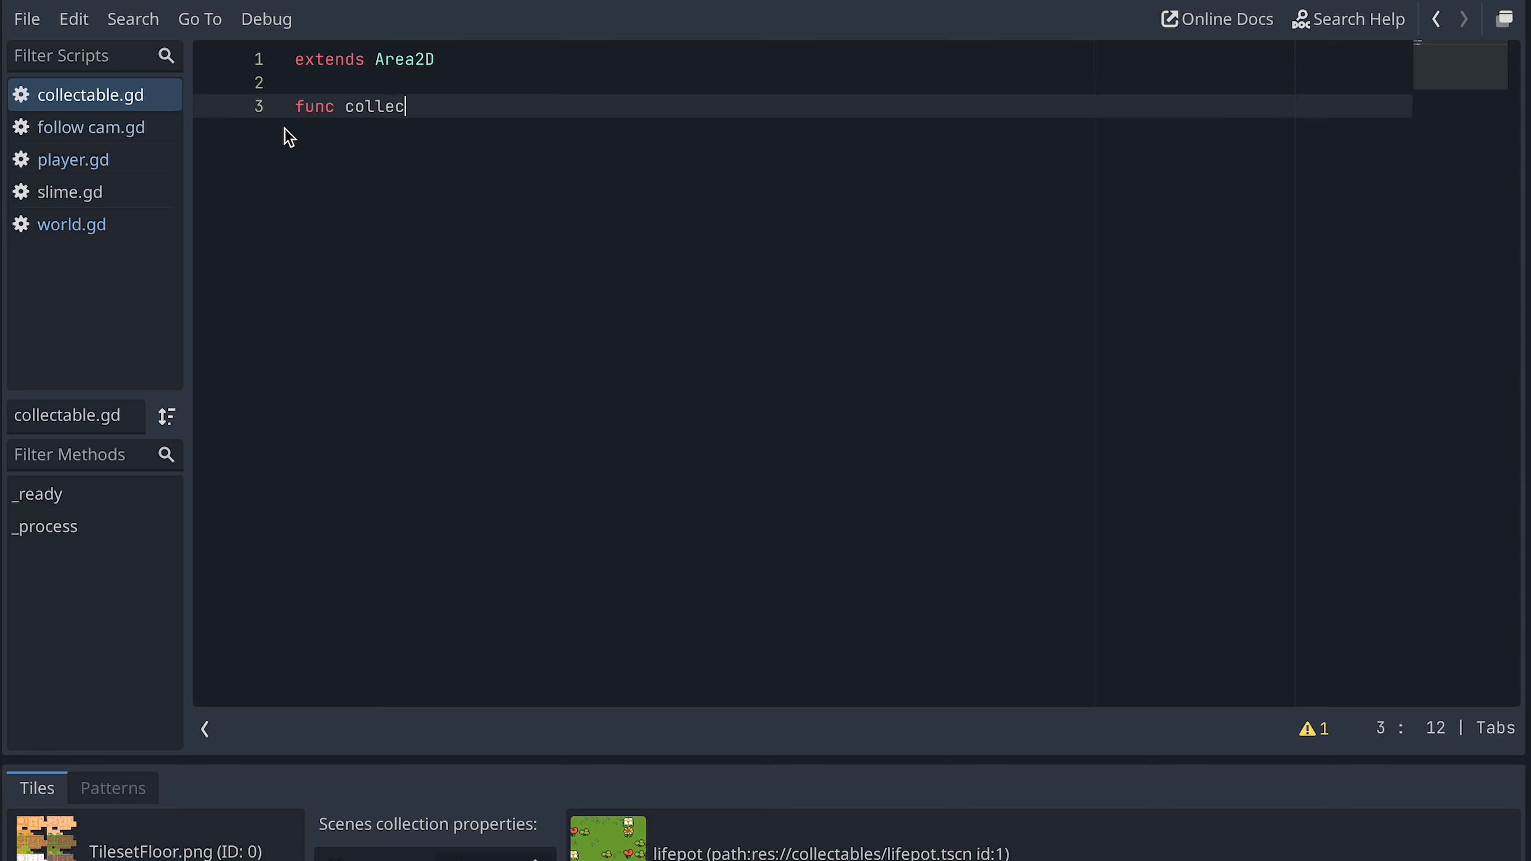
{"action": "type", "text": "t()"}
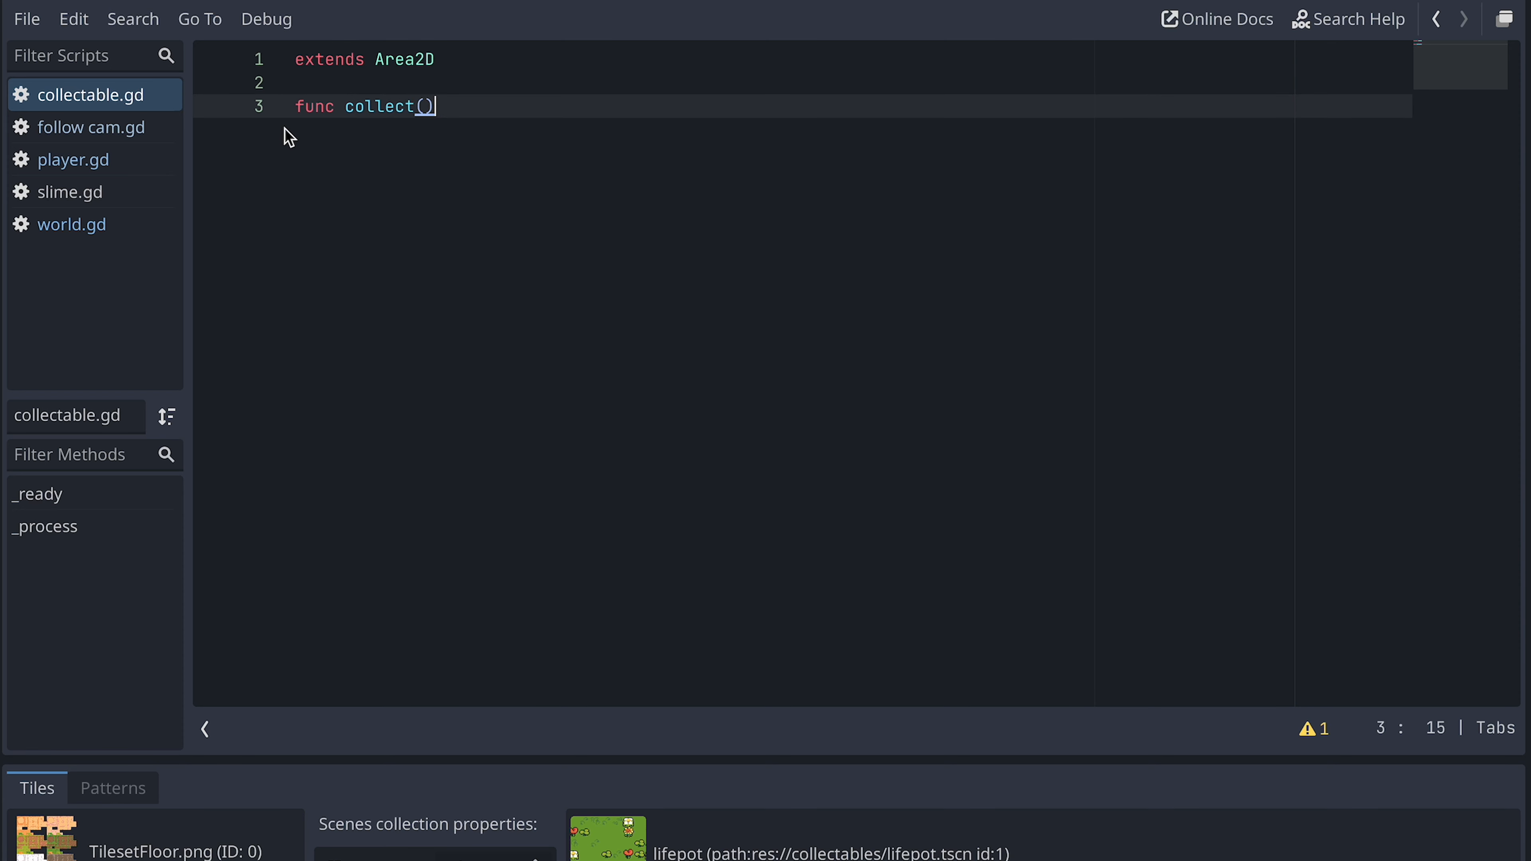
{"action": "type", "text": ":"}
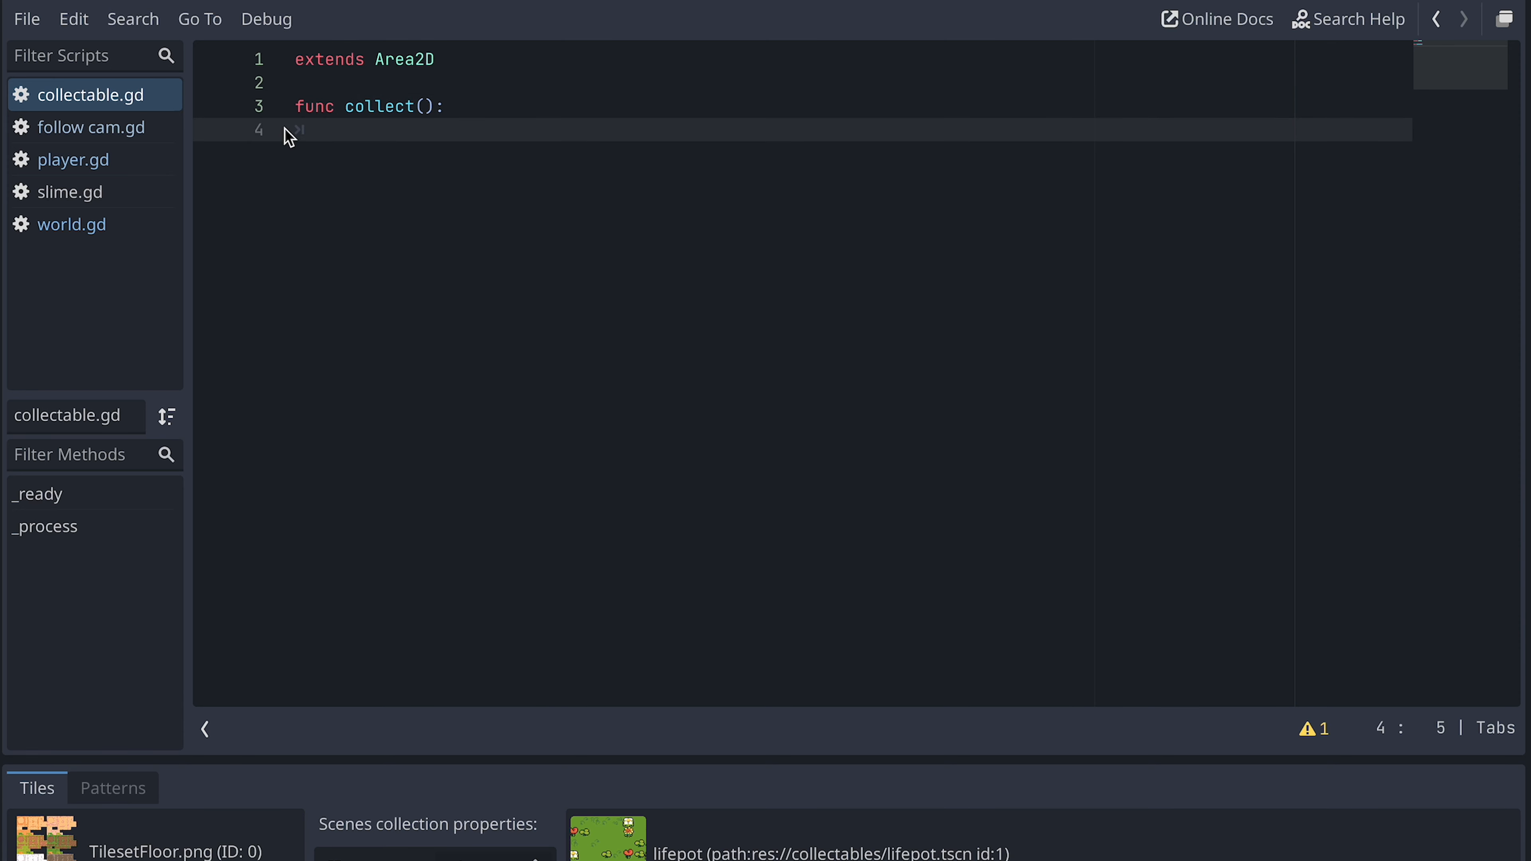
{"action": "type", "text": "queue_free("}
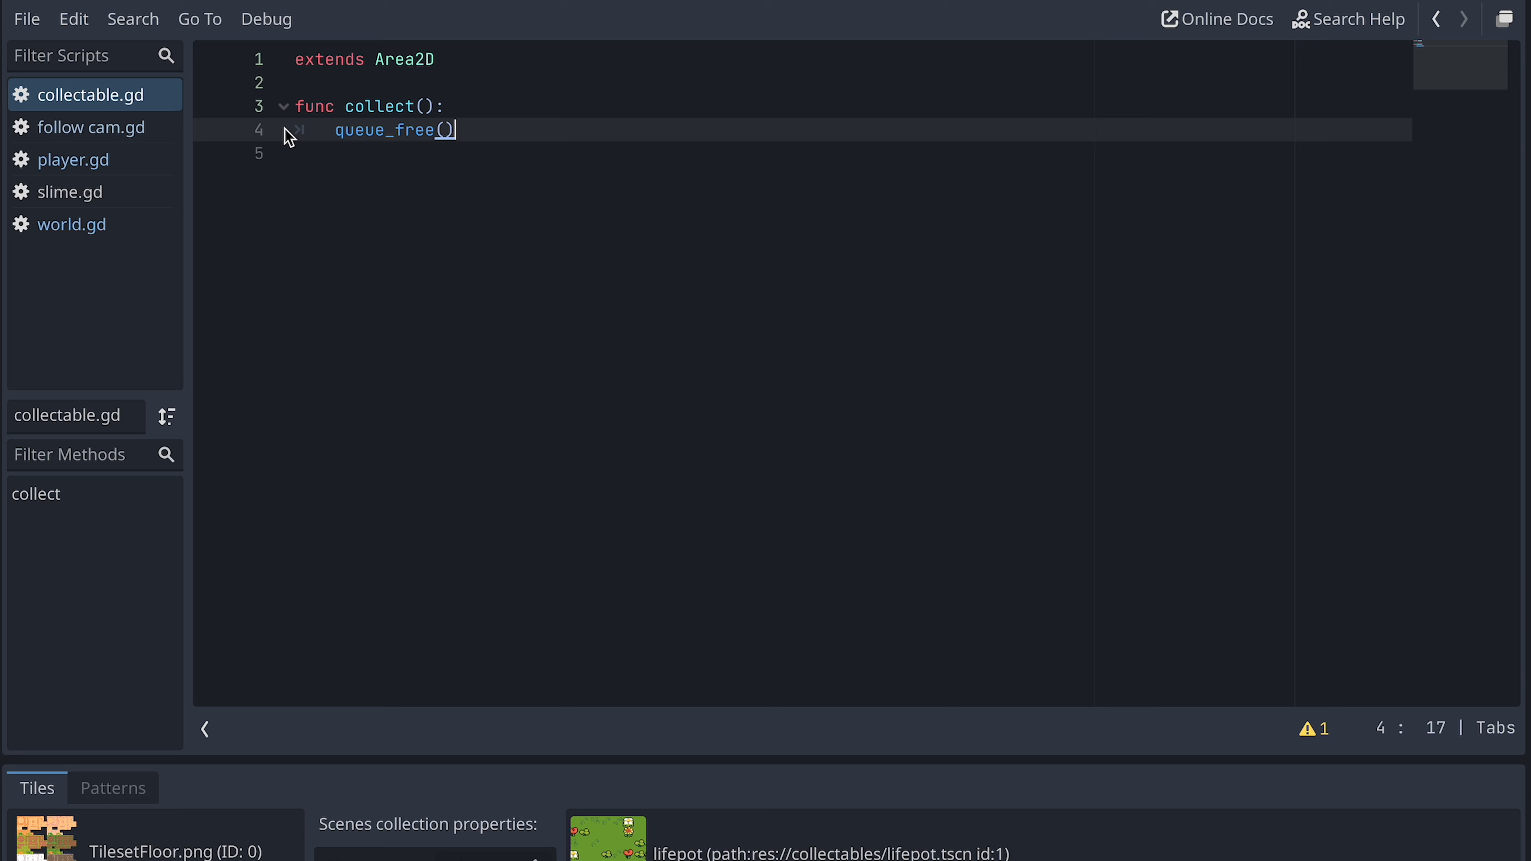
In player.gd's _on_hurt_box_area_entered, check if area.has_method("collect").
{"action": "left_click", "coordinate": [74, 159]}
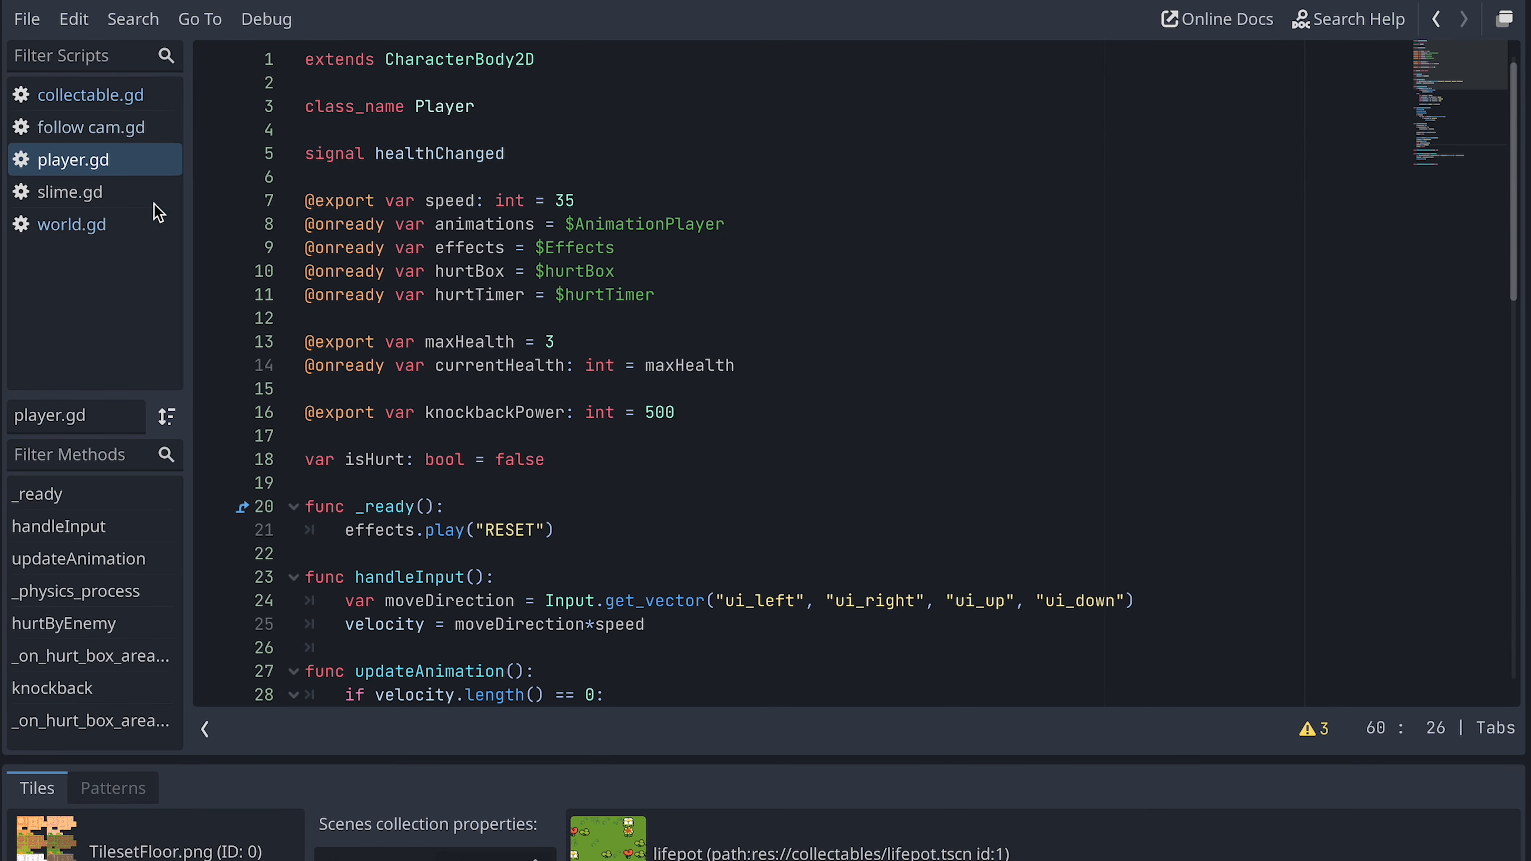
{"action": "scroll", "scroll_direction": "down", "scroll_amount": 3}
{"action": "type", "text": "if area.has_"}
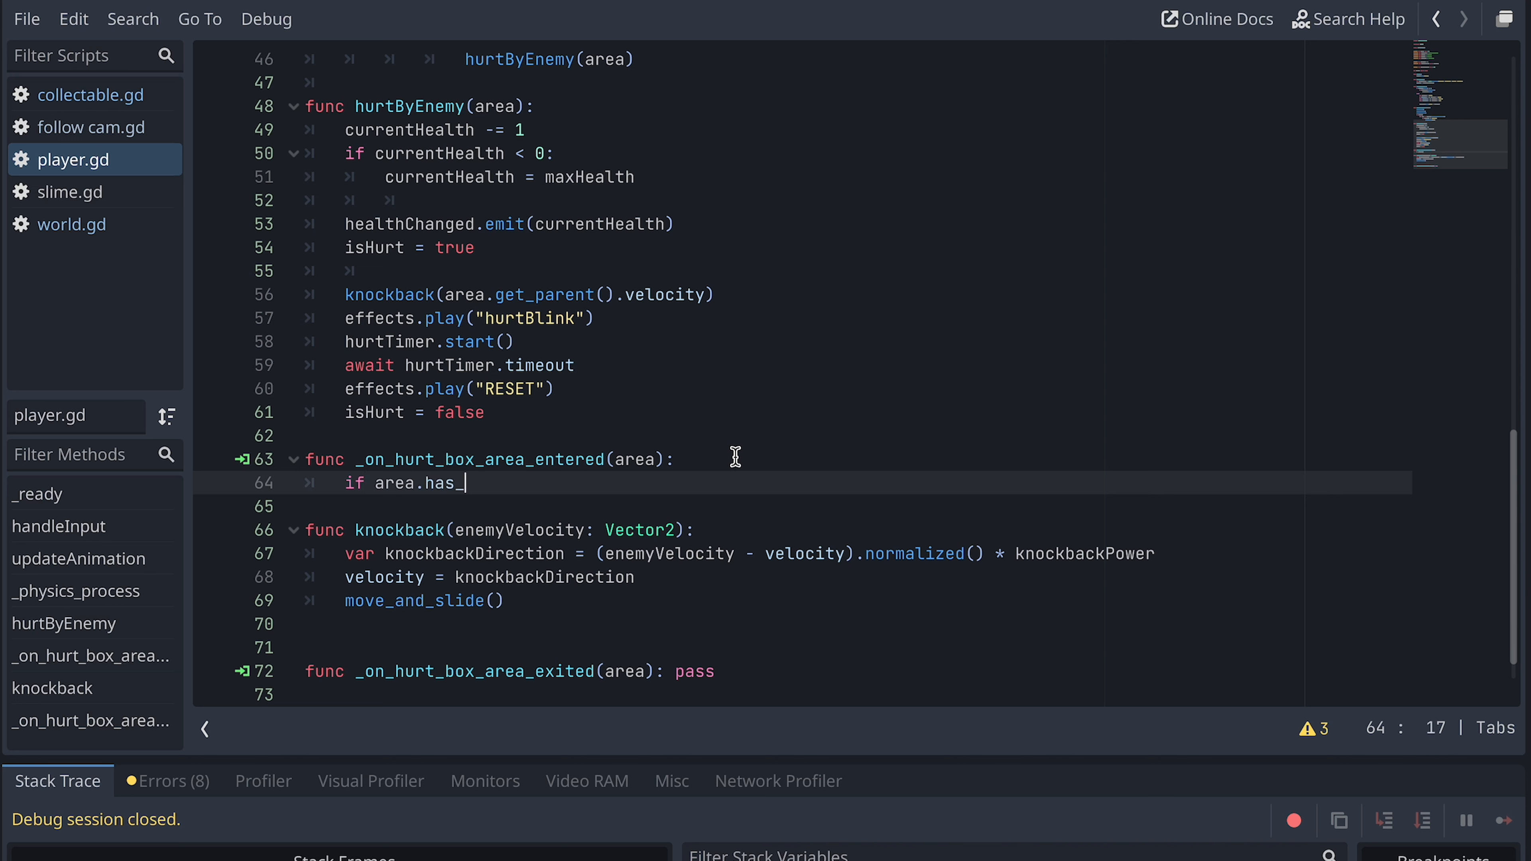
{"action": "type", "text": "method()"}
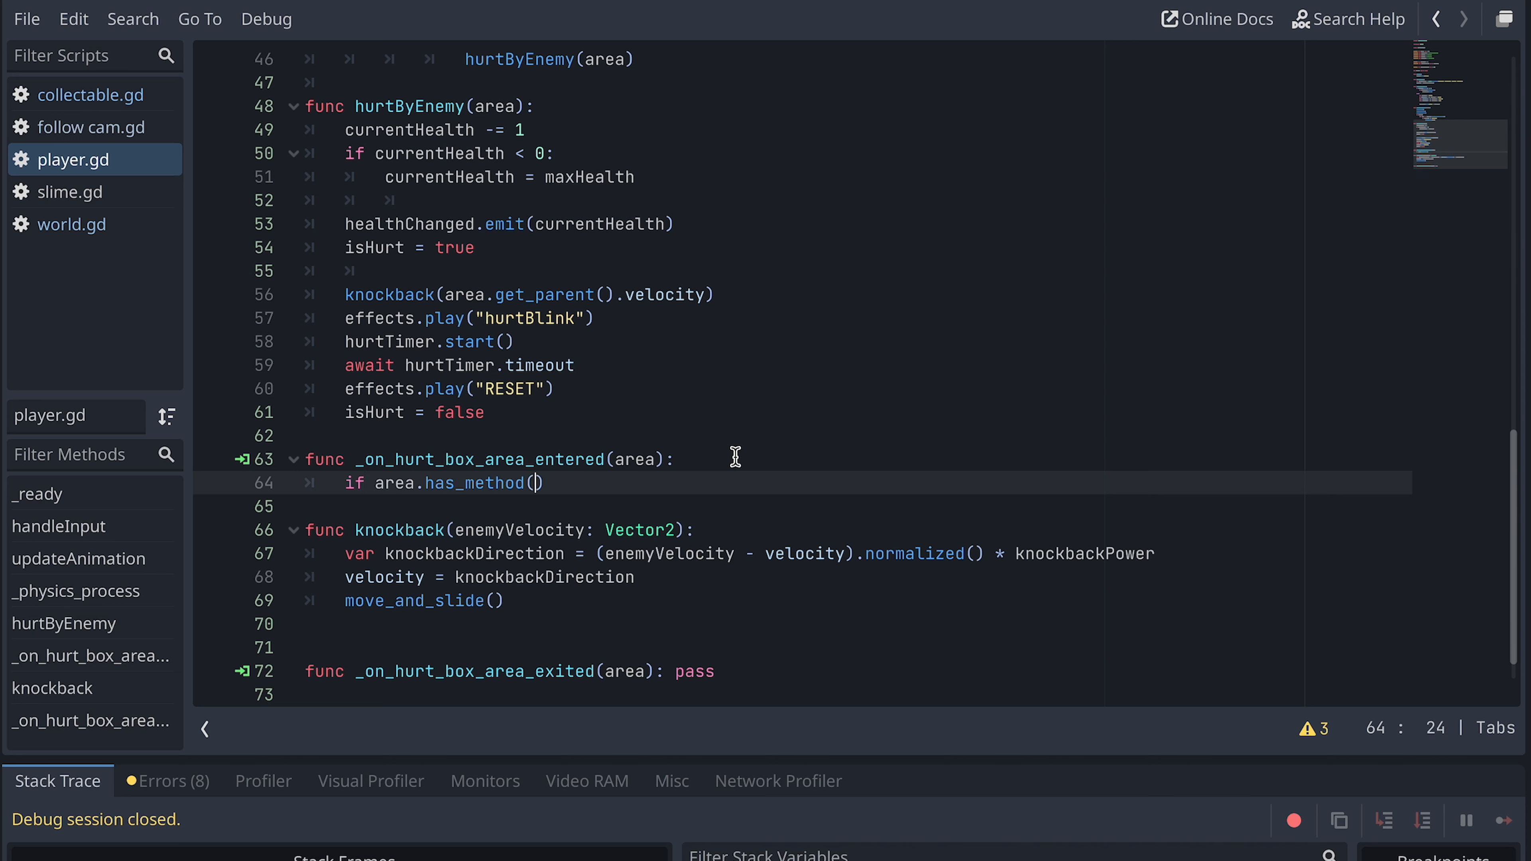
{"action": "type", "text": "\"collect\""}
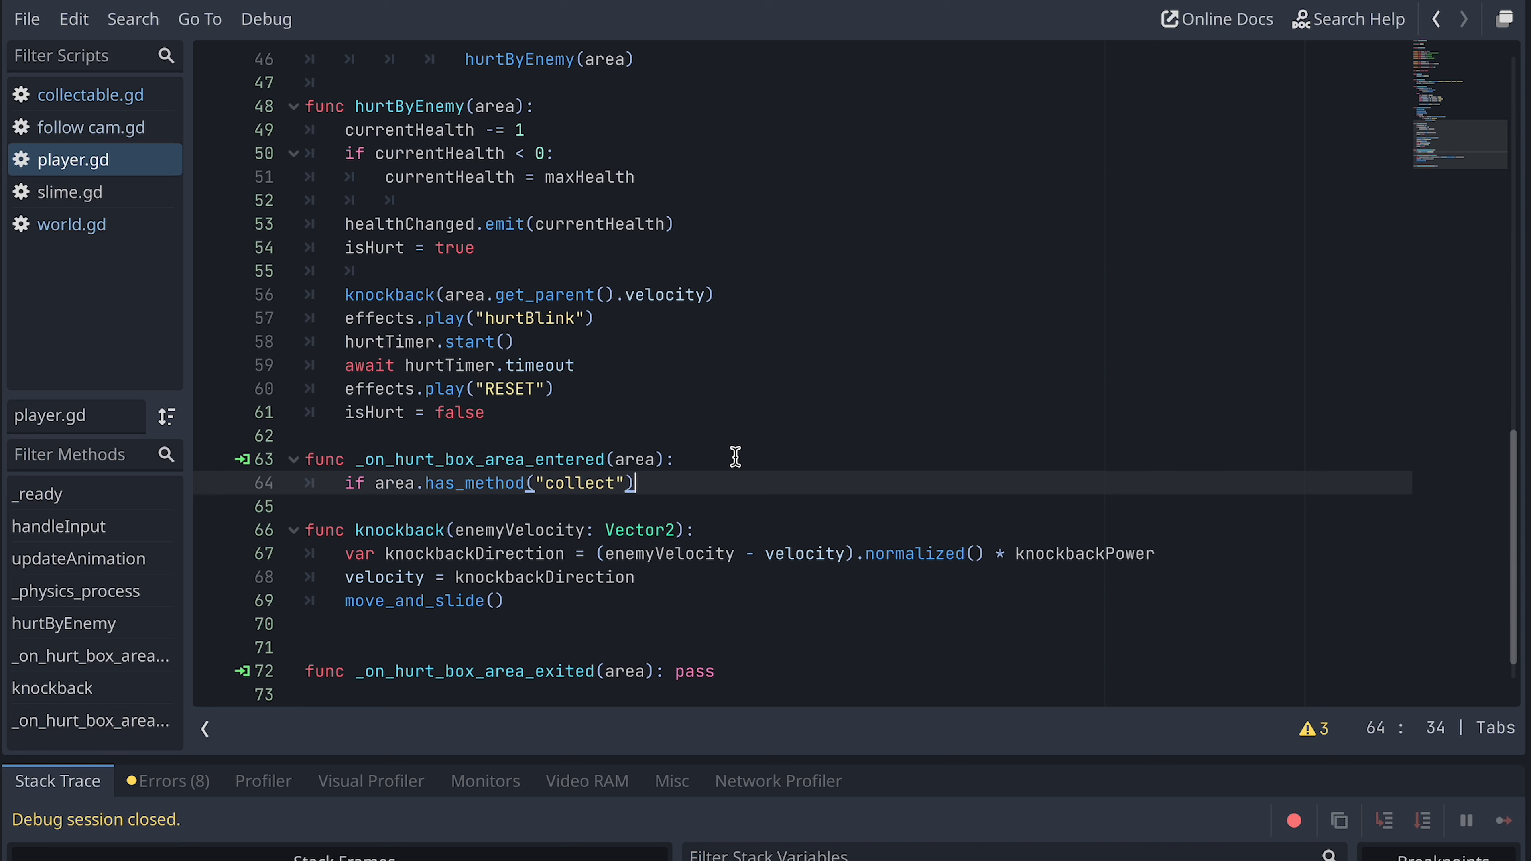
{"action": "type", "text": "area."}
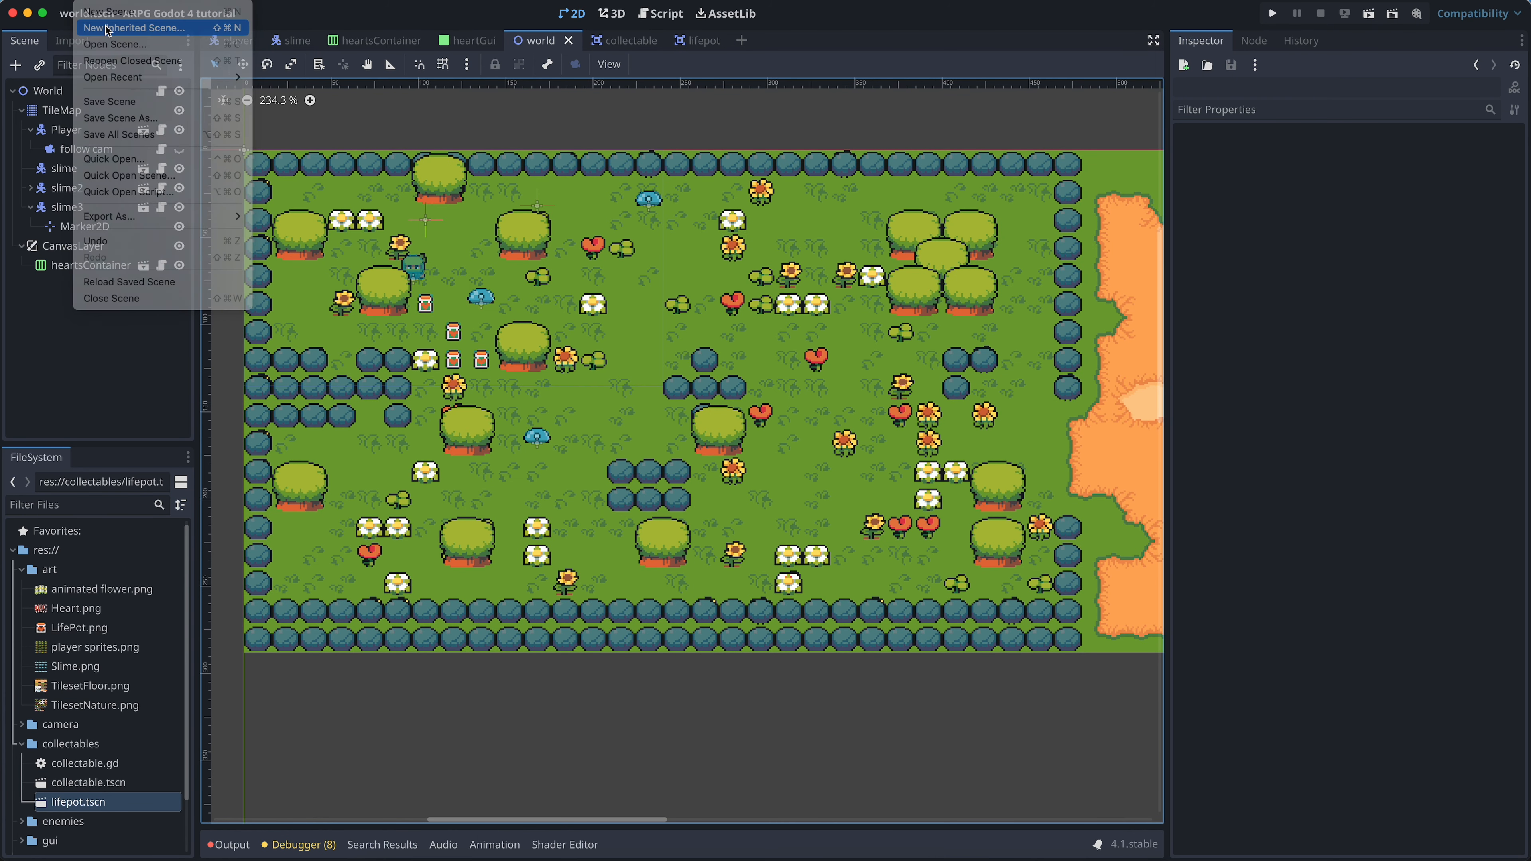
Create a new inherited scene from collectable.tscn with the Sword sprite and a fitted collision box.
{"action": "left_click", "coordinate": [136, 27]}
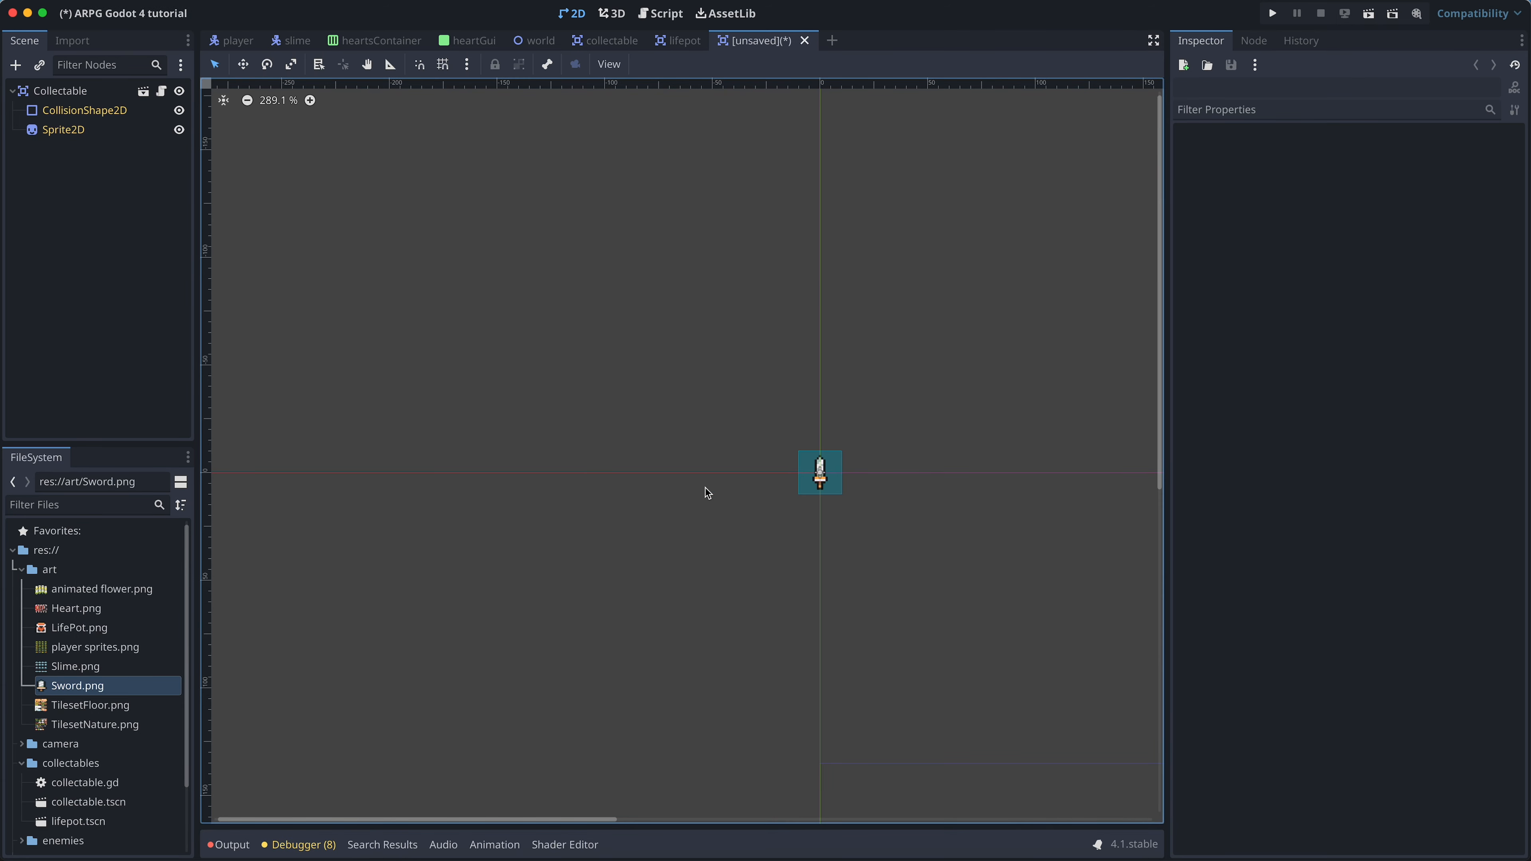
{"action": "left_click", "coordinate": [82, 109]}
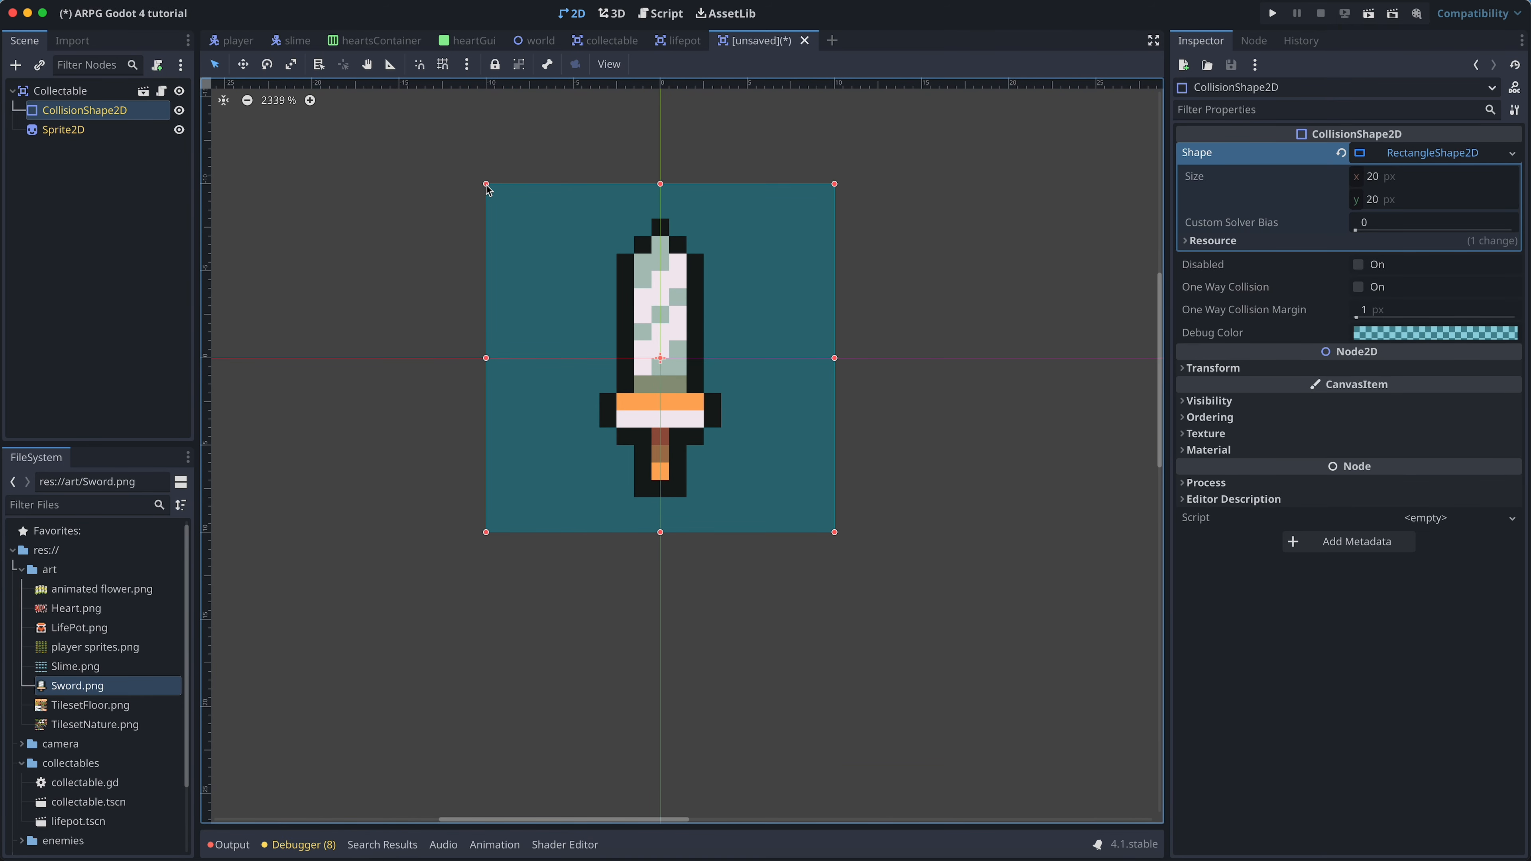
{"action": "left_click_drag", "start_coordinate": [832, 531], "coordinate": [730, 496]}
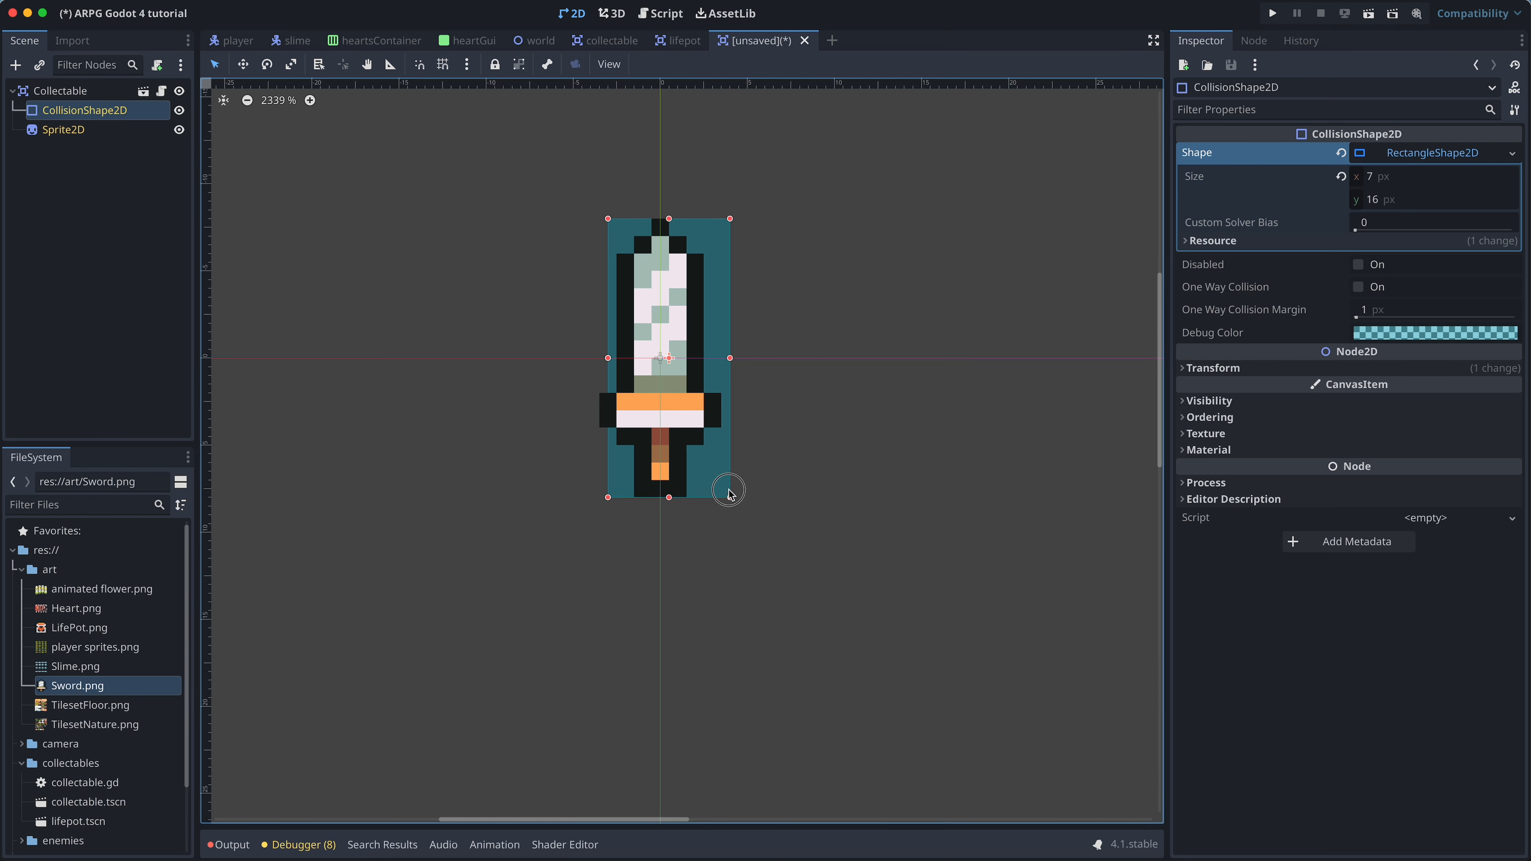
Rename the root node to Sword and save the scene as sword.tscn.
{"action": "double_click", "coordinate": [61, 91]}
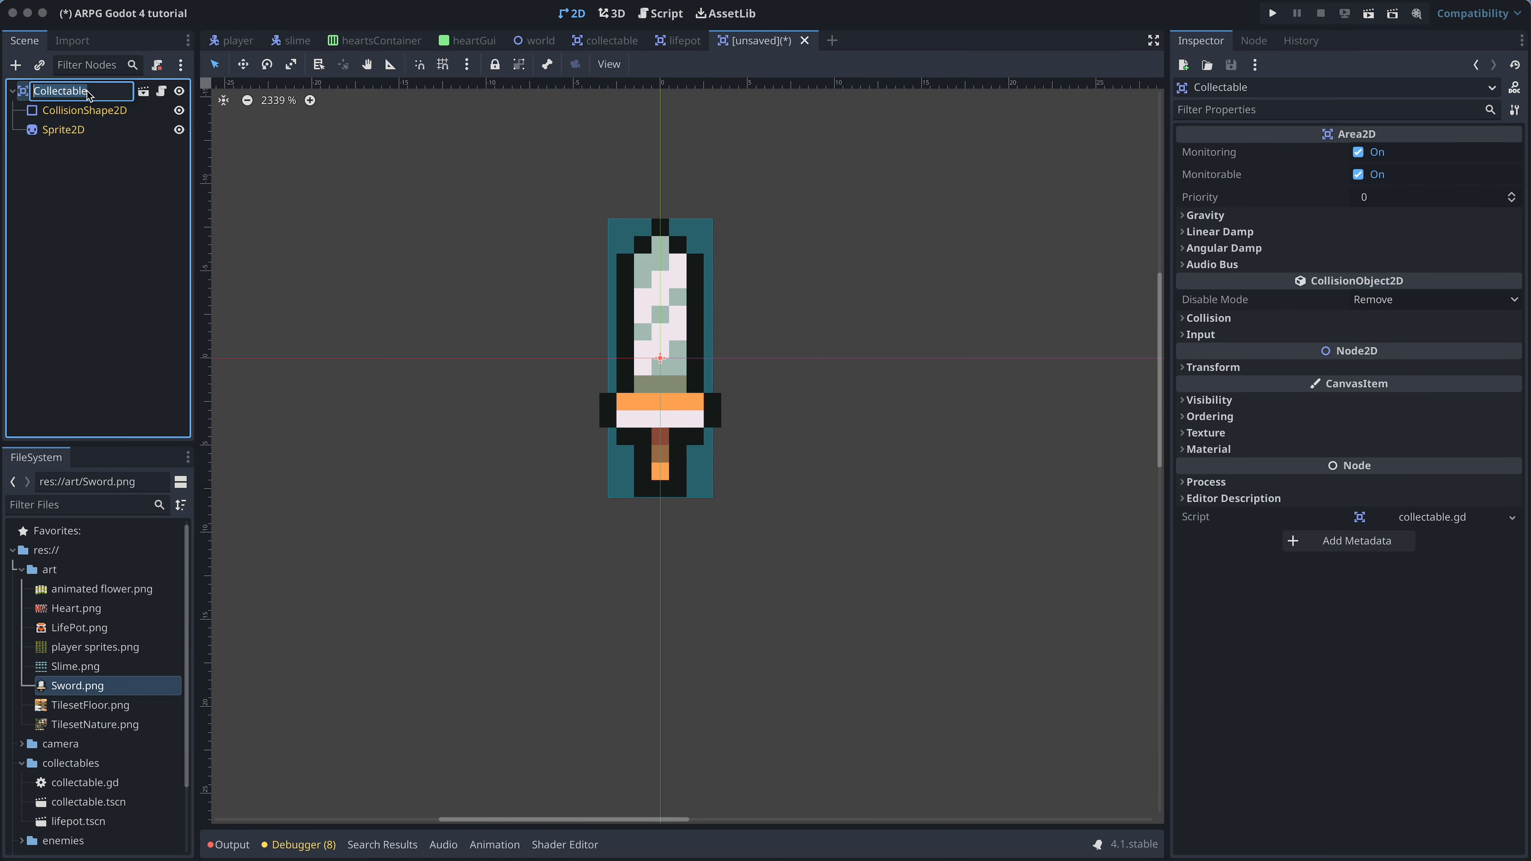
{"action": "type", "text": "Sword"}
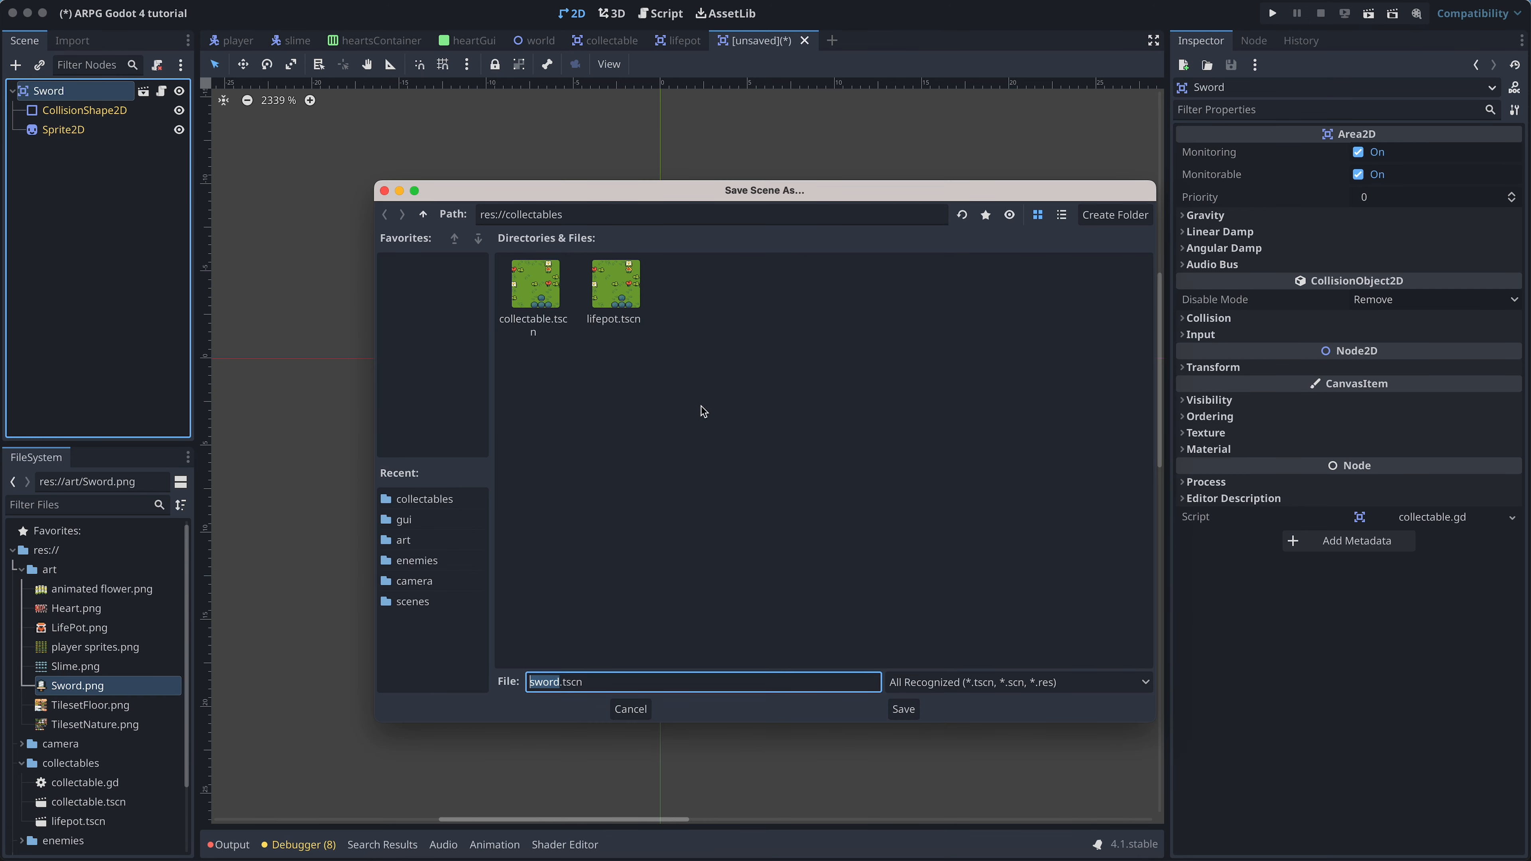
{"action": "left_click", "coordinate": [901, 708]}
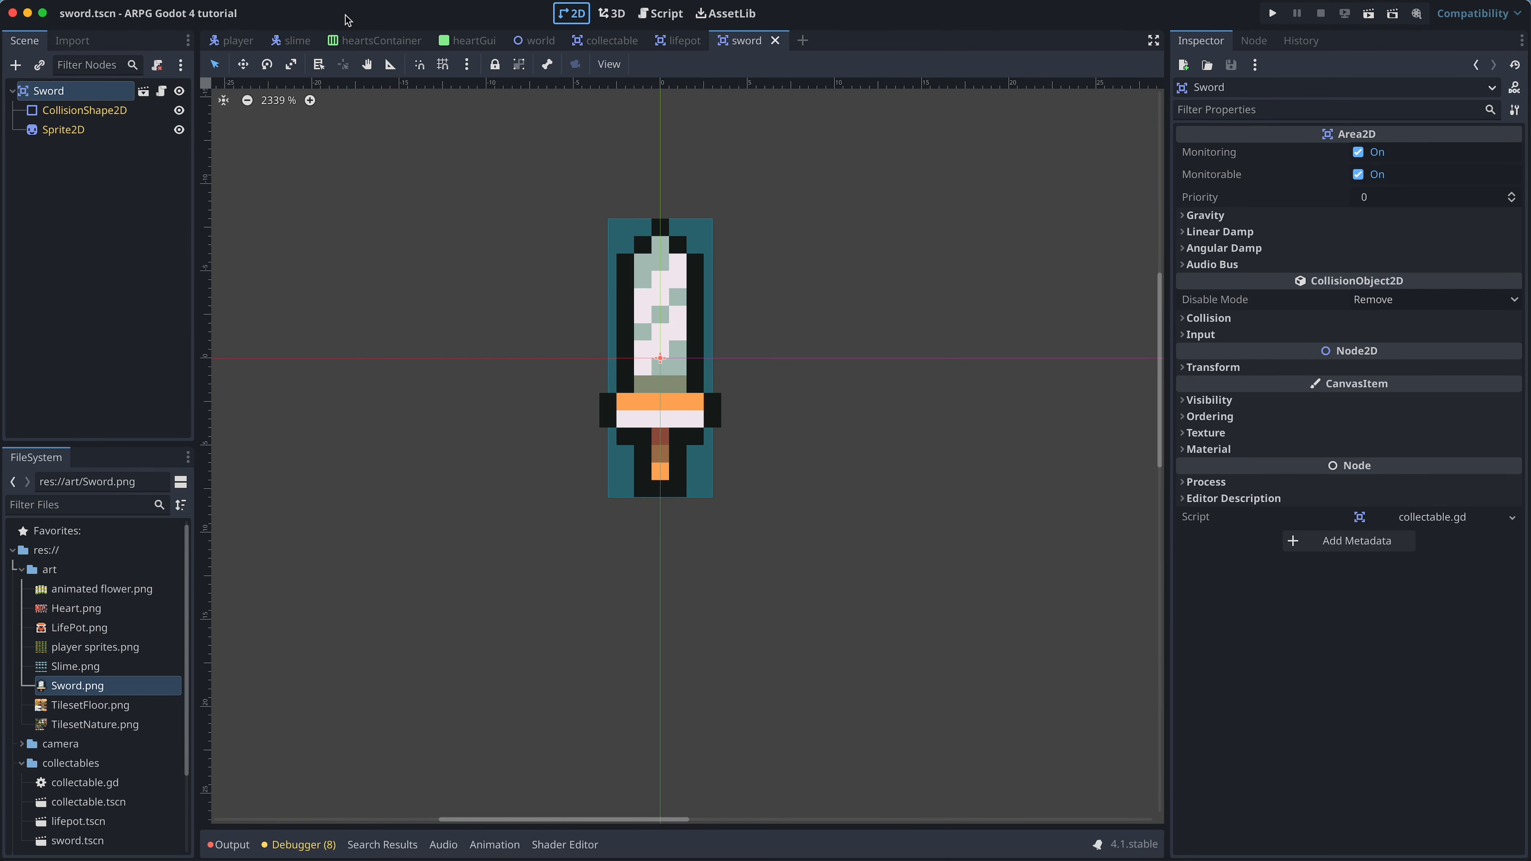
{"action": "left_click", "coordinate": [535, 39]}
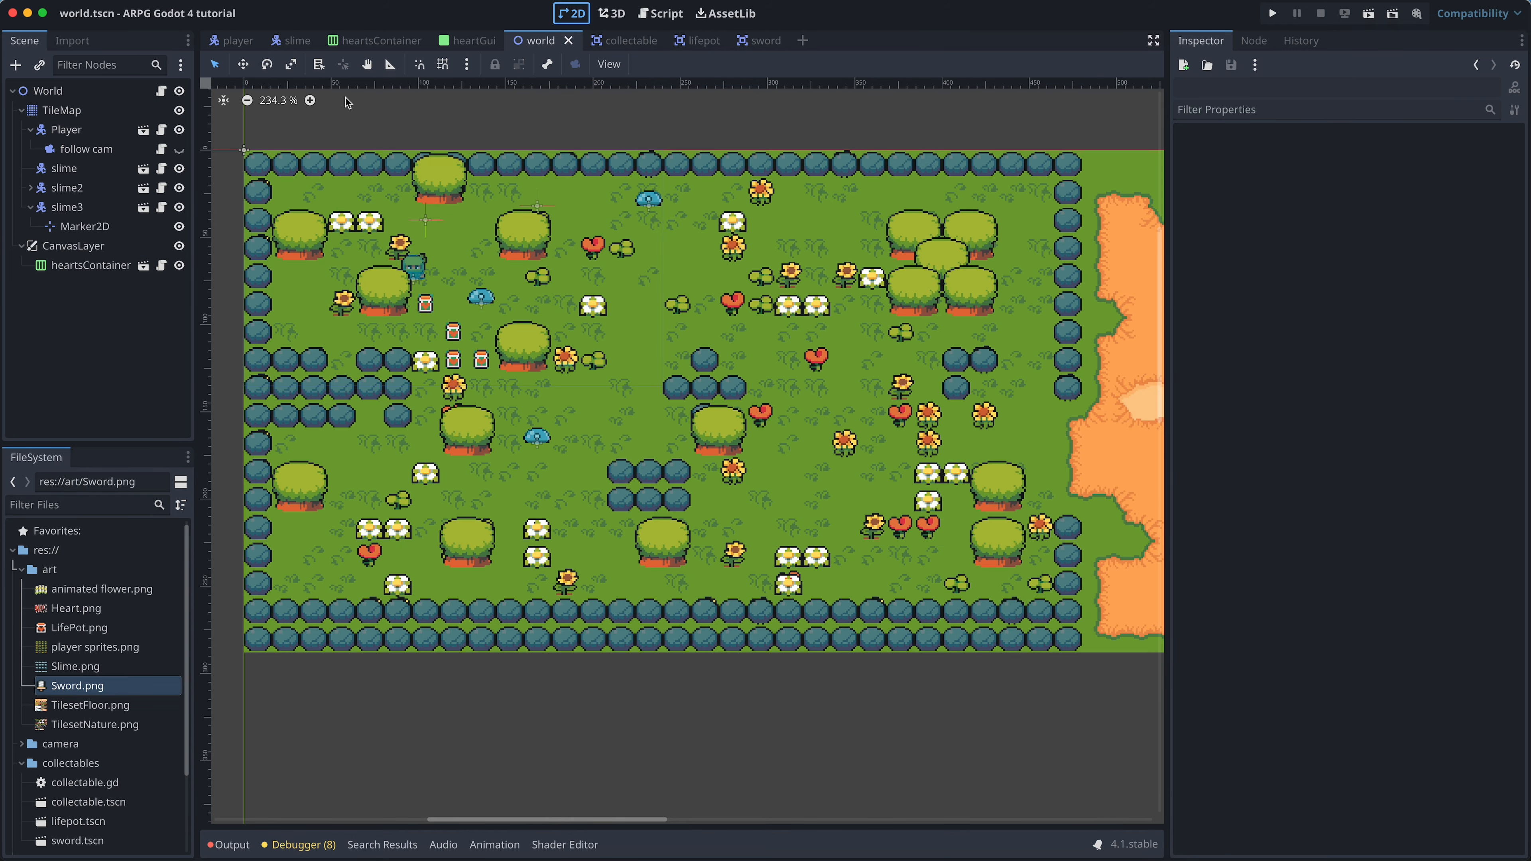
Paint a sword from the Collectables collection onto the world map and stop the running game test.
{"action": "left_click", "coordinate": [62, 109]}
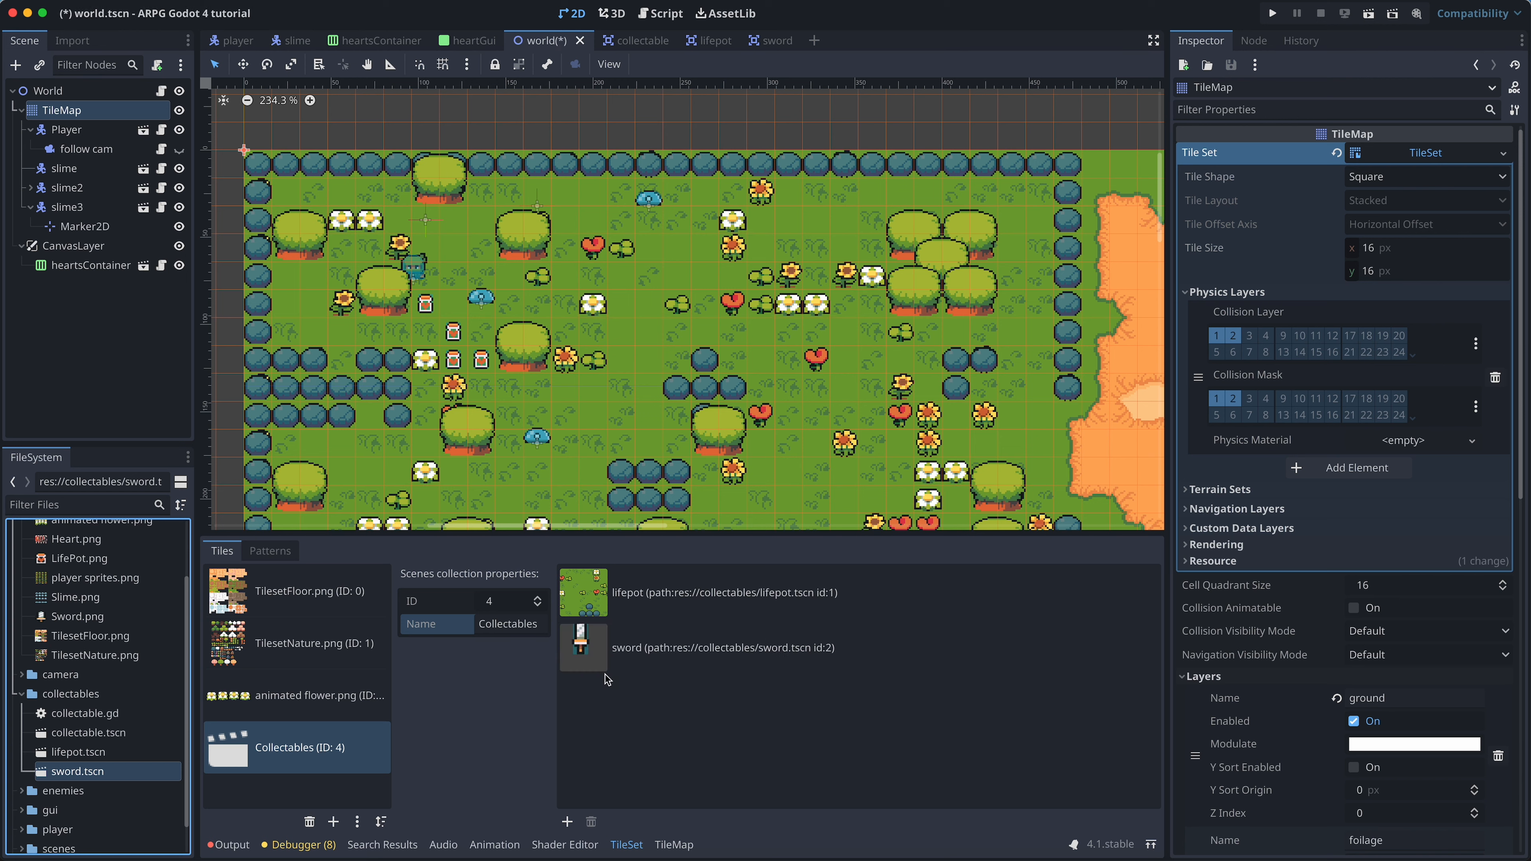
{"action": "left_click", "coordinate": [671, 844]}
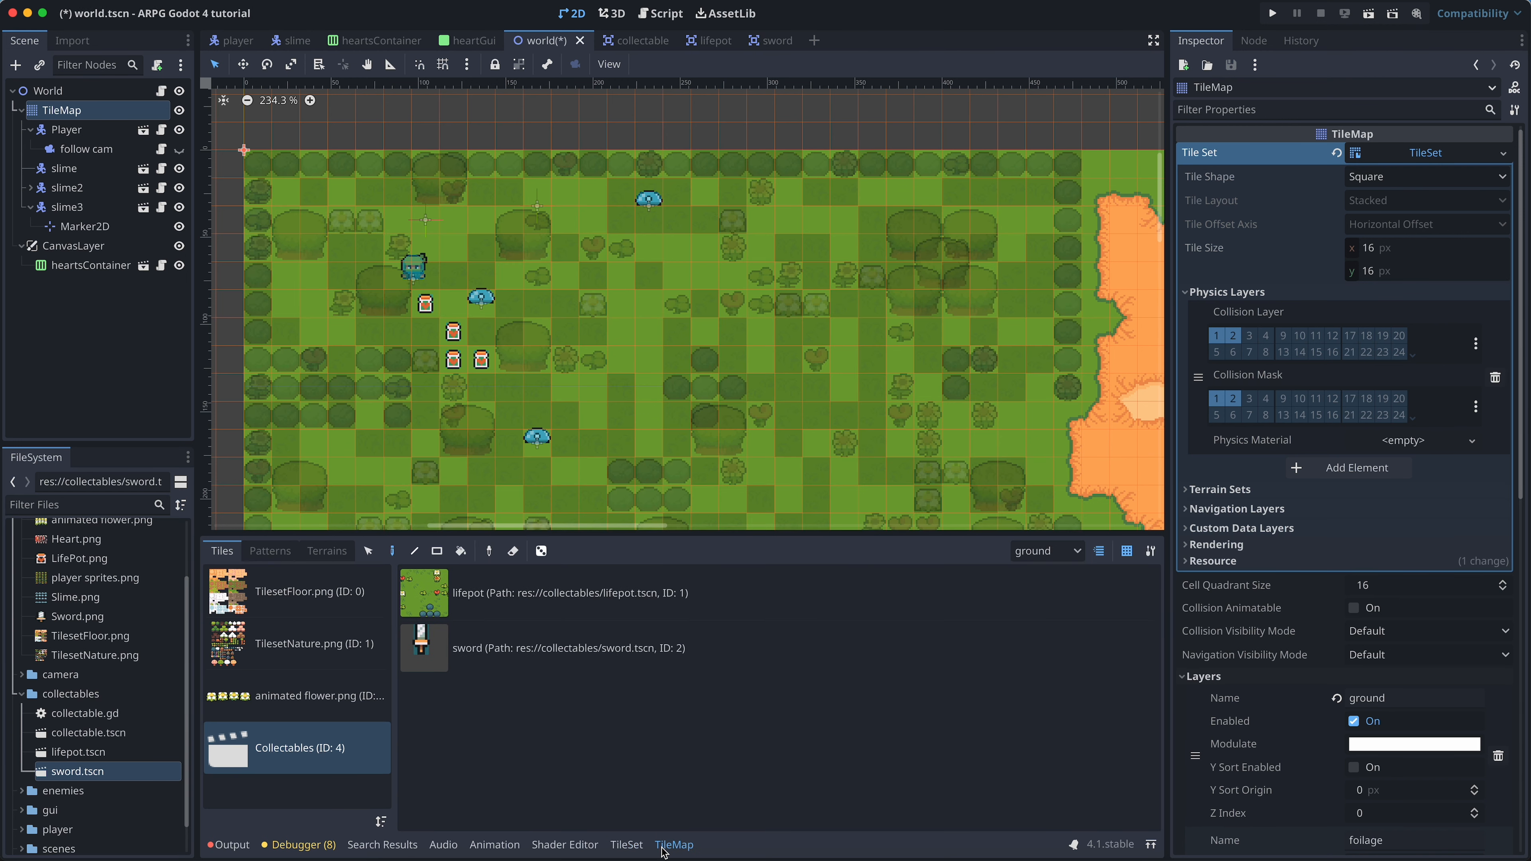
{"action": "left_click", "coordinate": [1044, 549]}
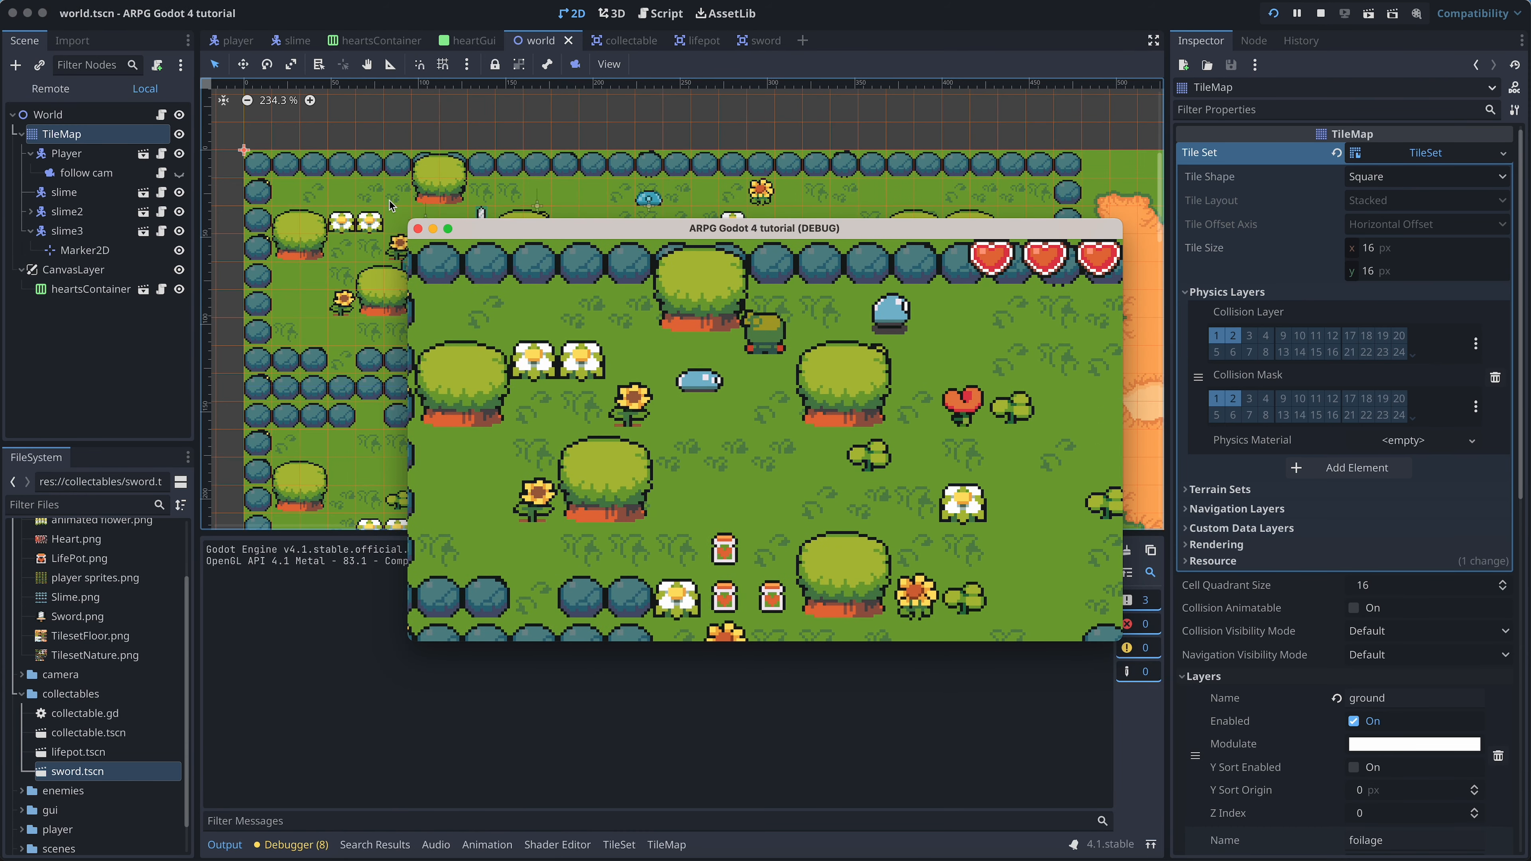
{"action": "left_click", "coordinate": [1321, 13]}
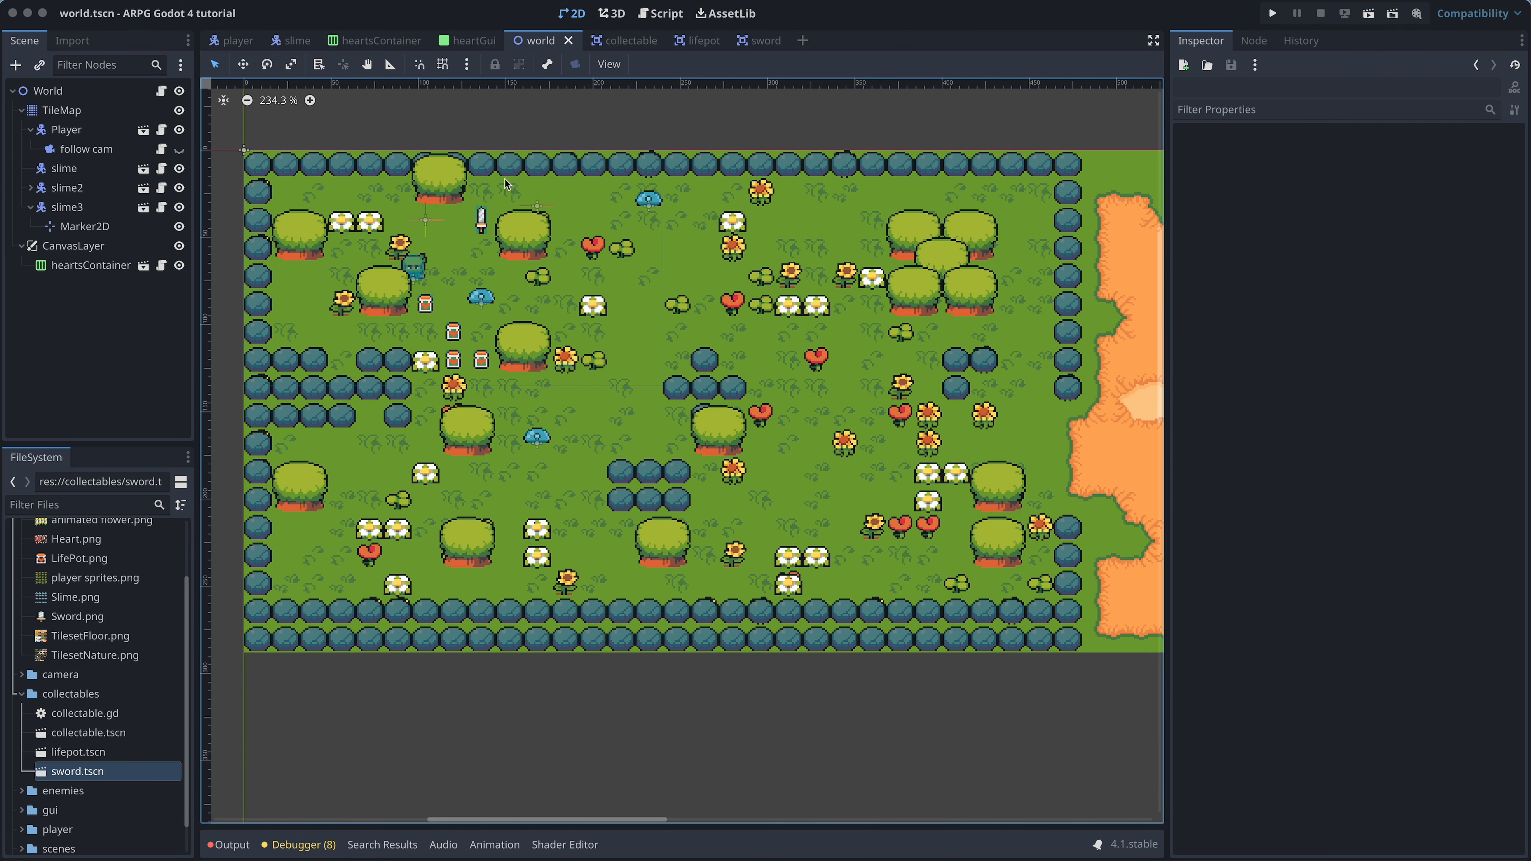
{"action": "mouse_move", "coordinate": [767, 40]}
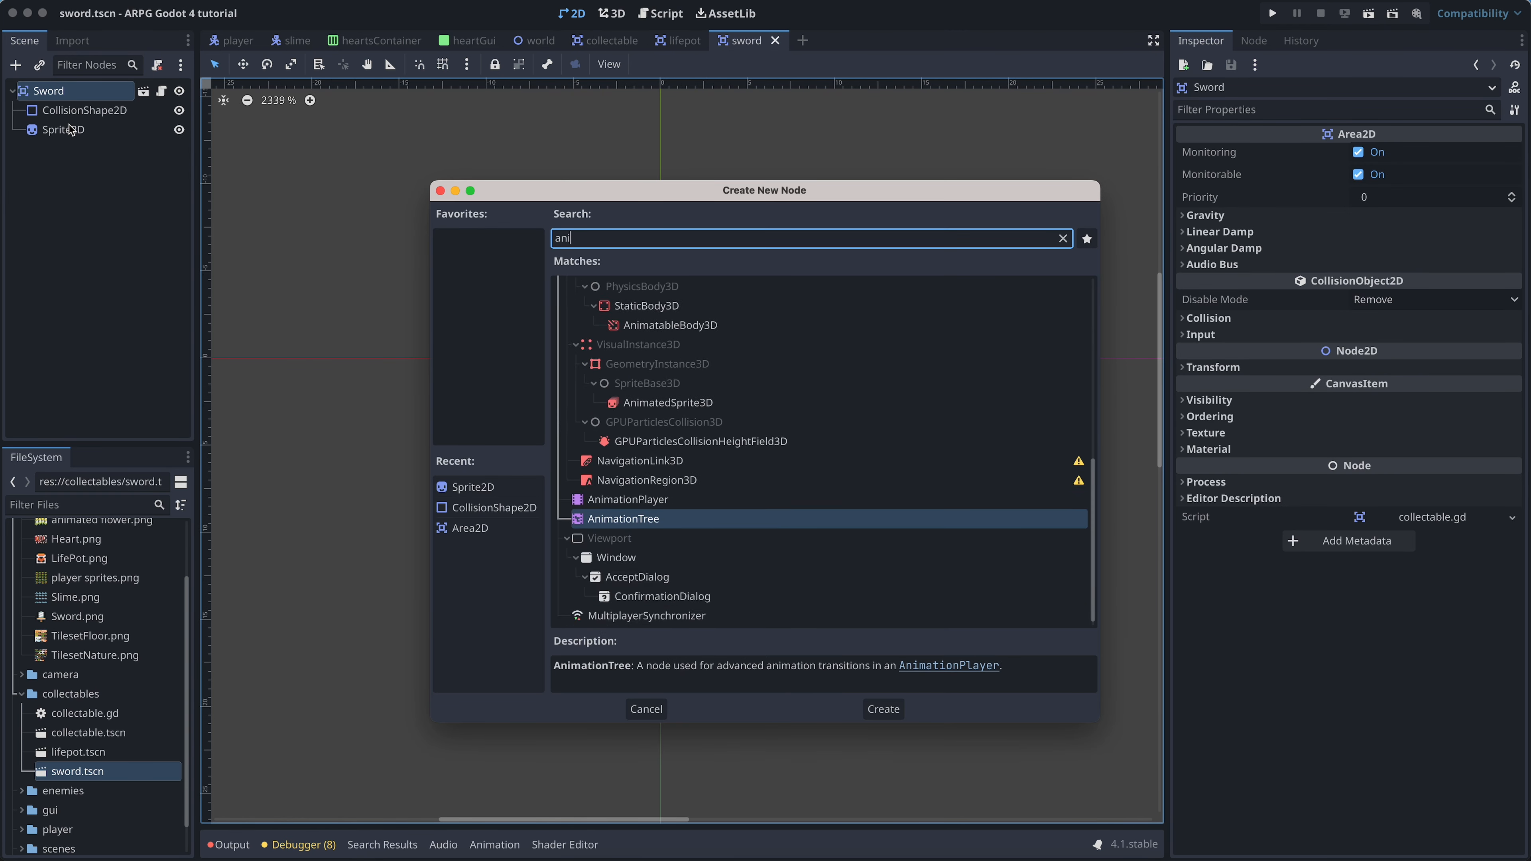
Add an AnimationPlayer with a 0.4-second spin animation keyframing Sprite2D rotation 0 to 360 degrees.
{"action": "left_click", "coordinate": [880, 708]}
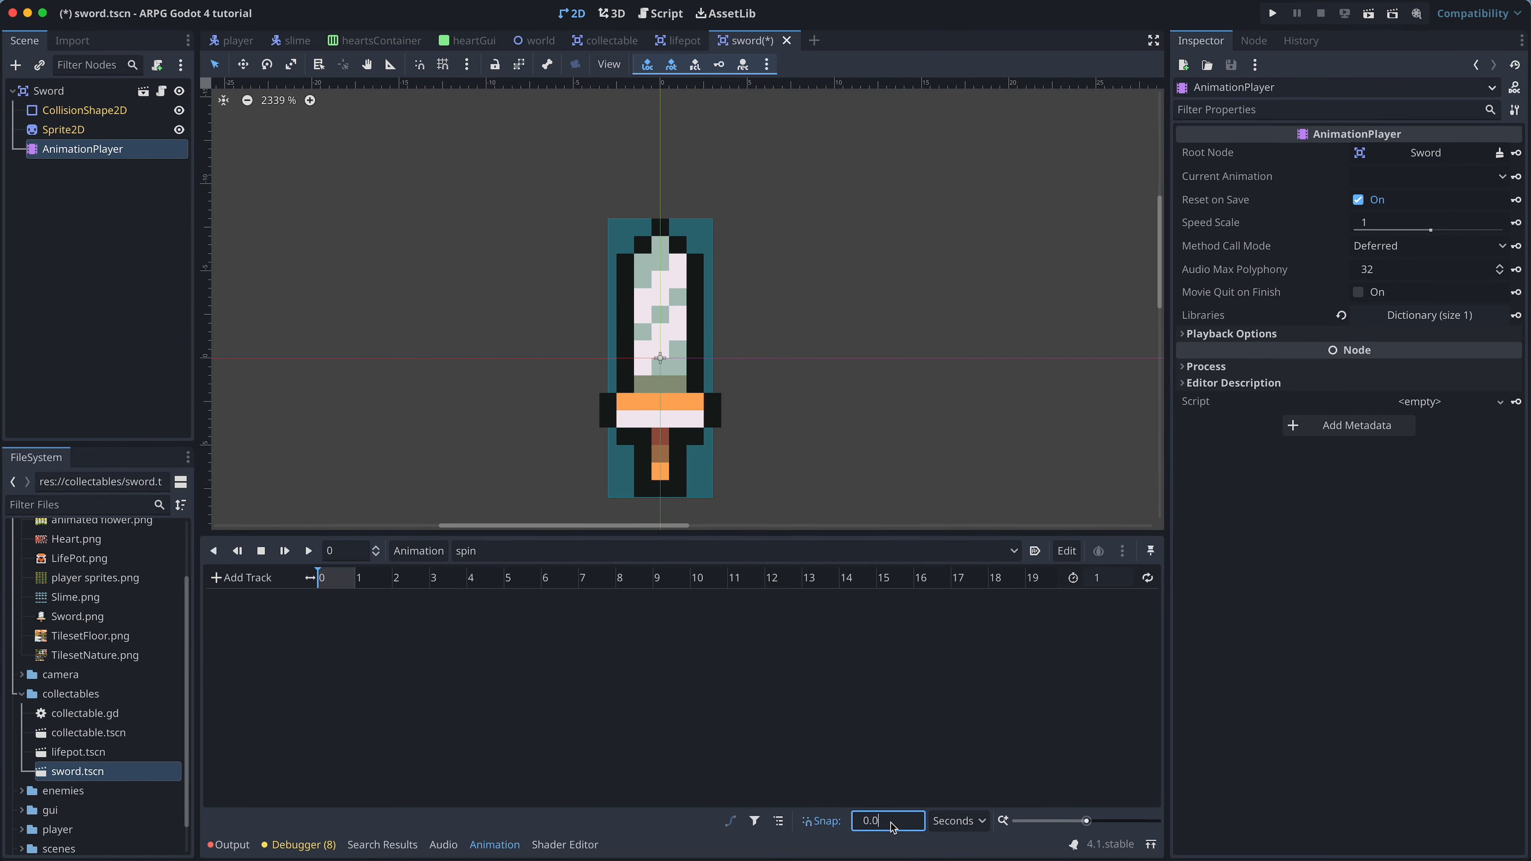
{"action": "type", "text": "0.4"}
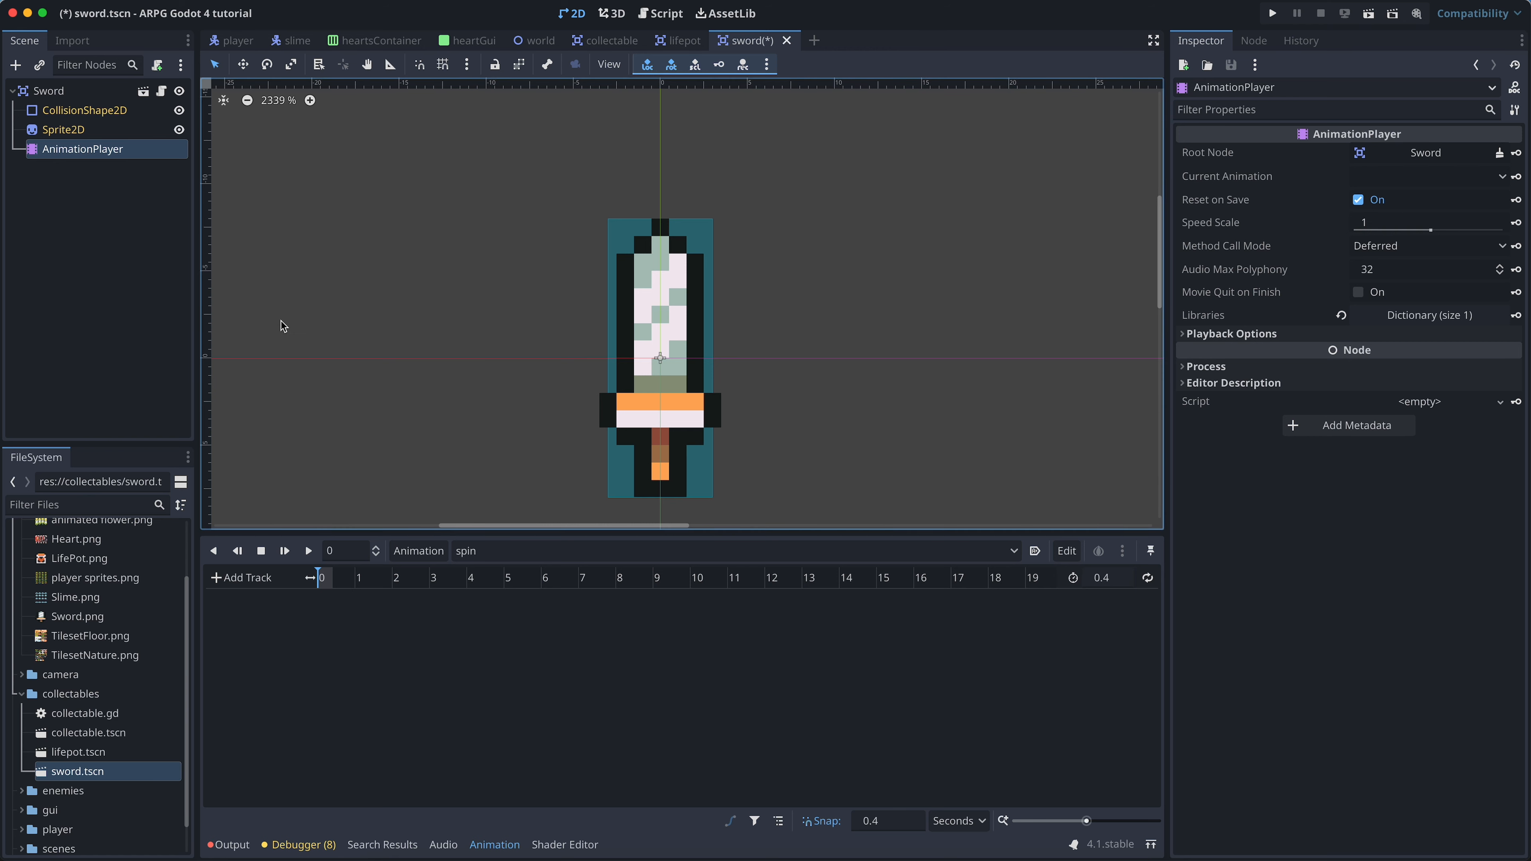
{"action": "left_click", "coordinate": [64, 129]}
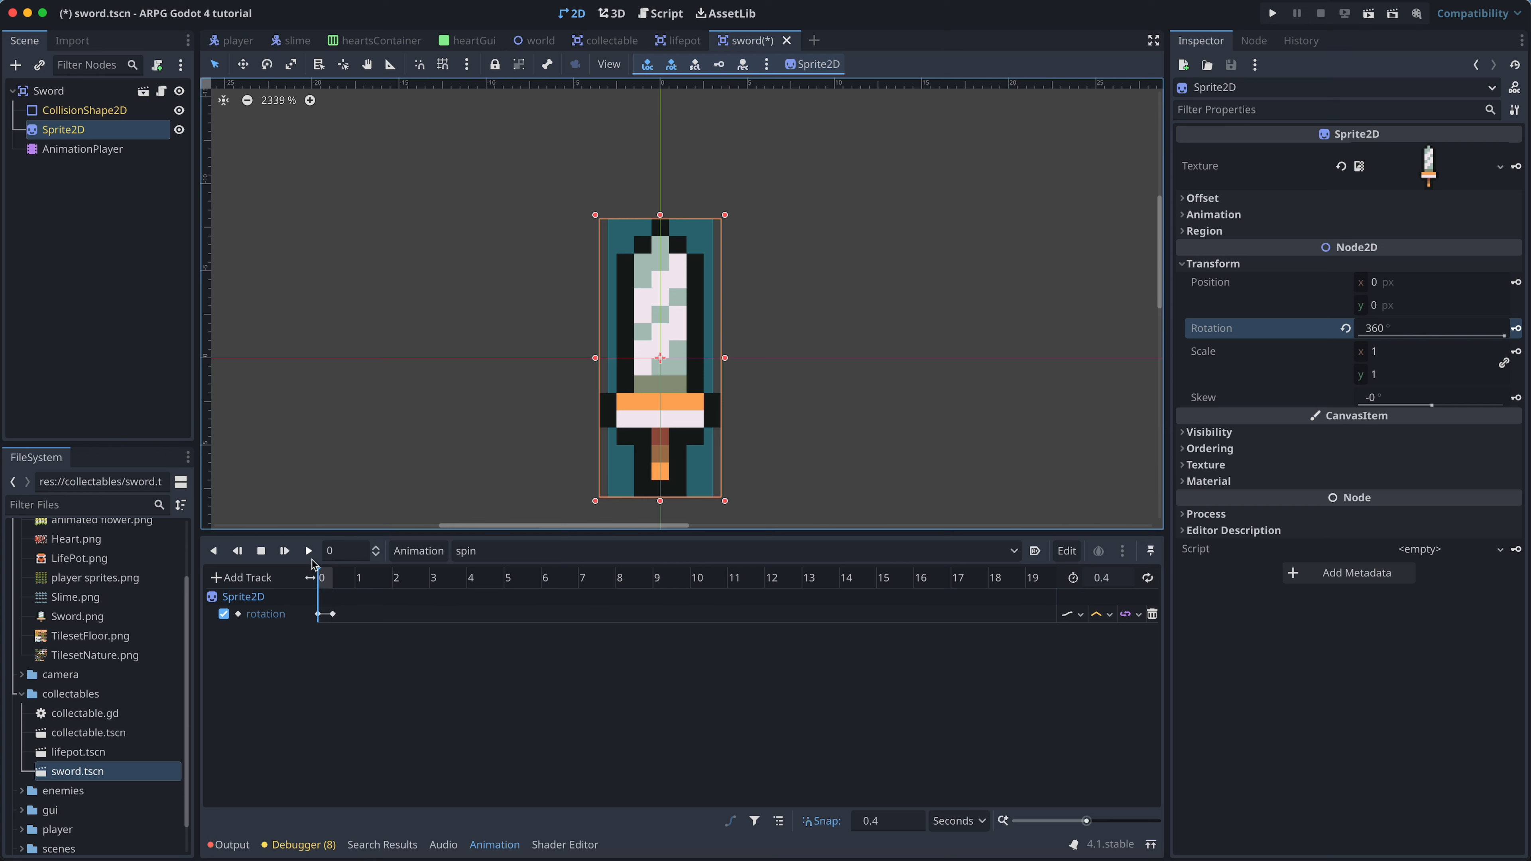
{"action": "left_click", "coordinate": [1344, 327]}
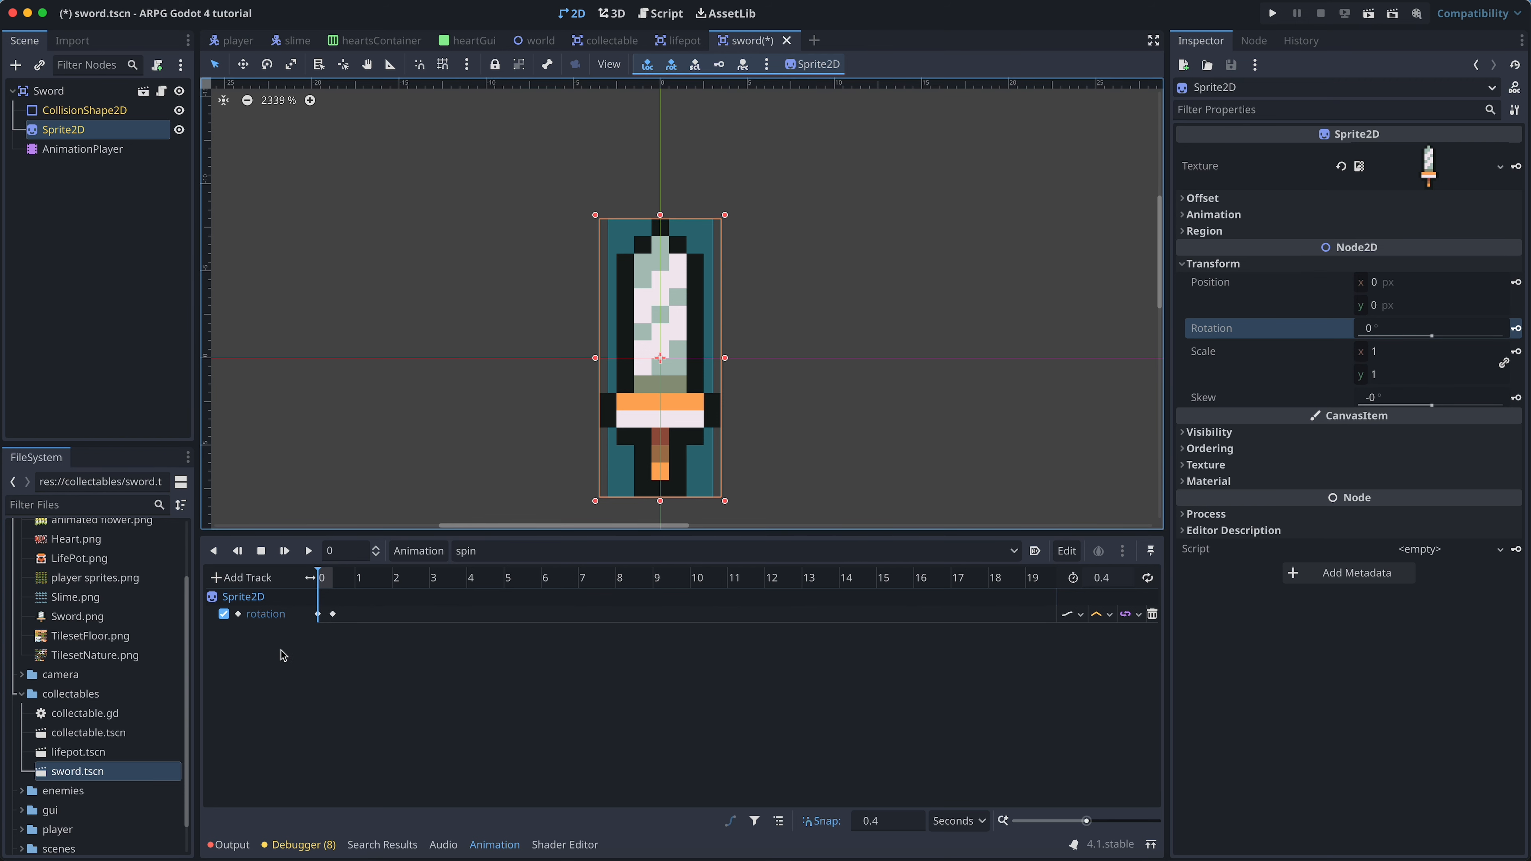
{"action": "left_click", "coordinate": [308, 549]}
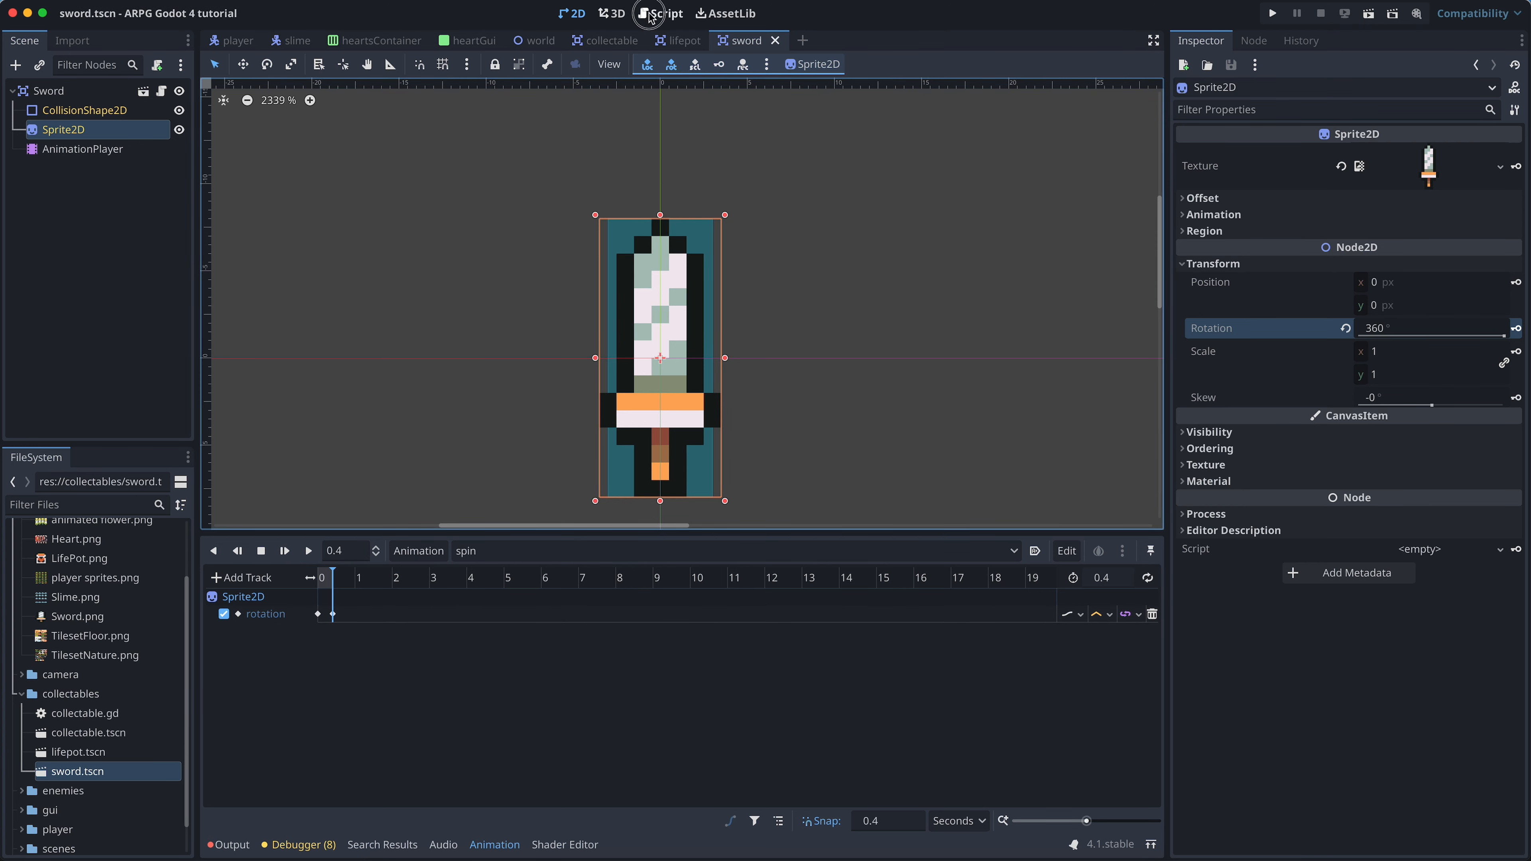
Attach a newly created sword.gd script to the Sword node.
{"action": "left_click", "coordinate": [660, 13]}
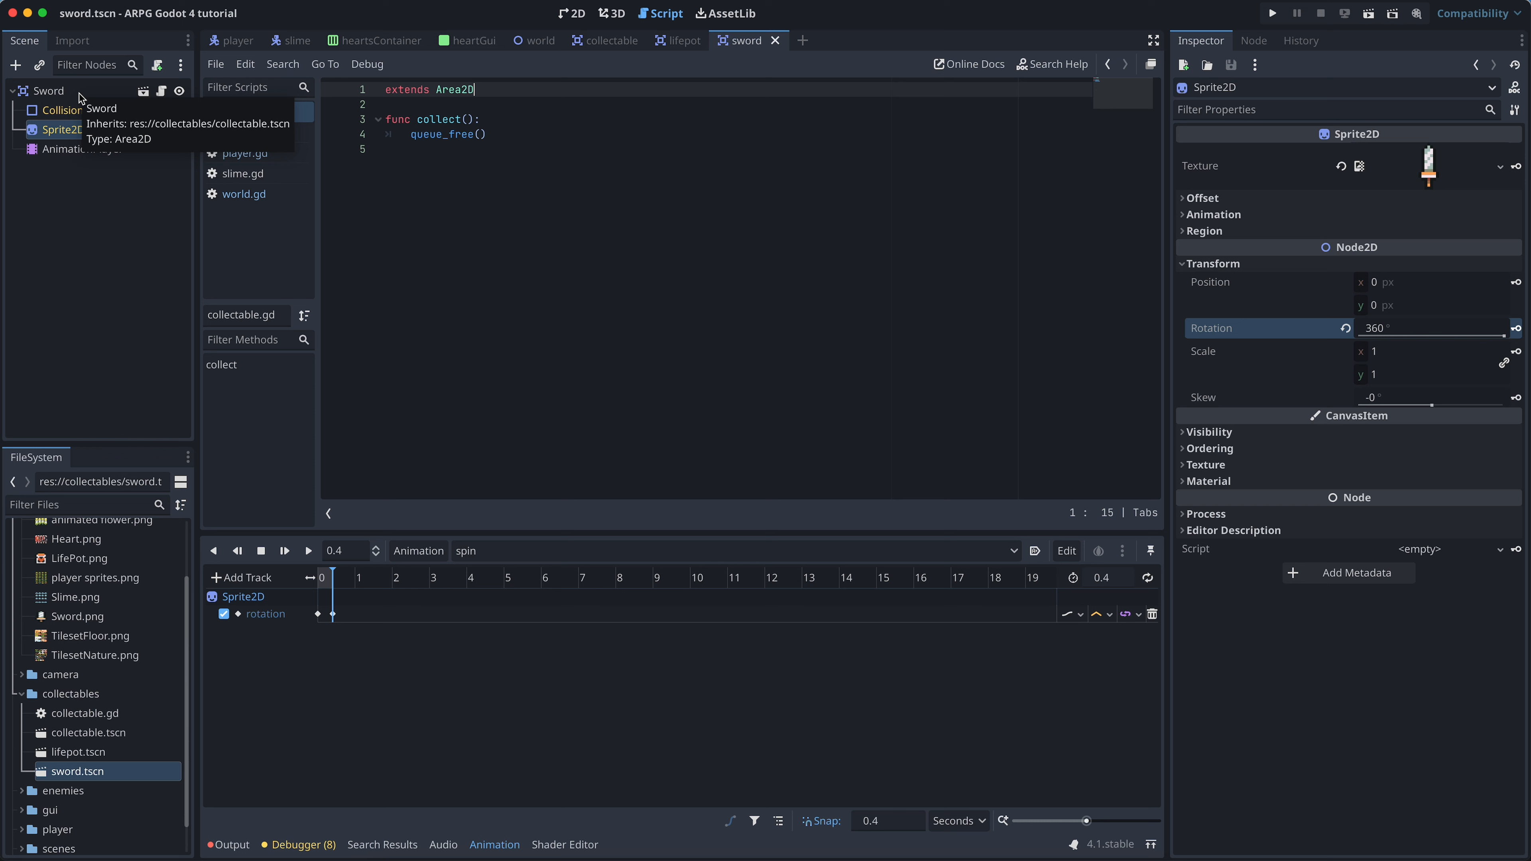
{"action": "right_click", "coordinate": [48, 90]}
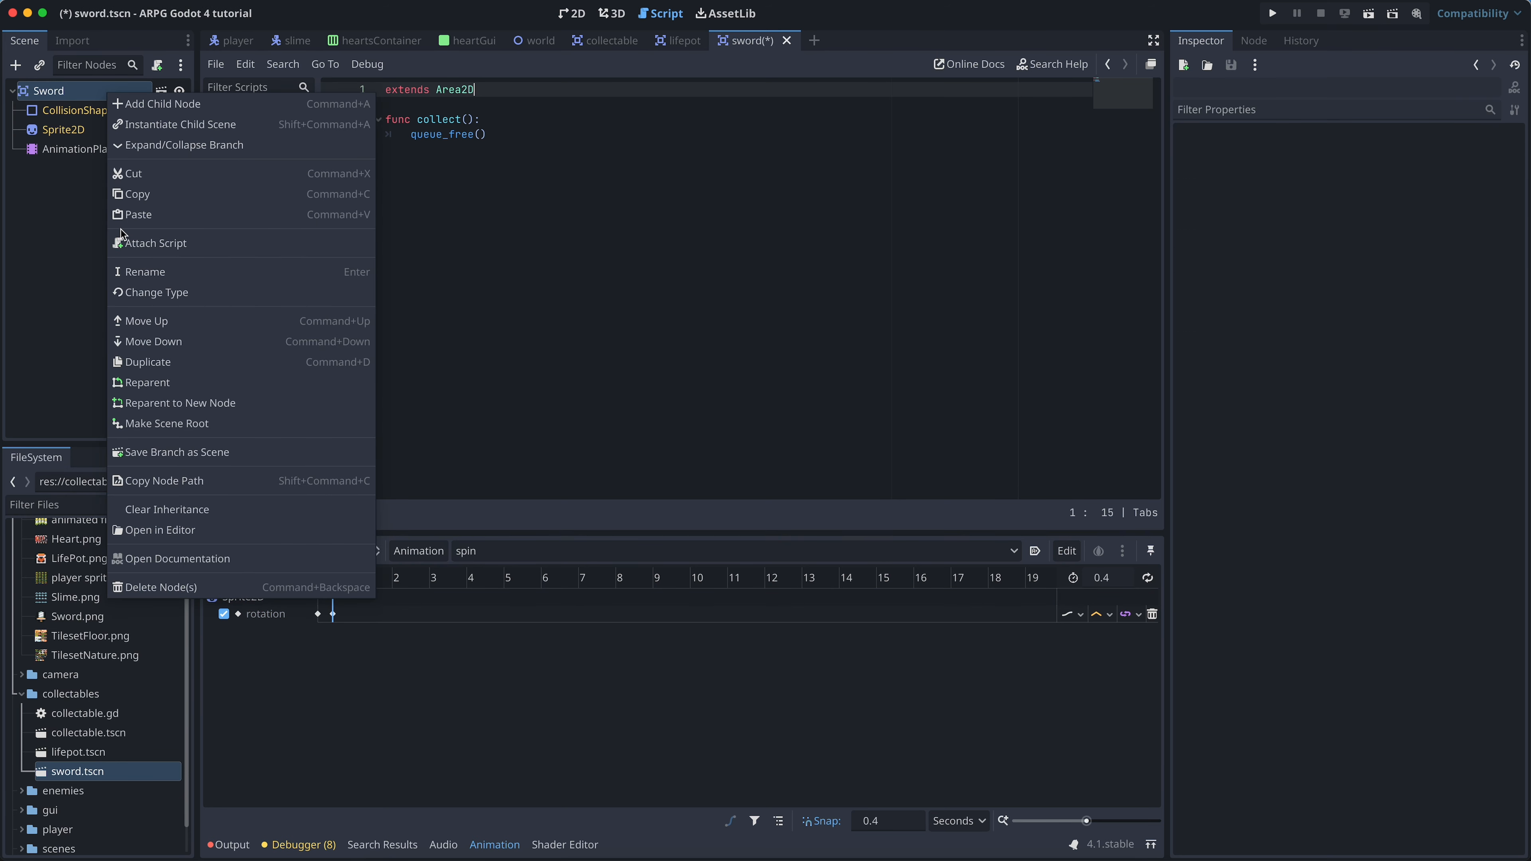
{"action": "left_click", "coordinate": [155, 243]}
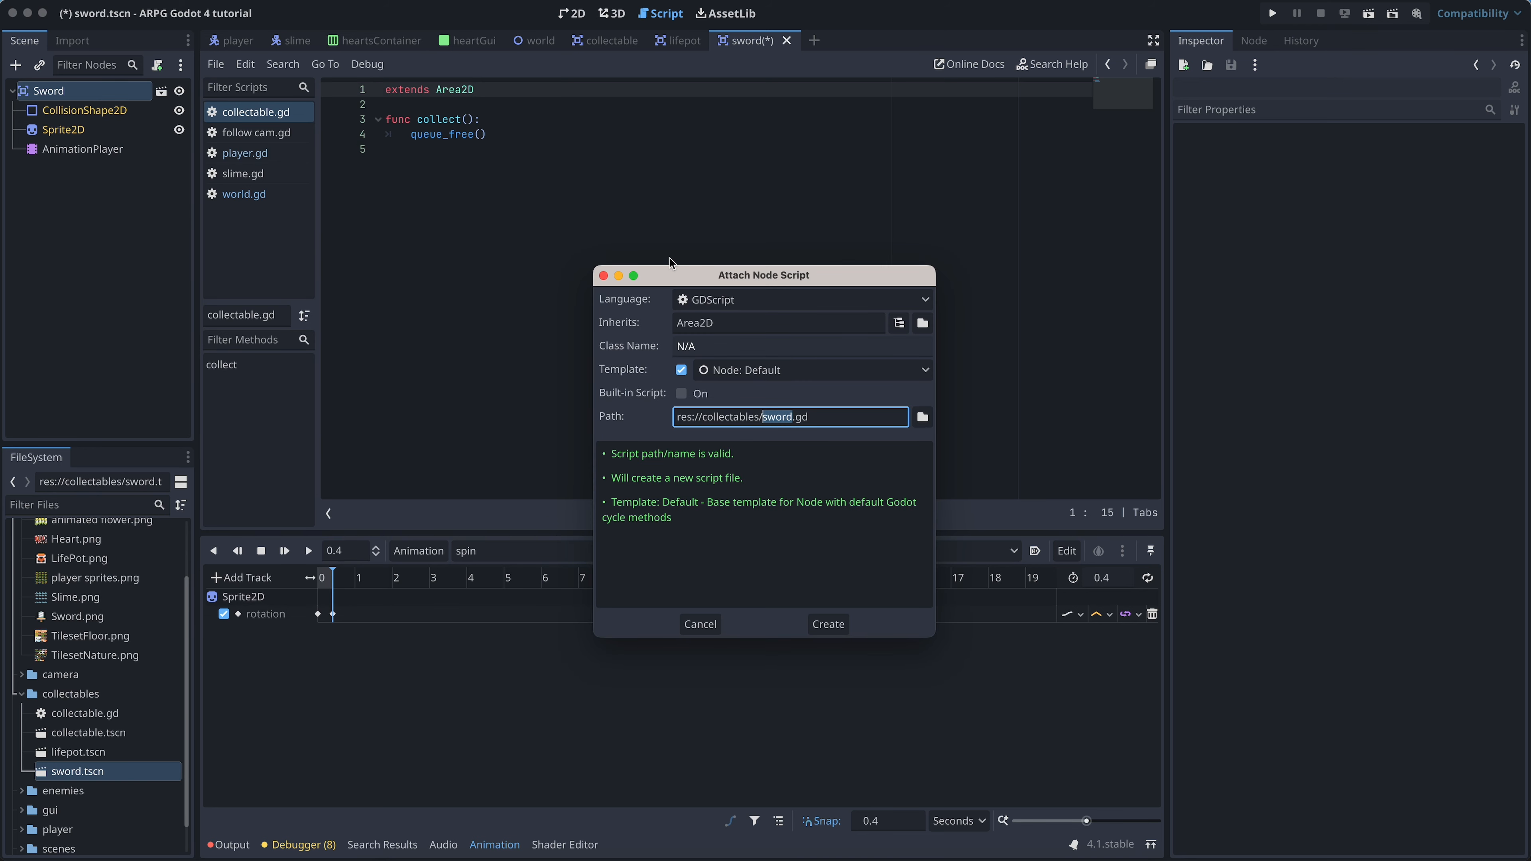
{"action": "mouse_move", "coordinate": [861, 552]}
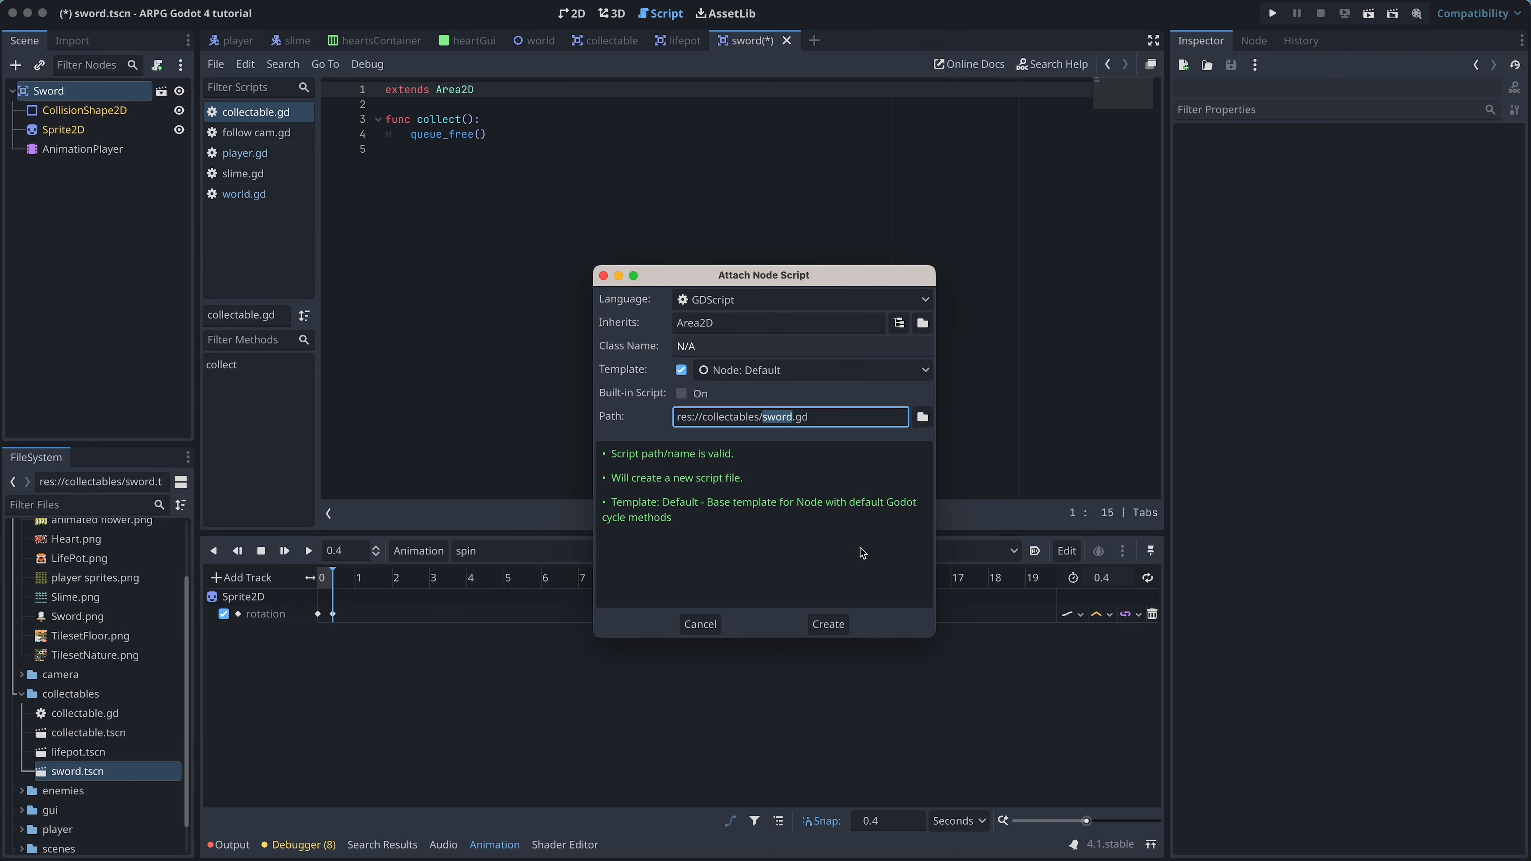
{"action": "left_click", "coordinate": [827, 624]}
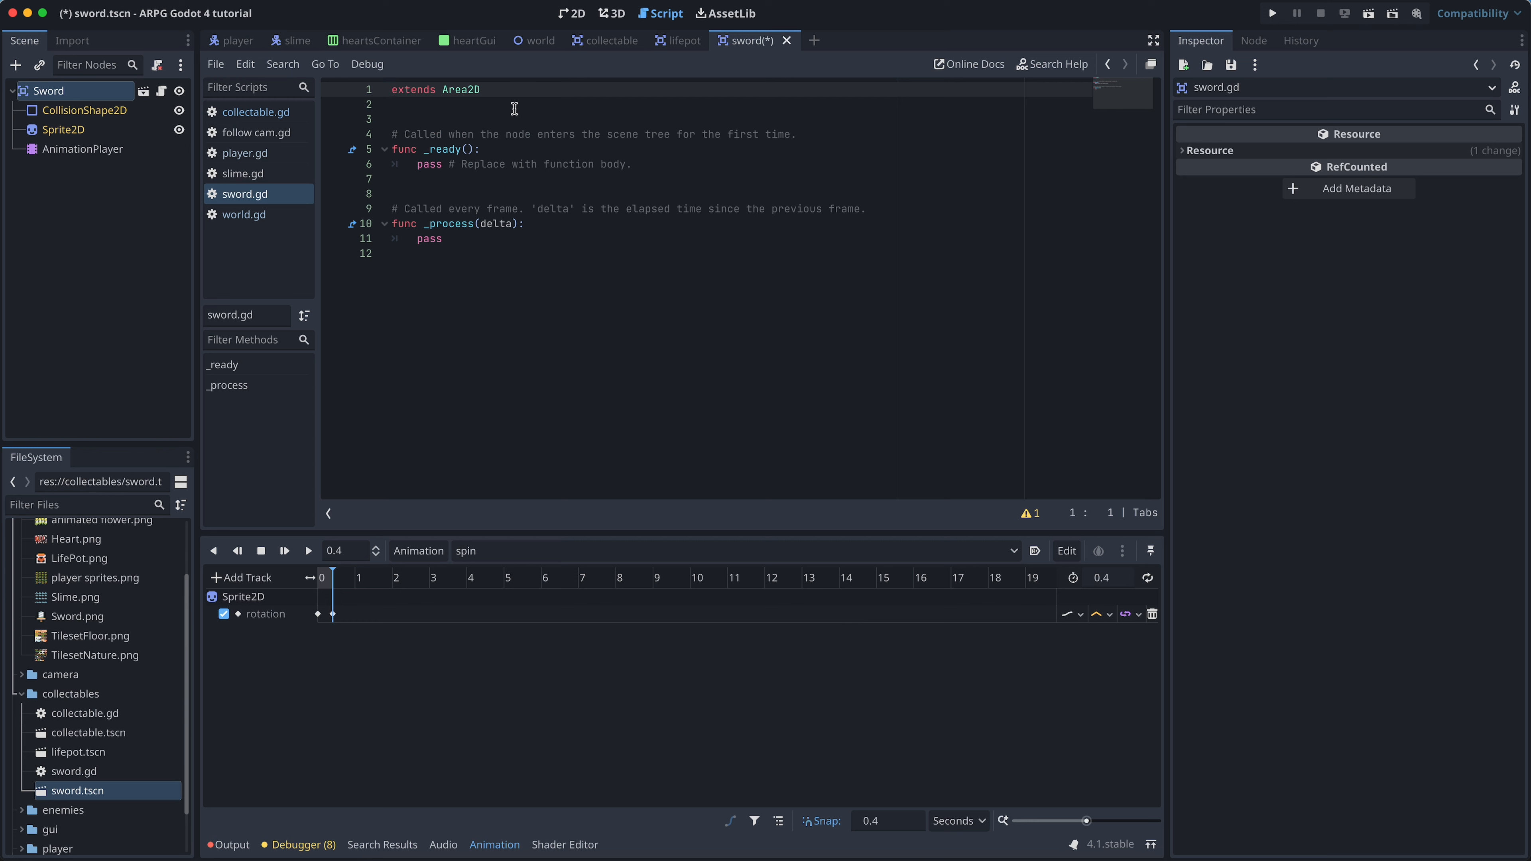
Replace the template so sword.gd extends "res://collectables/collectable.gd", and save.
{"action": "left_click_drag", "start_coordinate": [486, 134], "coordinate": [441, 239]}
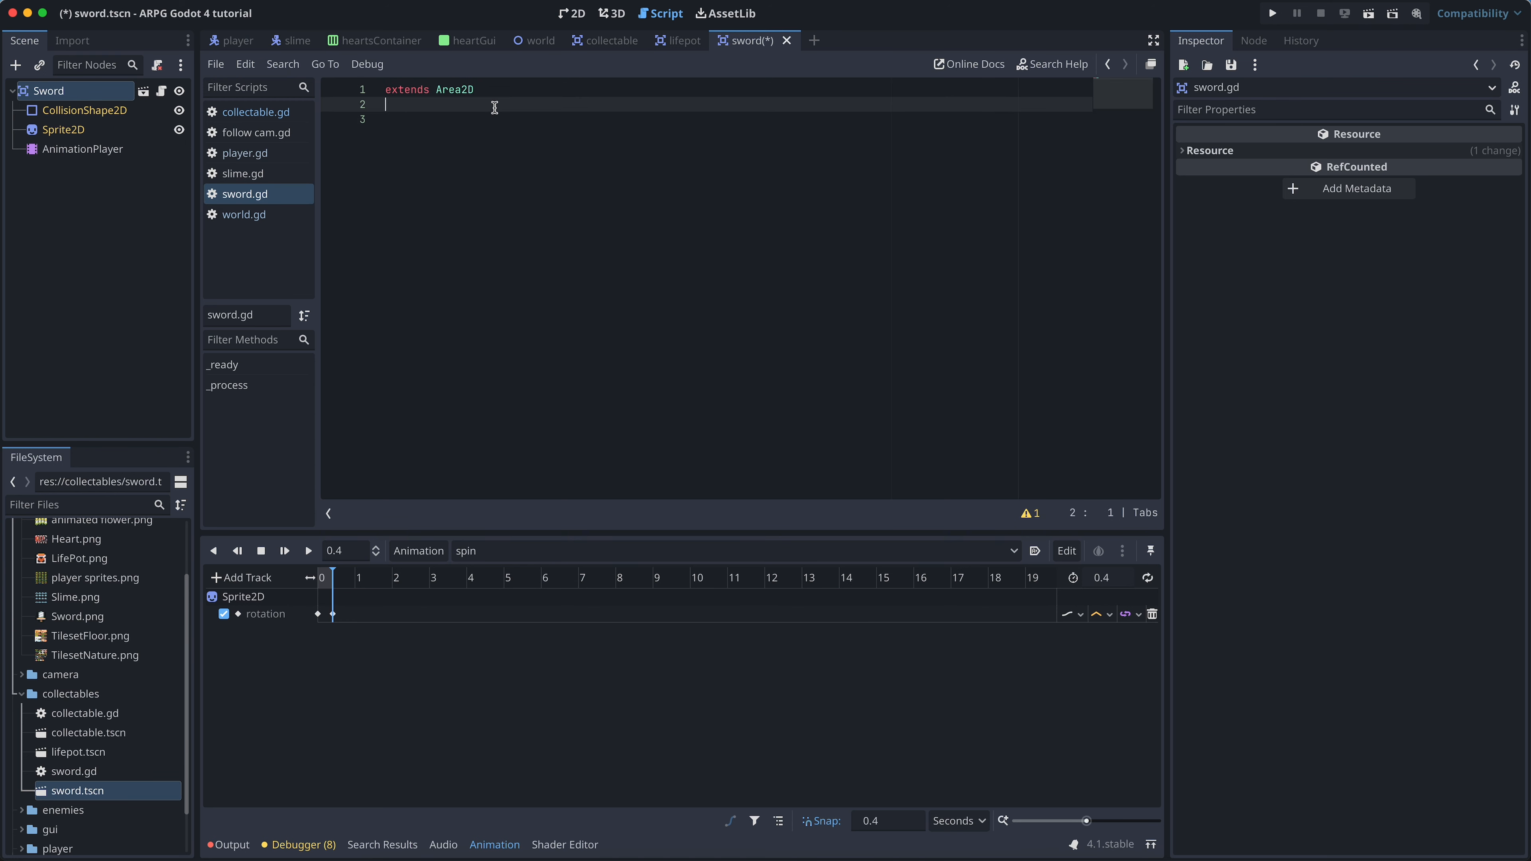
{"action": "double_click", "coordinate": [456, 88]}
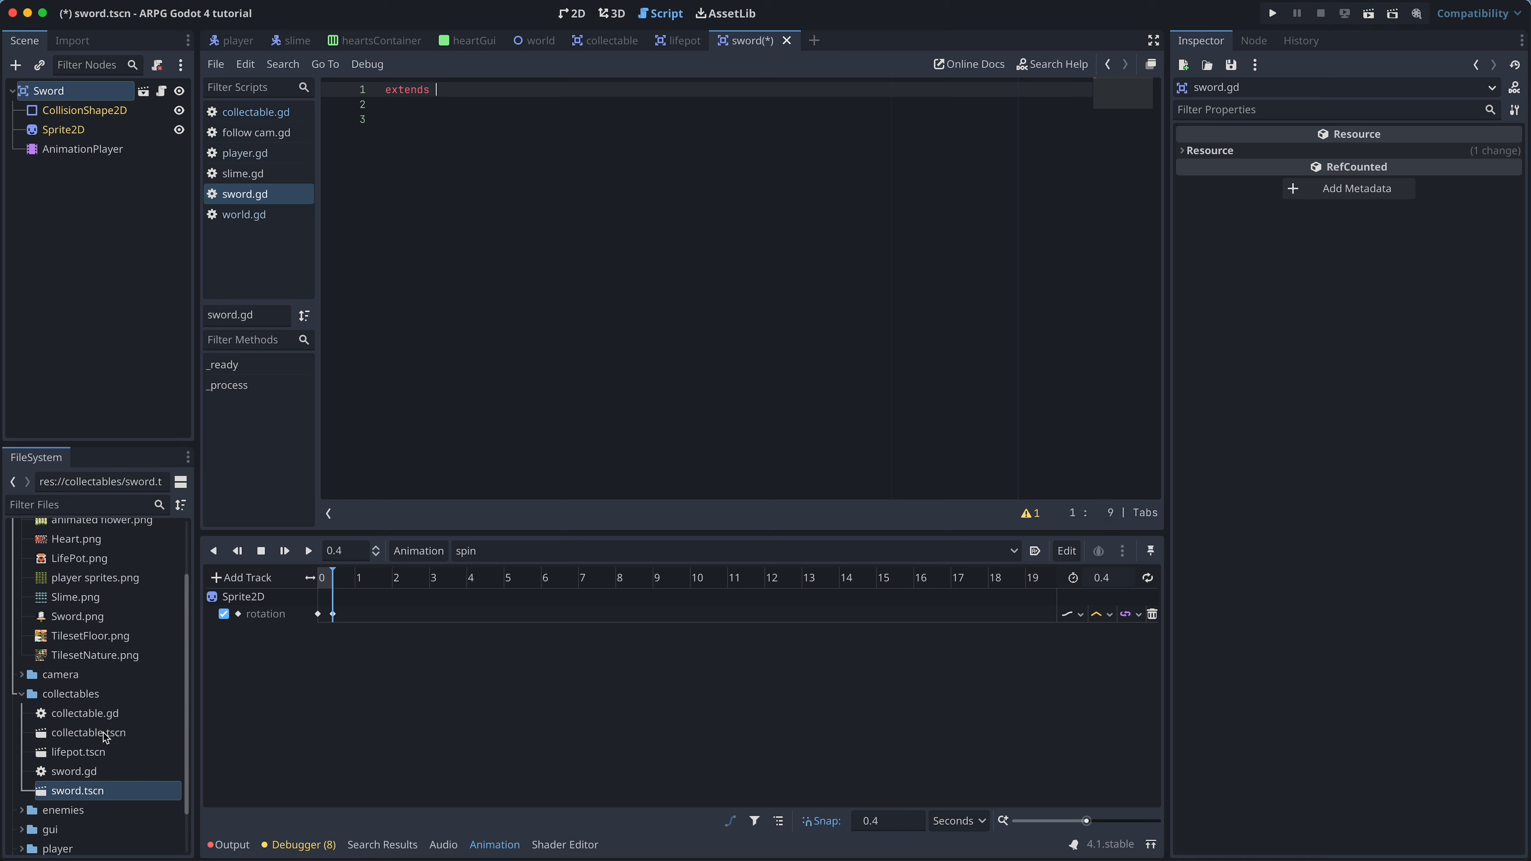
{"action": "left_click", "coordinate": [84, 713]}
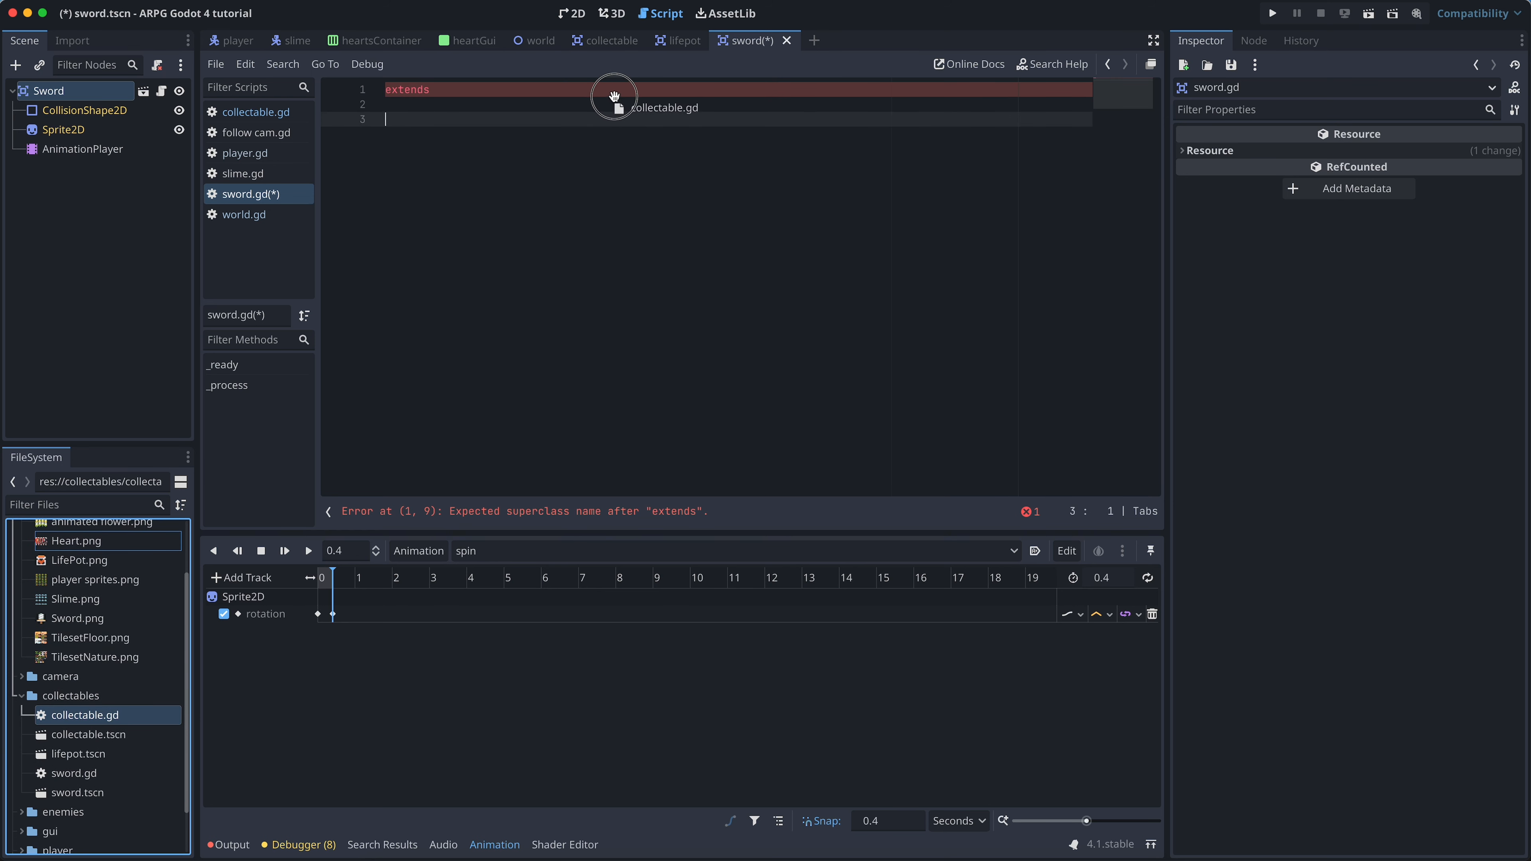
{"action": "type", "text": "\"res://collectables/collectable.gd\""}
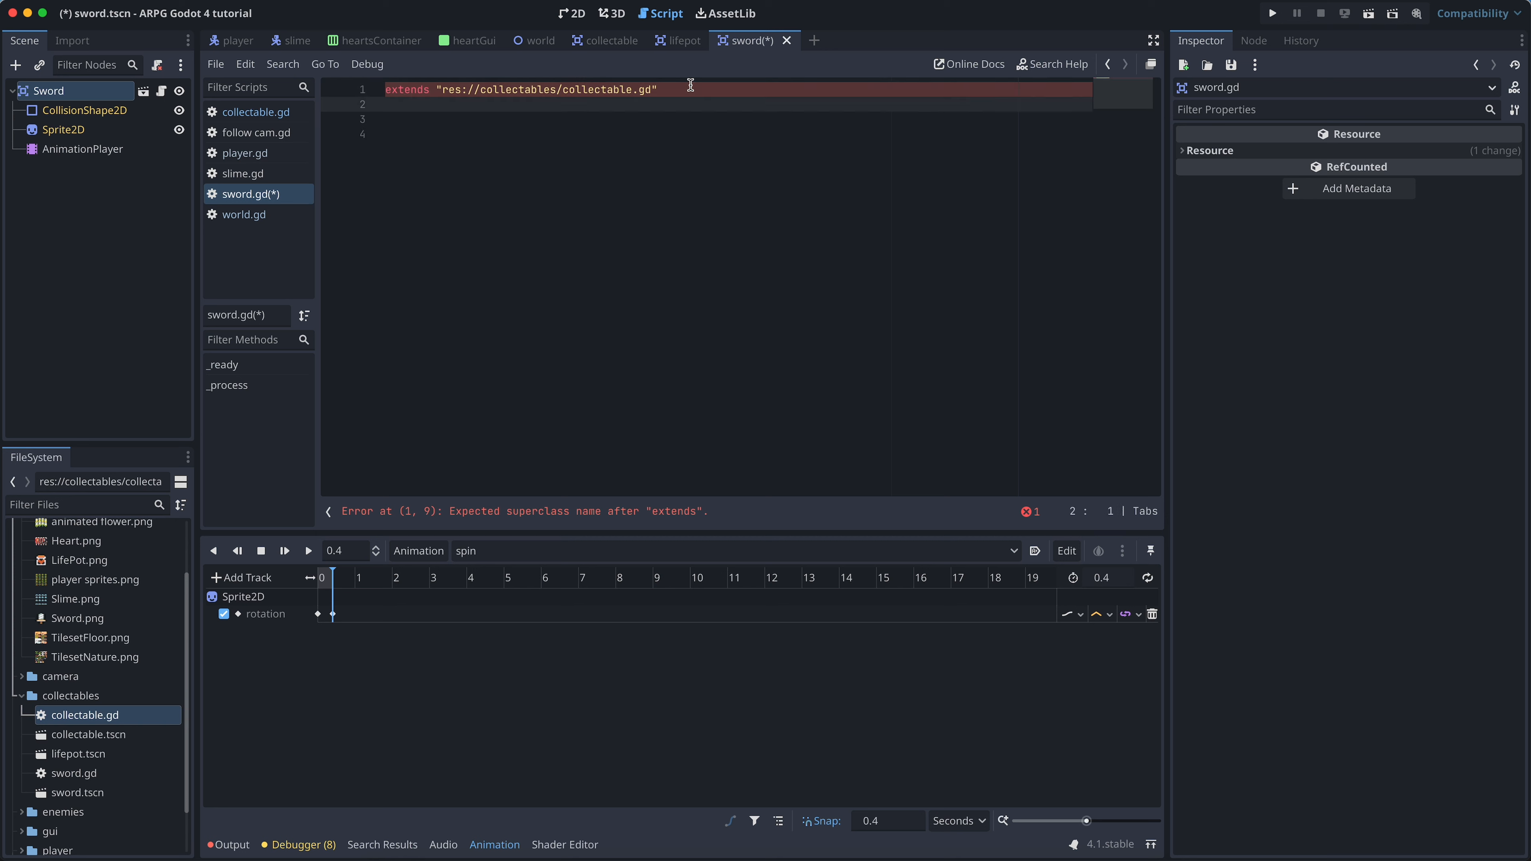
{"action": "key", "text": "cmd+s"}
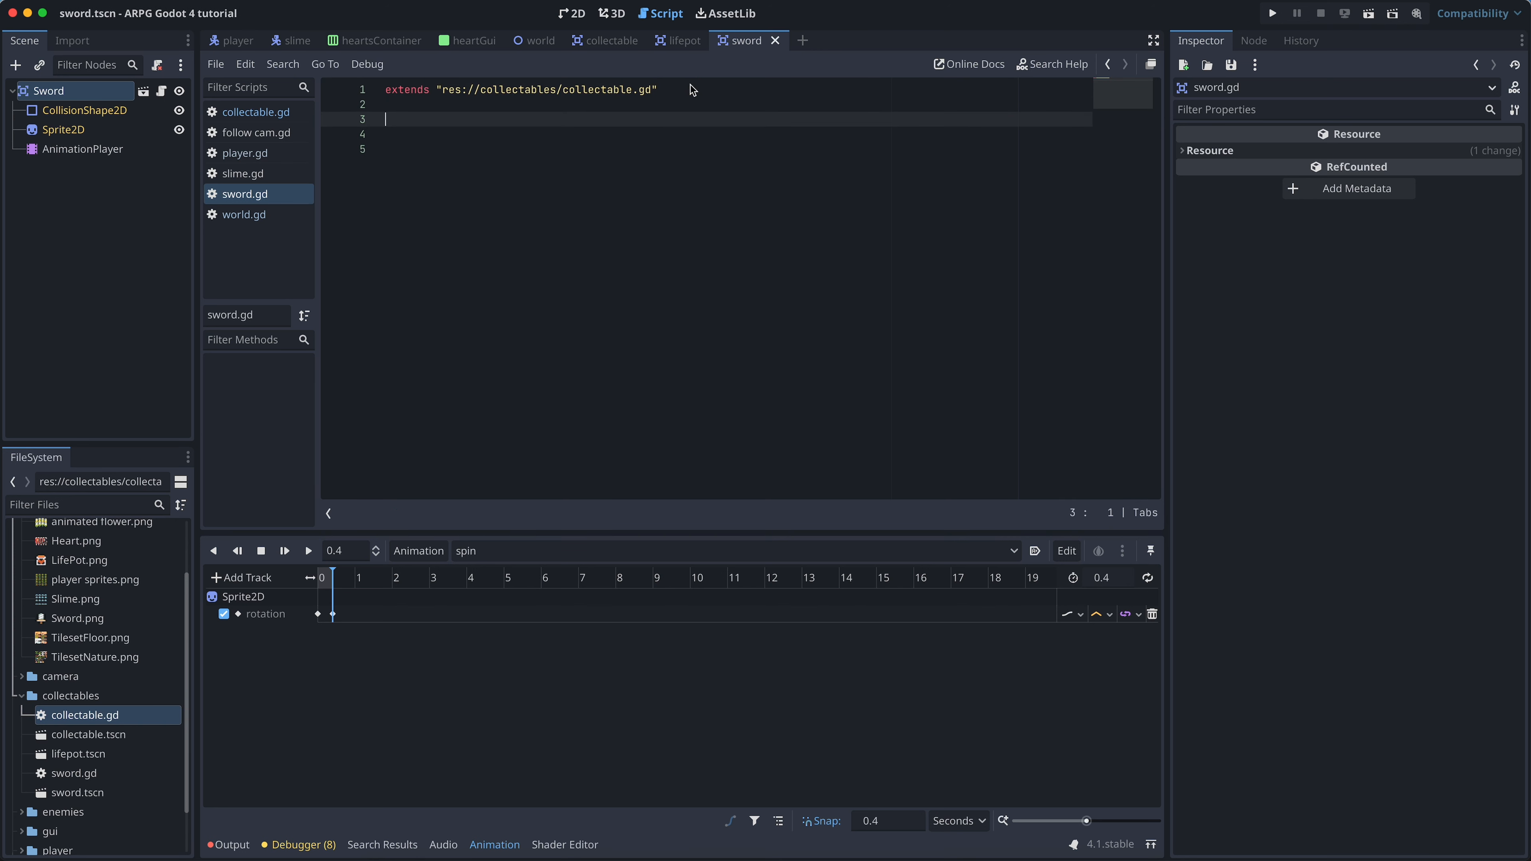
{"action": "type", "text": "@onready var animati"}
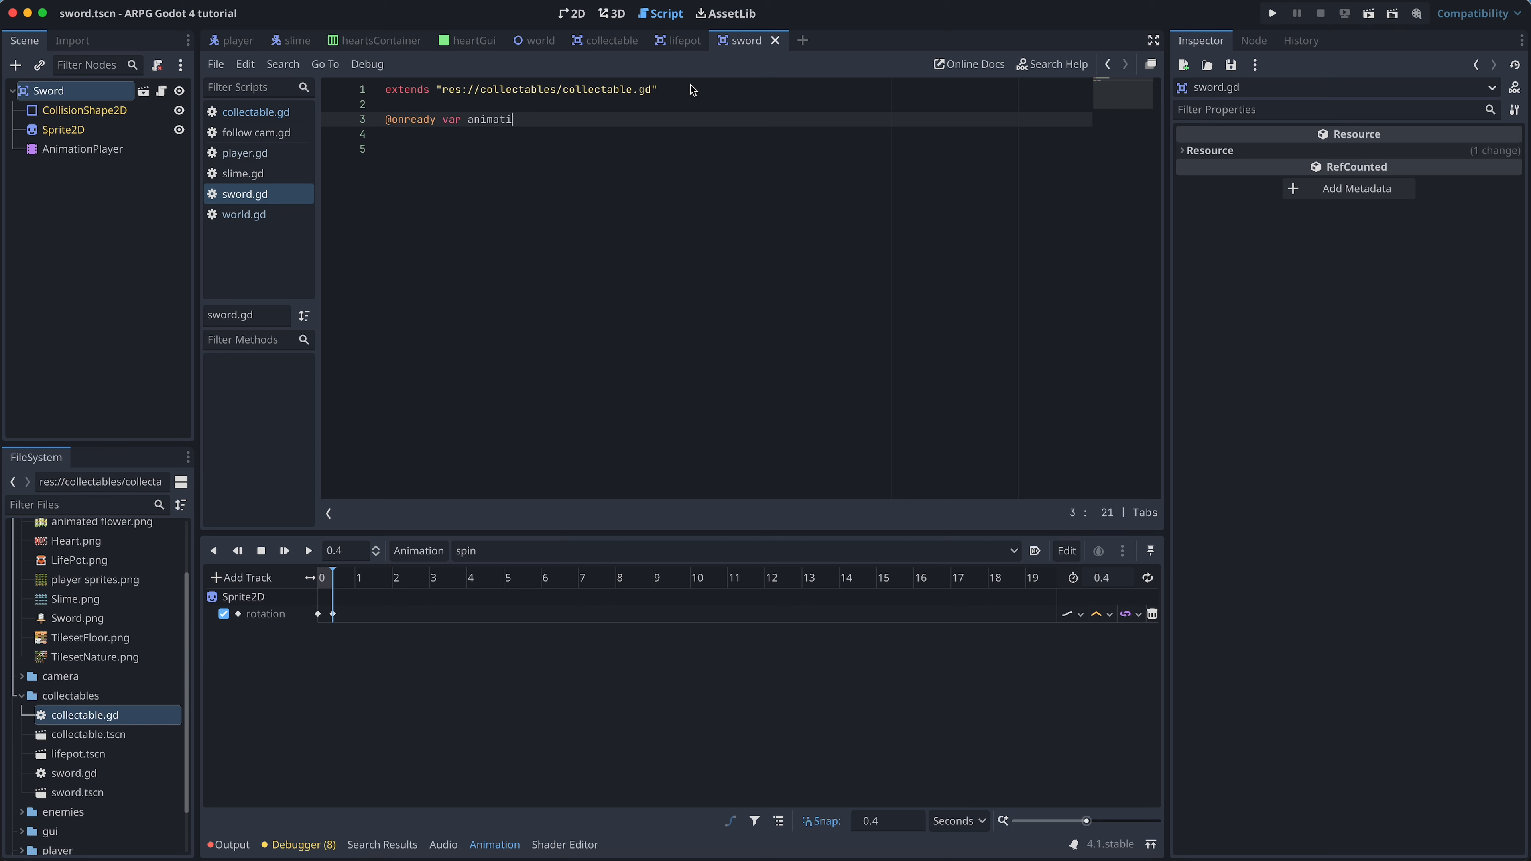
{"action": "type", "text": "ons ="}
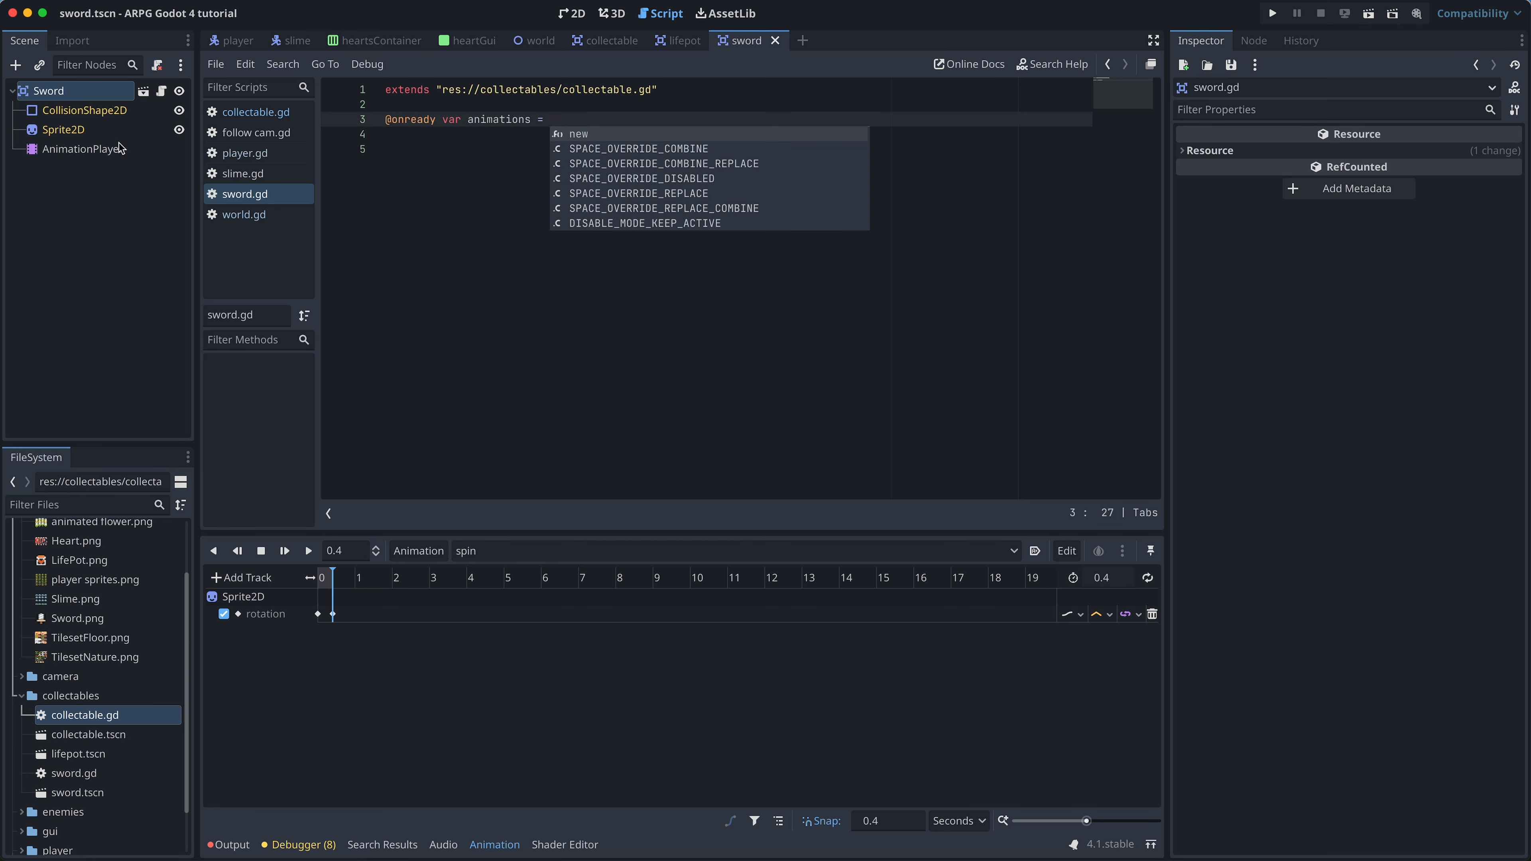
{"action": "type", "text": "$AnimationPlayer"}
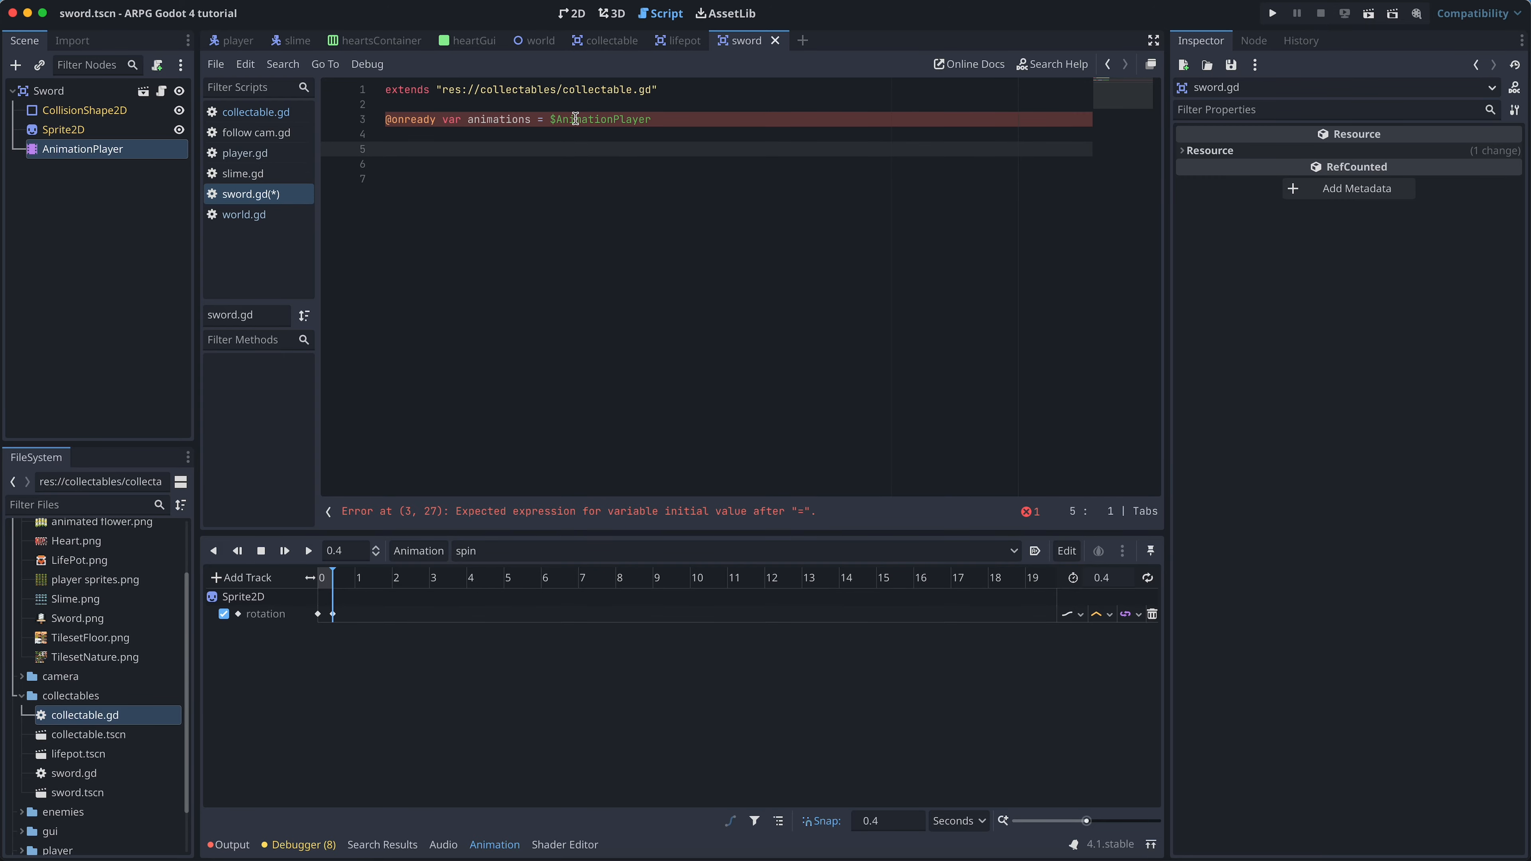
Write collect() to play "spin", await animations.animation_finished, then call super.collect(), and save.
{"action": "type", "text": "func collec"}
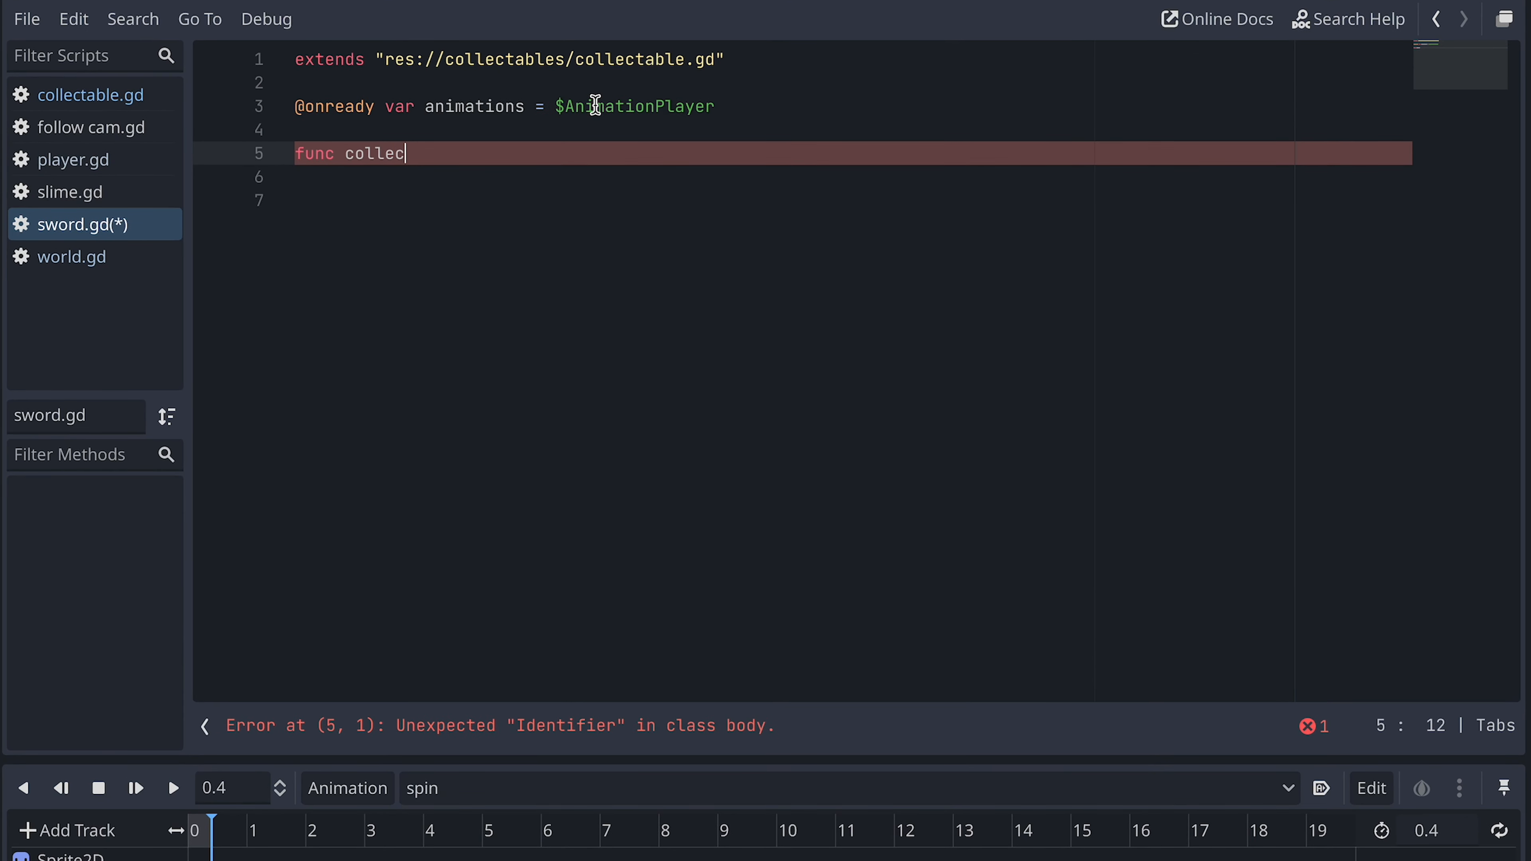
{"action": "type", "text": "t():"}
{"action": "left_click", "coordinate": [852, 176]}
{"action": "type", "text": "animations.play("}
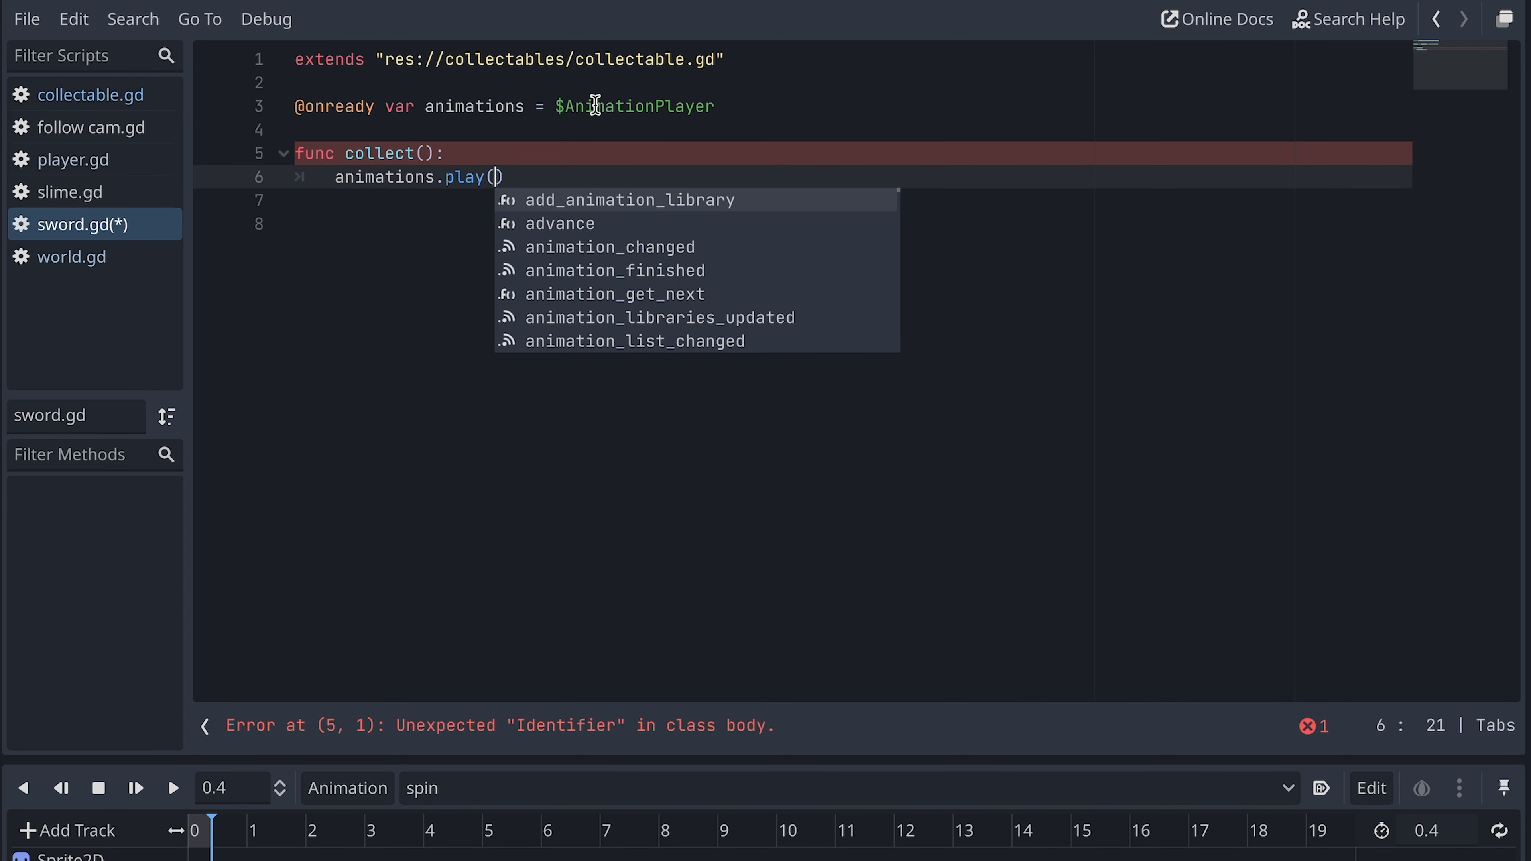
{"action": "type", "text": "\"spin\""}
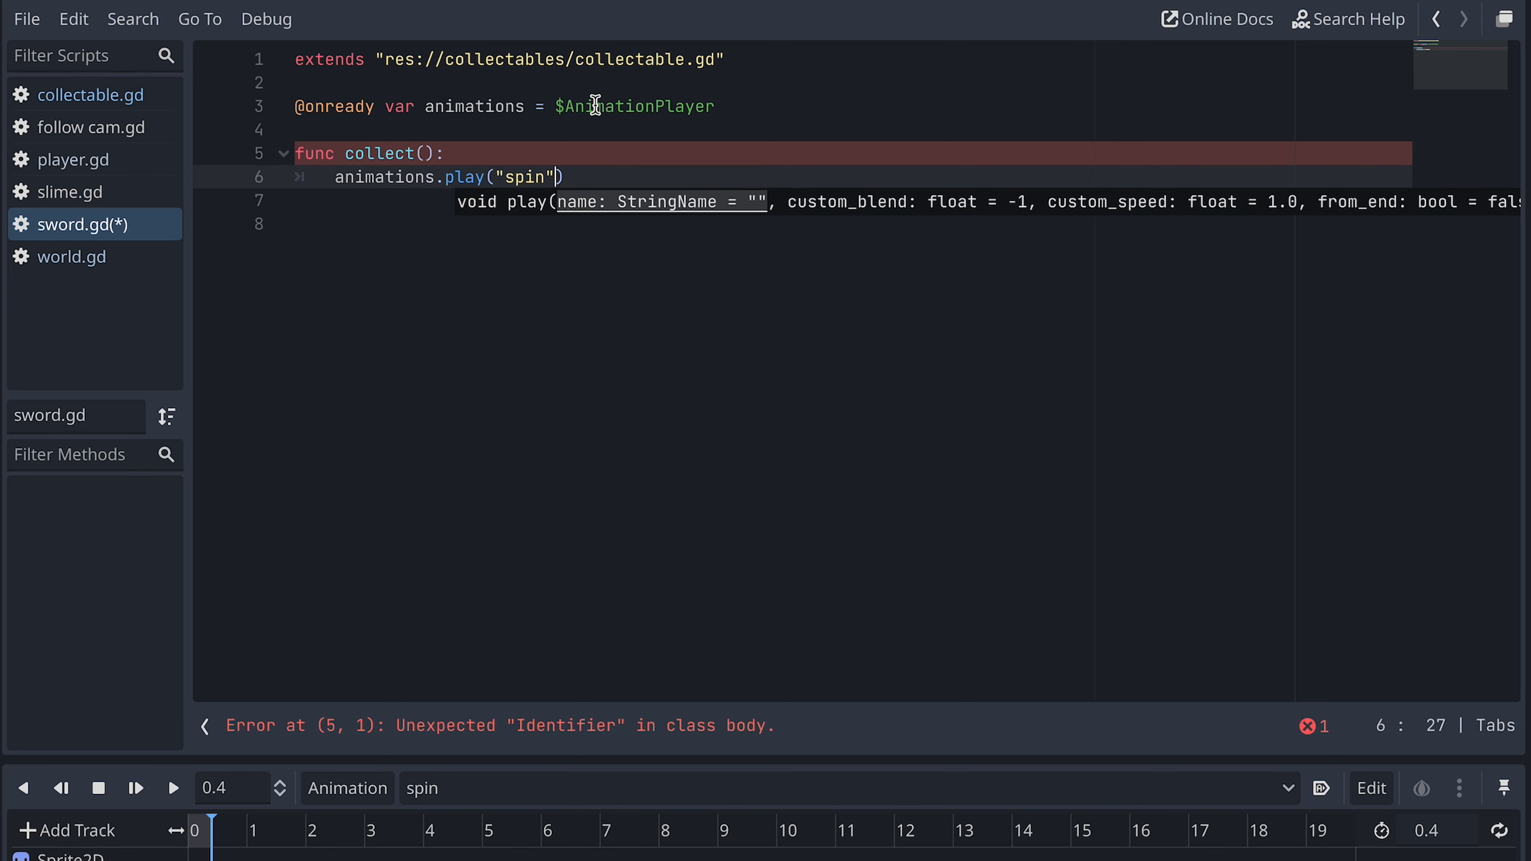
{"action": "type", "text": "await"}
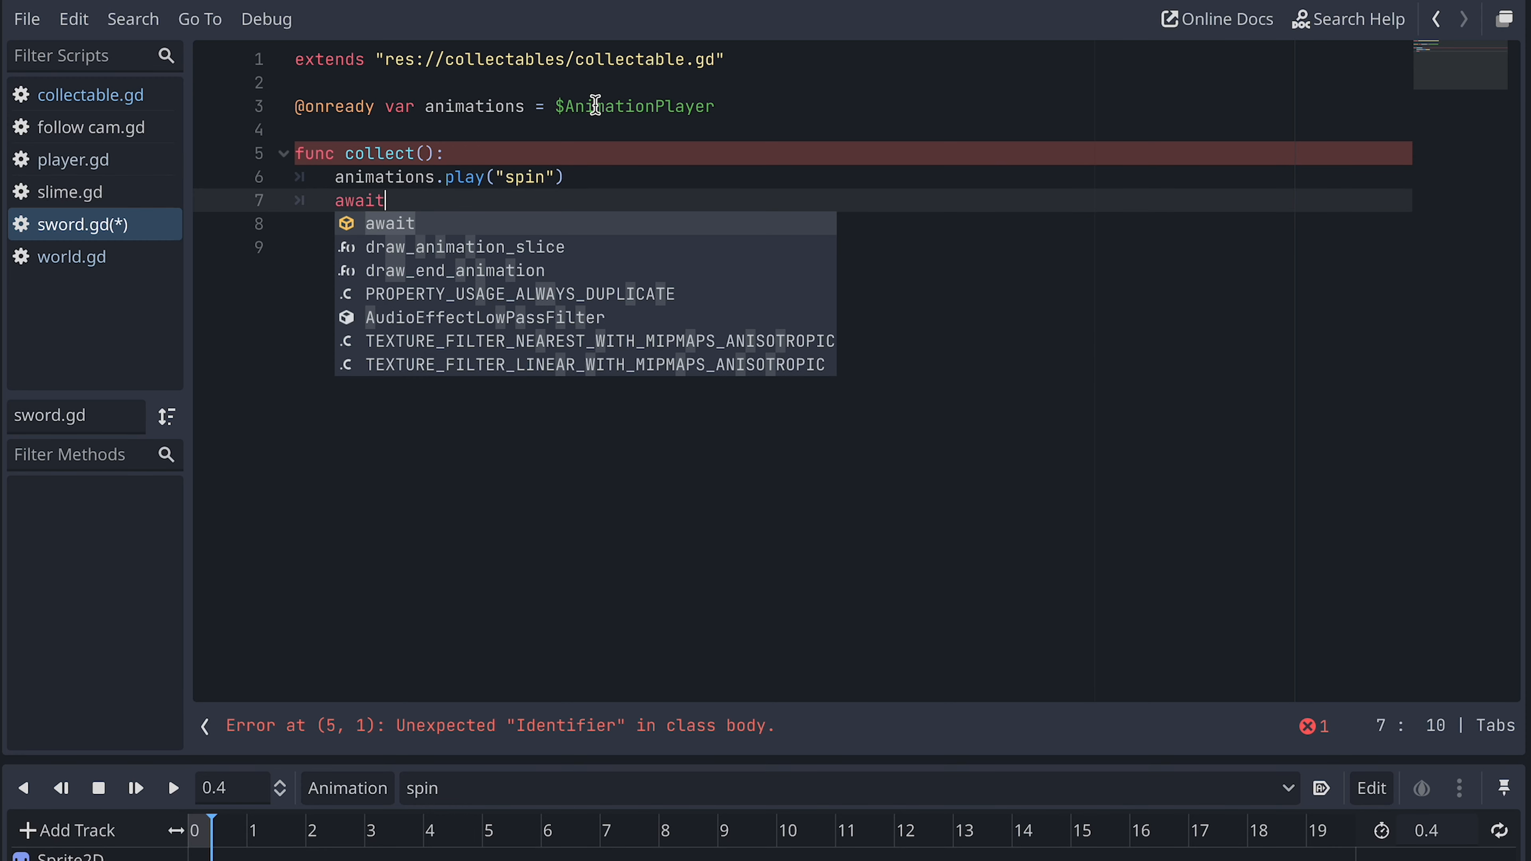
{"action": "type", "text": "animations.fi"}
{"action": "left_click", "coordinate": [853, 224]}
{"action": "type", "text": "super"}
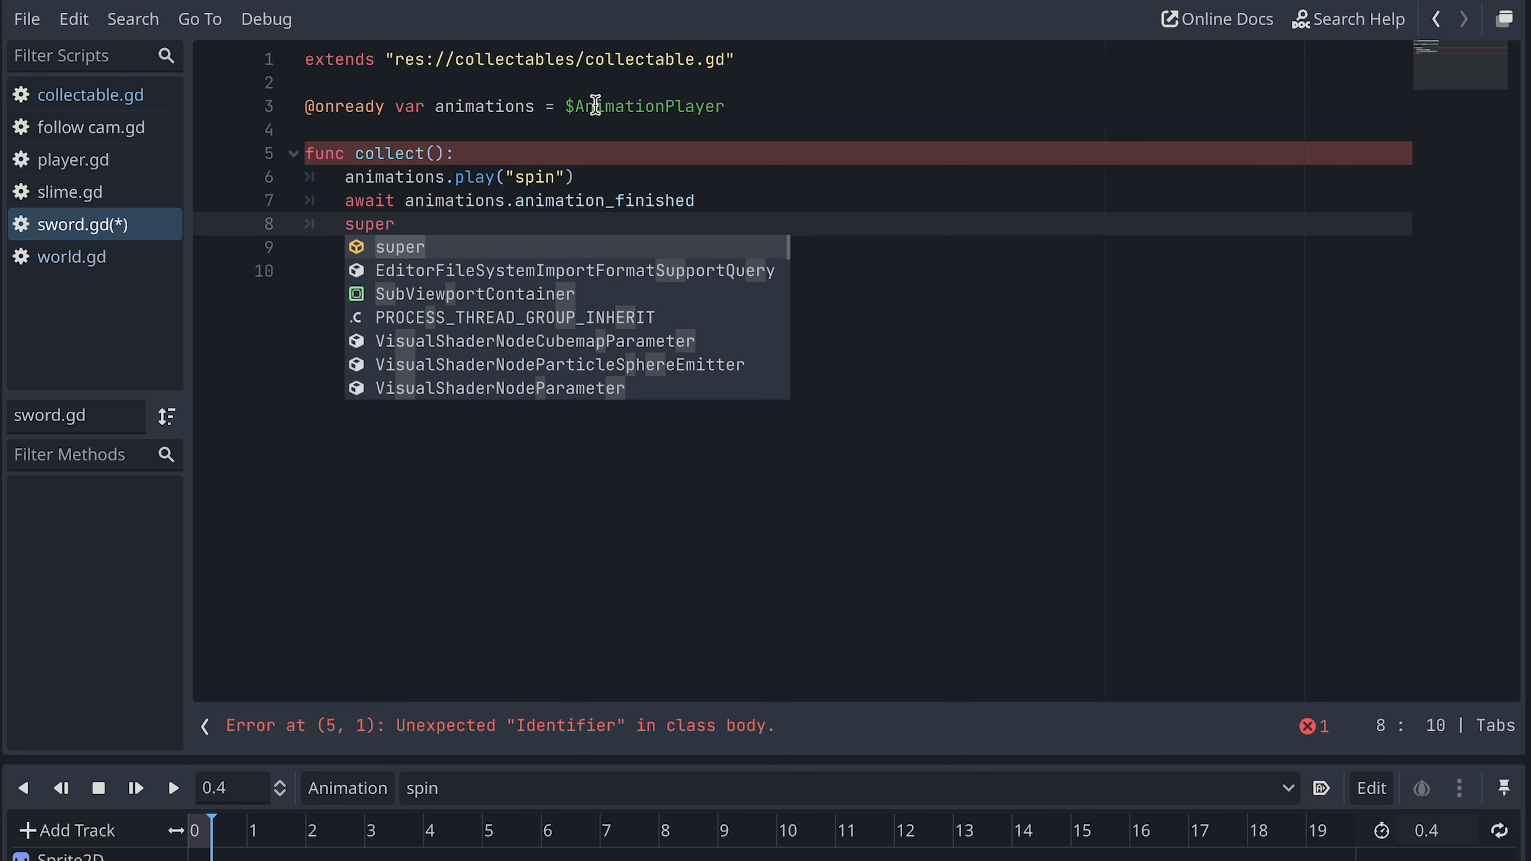
{"action": "type", "text": ".collect()"}
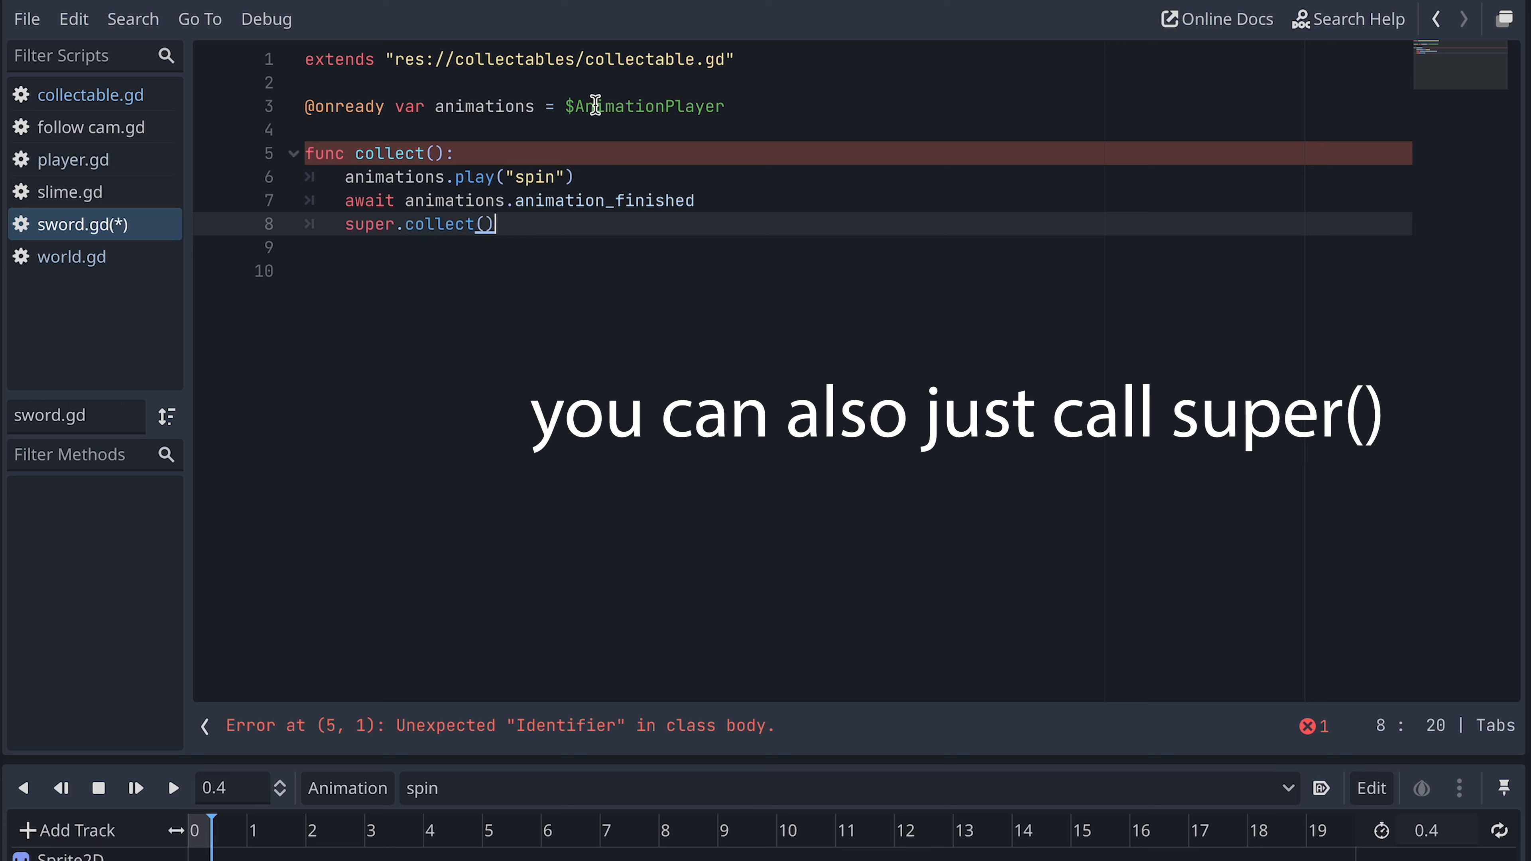
{"action": "key", "text": "ctrl+s"}
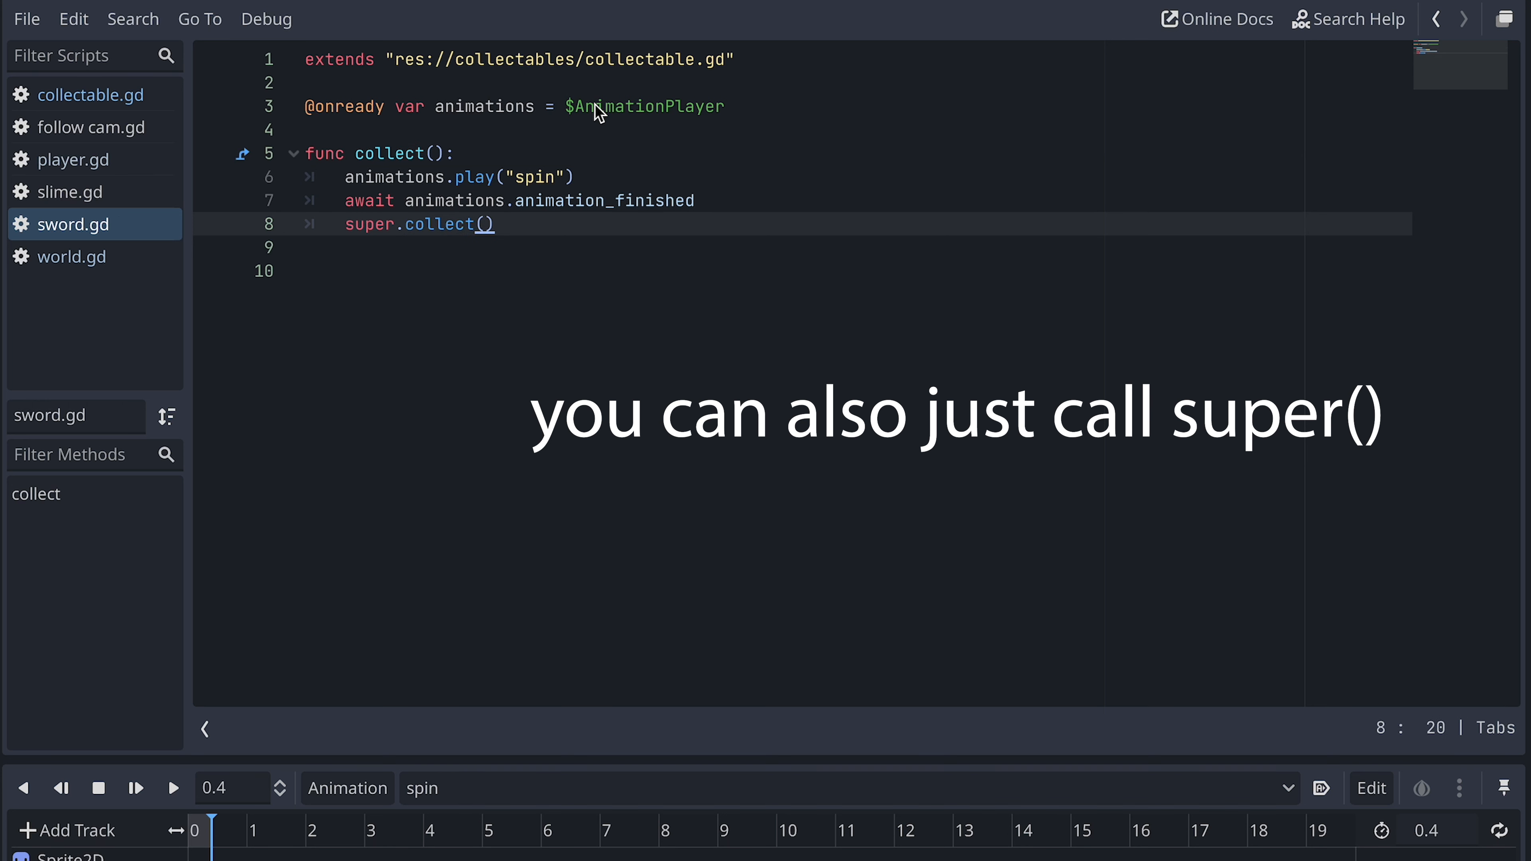